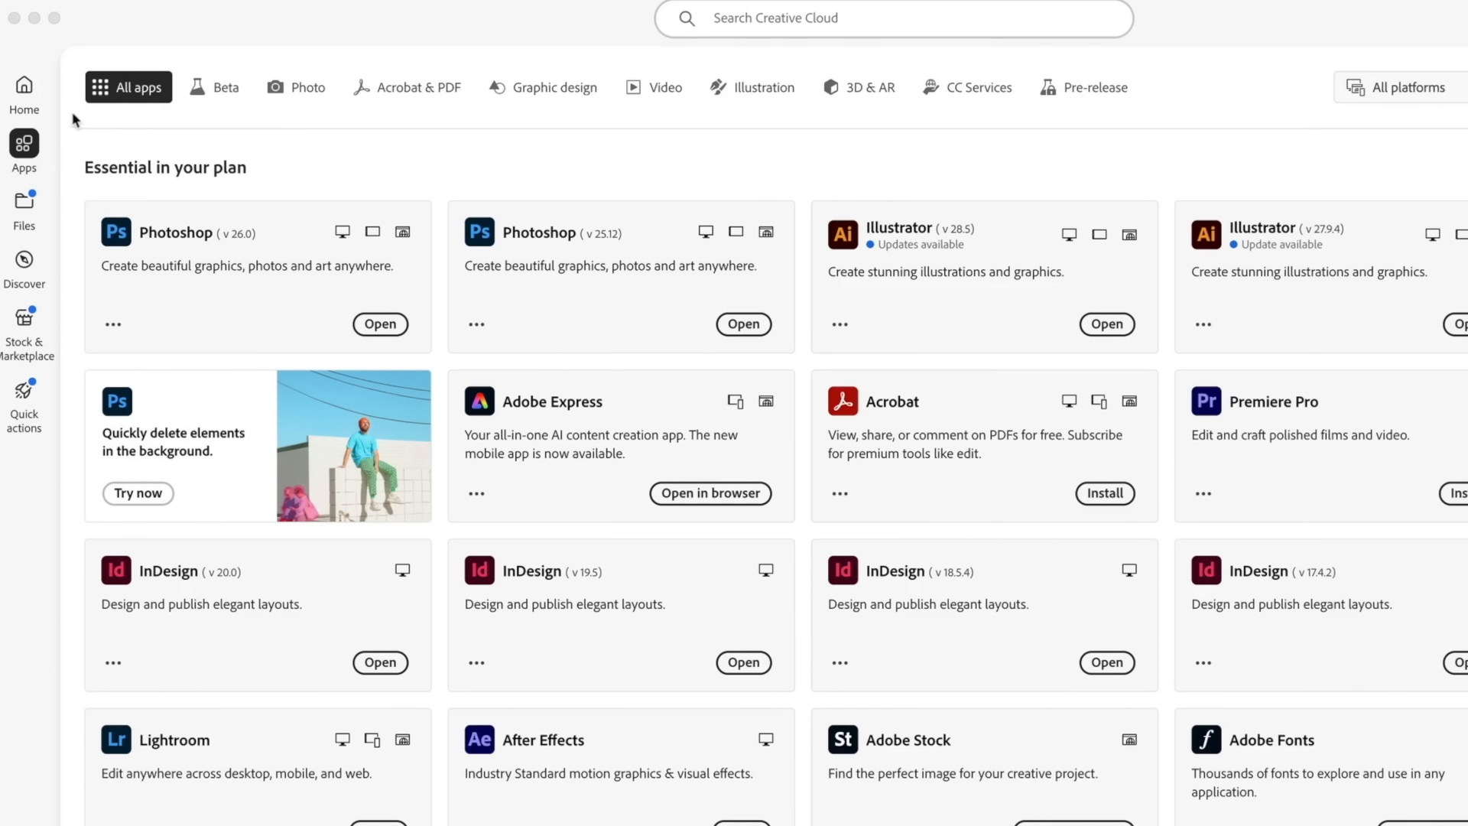
pyautogui.moveTo(269, 281)
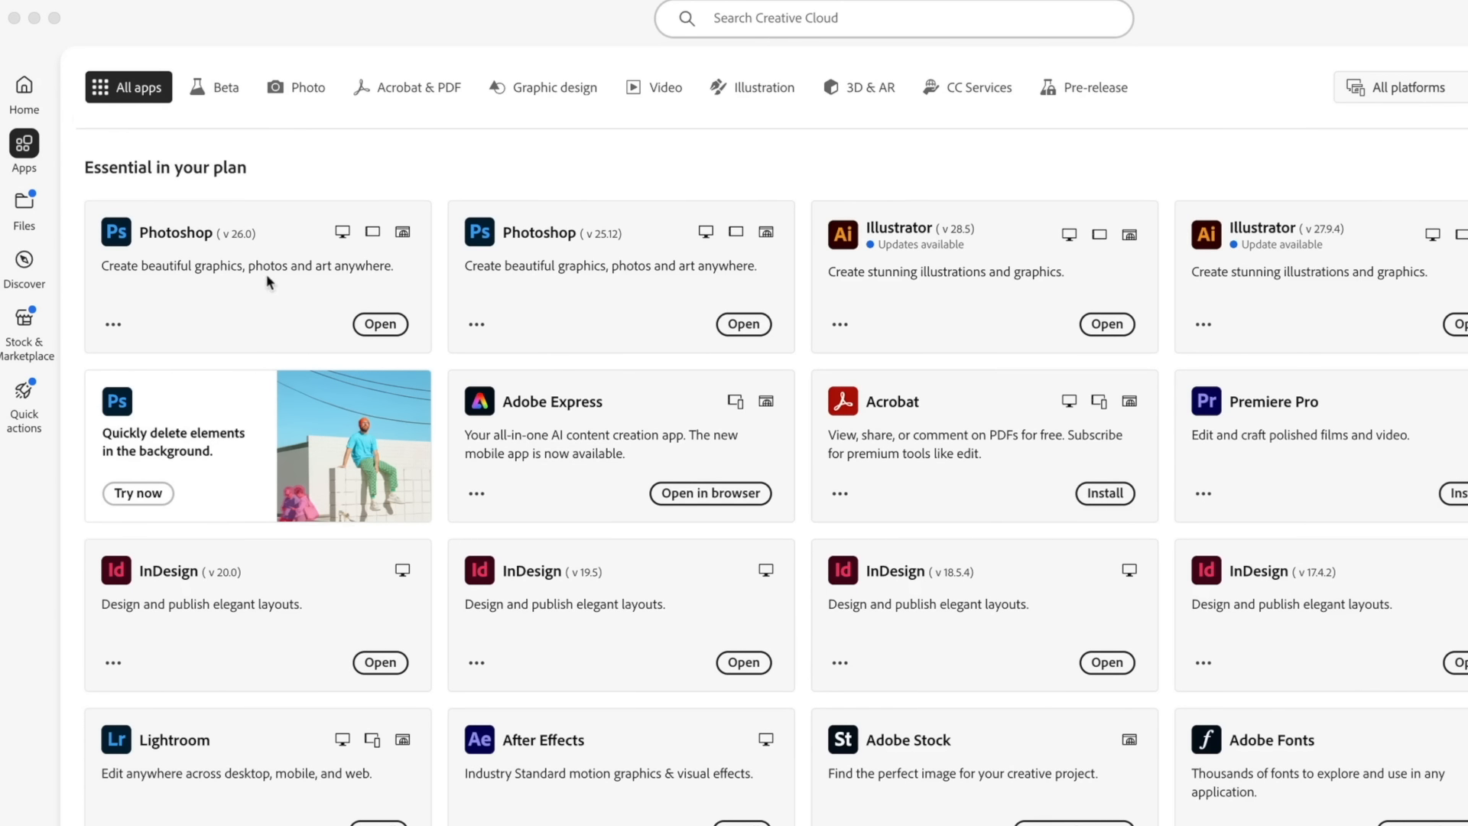
pyautogui.moveTo(240, 282)
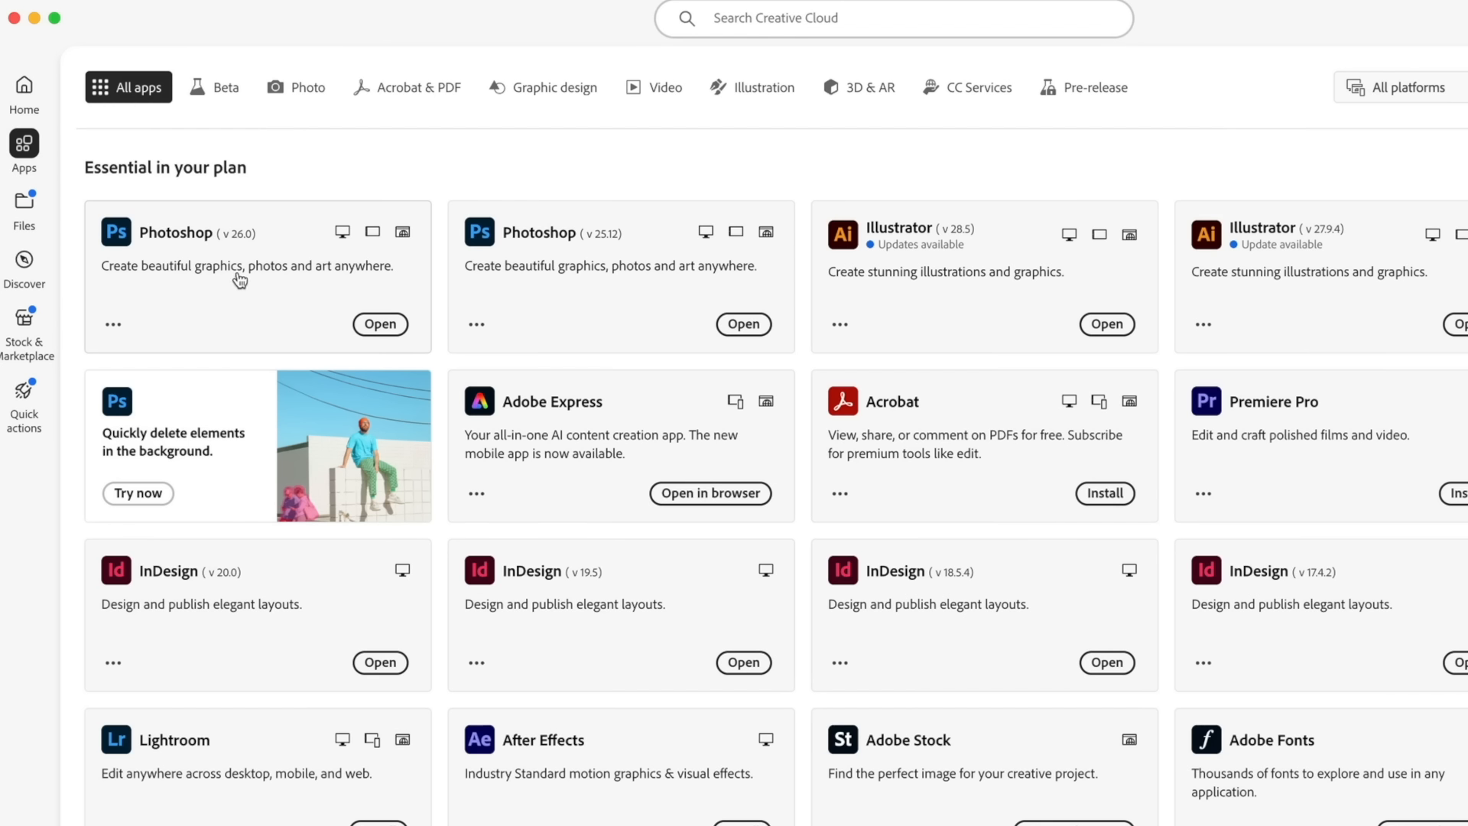
# - Search Google for imagelight.com and go to the ImageLight site result
pyautogui.click(381, 324)
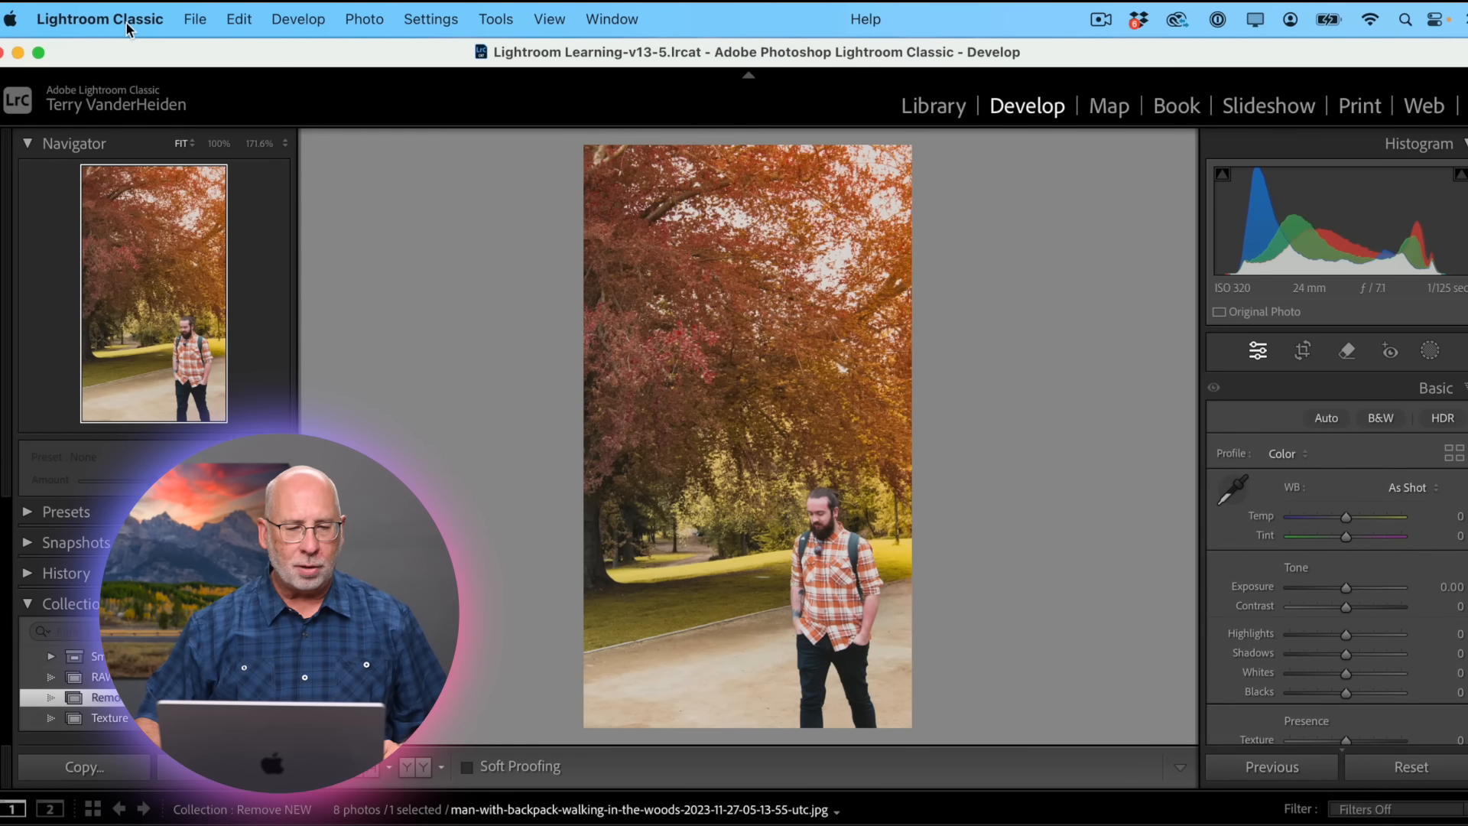
pyautogui.click(100, 18)
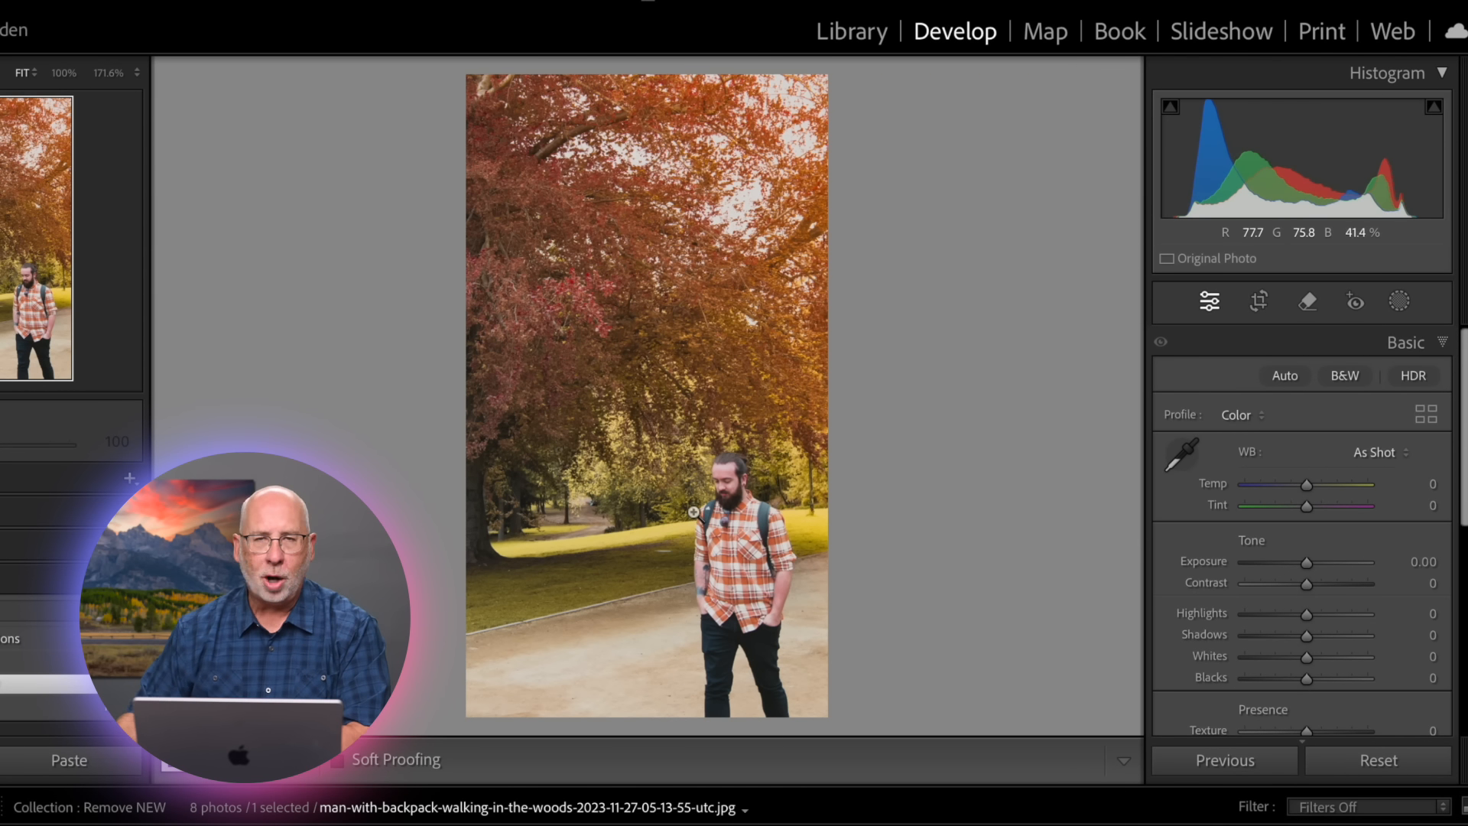
pyautogui.moveTo(604, 506)
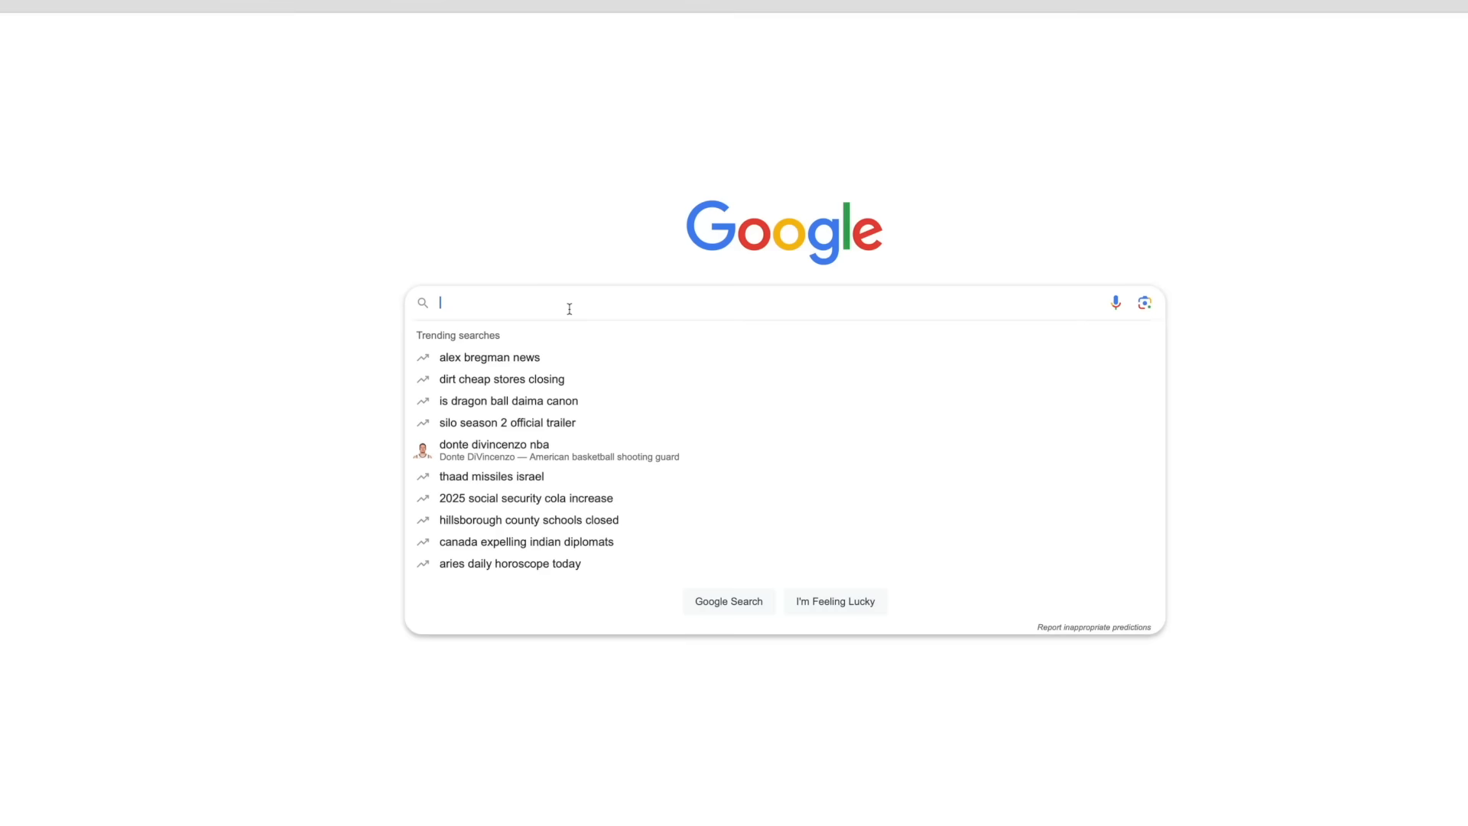
pyautogui.write('imagelight.com')
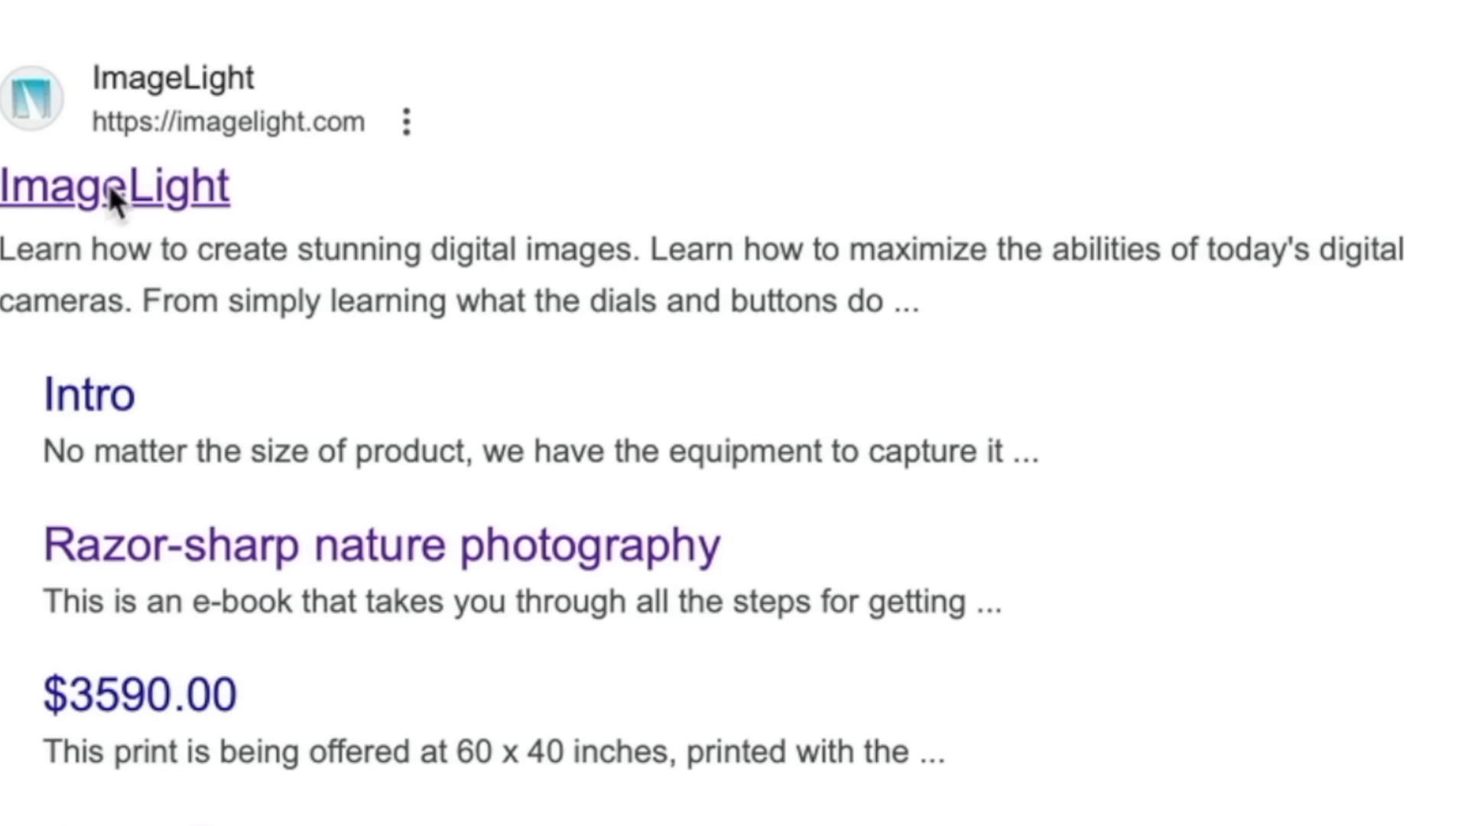
pyautogui.click(111, 185)
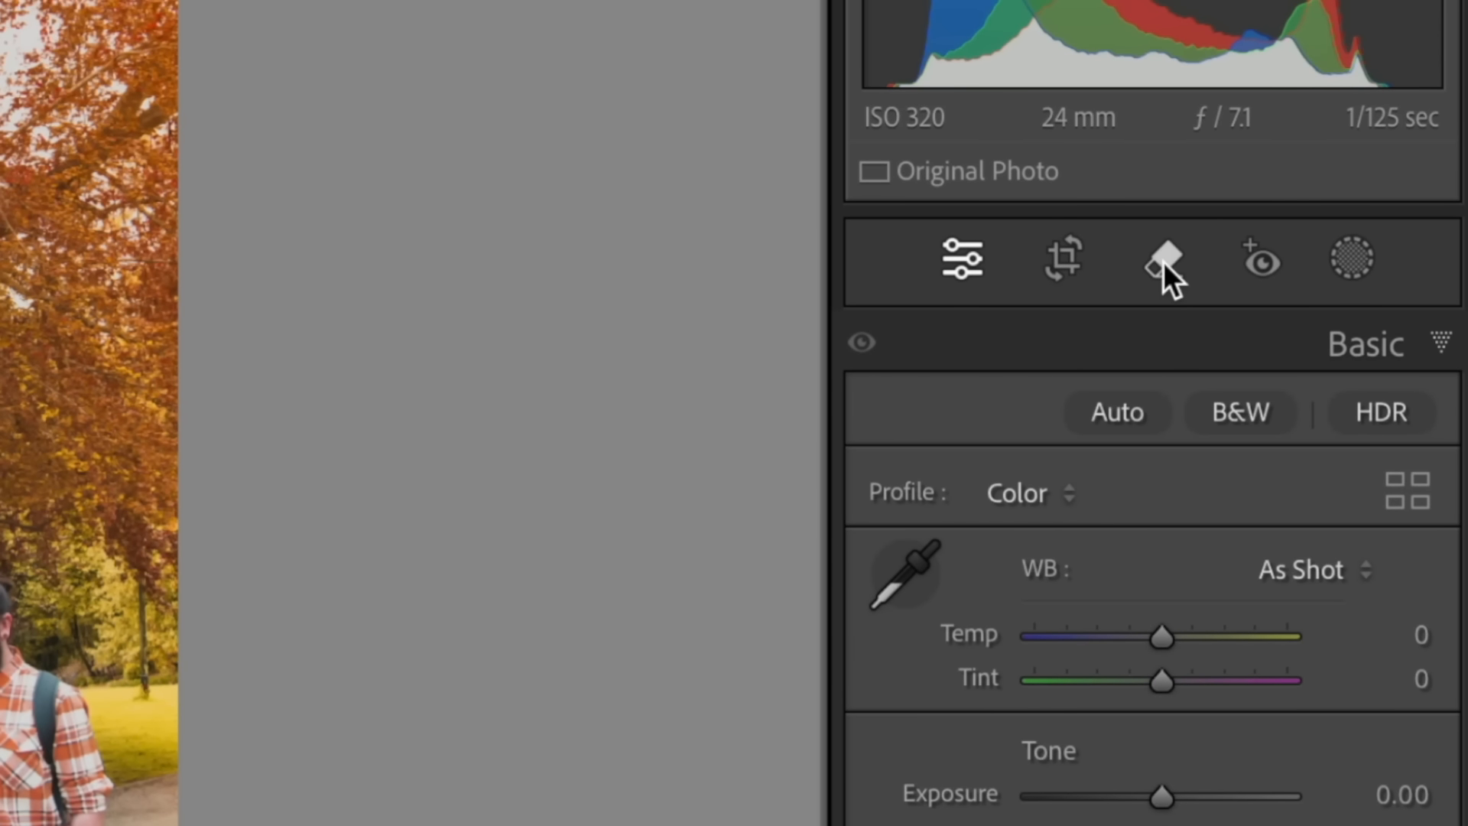
pyautogui.moveTo(1170, 285)
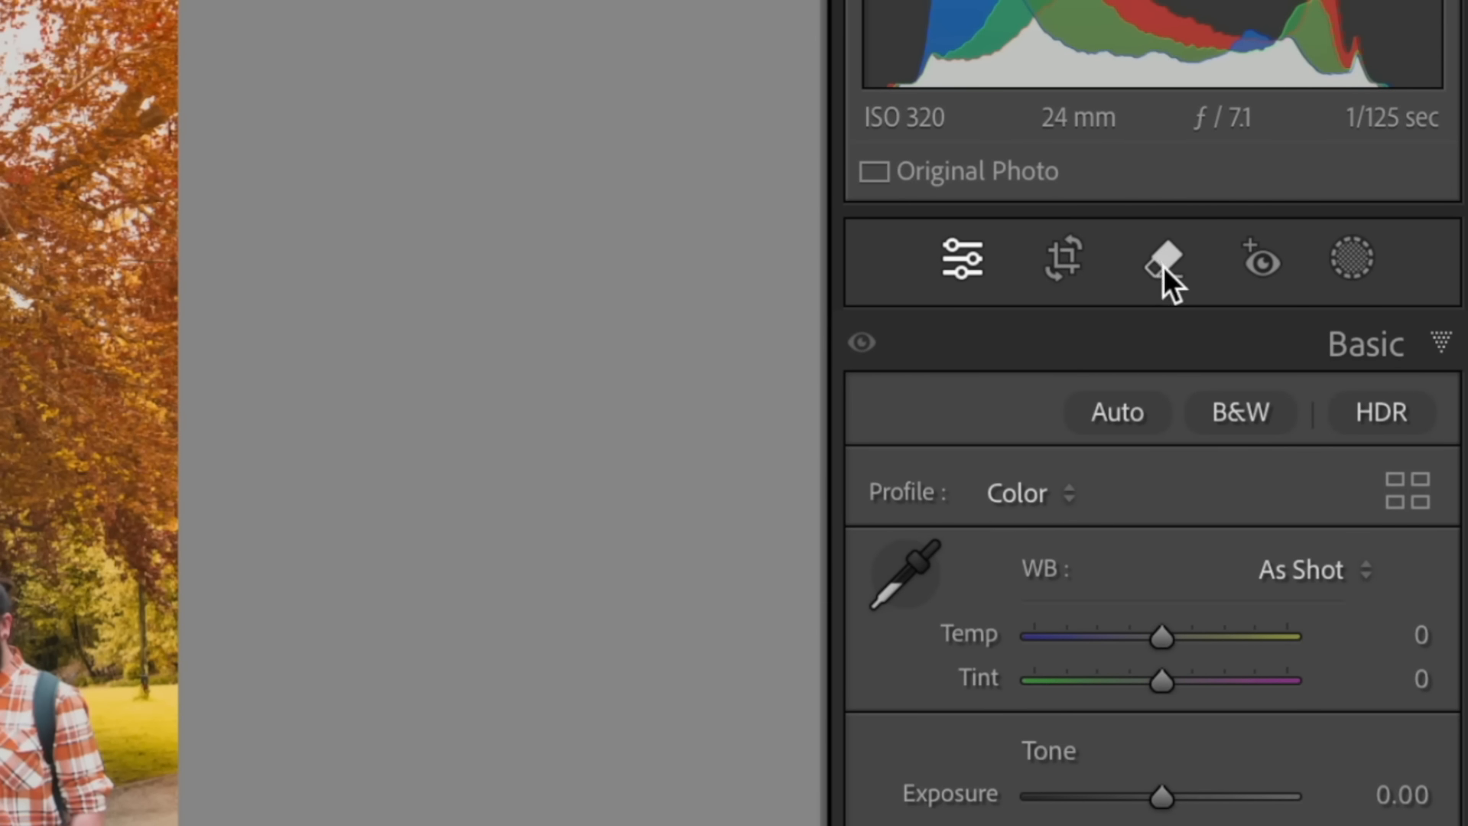
# - Bring up the Remove tool options and try the Clone and Heal modes
pyautogui.click(1164, 260)
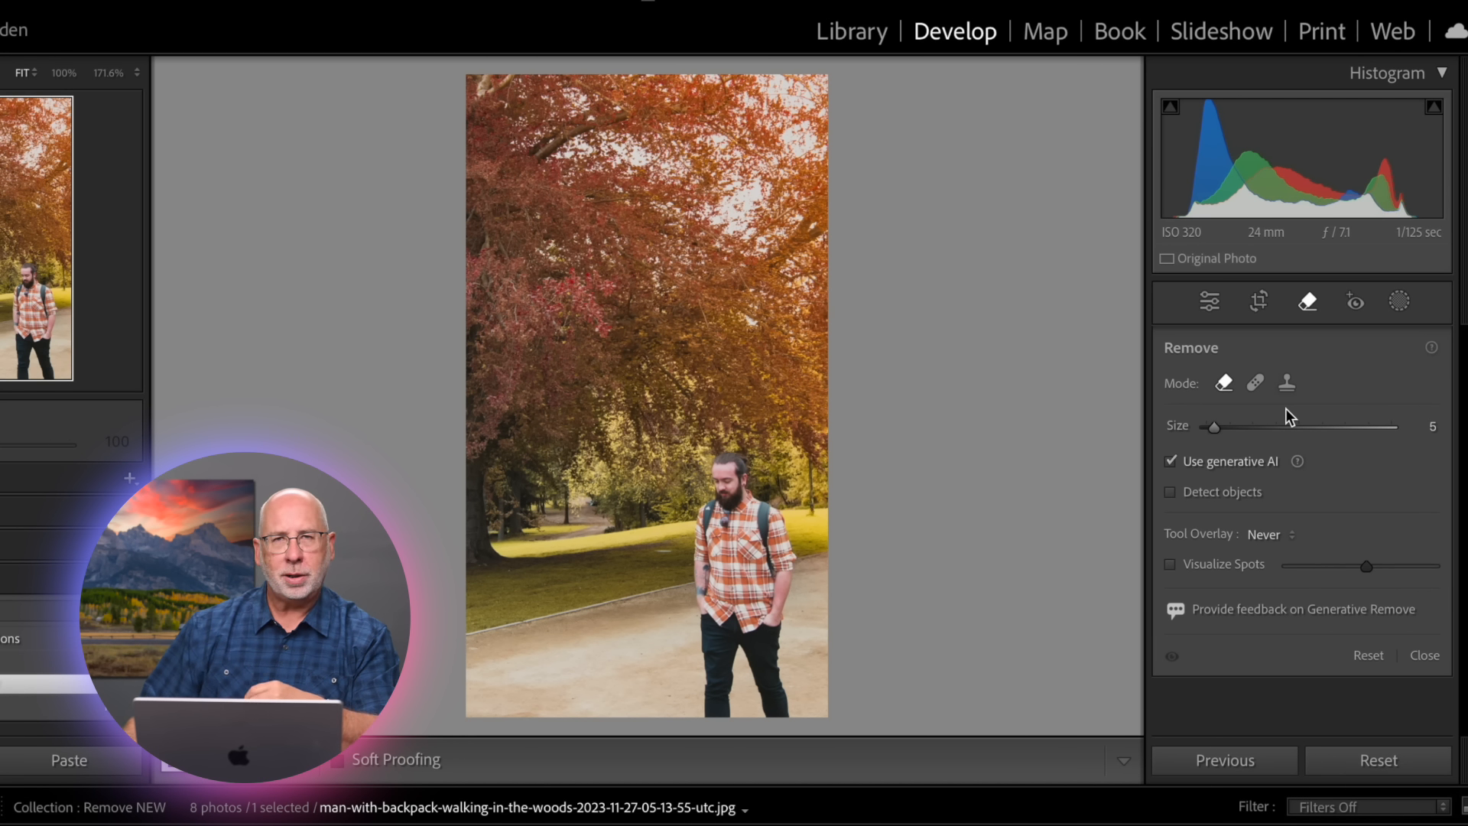
pyautogui.moveTo(1303, 419)
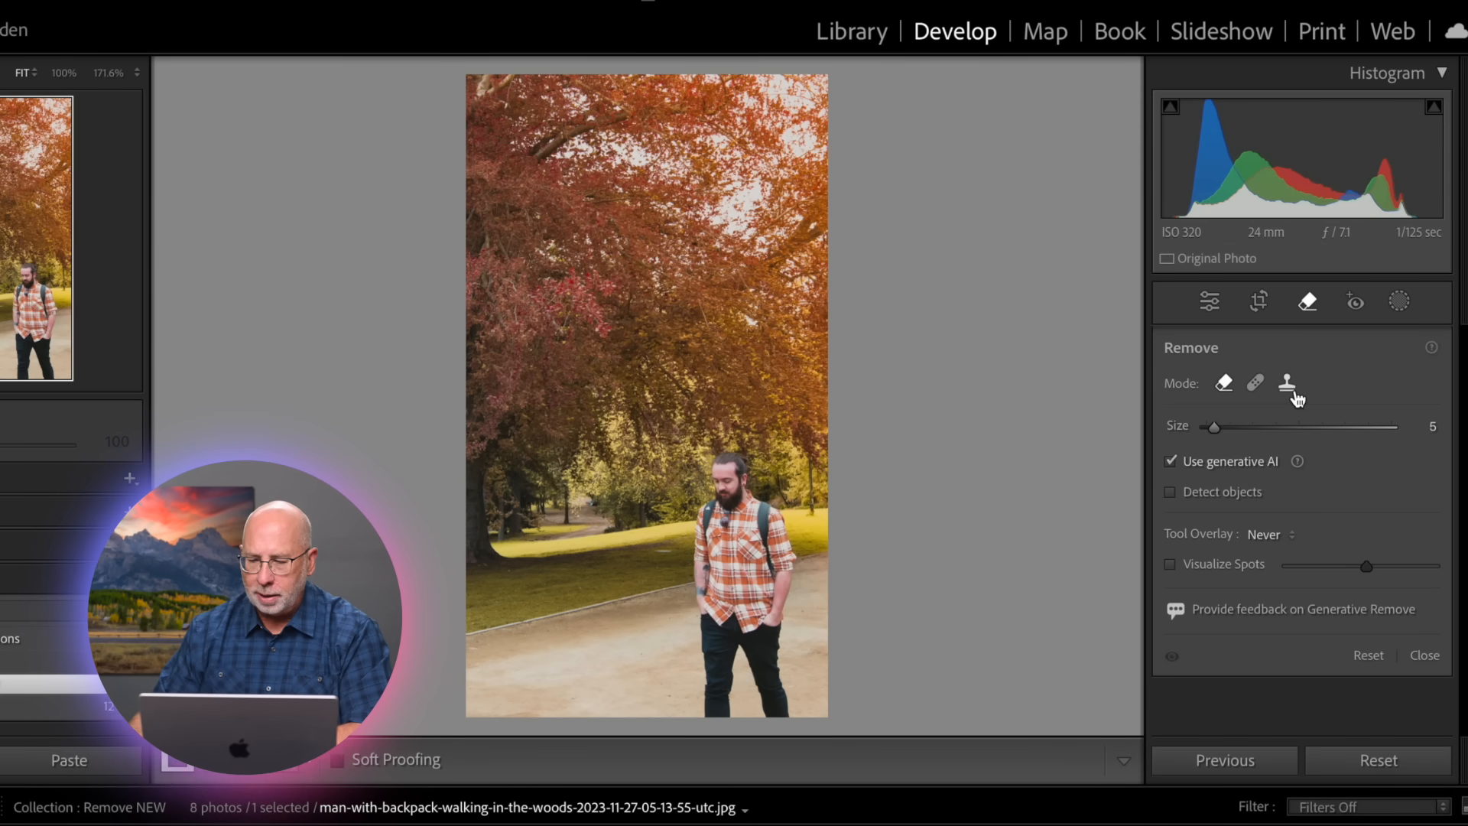
pyautogui.click(1286, 382)
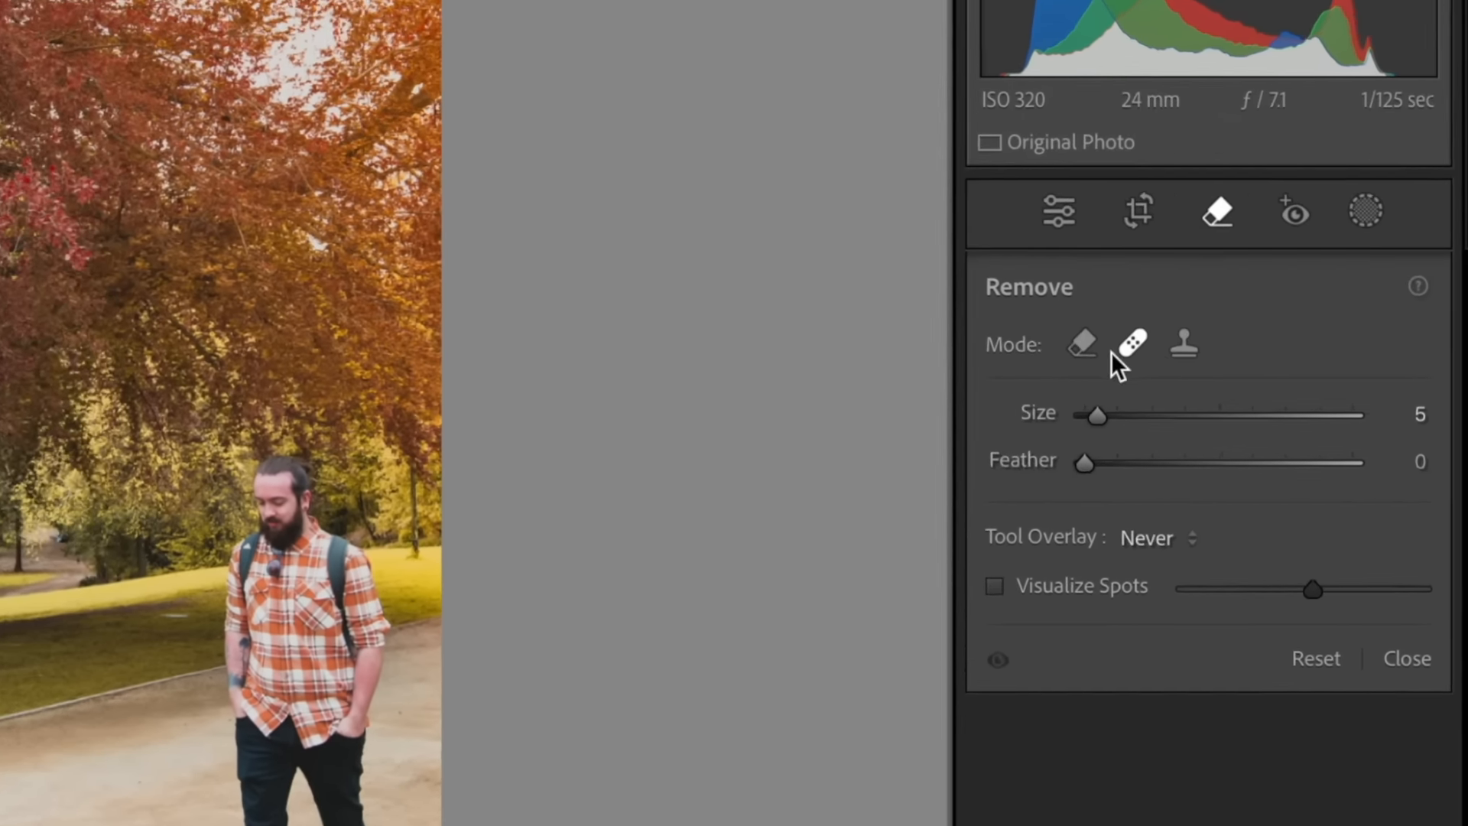
pyautogui.click(1081, 344)
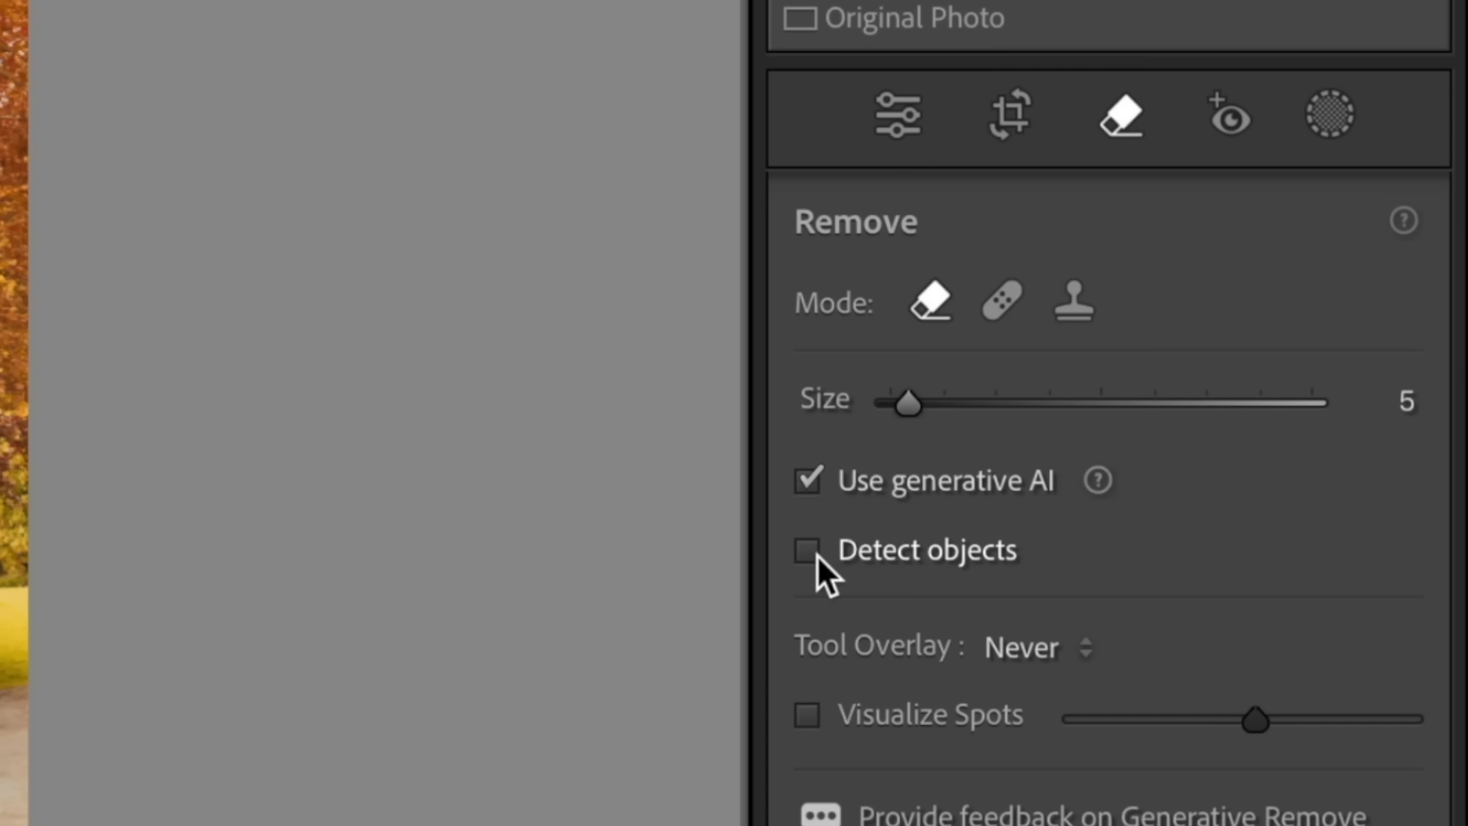
pyautogui.moveTo(1081, 561)
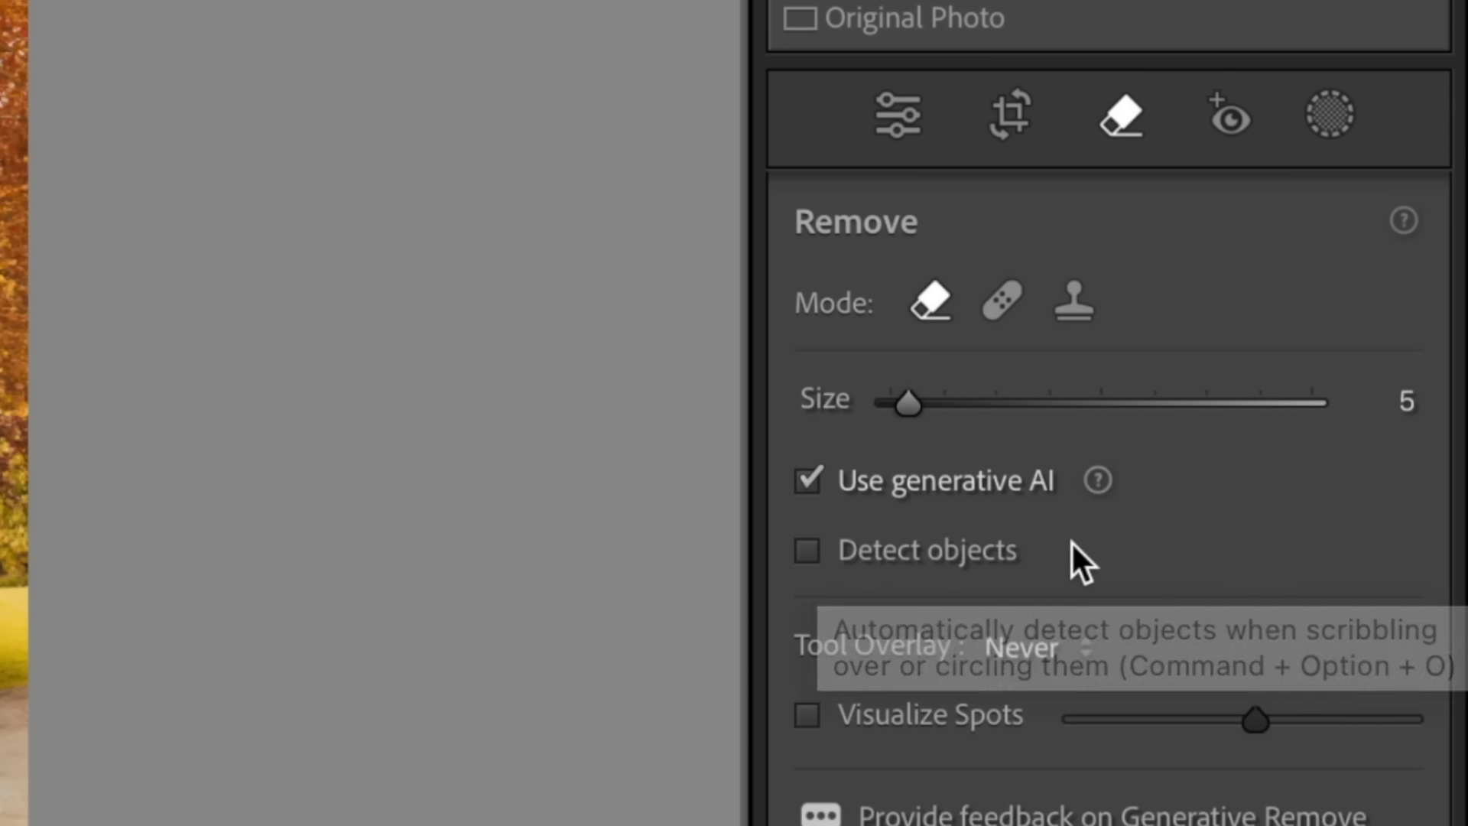
pyautogui.moveTo(1350, 496)
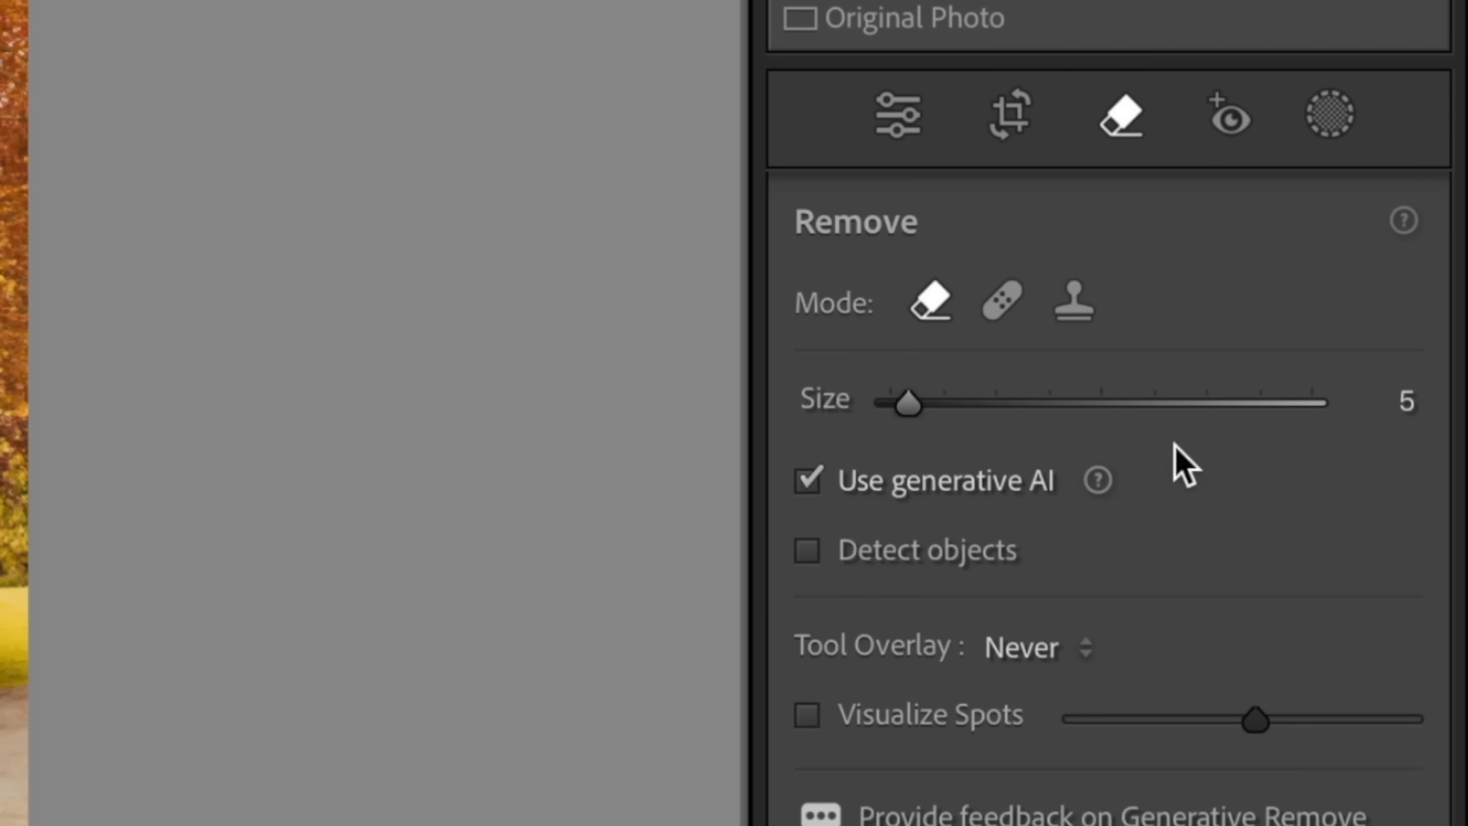
pyautogui.moveTo(838, 436)
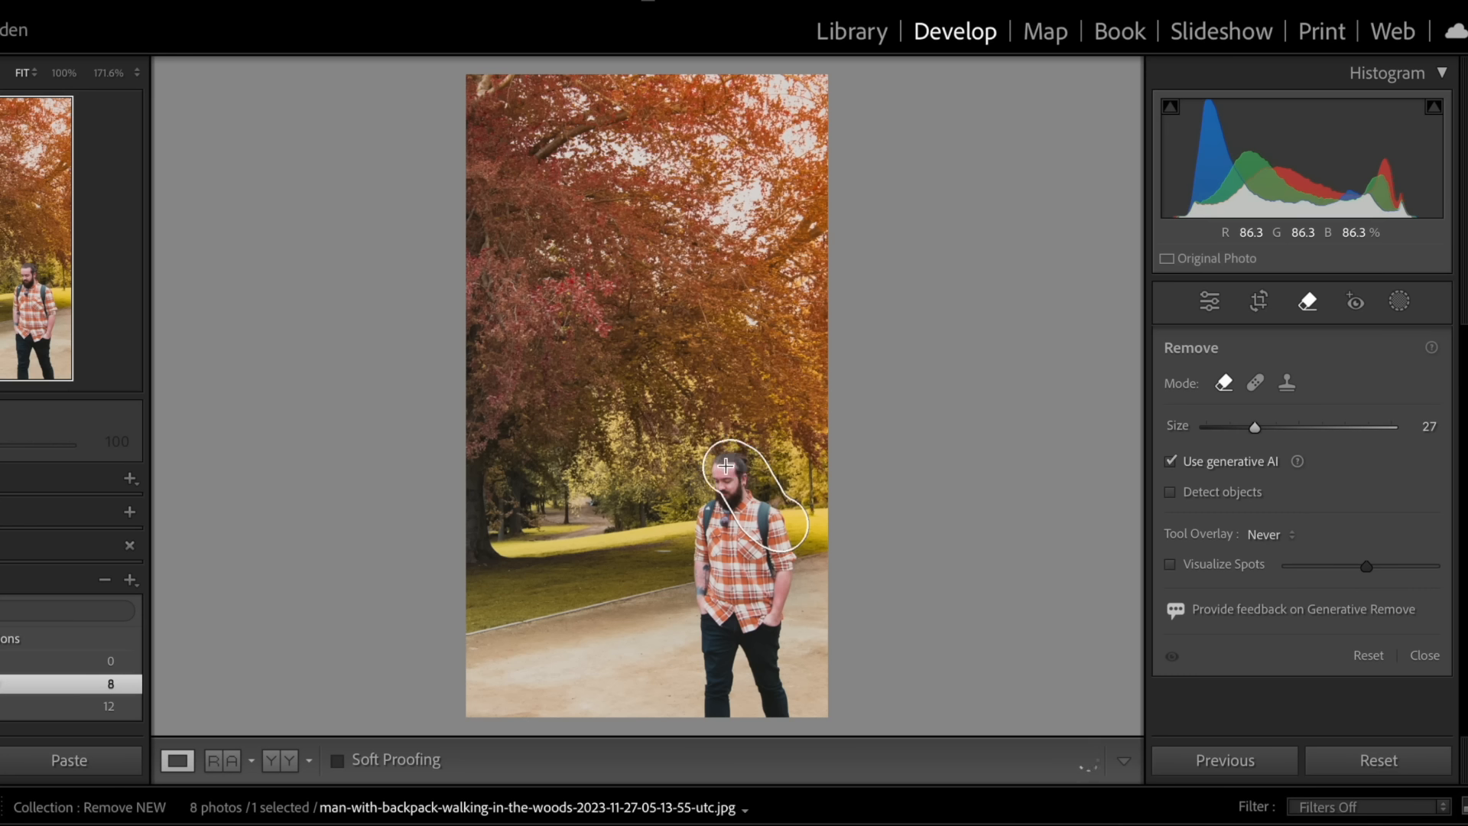
# - Brush over the man on the path by hand, then discard that selection
pyautogui.moveTo(724, 464); pyautogui.dragTo(707, 719)
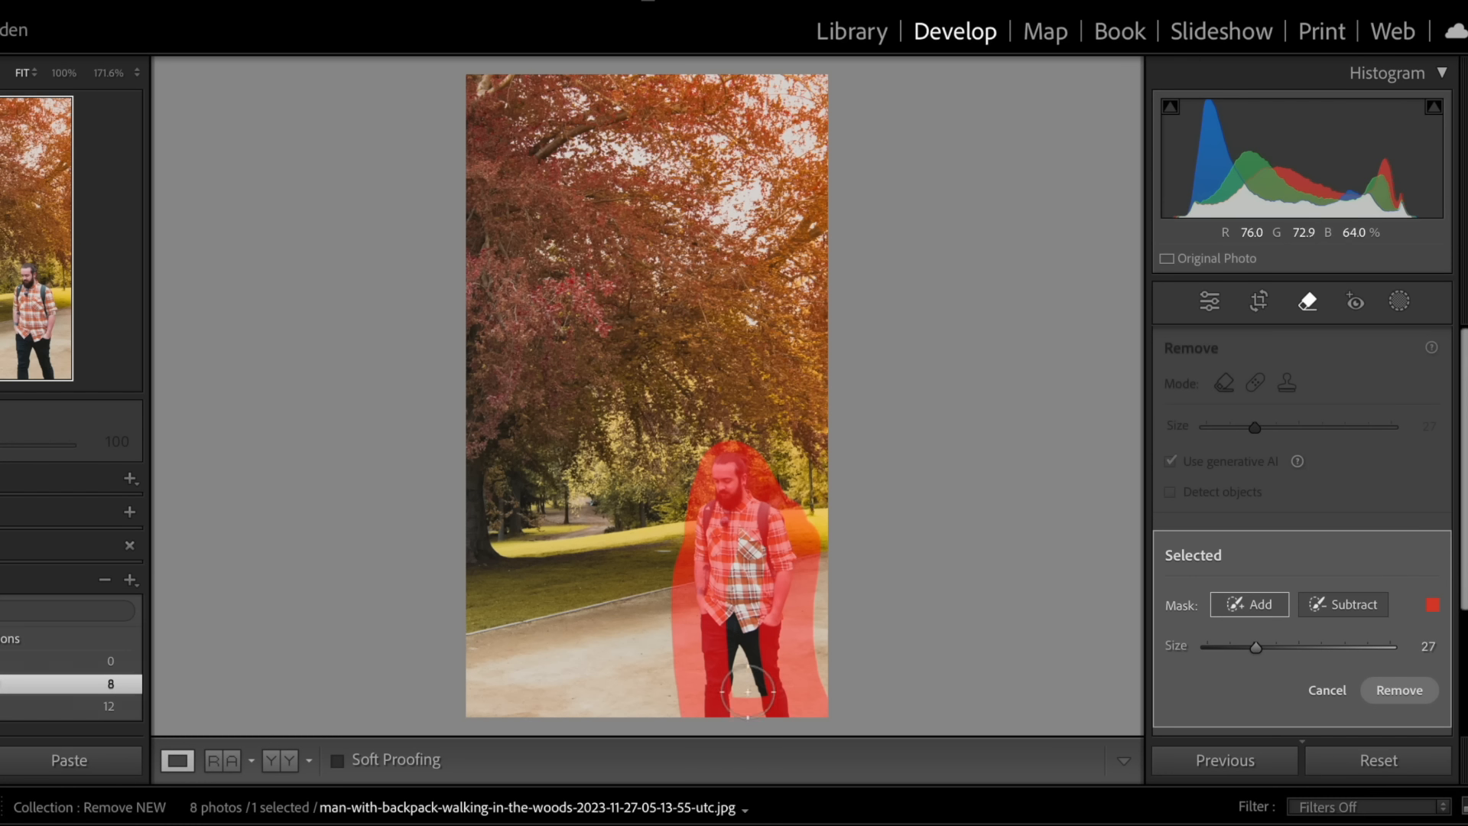
pyautogui.moveTo(747, 691); pyautogui.dragTo(748, 634)
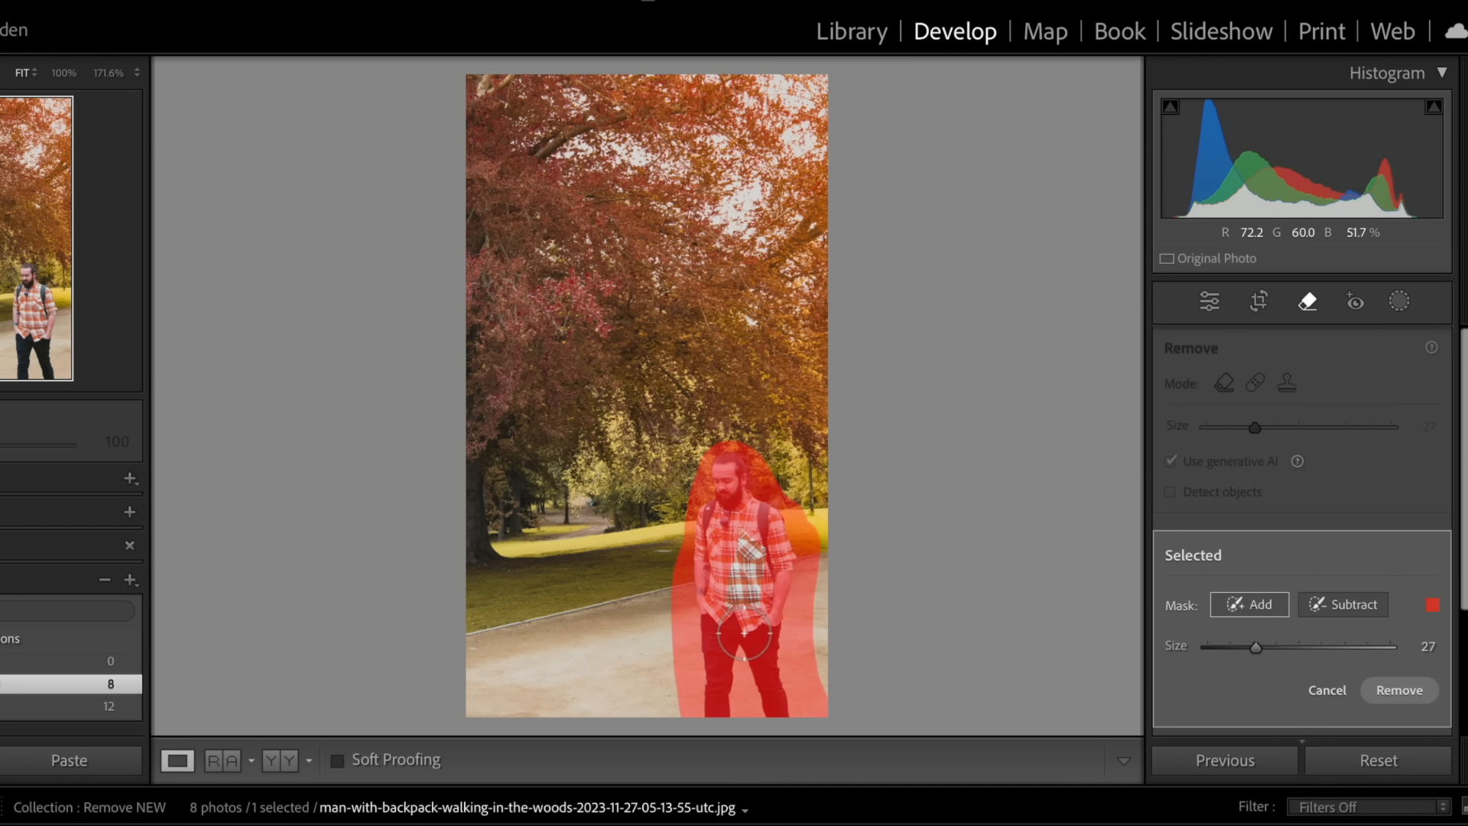
pyautogui.click(1399, 690)
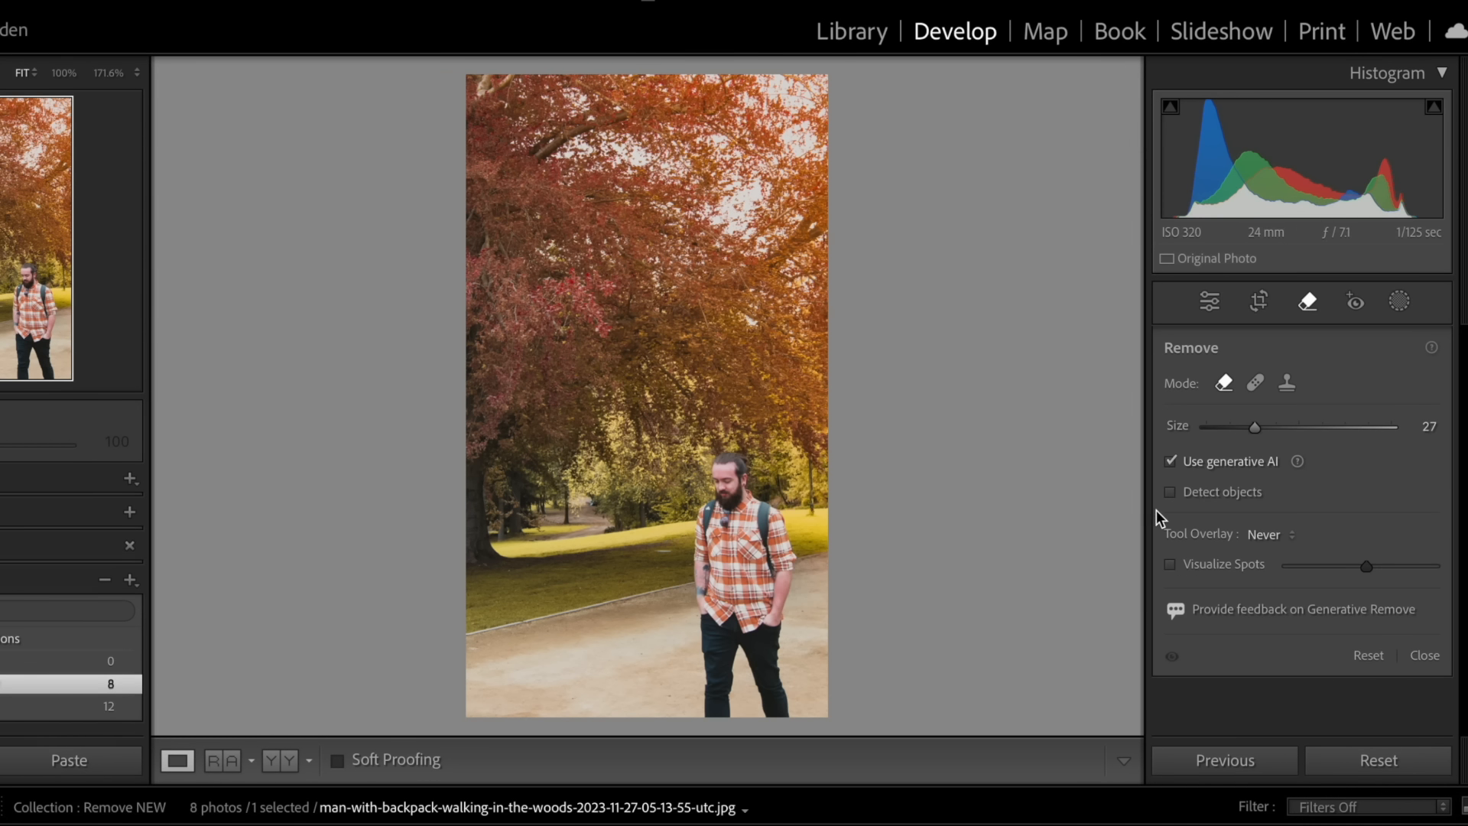
# - Enable Detect objects and loop around the man so he is auto-masked in red
pyautogui.click(1170, 491)
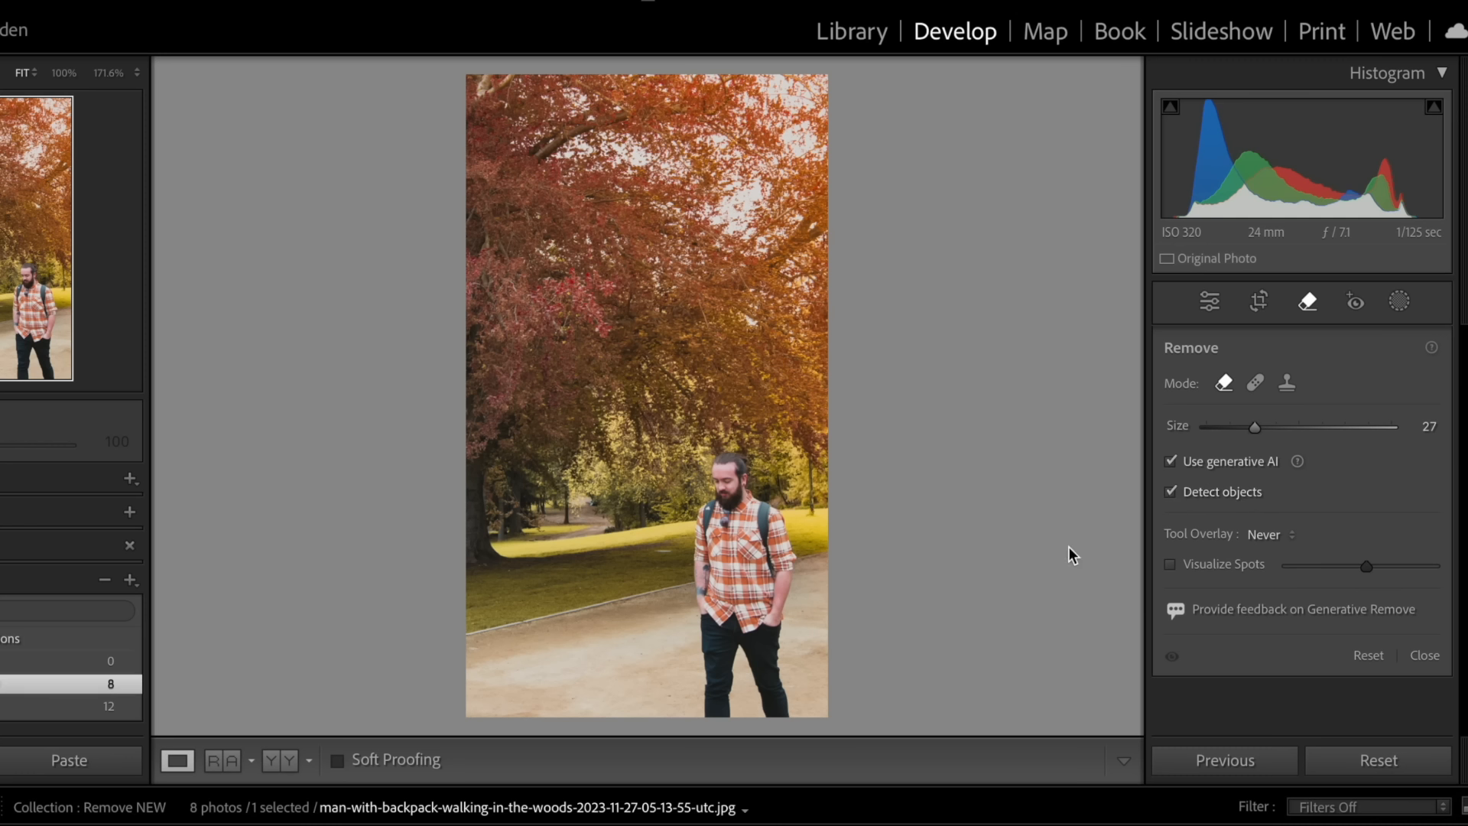
pyautogui.moveTo(784, 660)
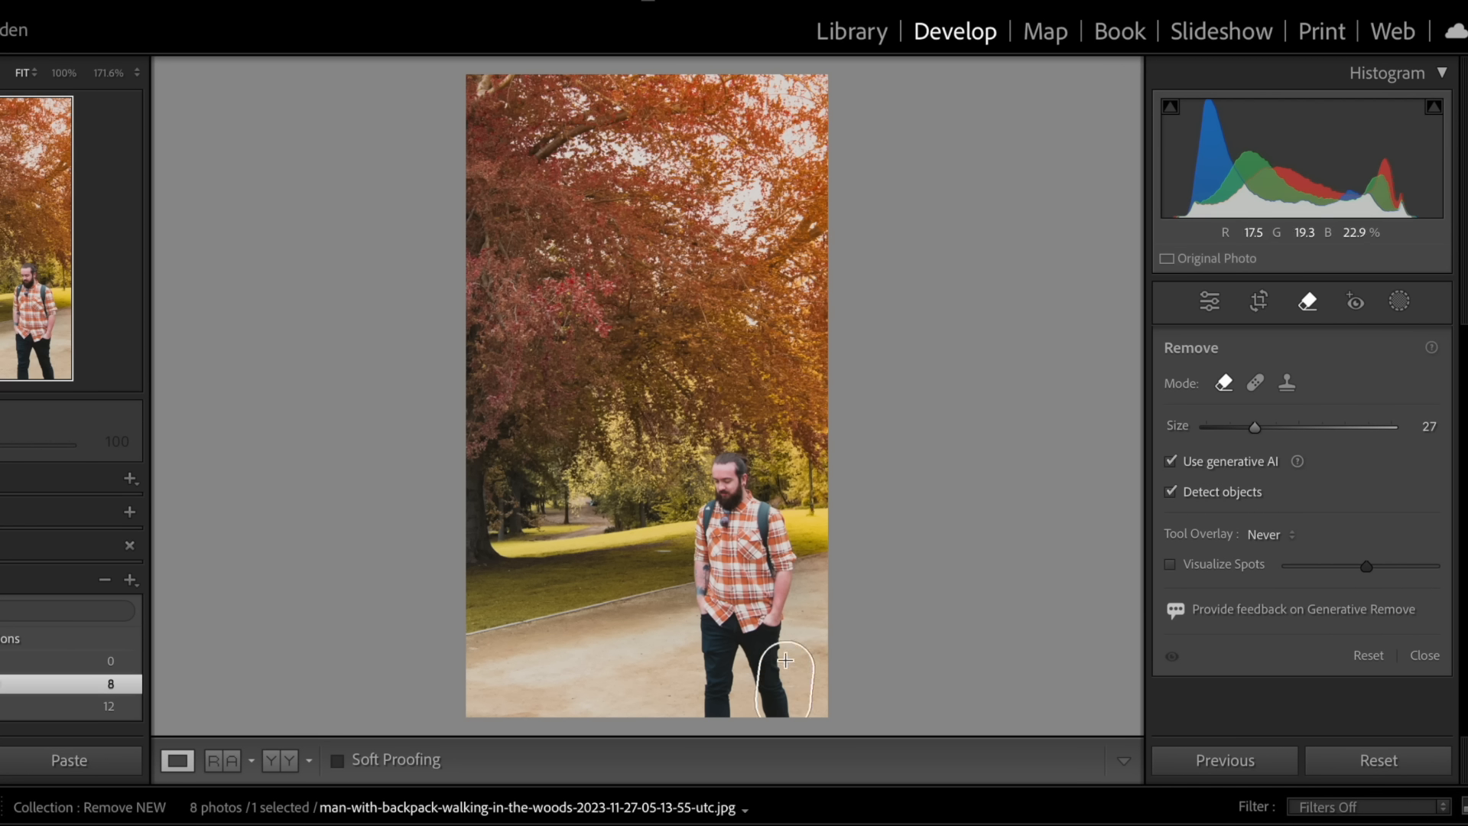
pyautogui.moveTo(784, 661); pyautogui.dragTo(719, 461)
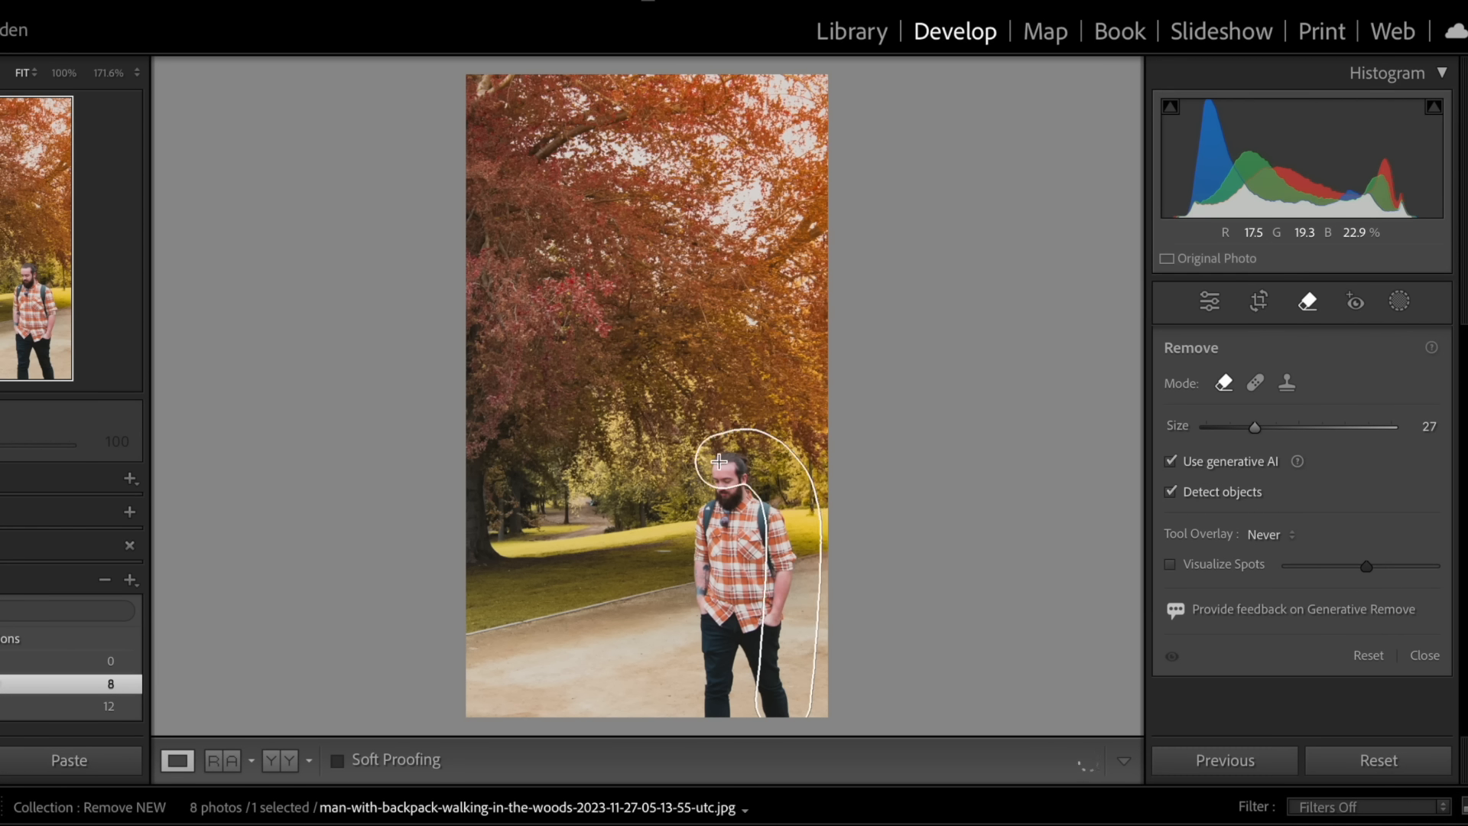
pyautogui.moveTo(718, 460); pyautogui.dragTo(706, 693)
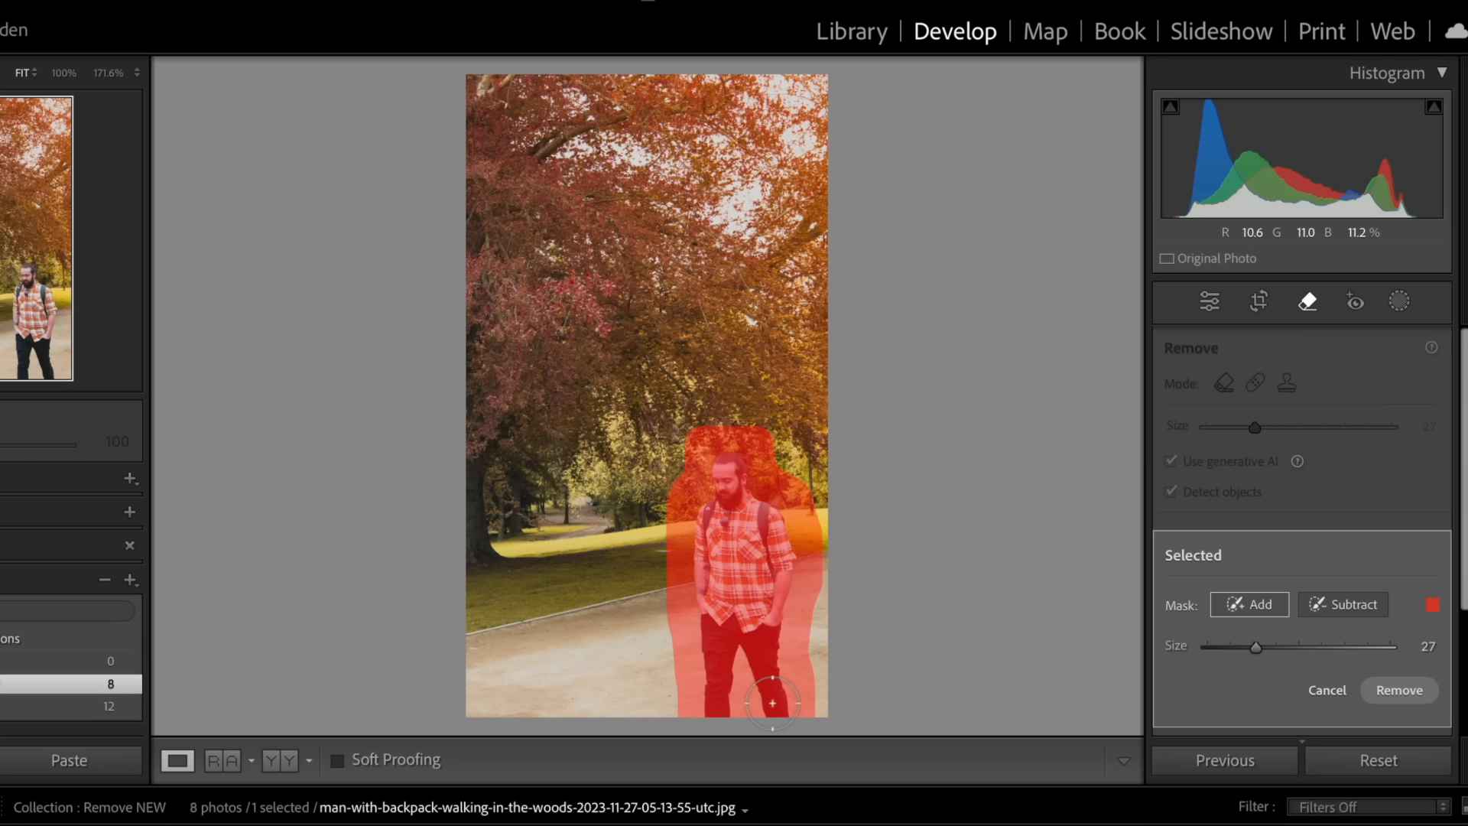
pyautogui.moveTo(950, 710)
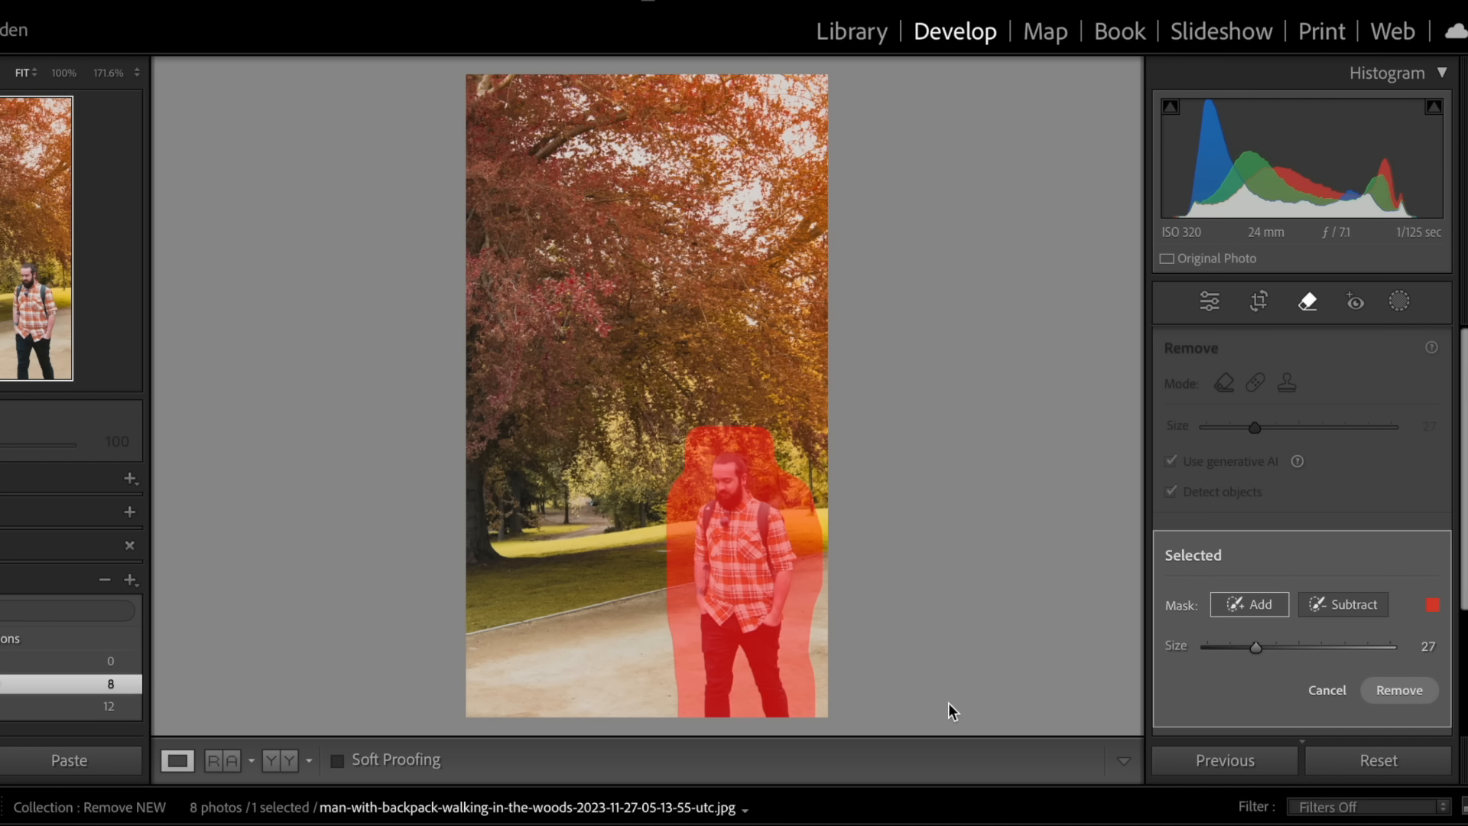
pyautogui.moveTo(1196, 582)
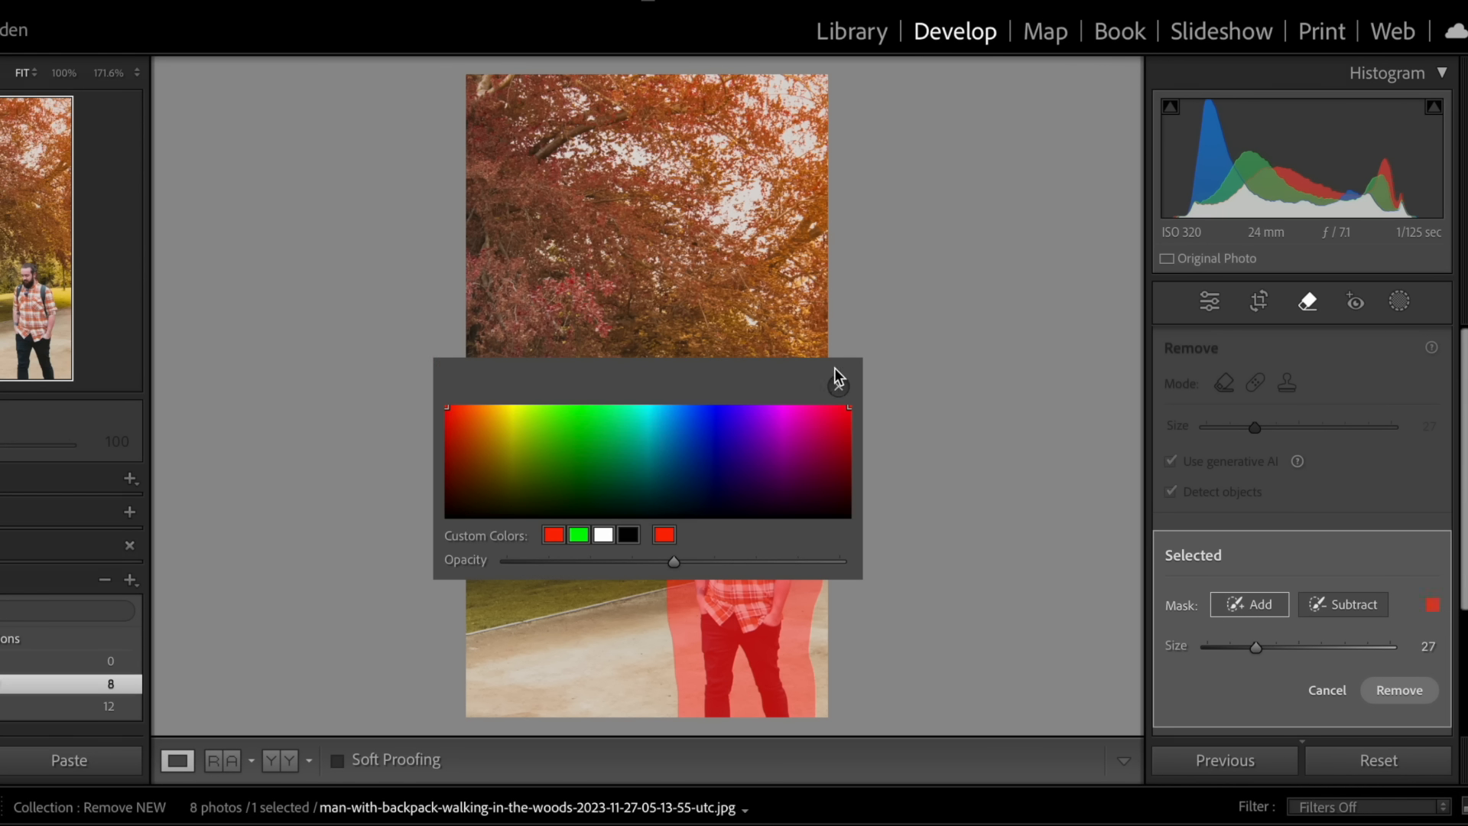
pyautogui.click(837, 376)
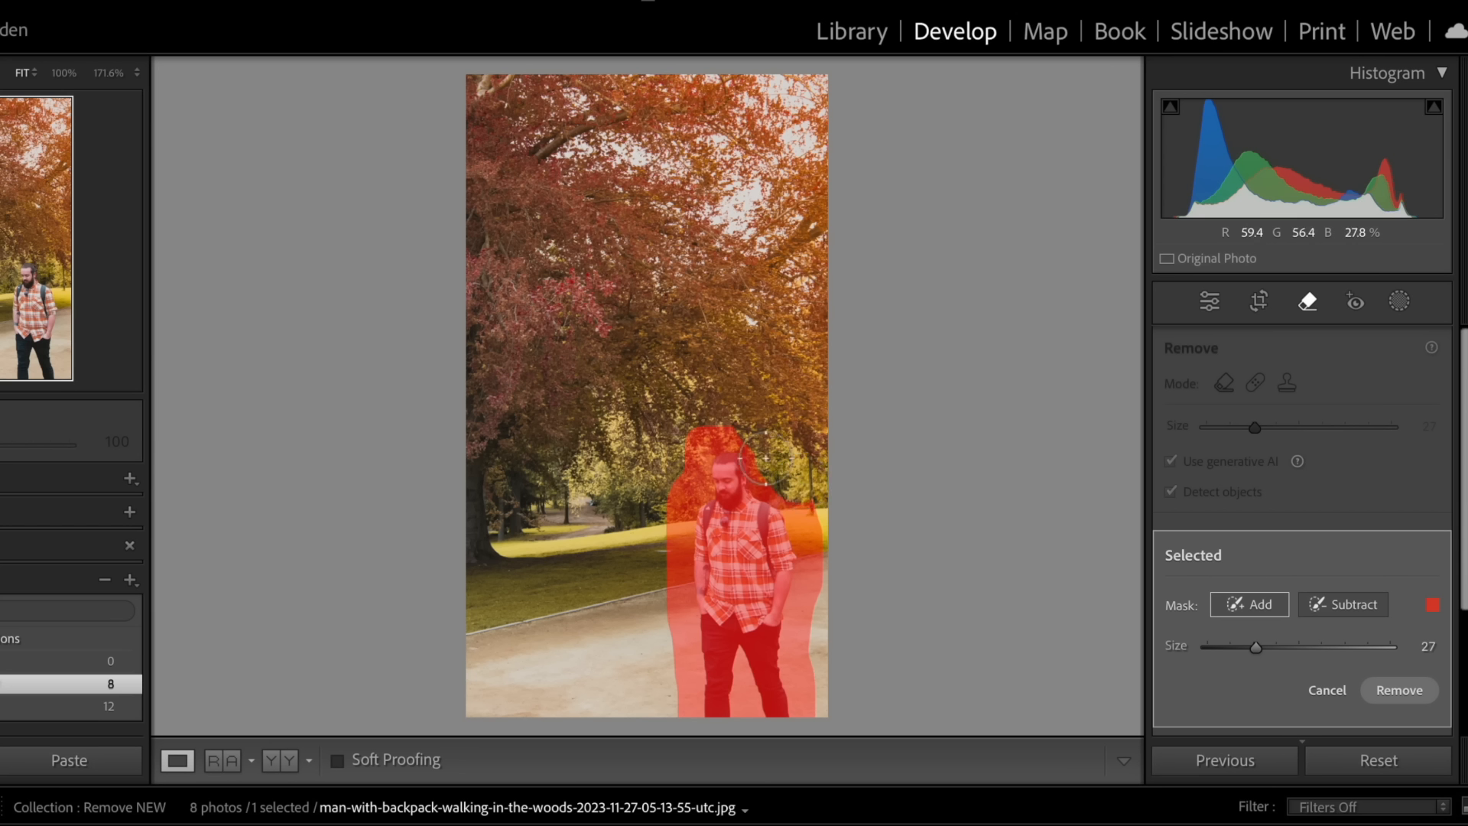
pyautogui.moveTo(817, 477)
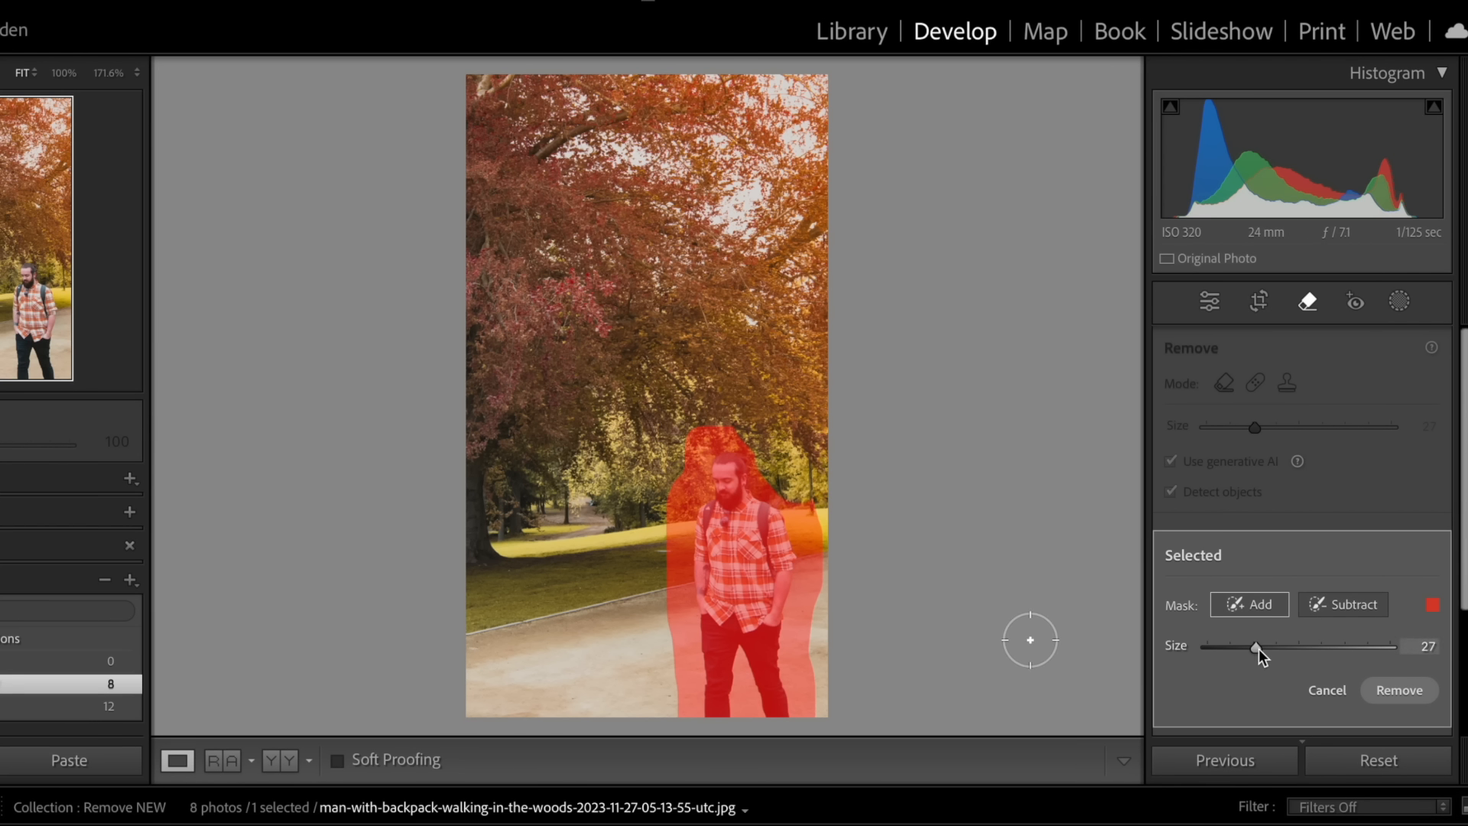
# - Adjust the removal brush size up to 36 and back down to 16
pyautogui.moveTo(1257, 645); pyautogui.dragTo(1275, 645)
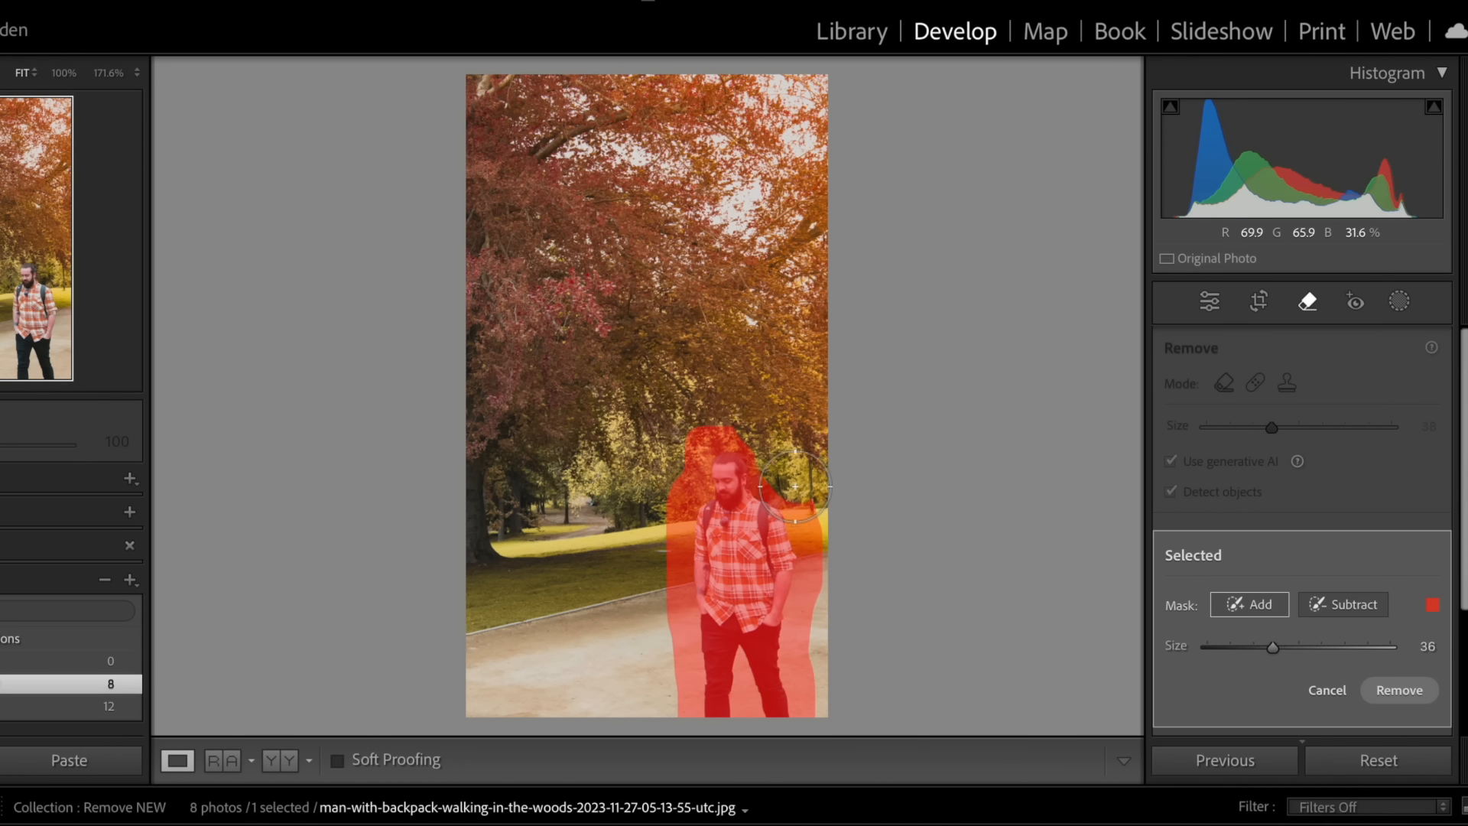
pyautogui.moveTo(1271, 646); pyautogui.dragTo(1235, 645)
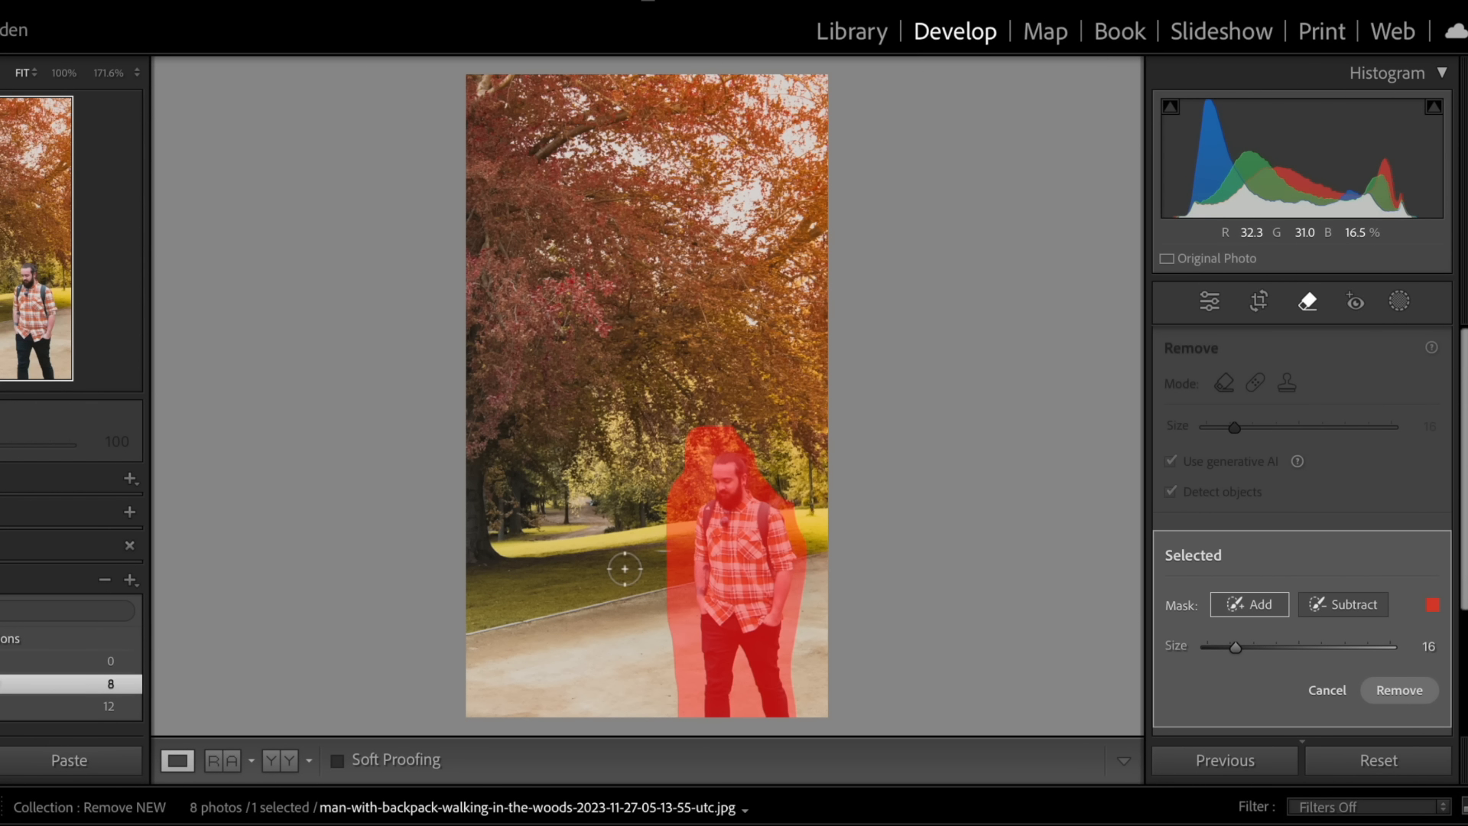
pyautogui.moveTo(660, 495)
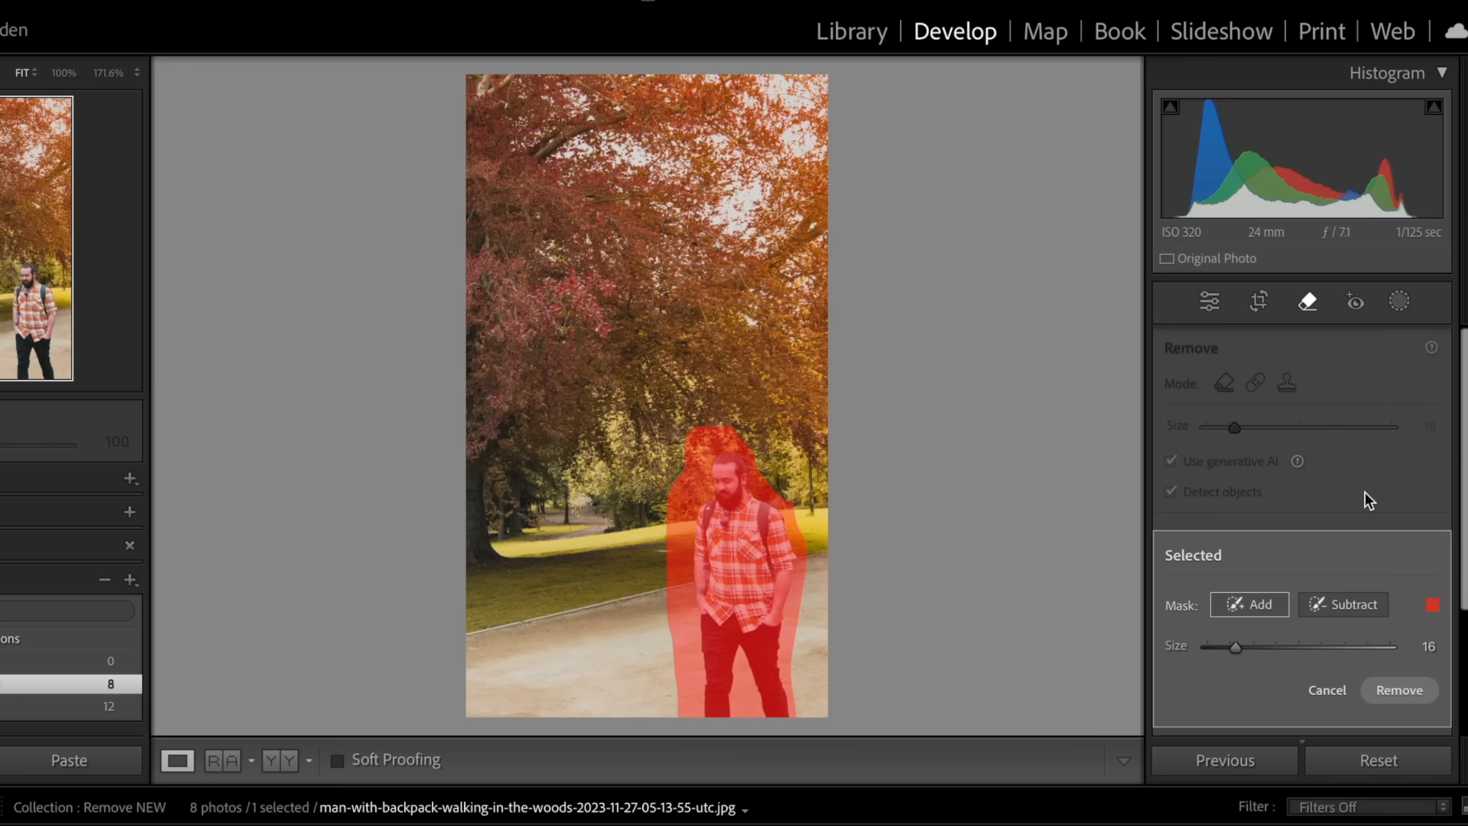
pyautogui.moveTo(1320, 739)
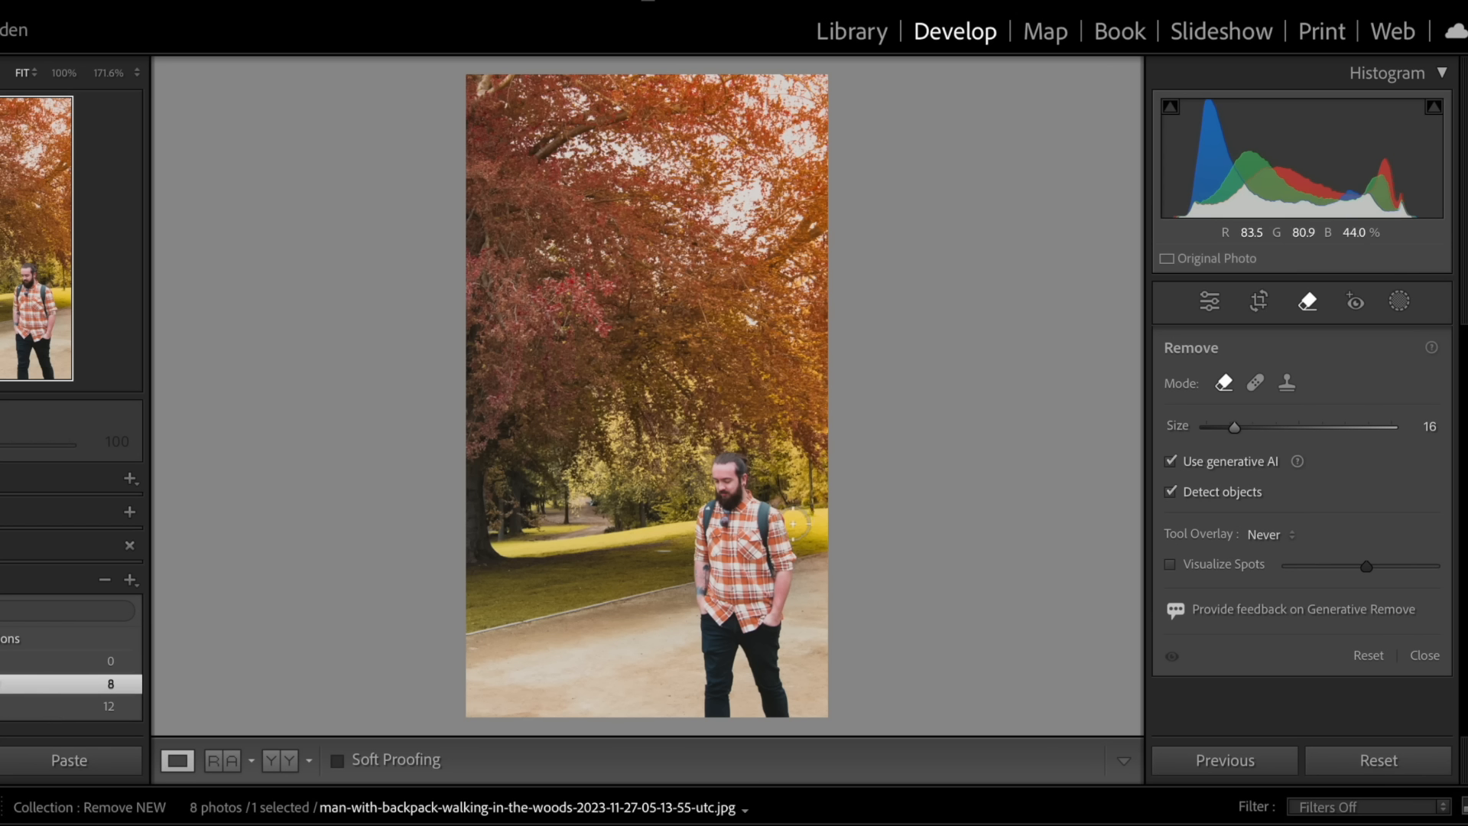
# - With a smaller brush, outline the backpacker from head to feet to mask him
pyautogui.scroll(-3)
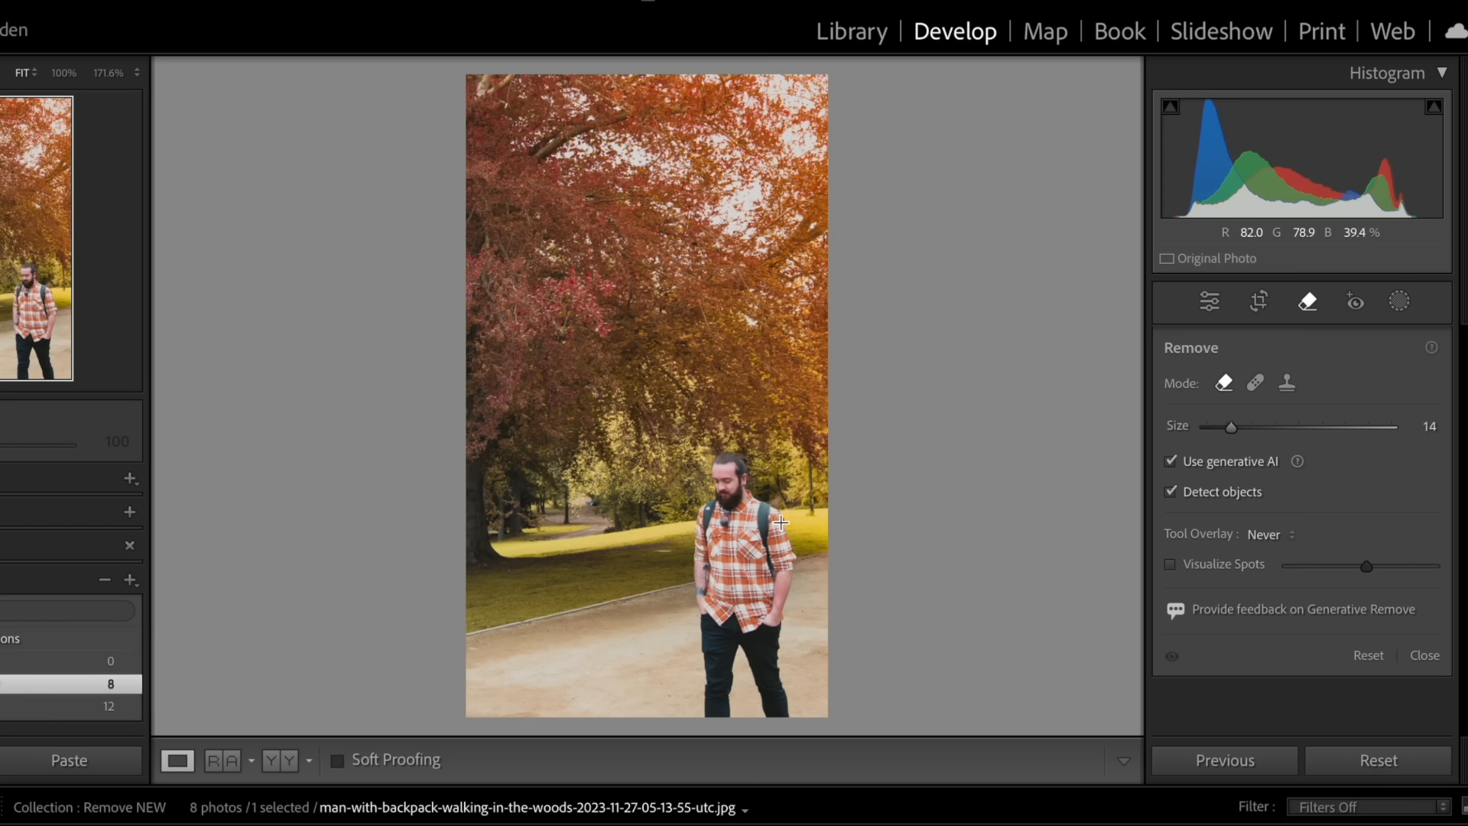
pyautogui.moveTo(781, 523); pyautogui.dragTo(679, 590)
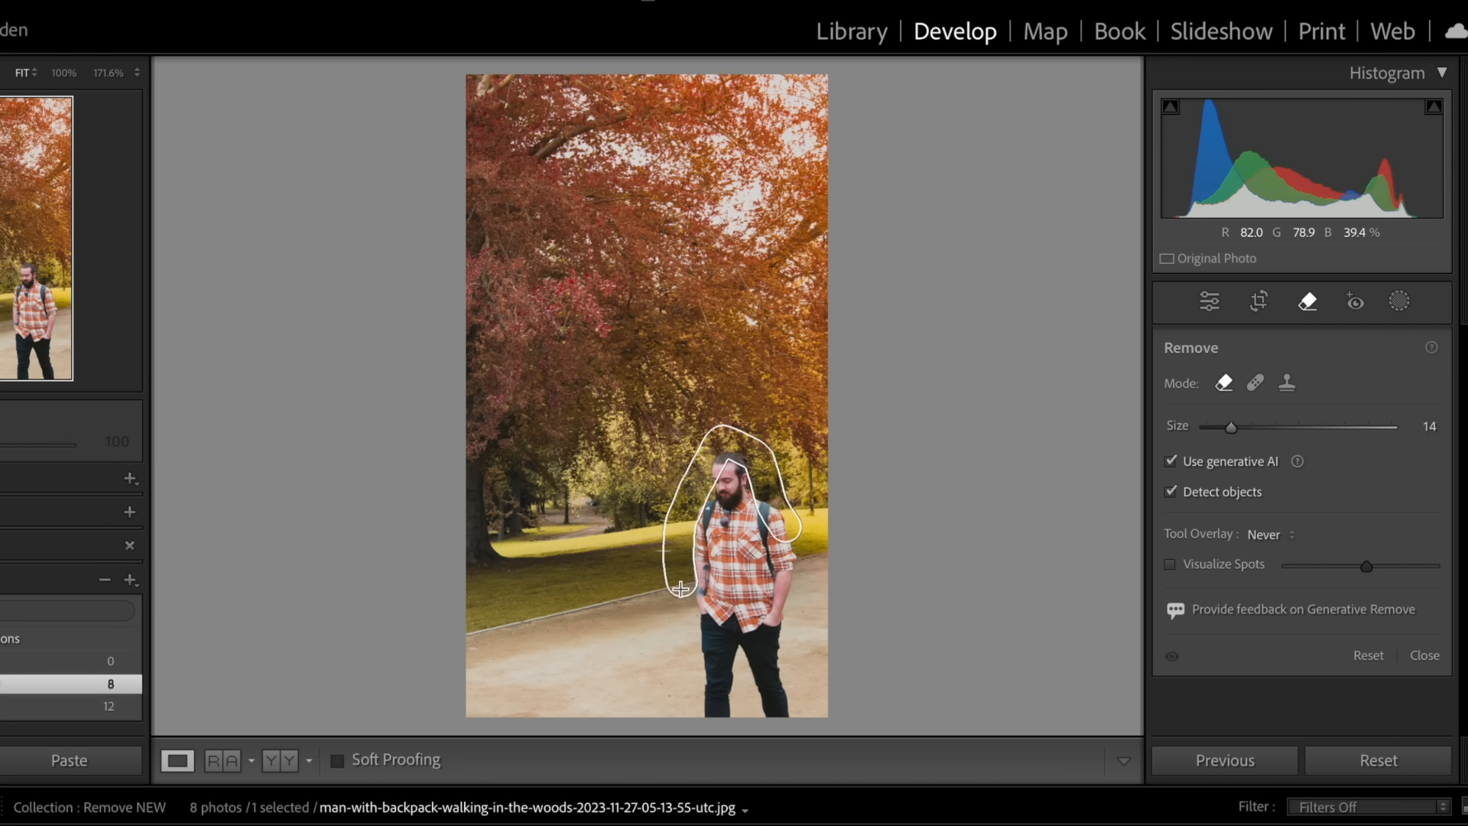
pyautogui.moveTo(680, 587); pyautogui.dragTo(795, 690)
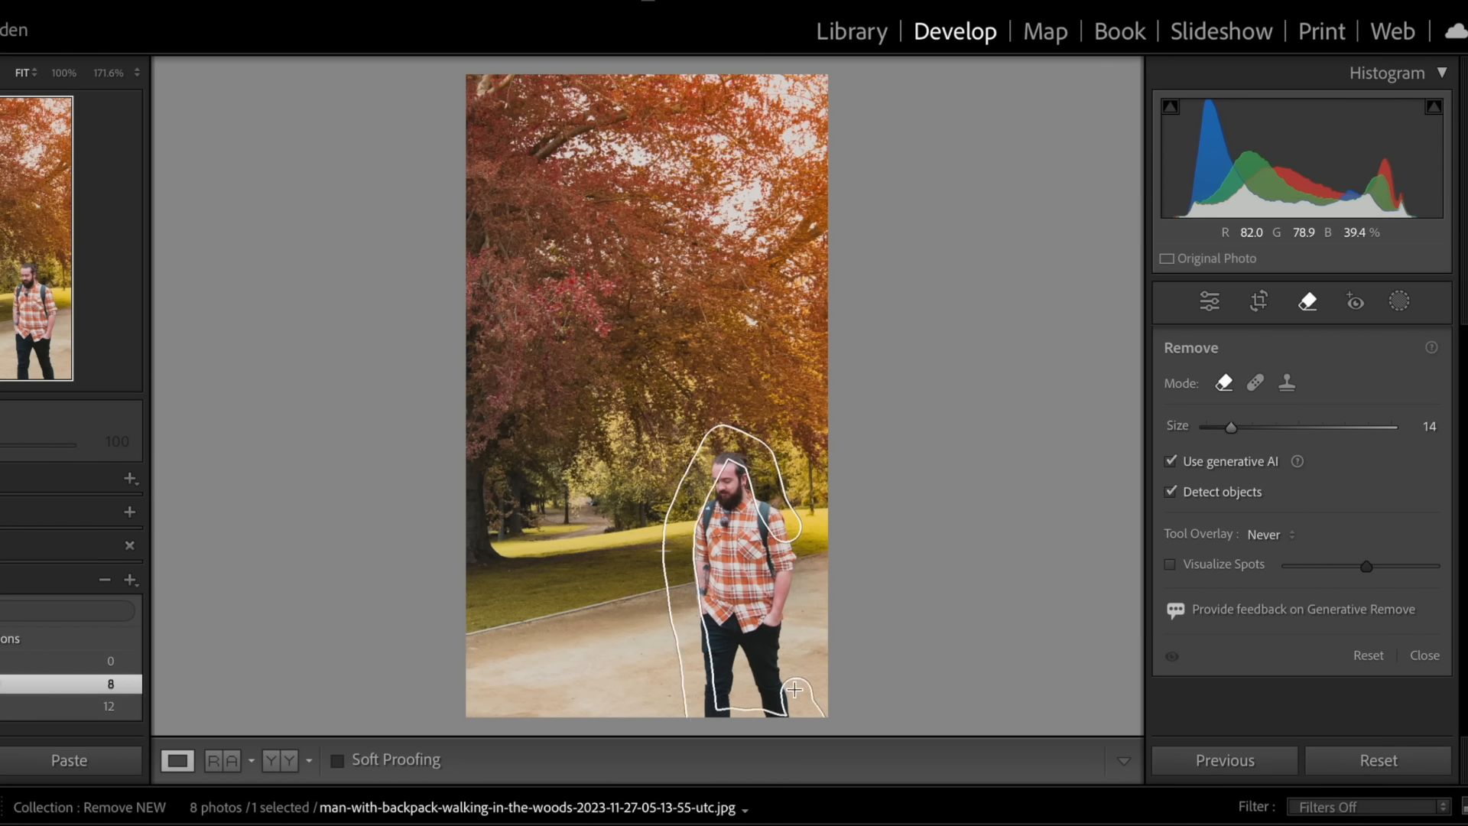
pyautogui.click(794, 691)
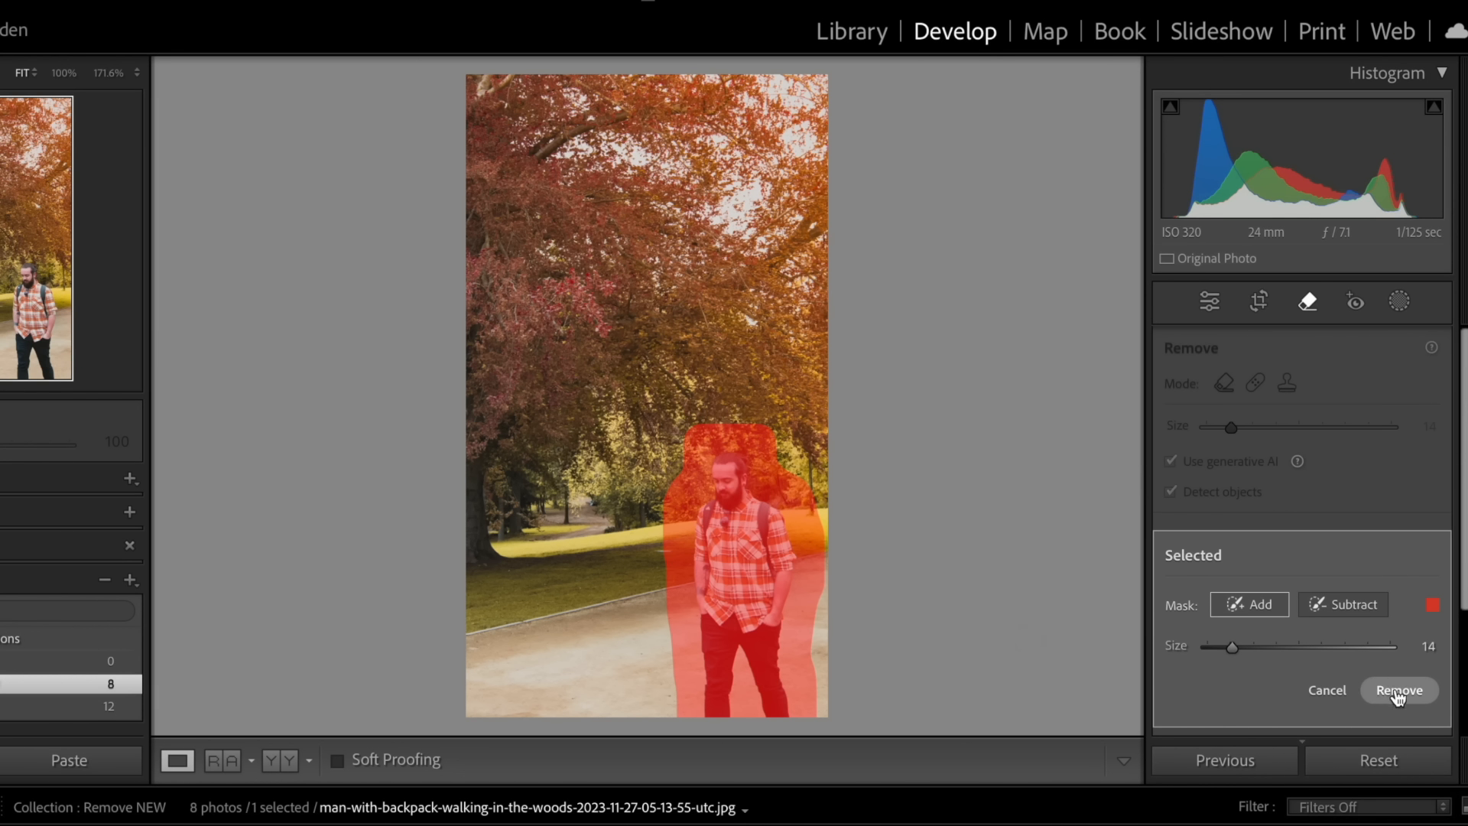
# - Run Generative Remove to erase the masked backpacker
pyautogui.click(1397, 690)
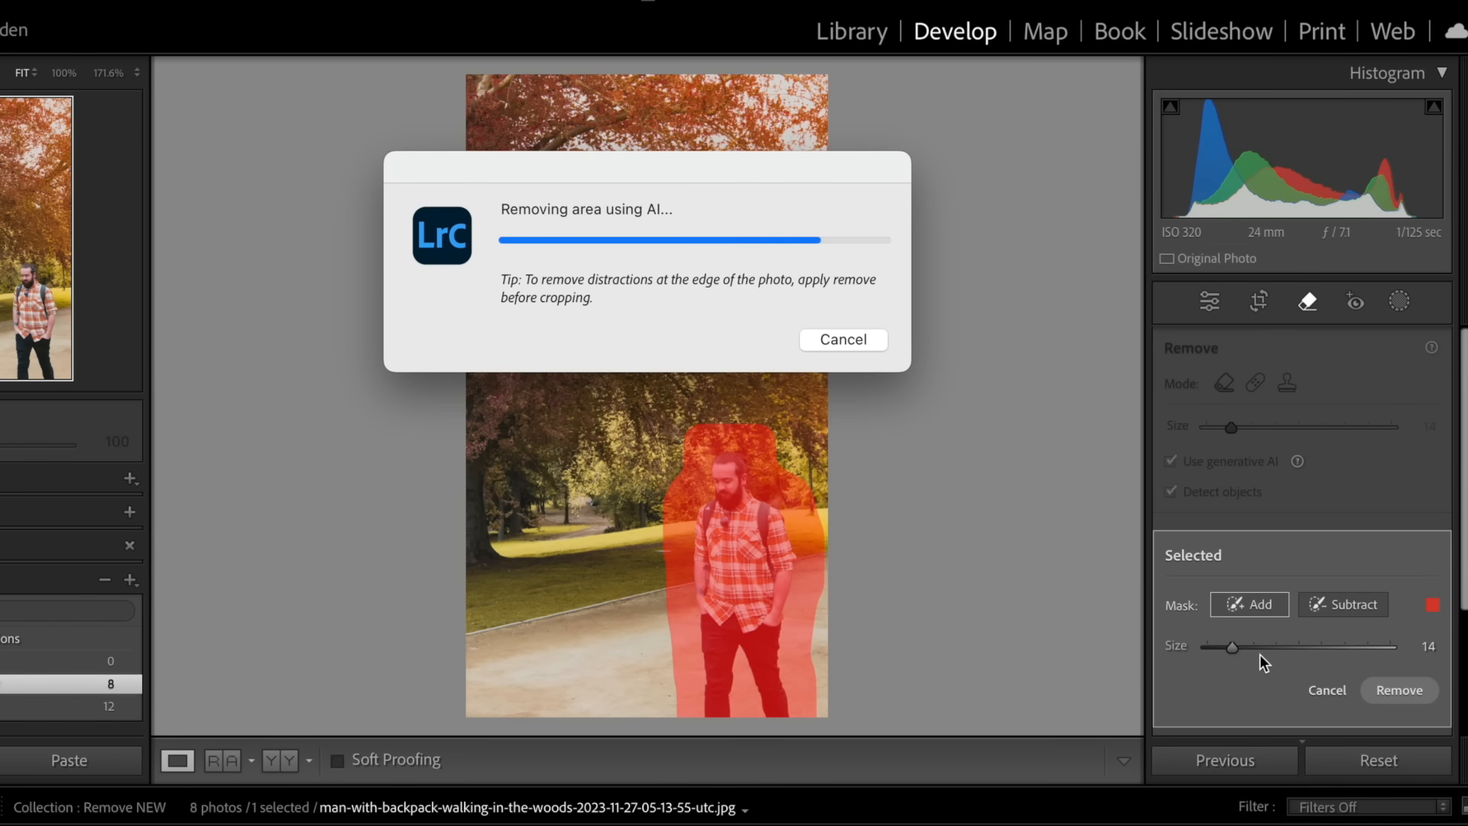
pyautogui.click(1399, 690)
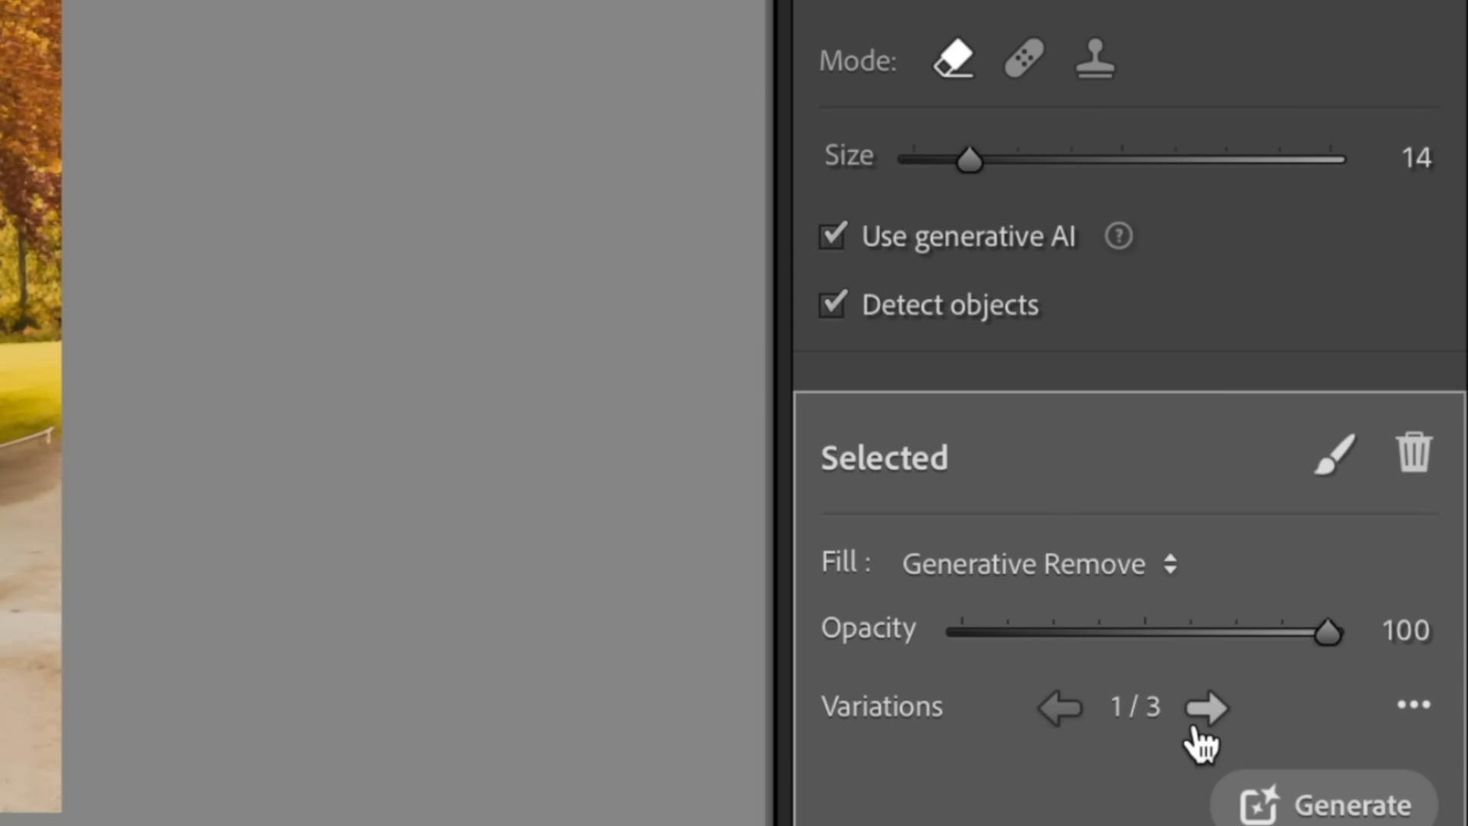
# - Cycle through the generated fill variations where the backpacker stood
pyautogui.click(1207, 707)
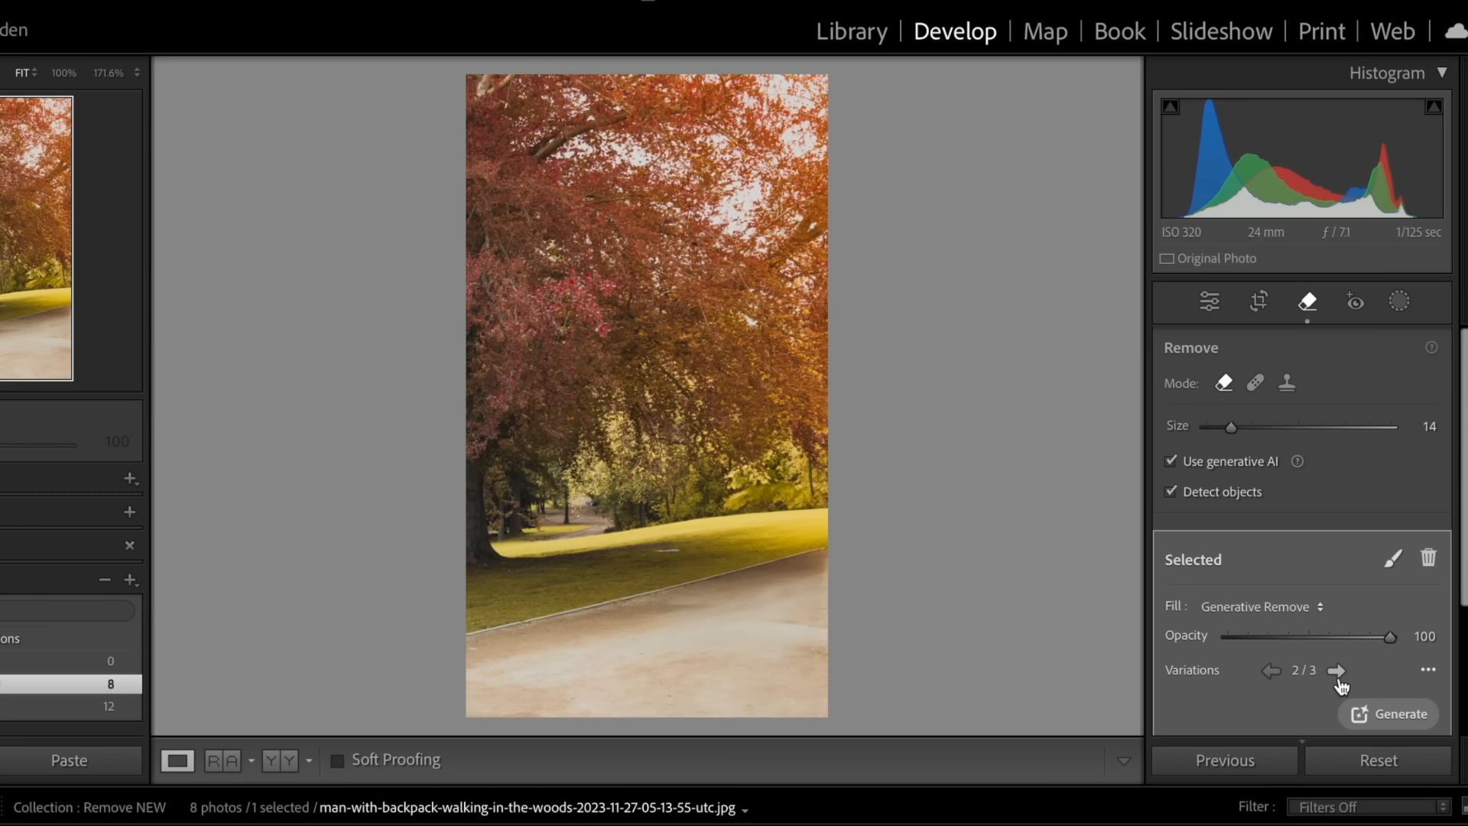
pyautogui.click(1335, 670)
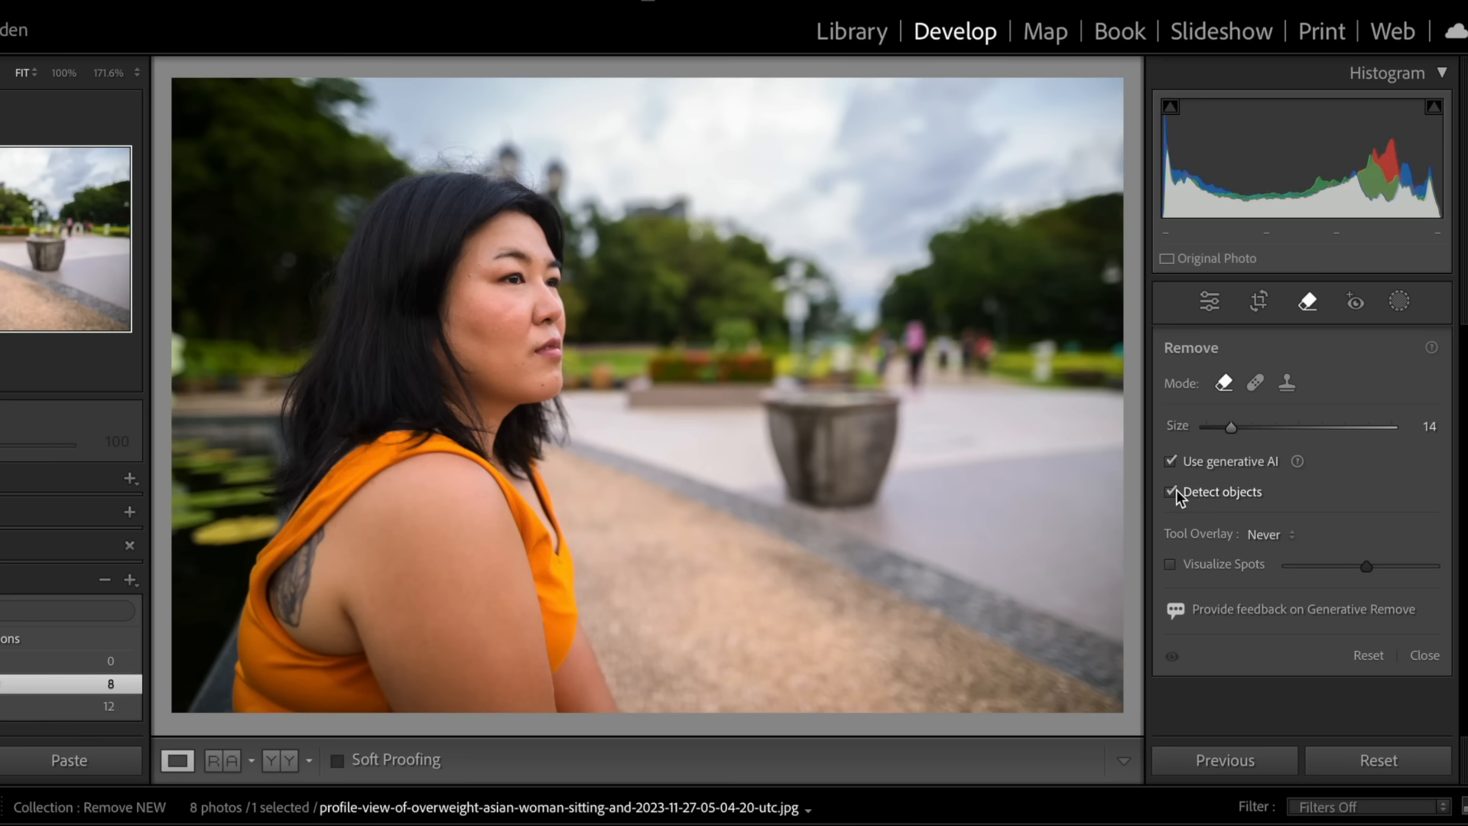
# - With Detect objects off, paint over the stone planter behind the woman and remove it with AI
pyautogui.click(1172, 491)
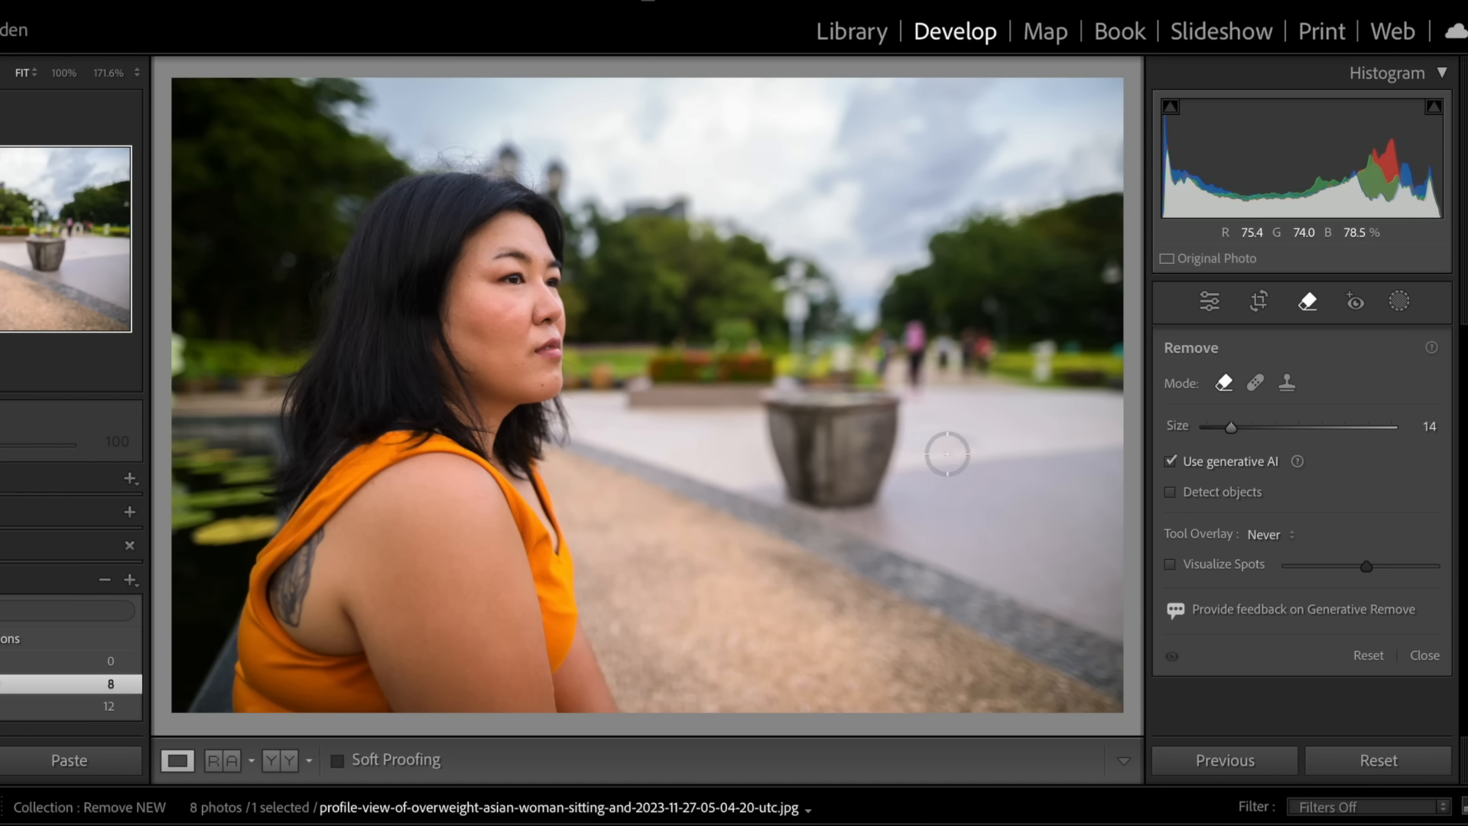
pyautogui.moveTo(886, 448)
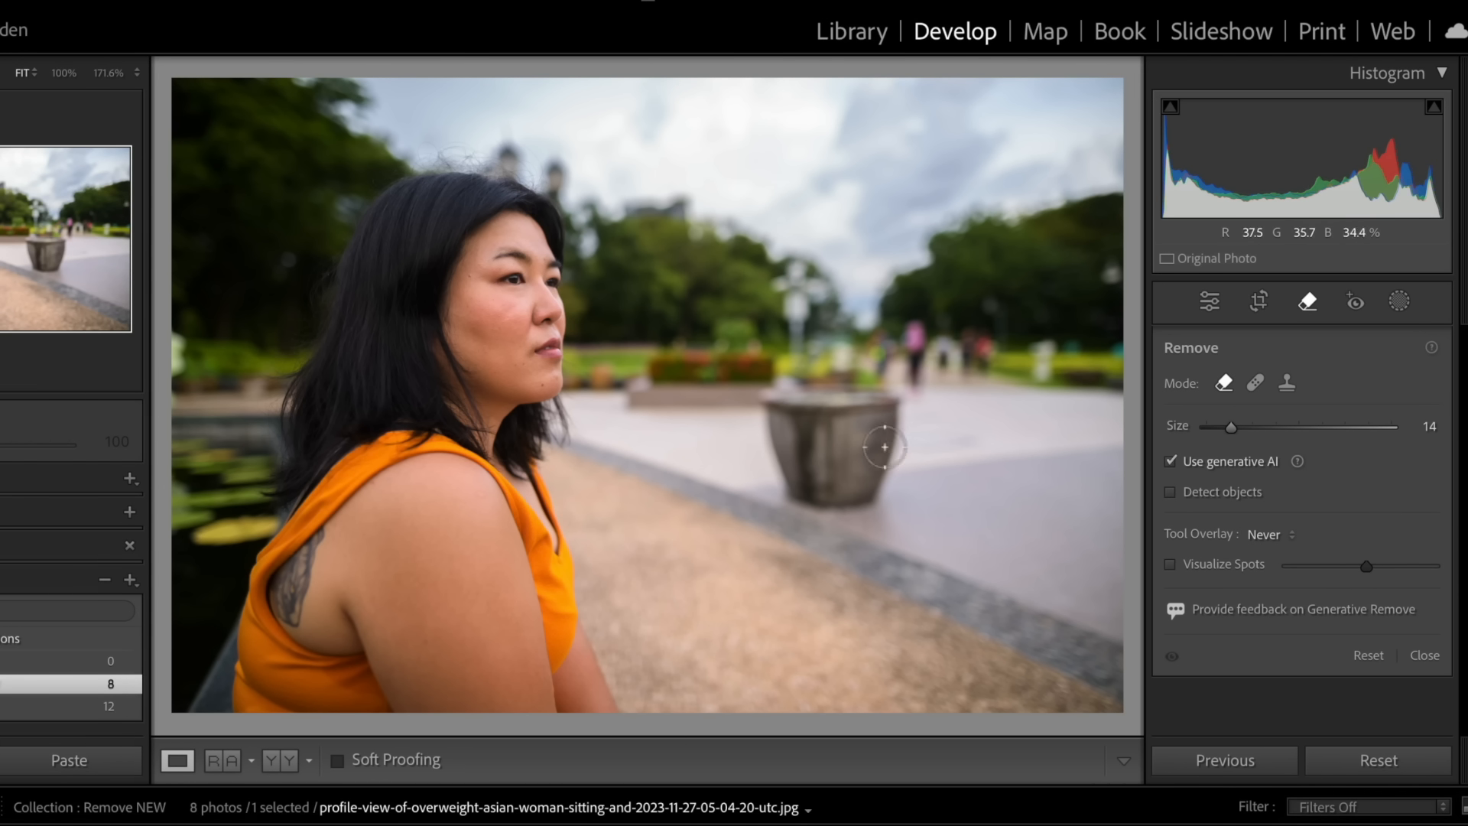
pyautogui.moveTo(886, 447); pyautogui.dragTo(860, 382)
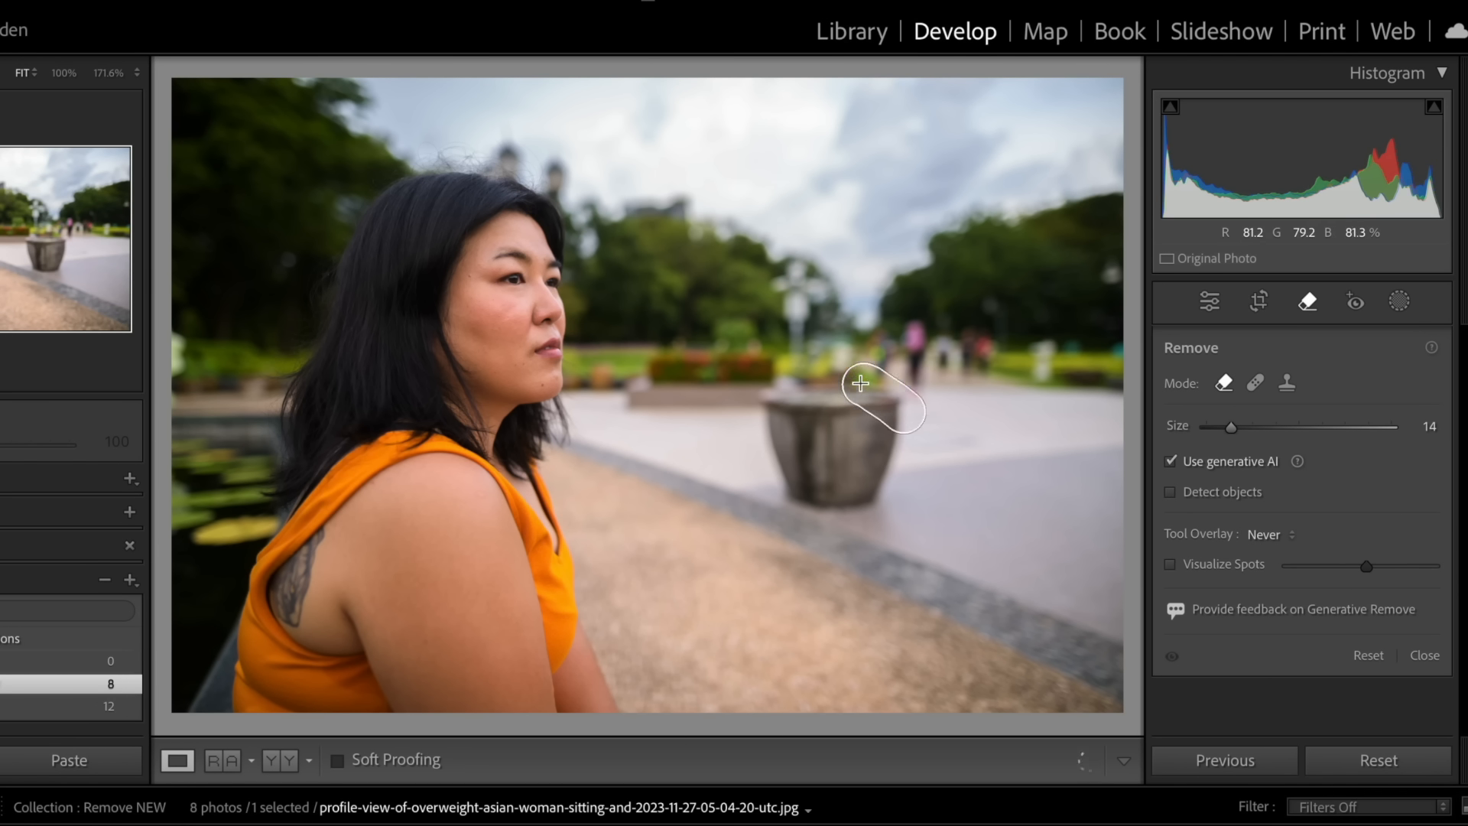
pyautogui.moveTo(859, 383); pyautogui.dragTo(801, 491)
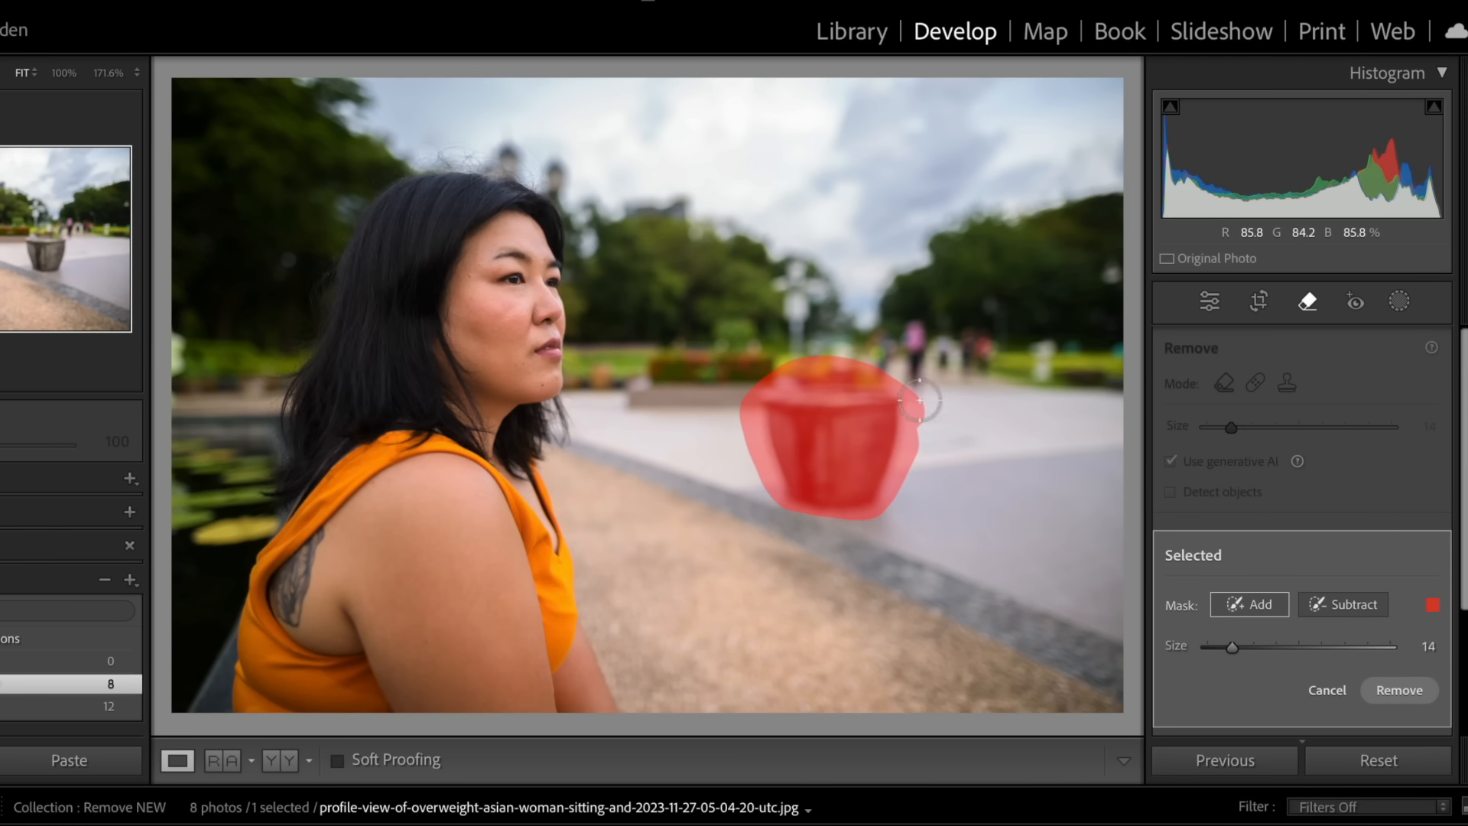
pyautogui.moveTo(850, 489)
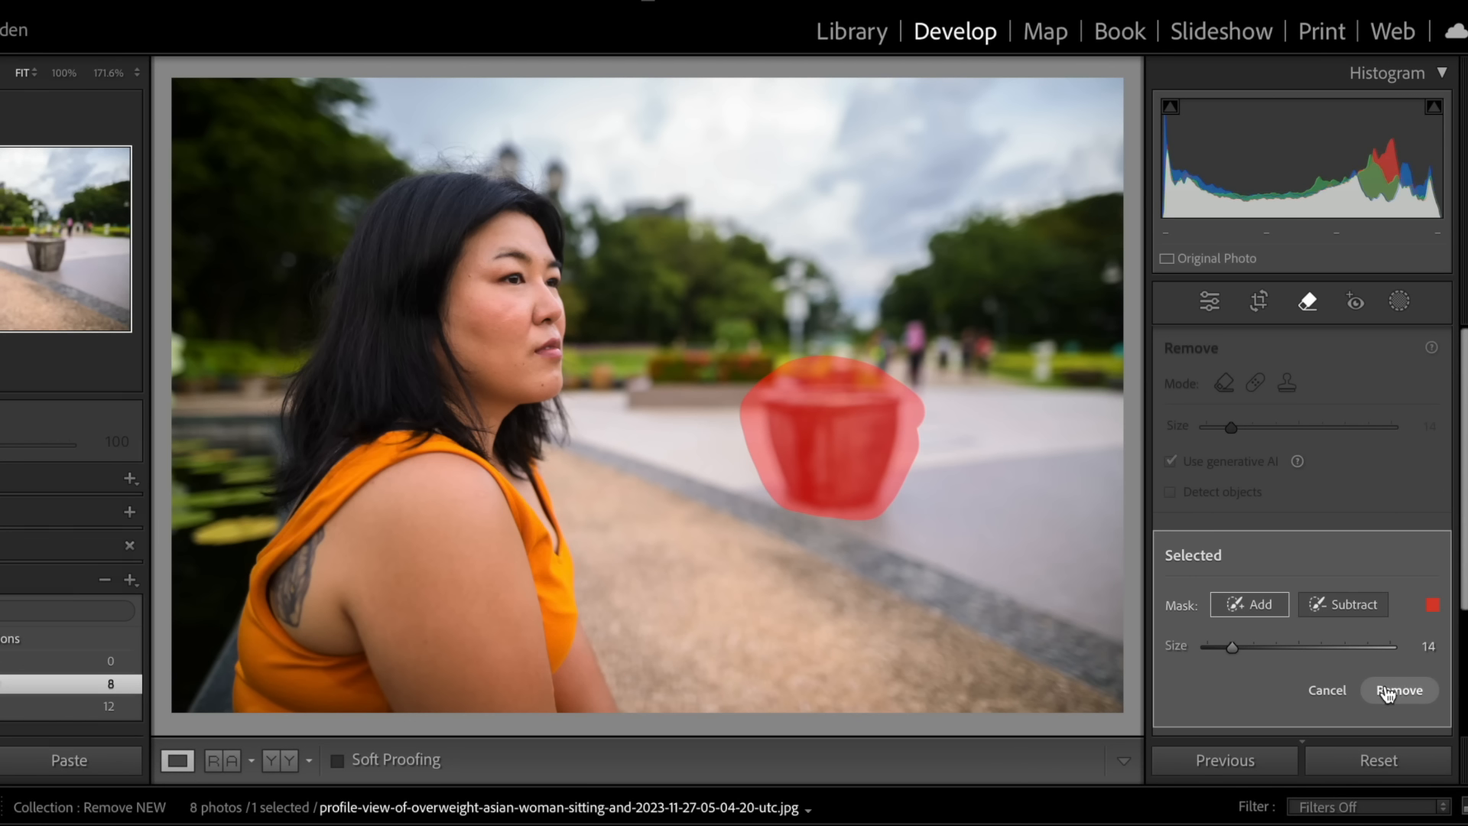
pyautogui.click(1399, 689)
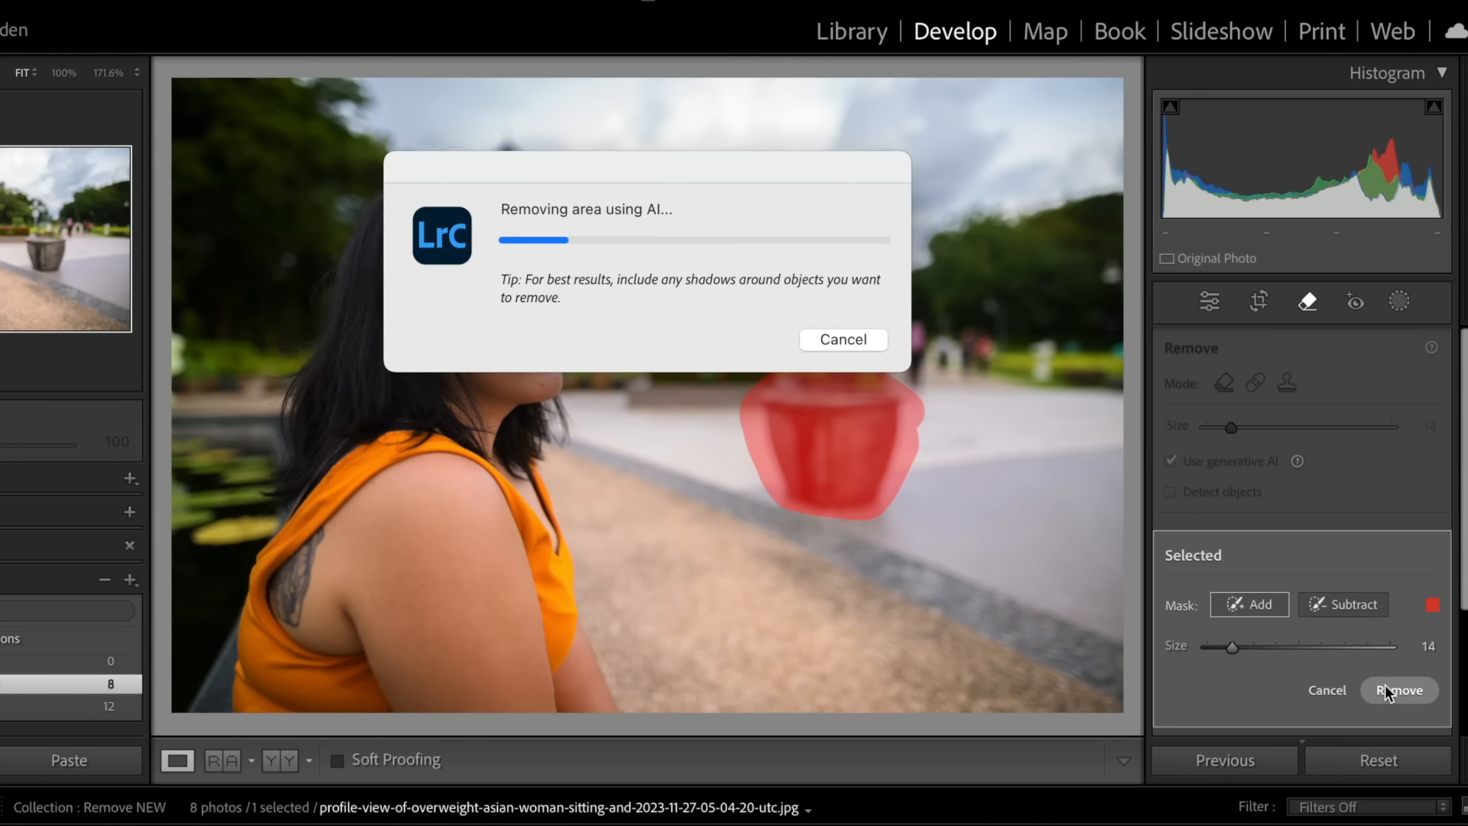
pyautogui.click(1399, 689)
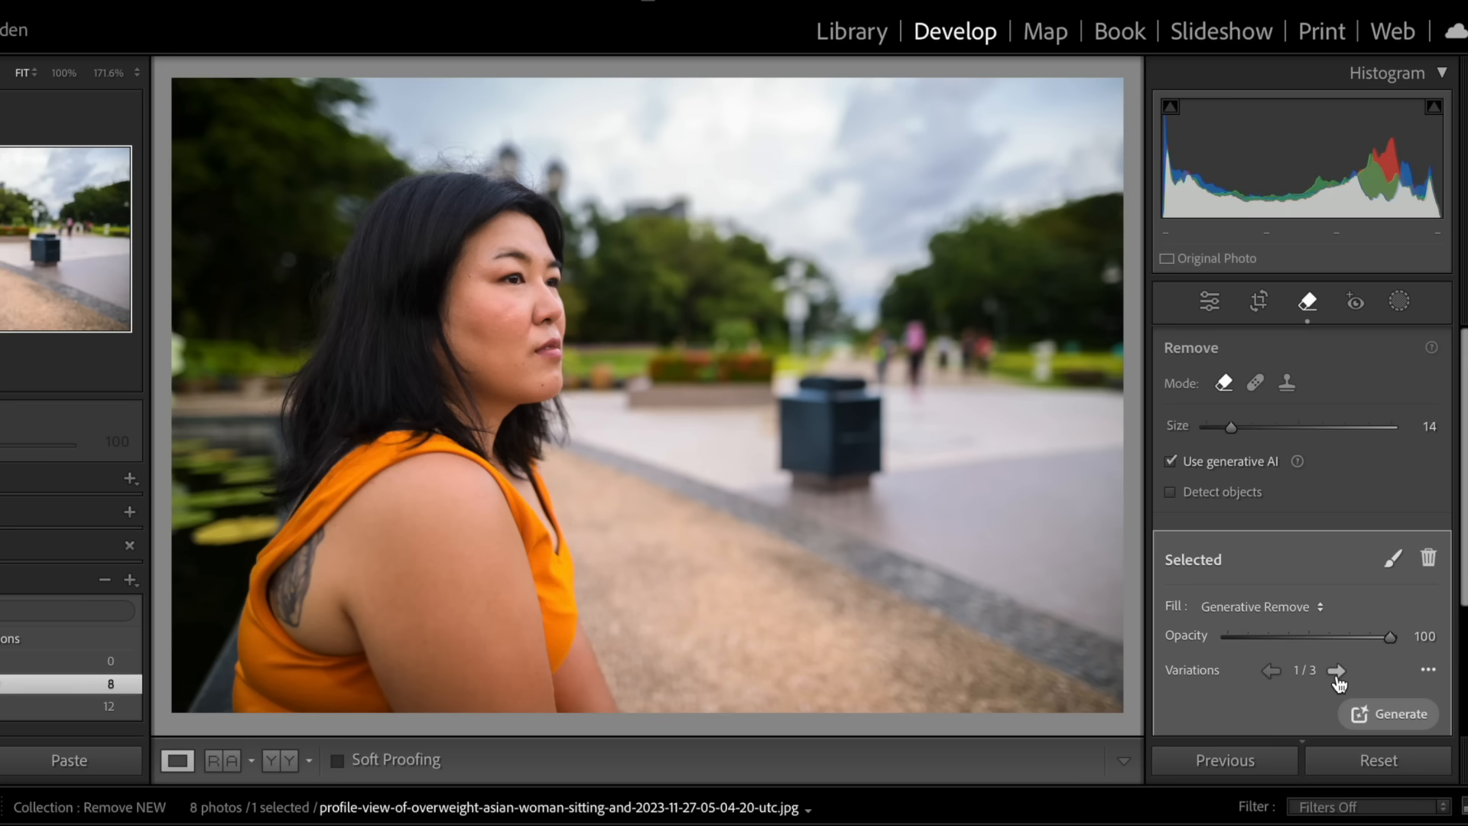
# - Review the generated planter replacements, then remove again from the original
pyautogui.click(1336, 669)
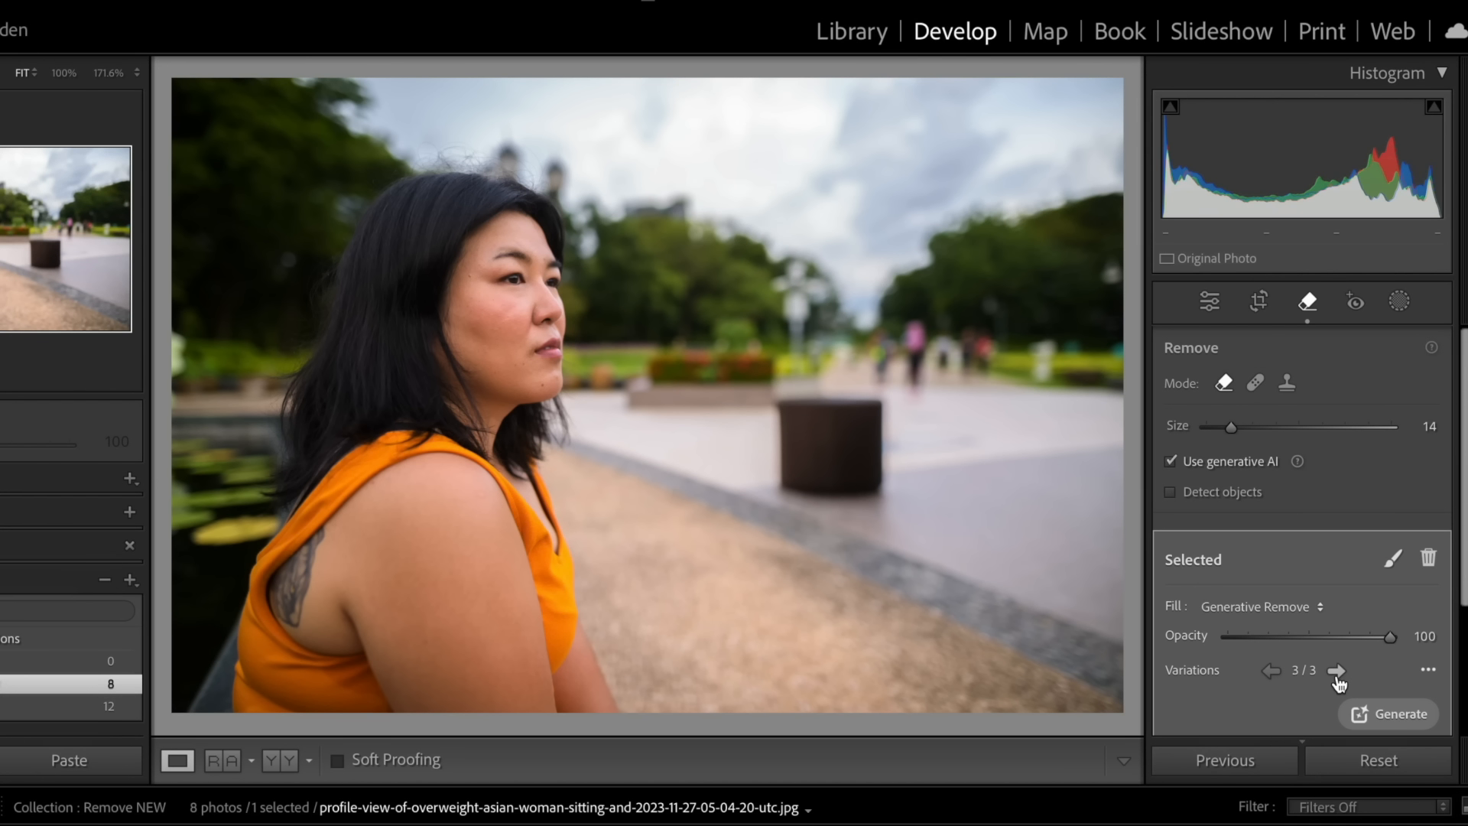
pyautogui.click(1336, 670)
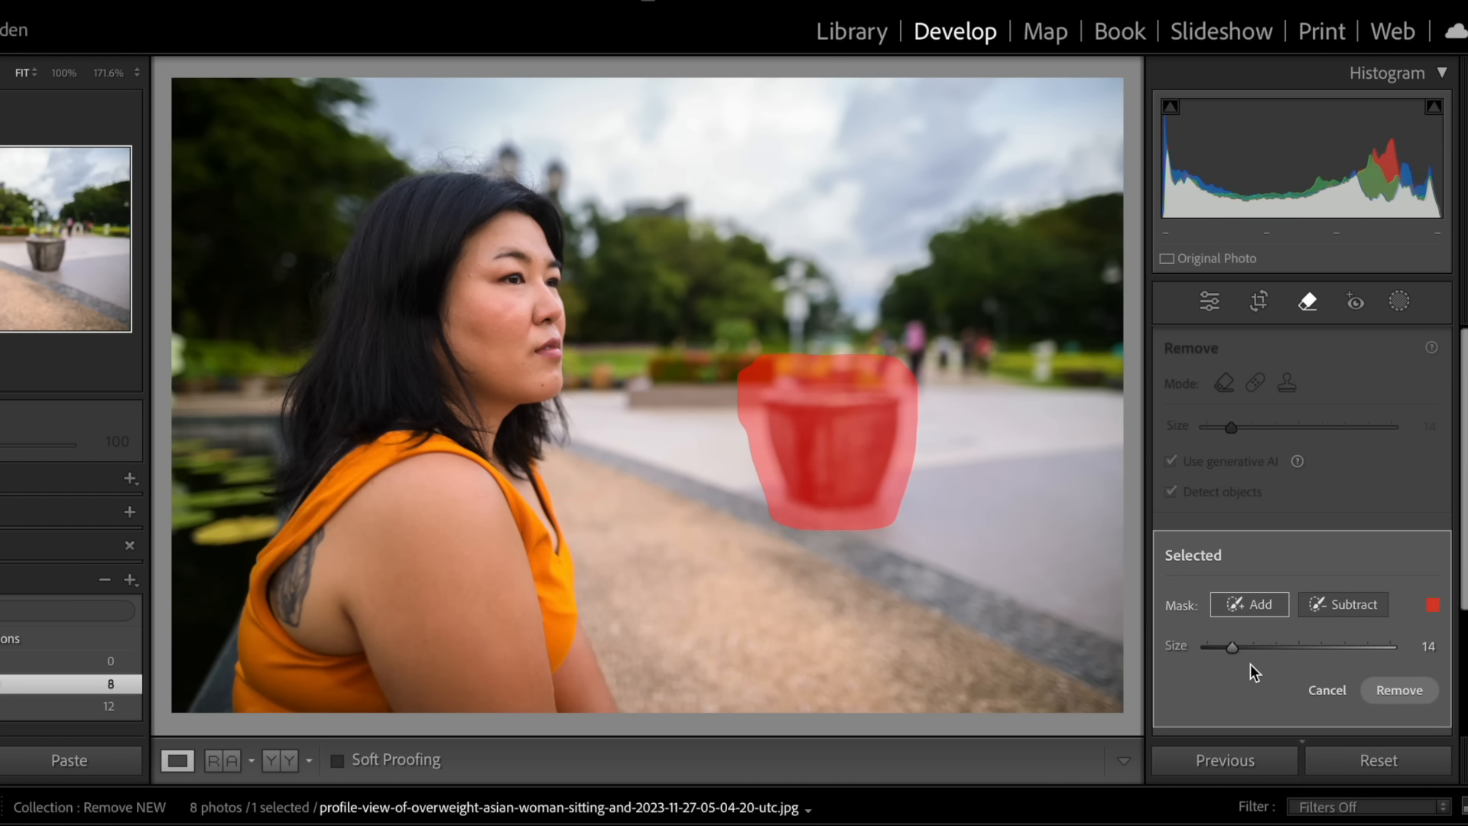
pyautogui.click(1399, 689)
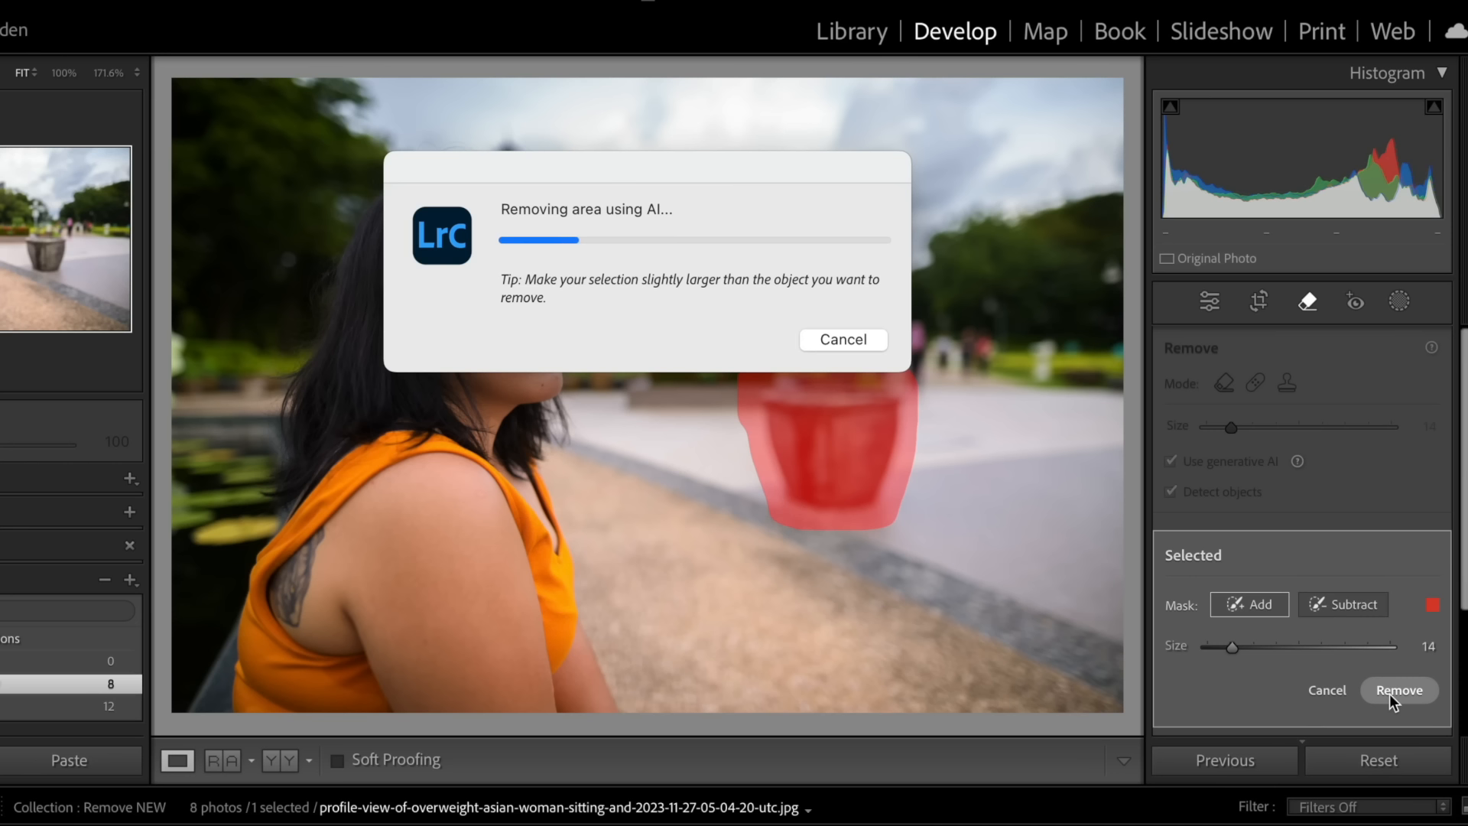
# - Rerun Generative Remove on the detected planter and step through its variations
pyautogui.click(1399, 689)
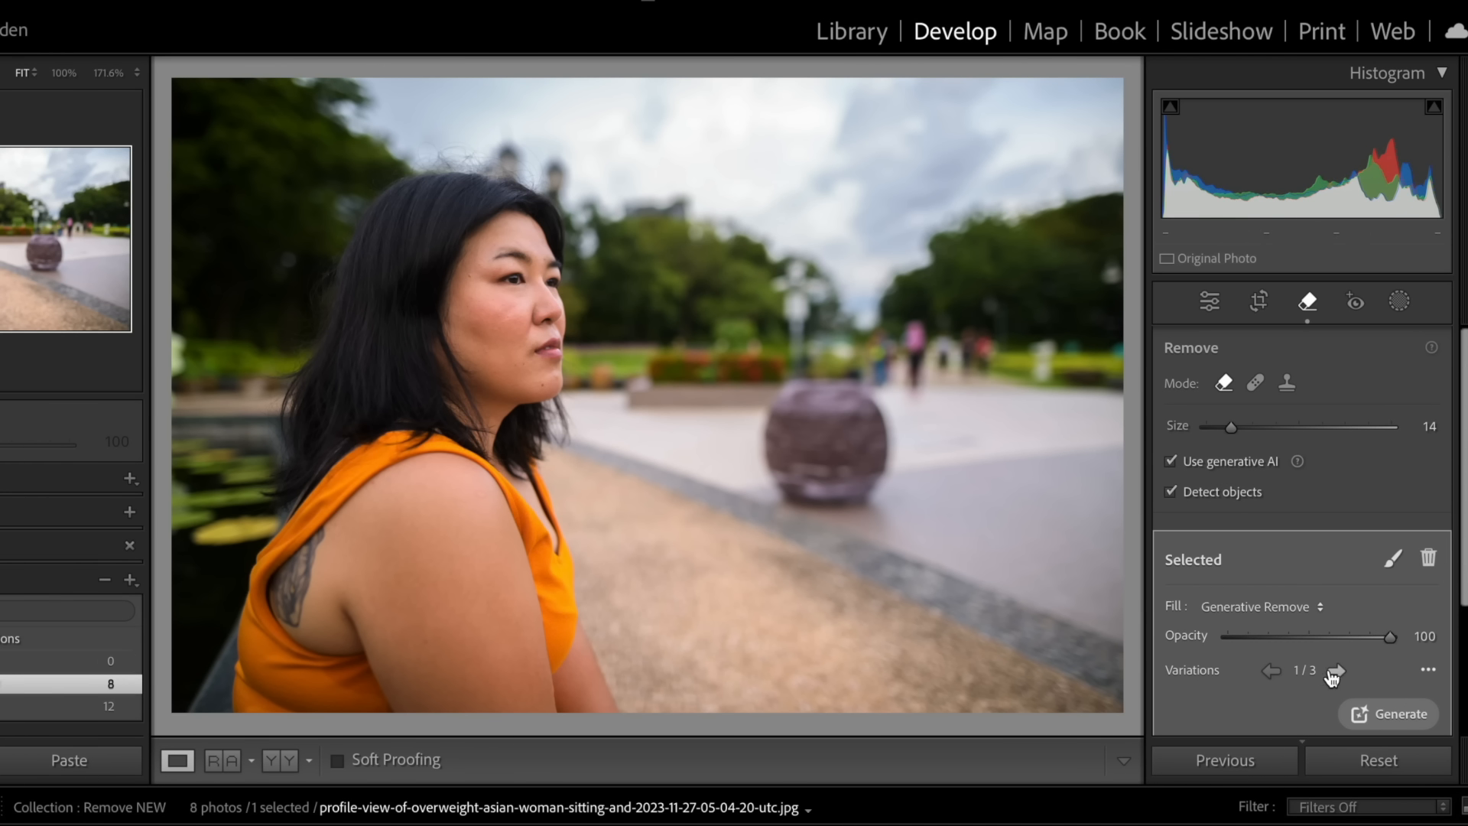
pyautogui.click(1333, 670)
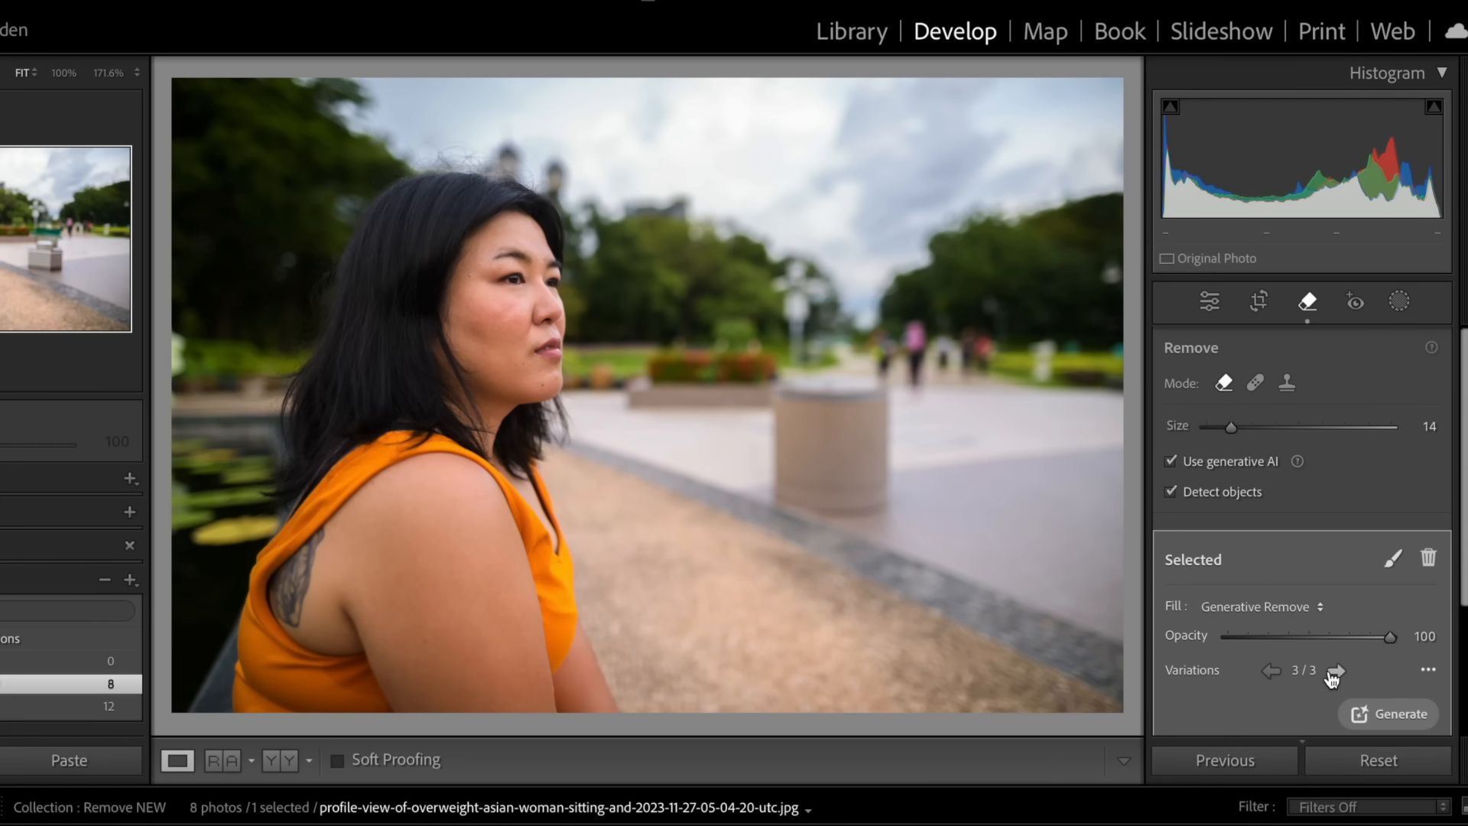
pyautogui.click(1333, 673)
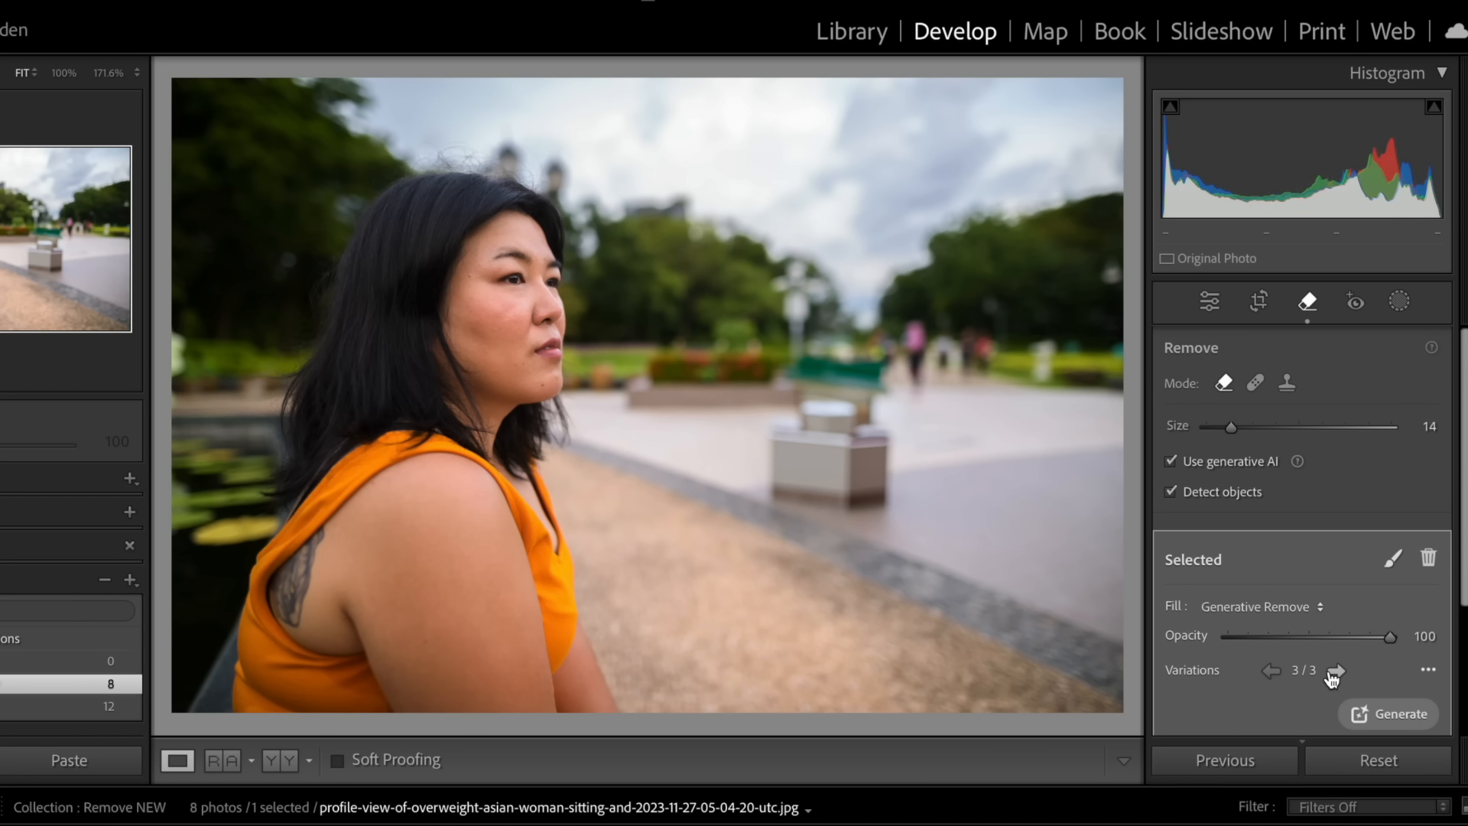
pyautogui.moveTo(1423, 557)
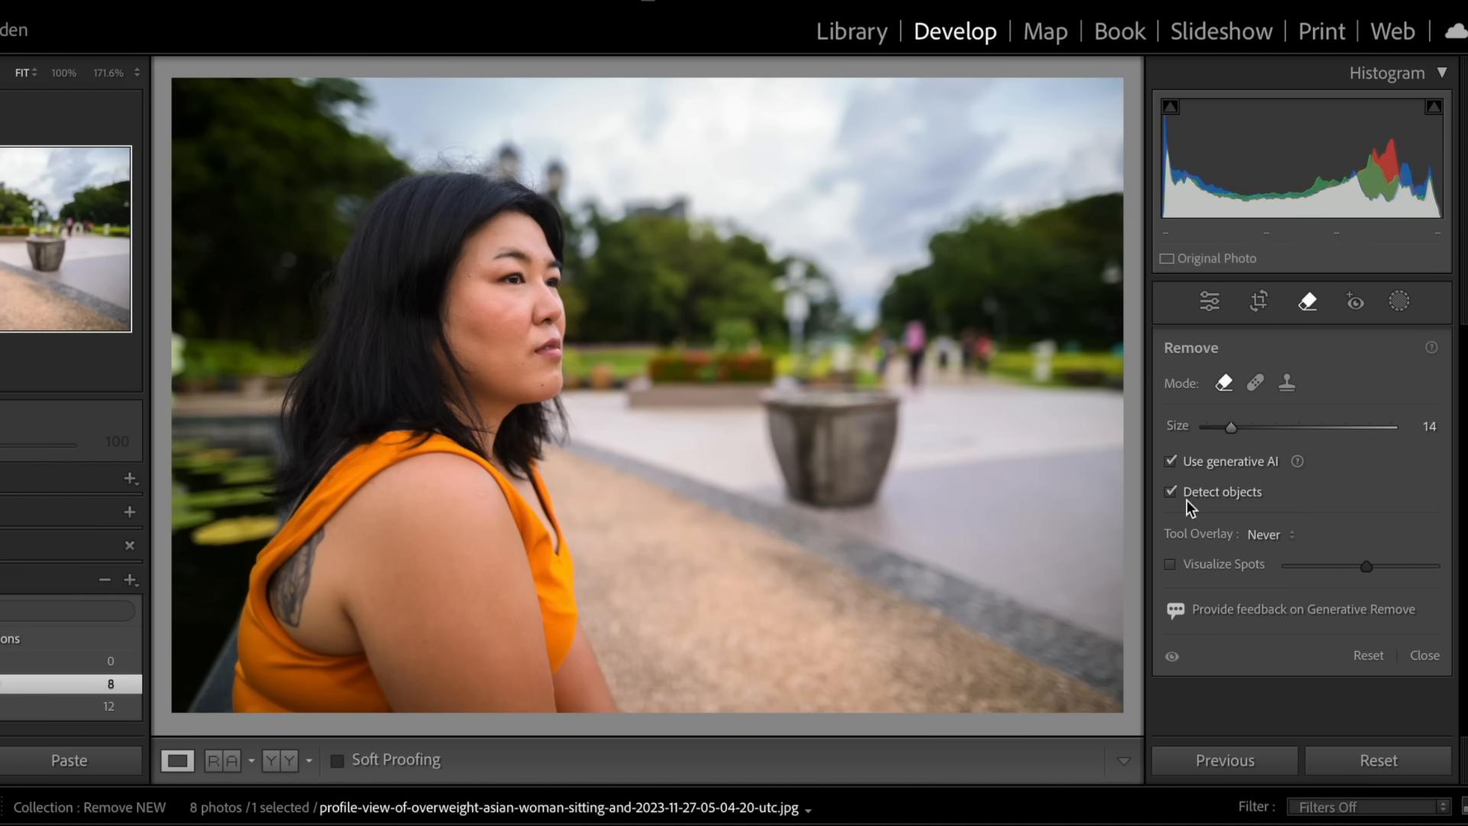
# - With Detect objects off, paint the planter and the ground below it and remove them with AI
pyautogui.click(1170, 491)
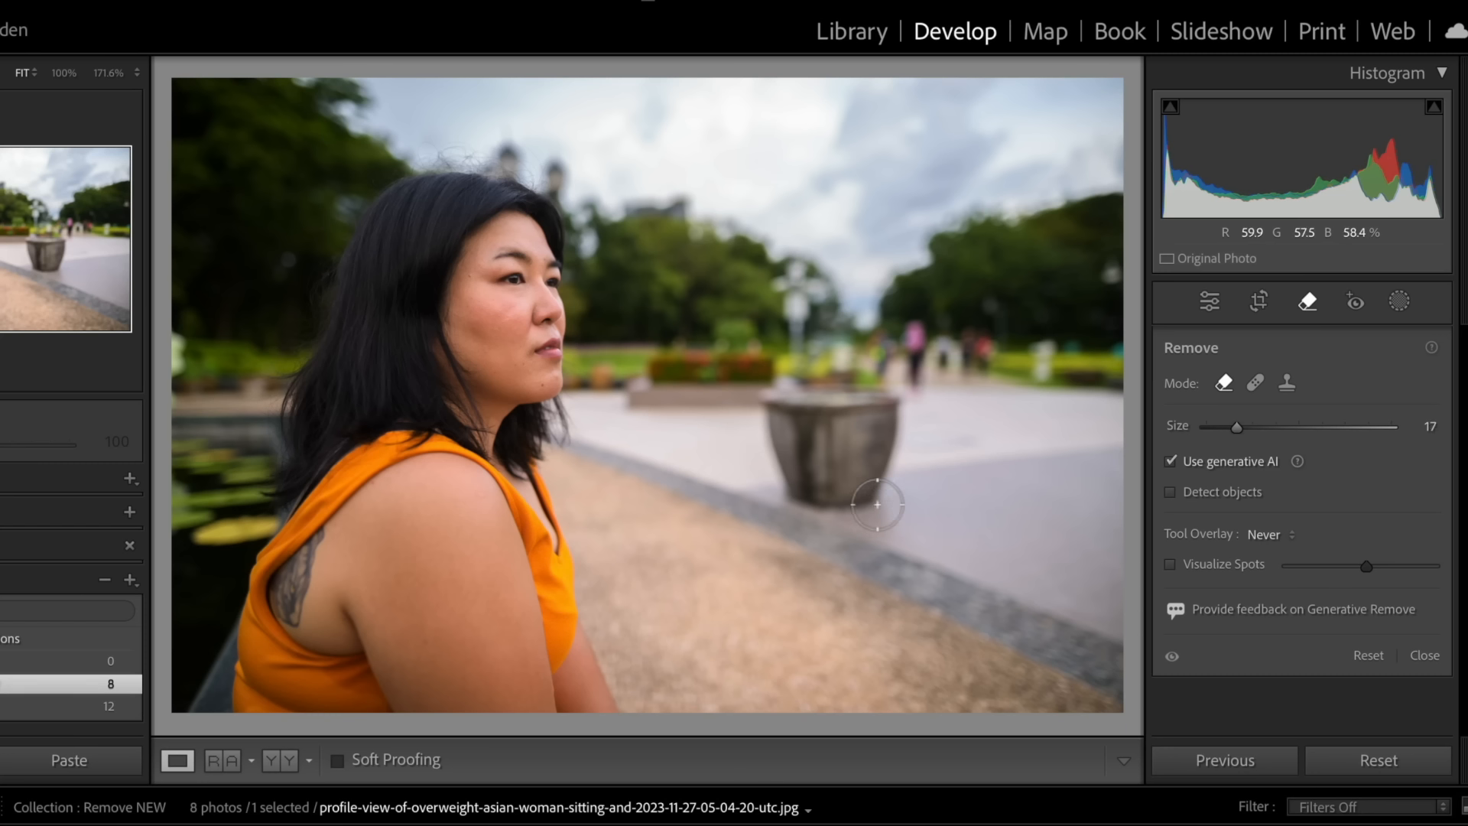
pyautogui.moveTo(874, 506); pyautogui.dragTo(862, 393)
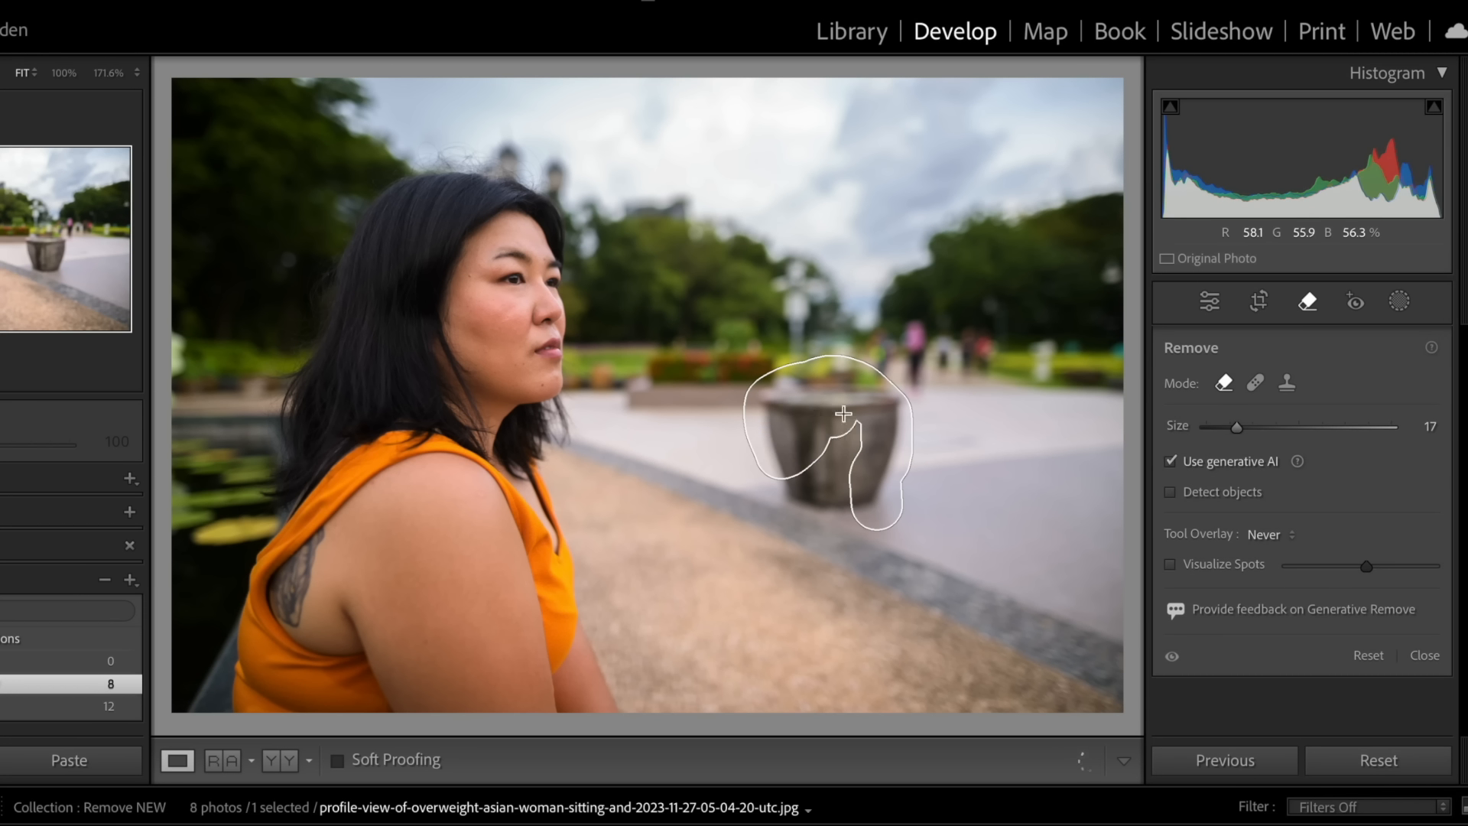
pyautogui.moveTo(843, 412); pyautogui.dragTo(781, 523)
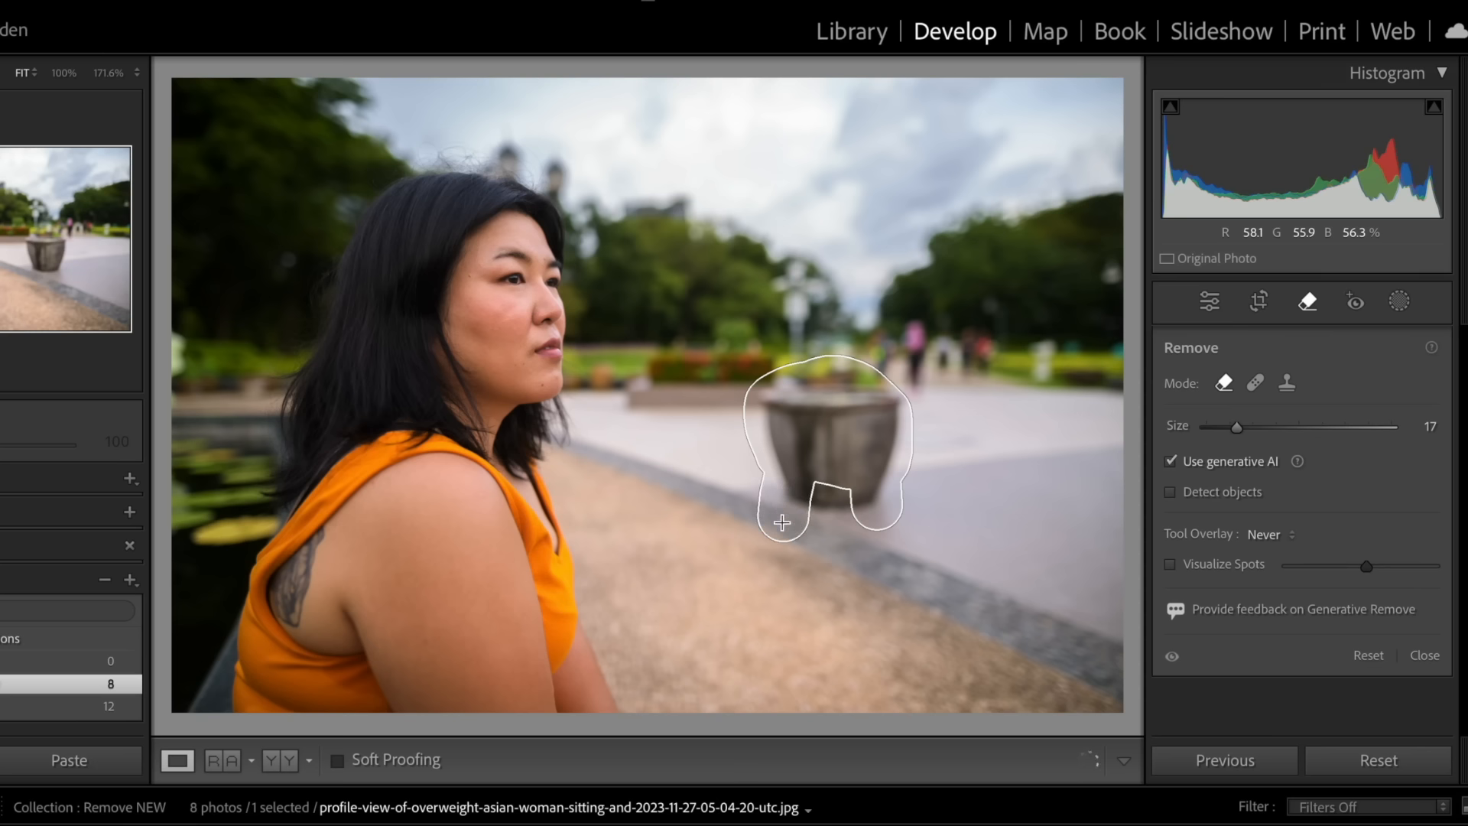
pyautogui.moveTo(782, 523); pyautogui.dragTo(878, 592)
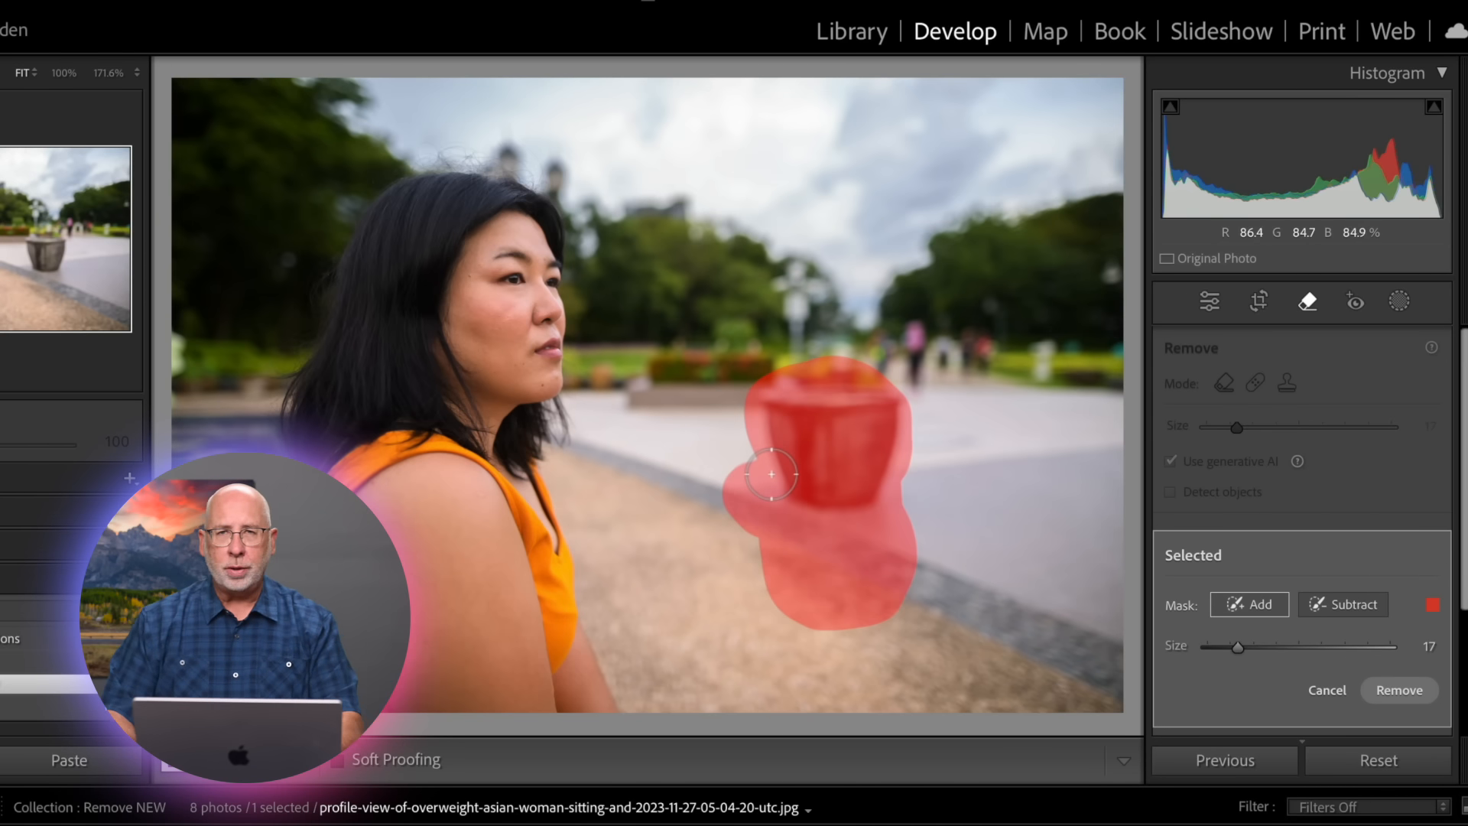
pyautogui.moveTo(774, 494)
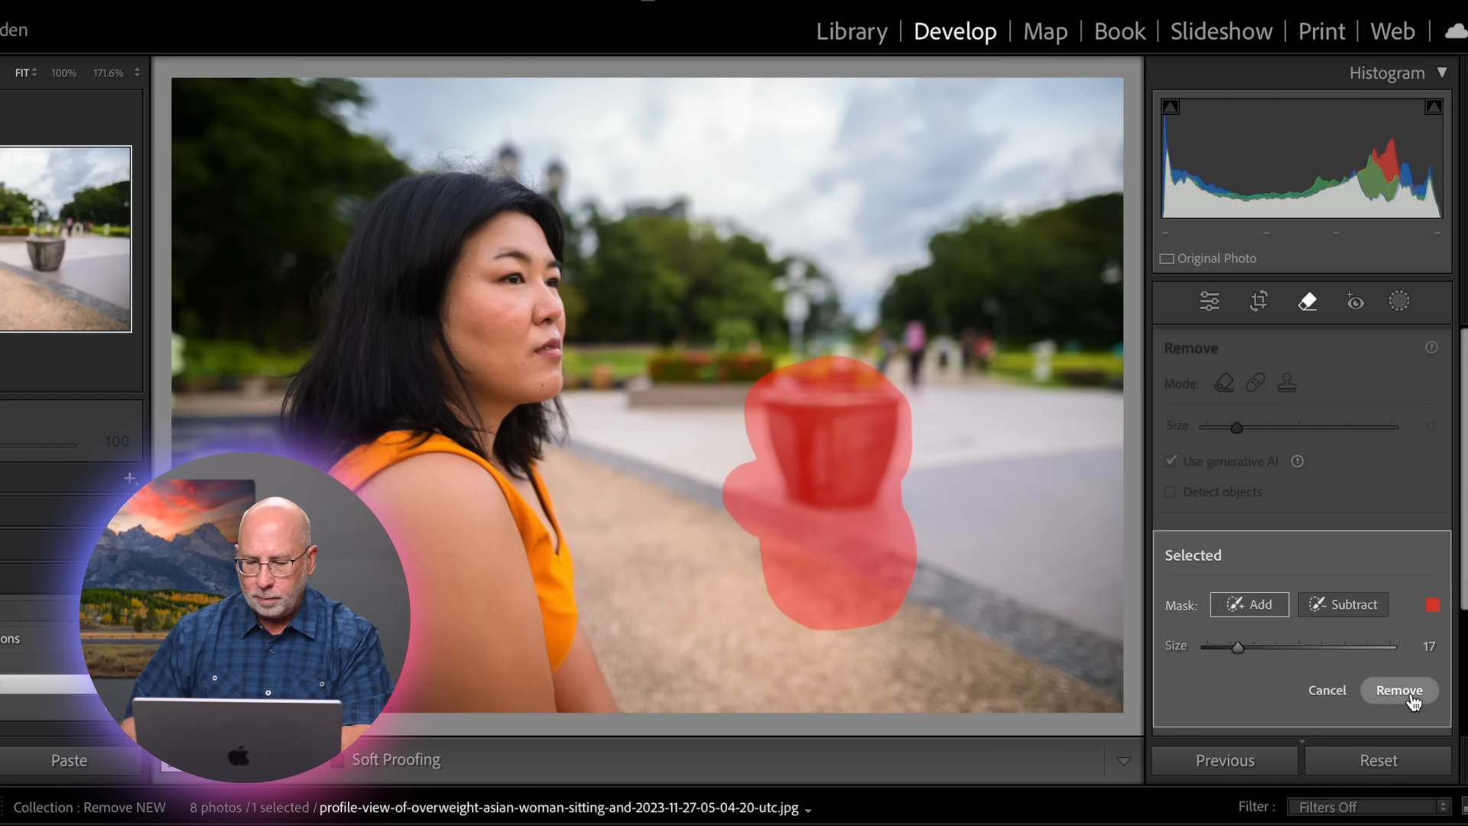
pyautogui.click(1397, 690)
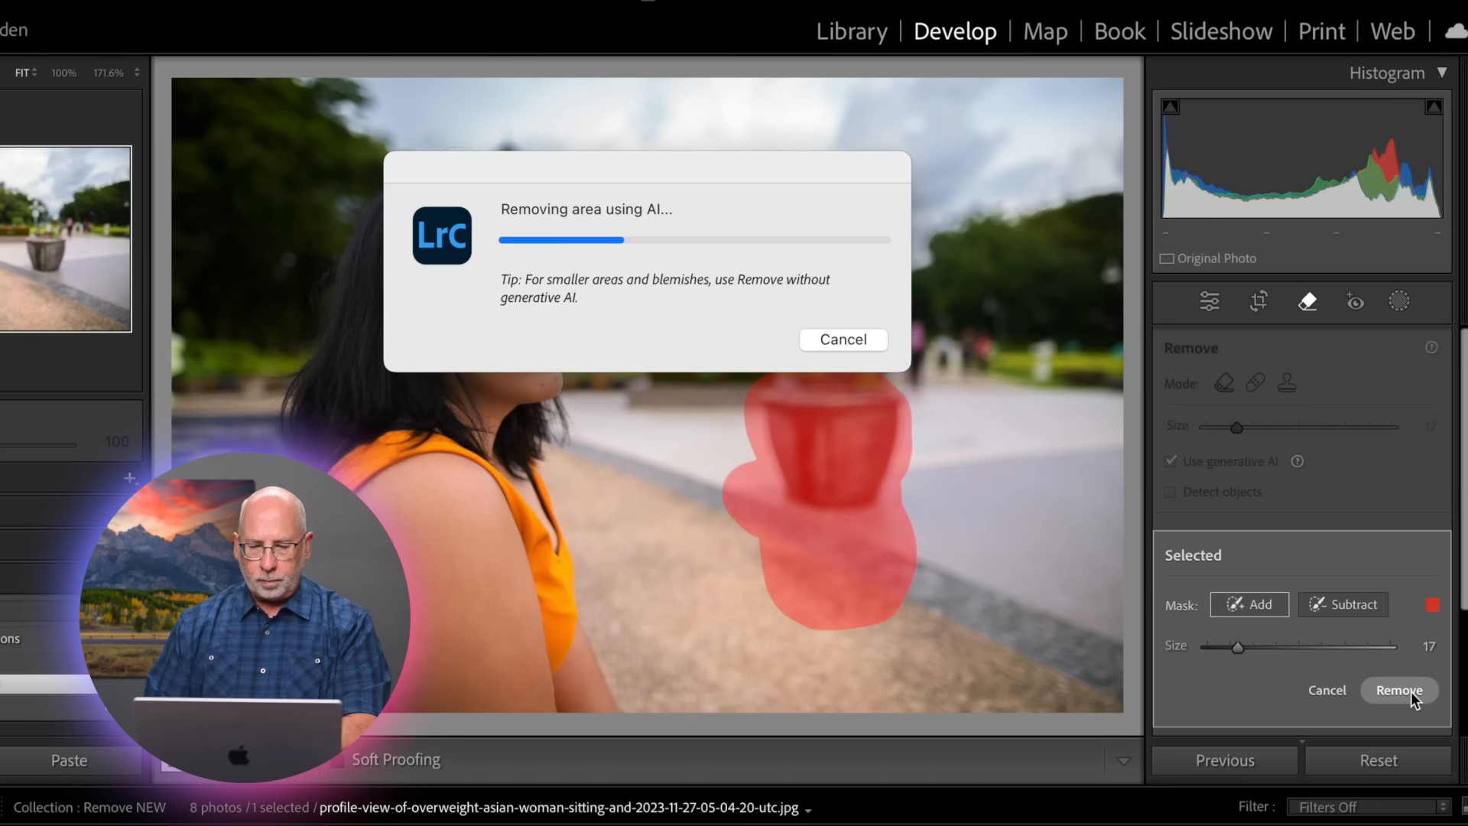
pyautogui.click(1397, 690)
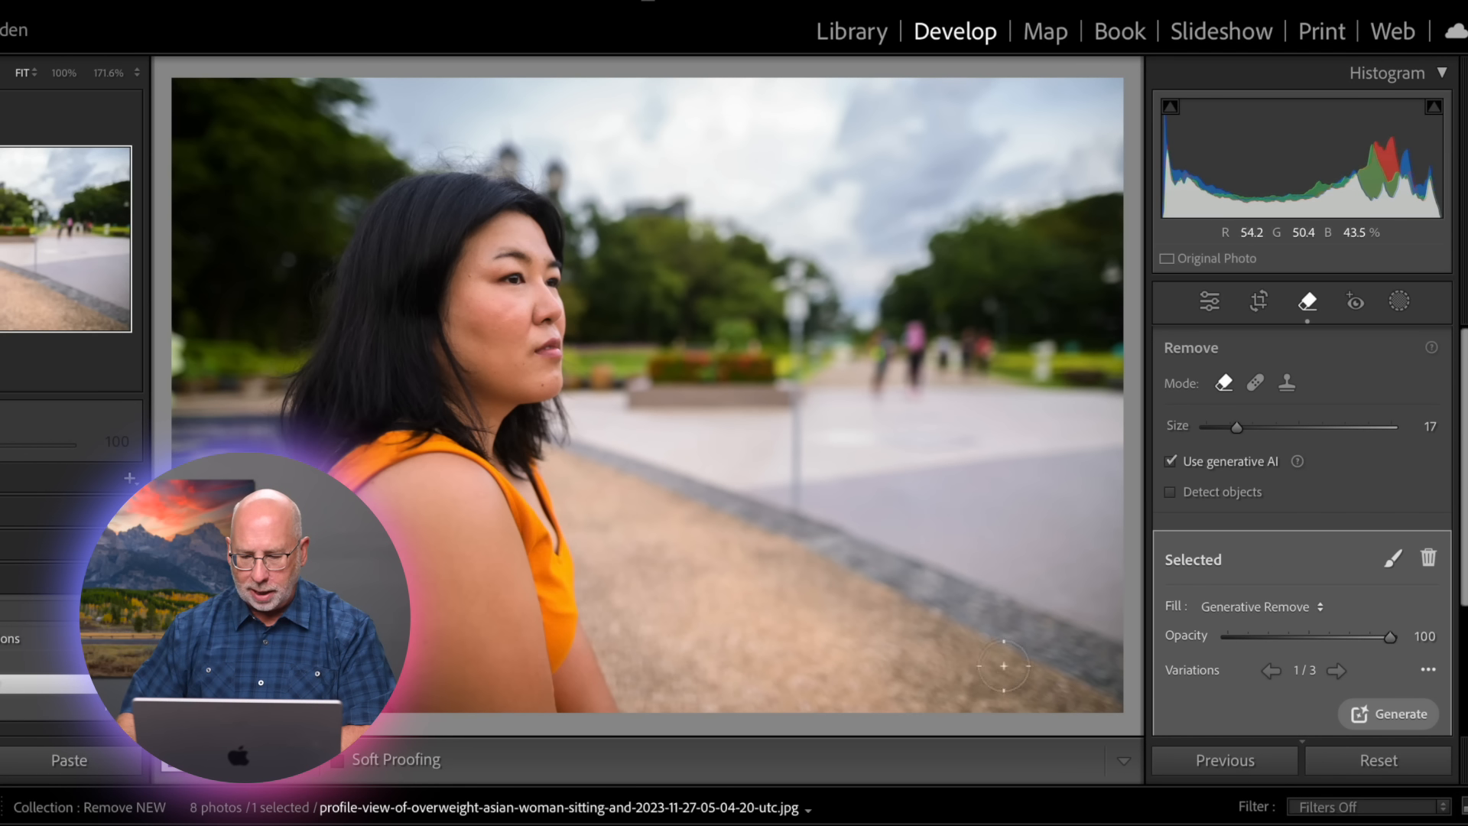
pyautogui.click(1336, 669)
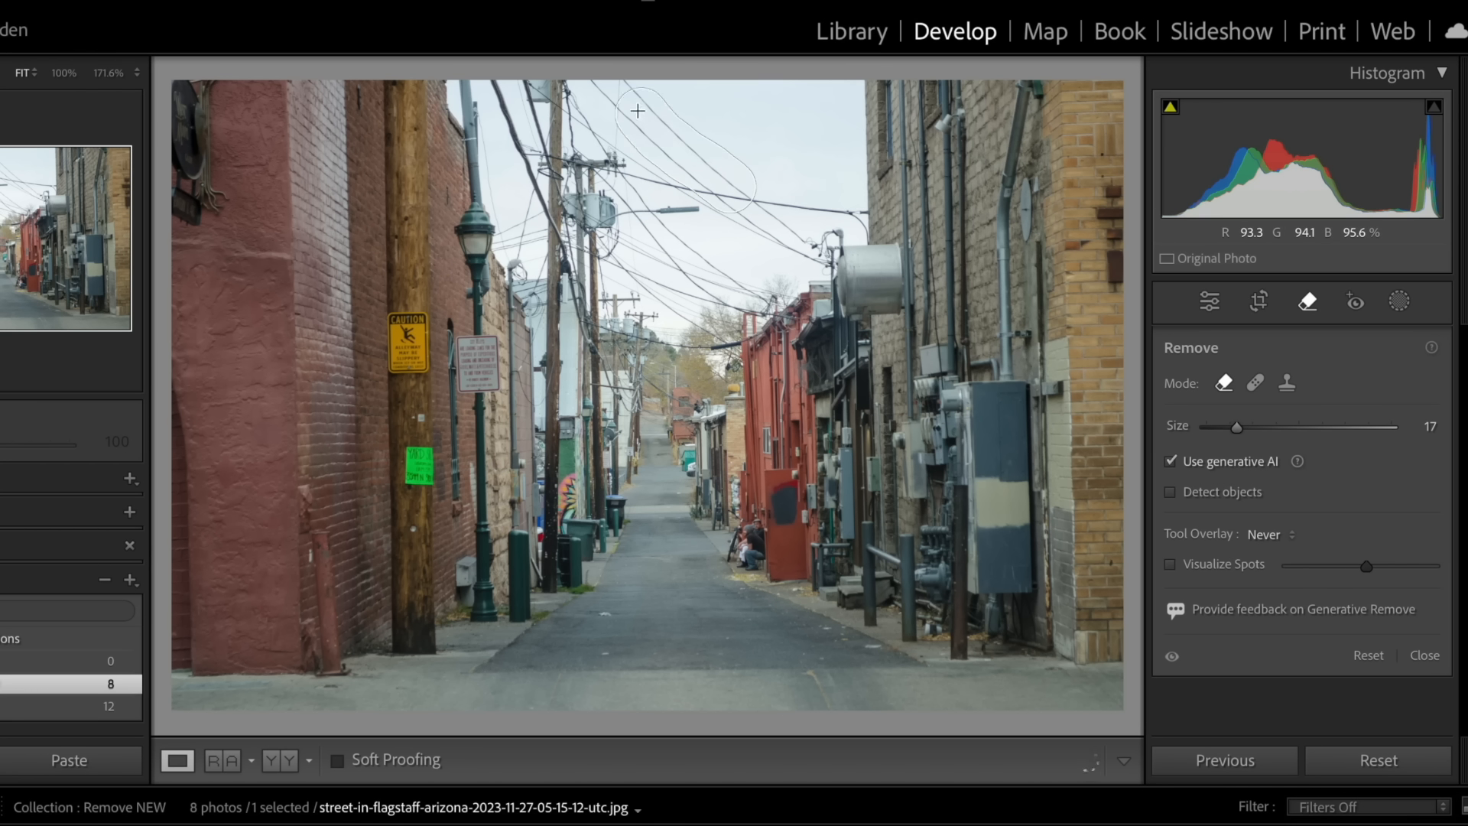
# - Paint over the overhead sky wires, run Generative Remove, and step through the variations
pyautogui.moveTo(641, 112); pyautogui.dragTo(803, 202)
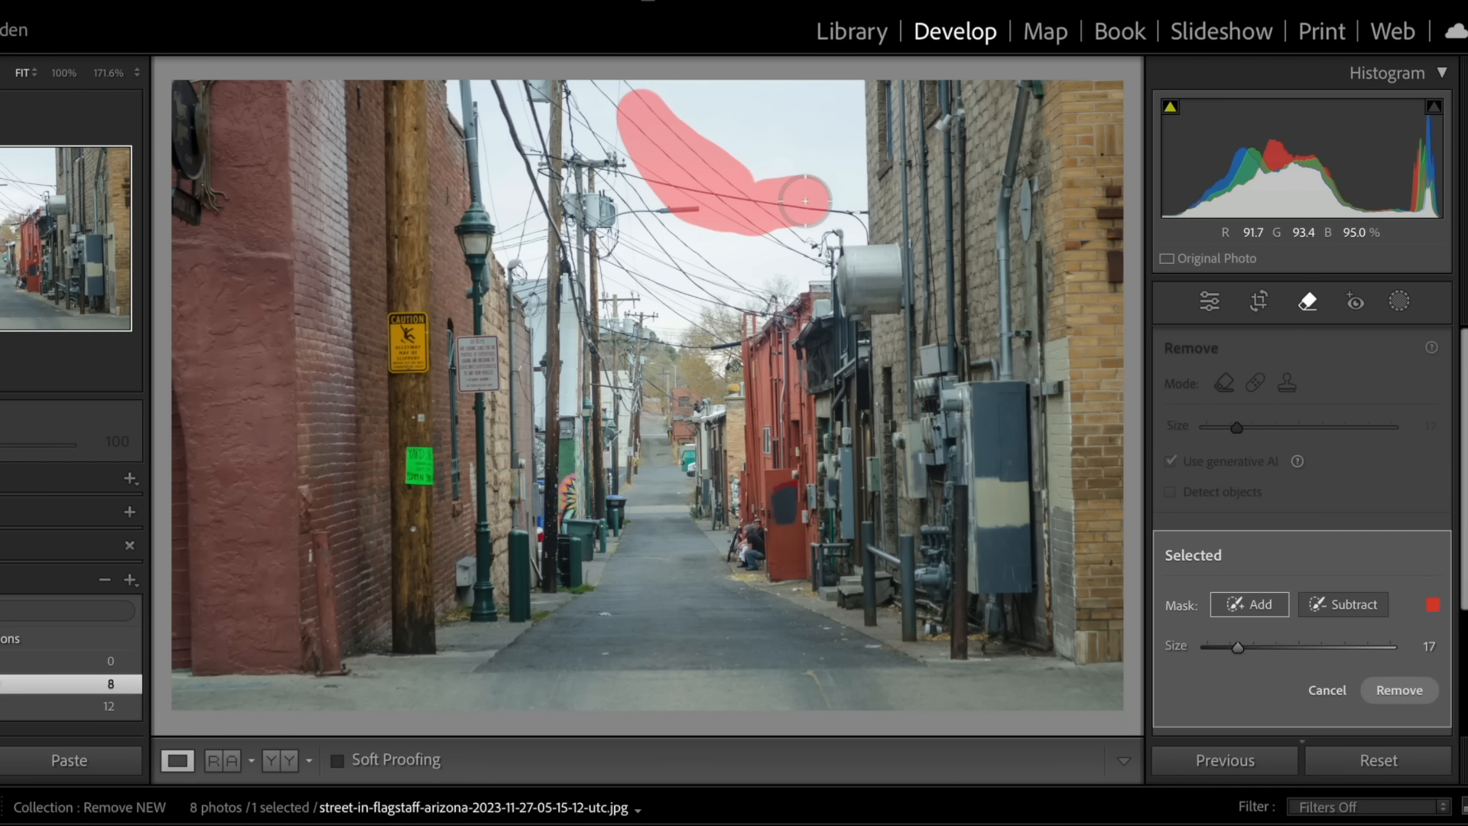
pyautogui.click(1397, 690)
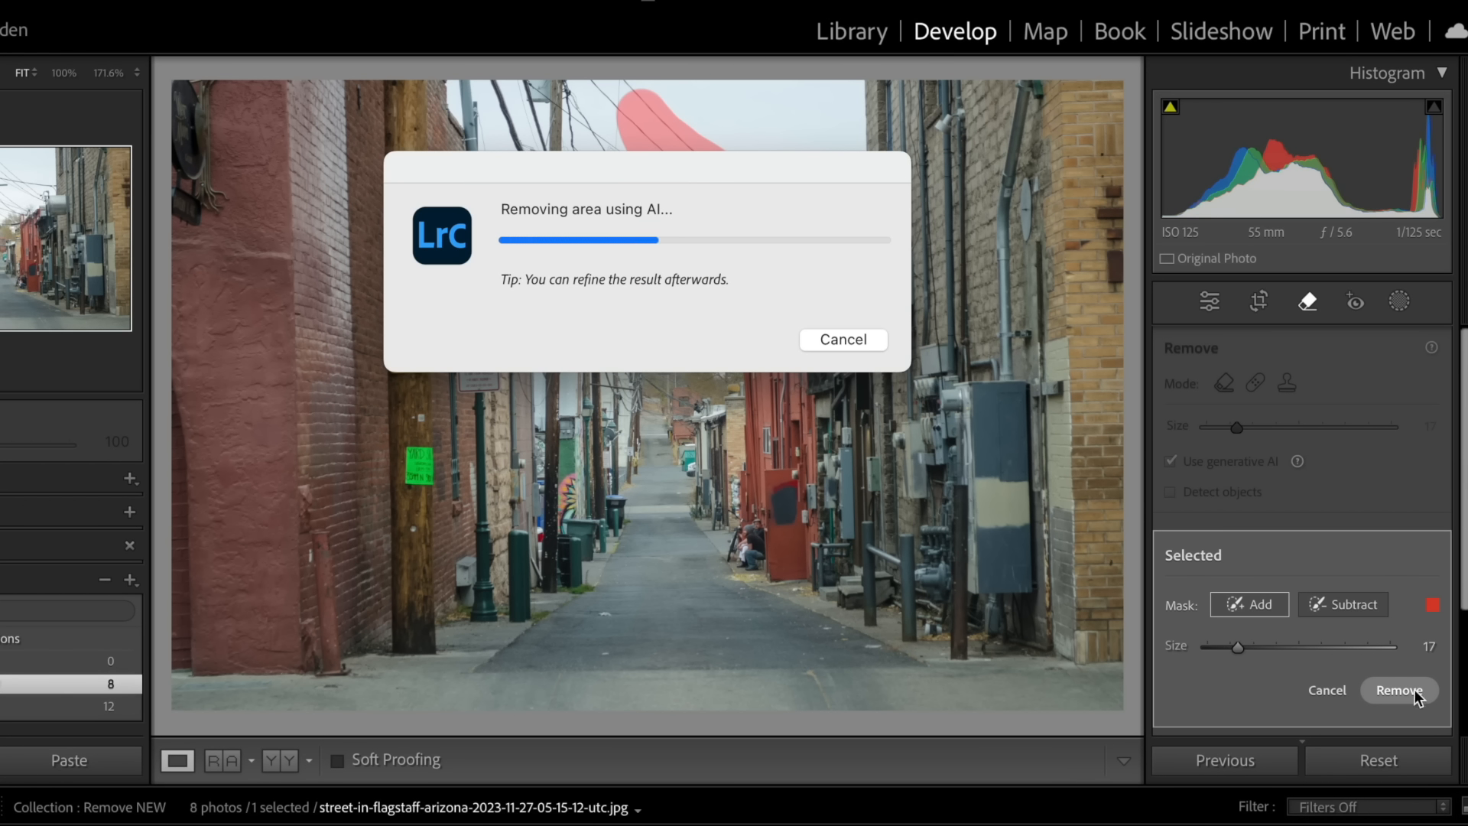
pyautogui.click(1399, 690)
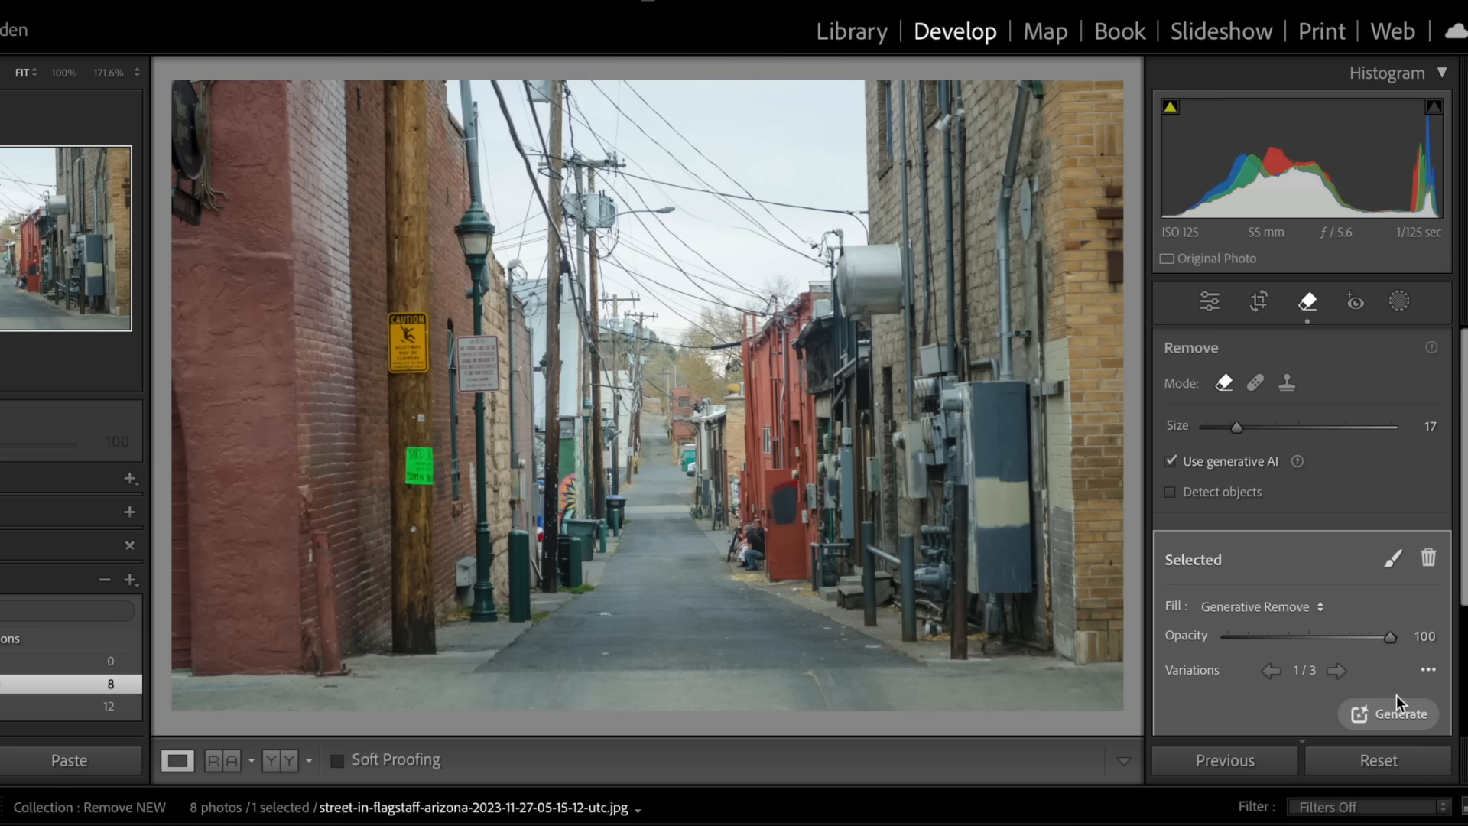
pyautogui.moveTo(1333, 740)
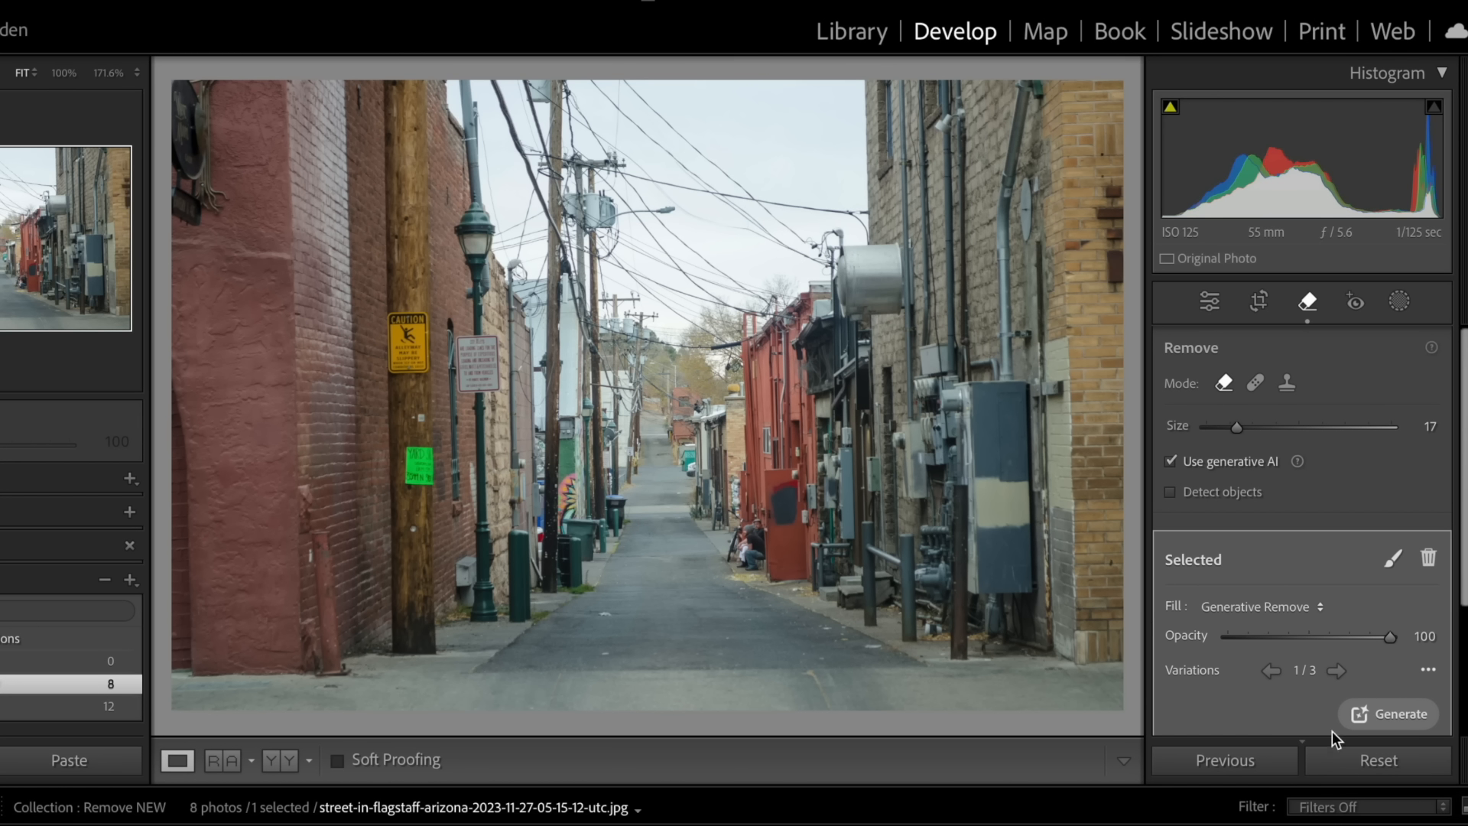
pyautogui.click(1334, 670)
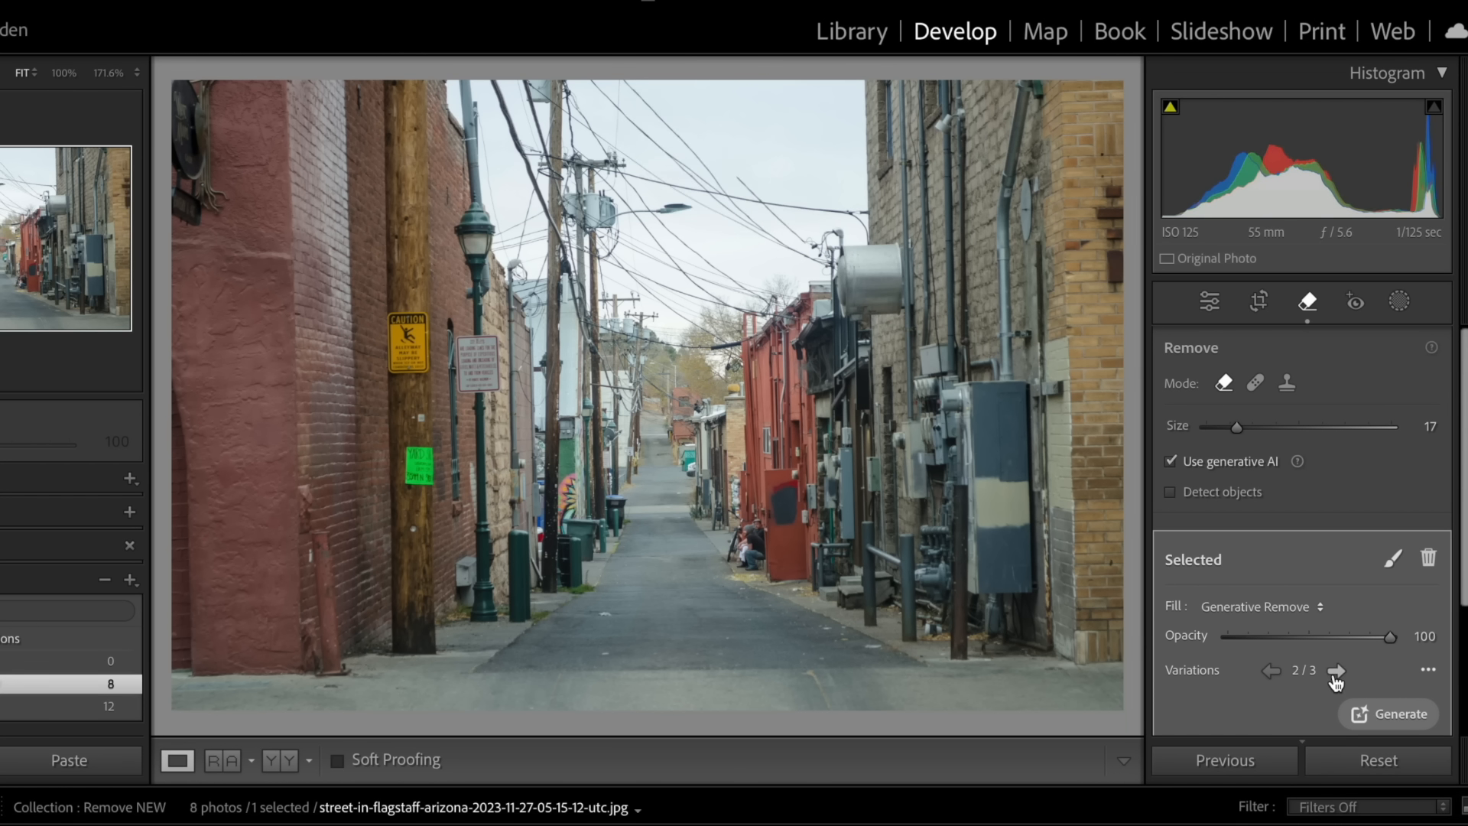
pyautogui.click(1336, 670)
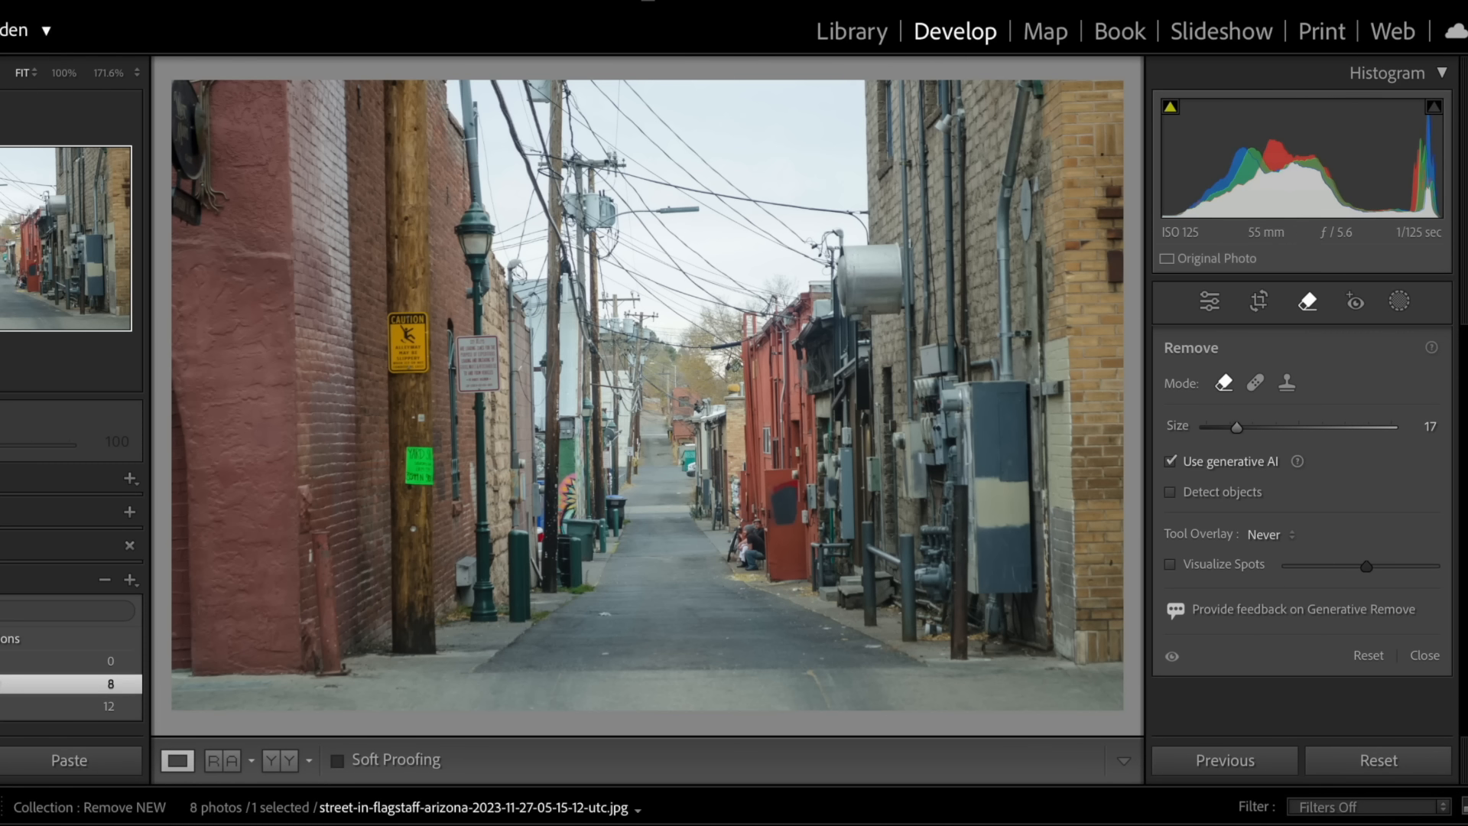
# - Open the Lightroom Classic application menu to reach Preferences
pyautogui.click(122, 16)
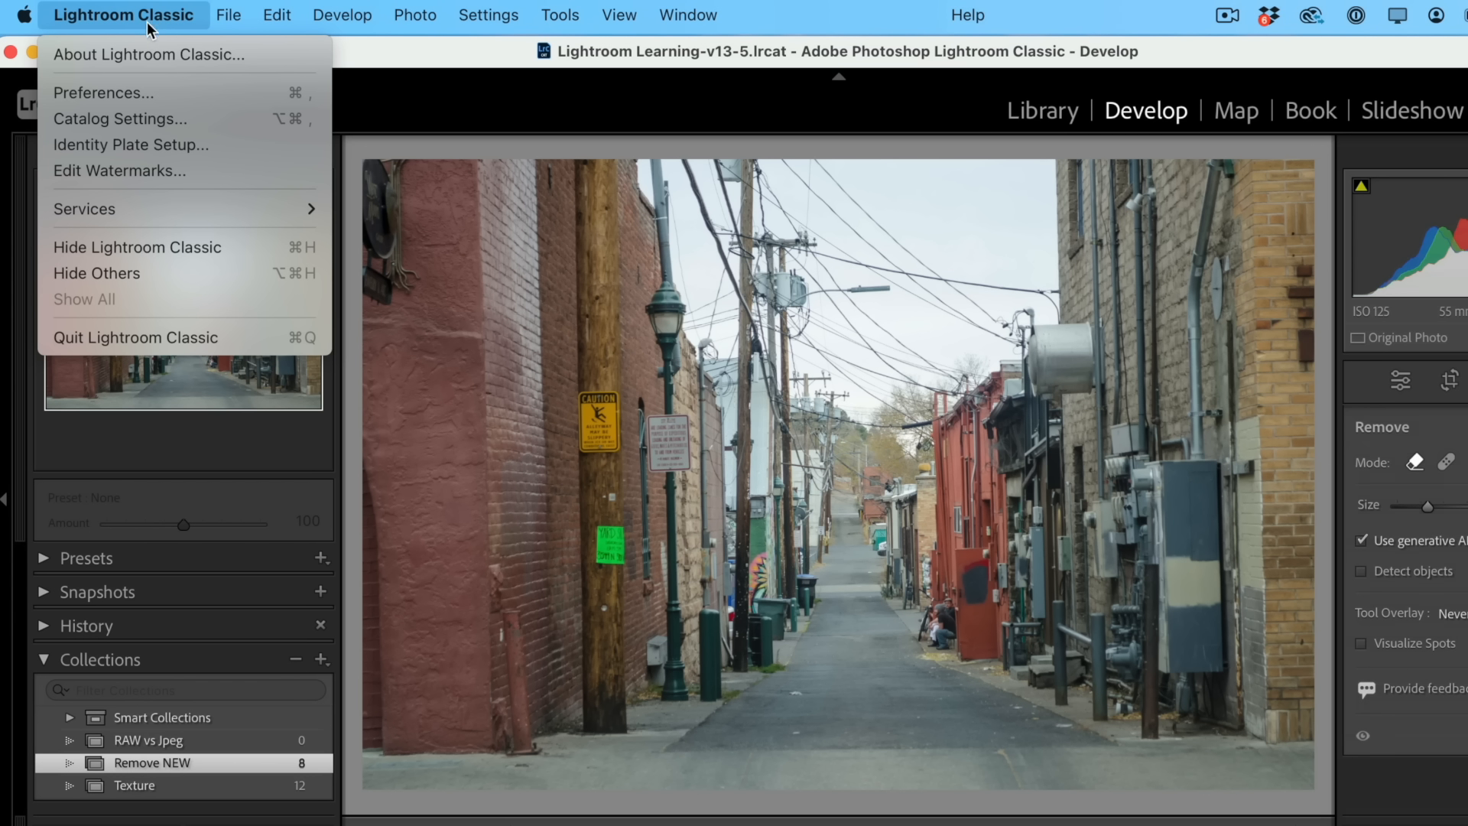
pyautogui.moveTo(111, 93)
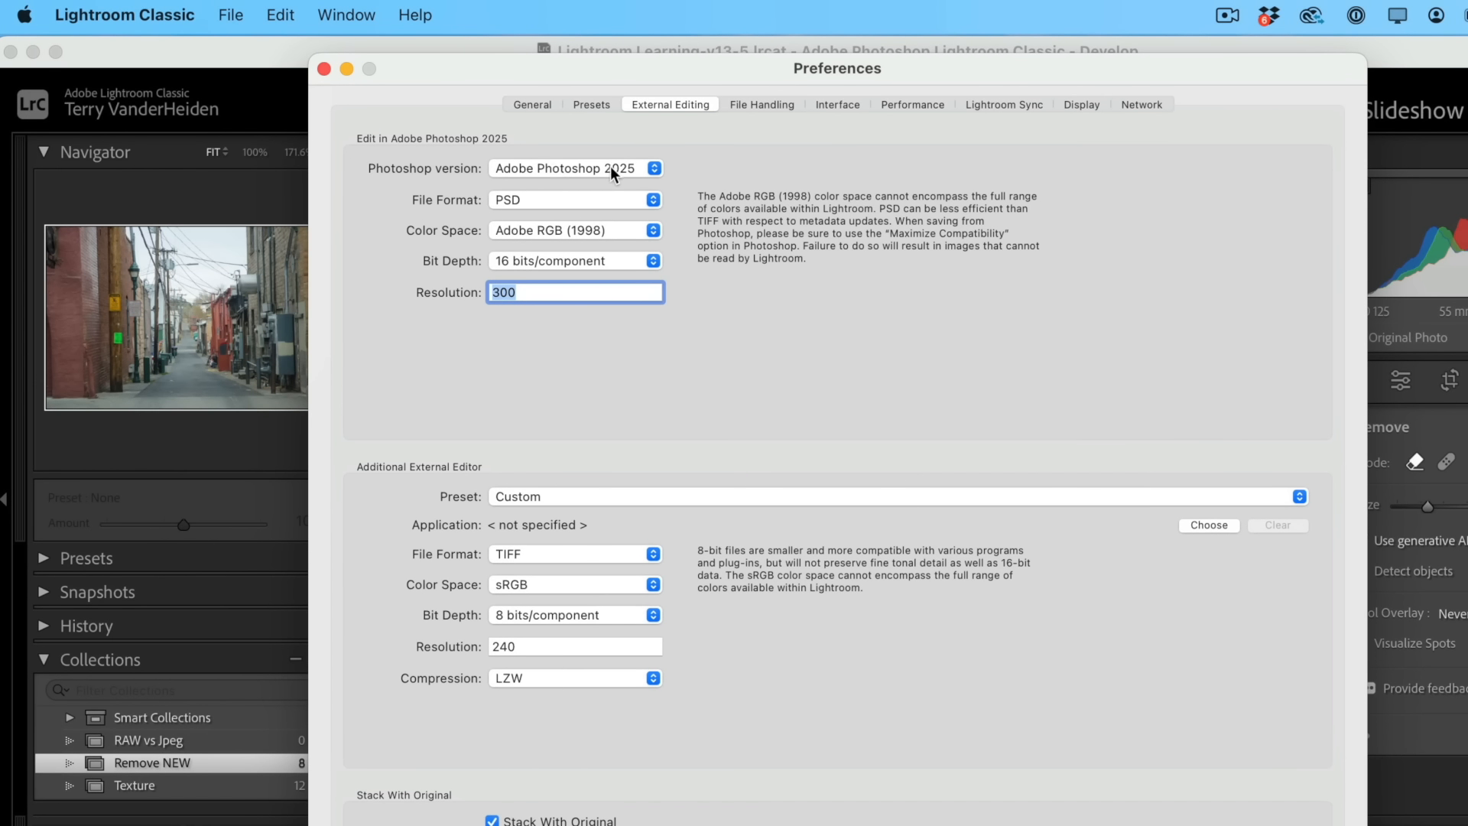
pyautogui.moveTo(626, 176)
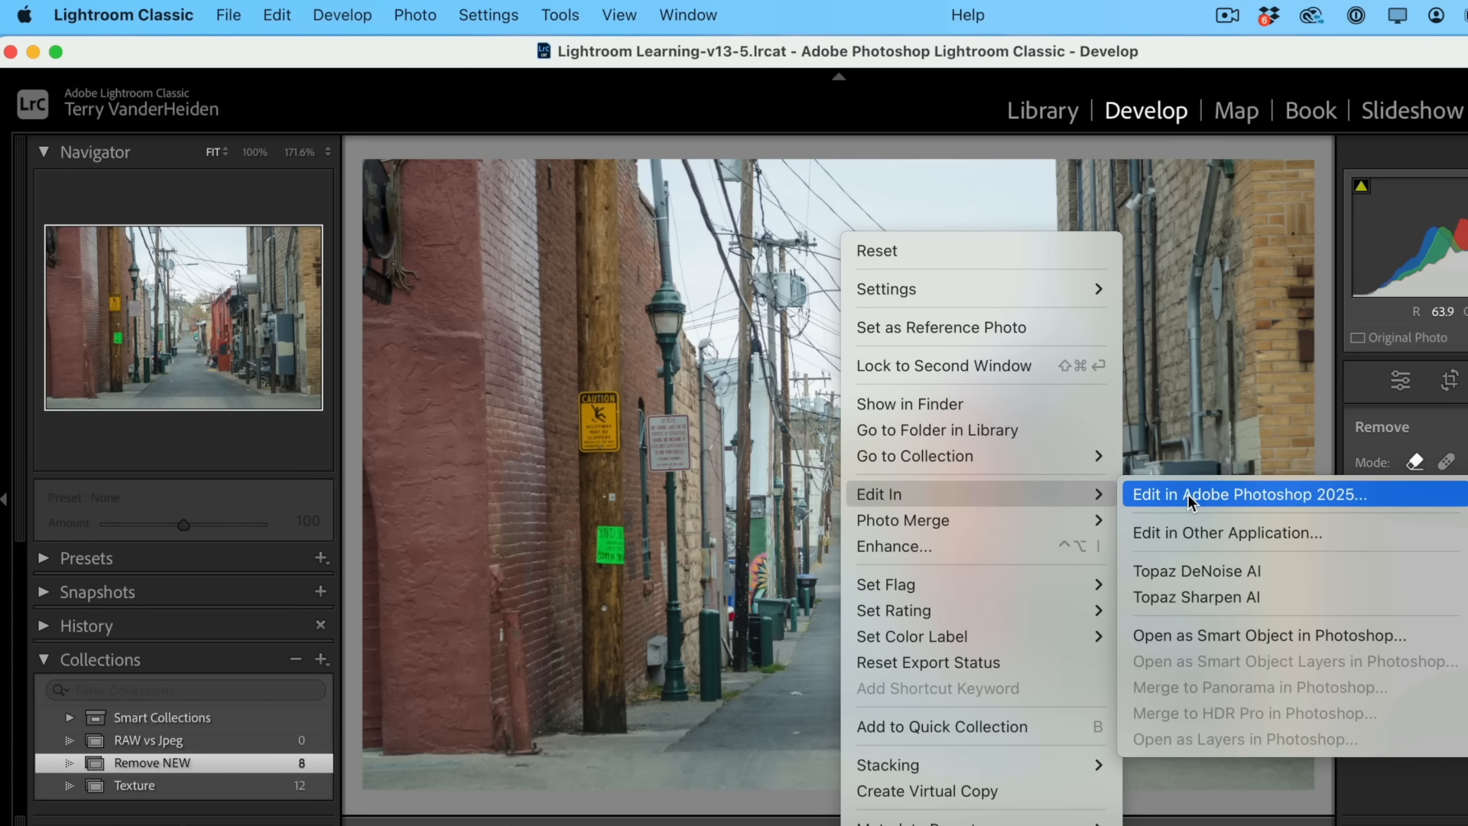
pyautogui.moveTo(1176, 503)
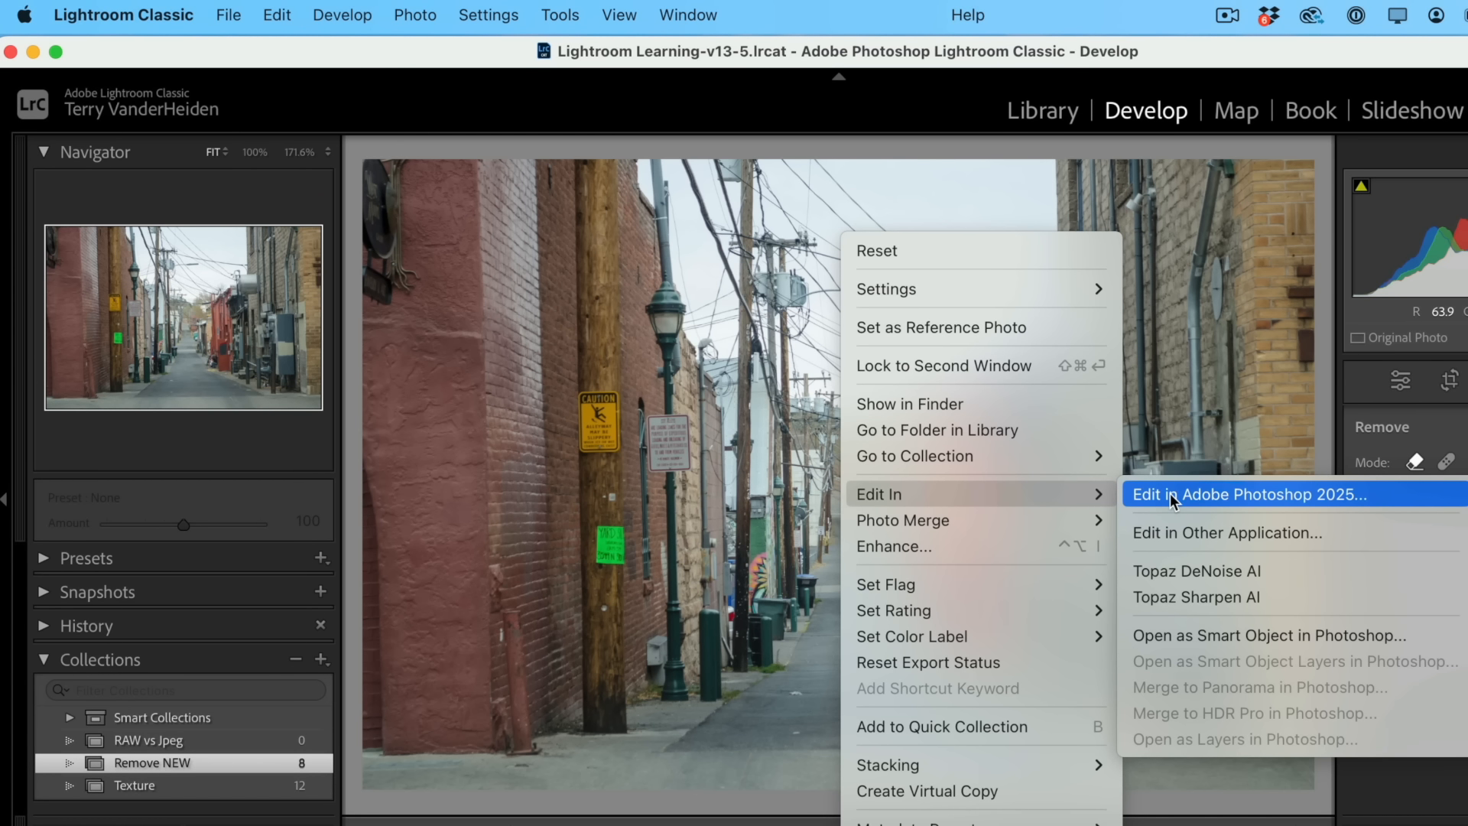
# - Send the alley photo to Adobe Photoshop 2025, choosing Edit Original
pyautogui.click(1249, 494)
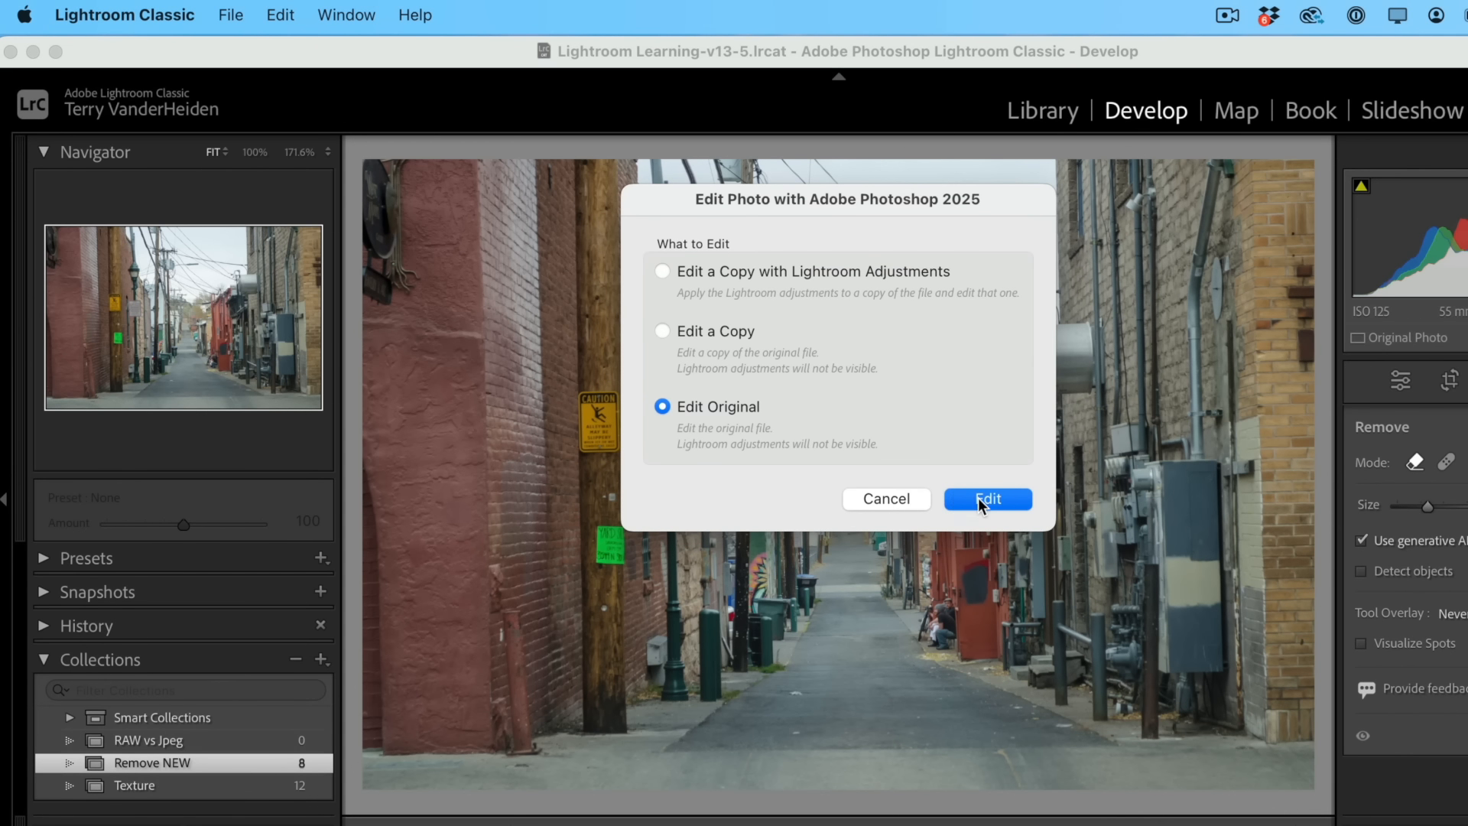
pyautogui.click(986, 499)
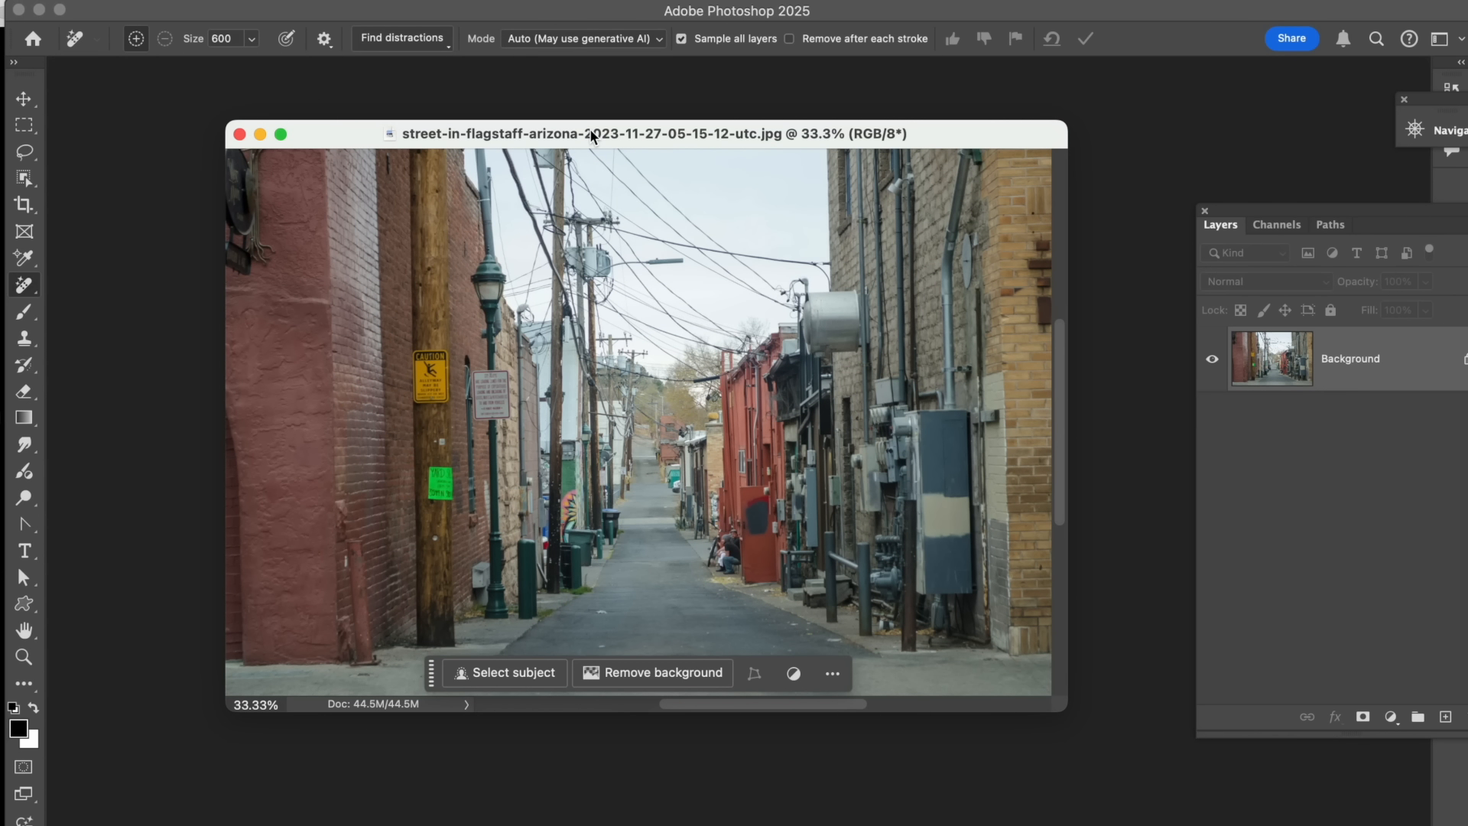
pyautogui.moveTo(1389, 373)
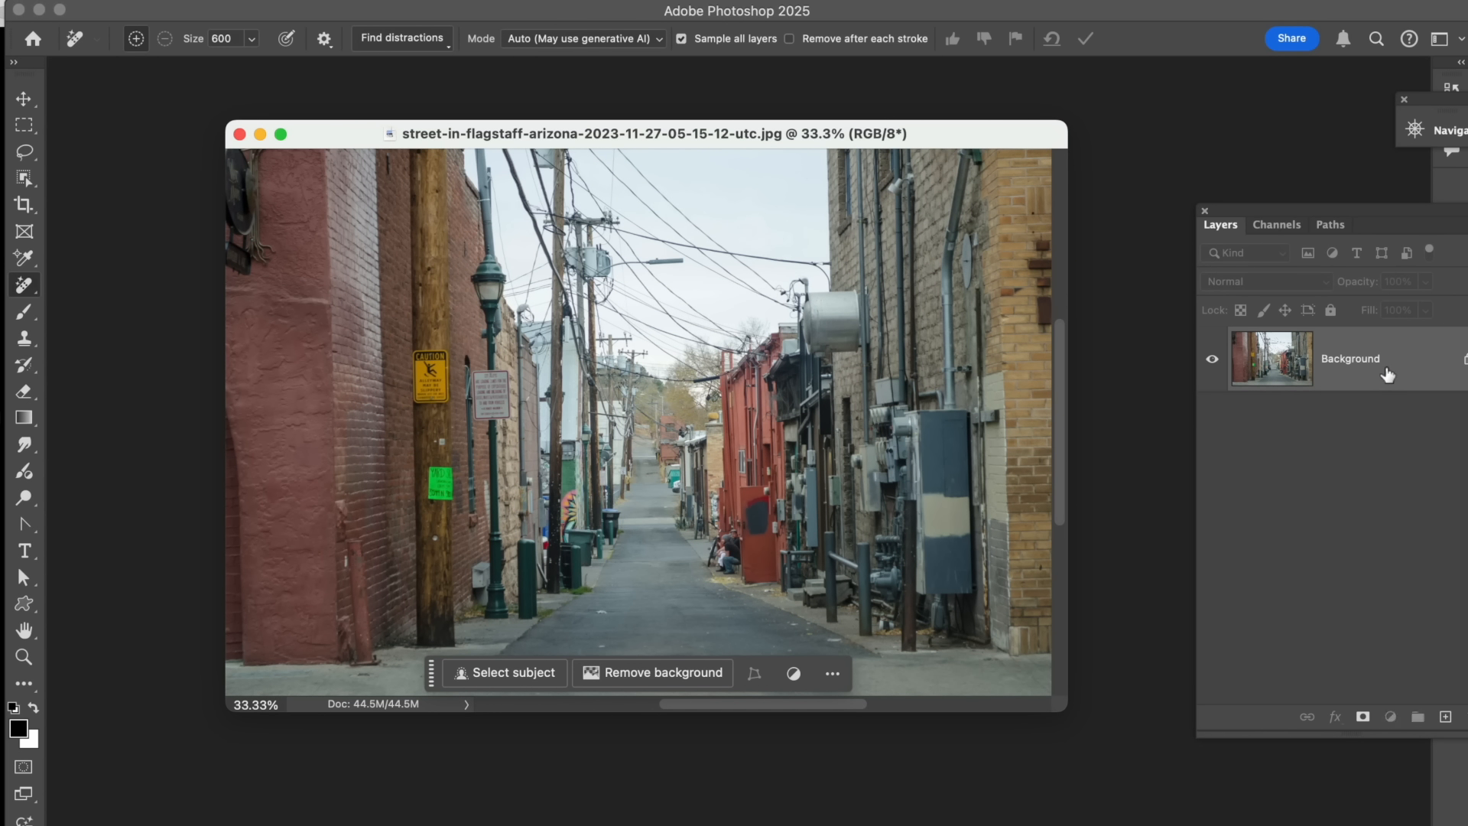
# - Duplicate the Background layer into Layer 1 with Cmd+J and select it
pyautogui.press('cmd+j')
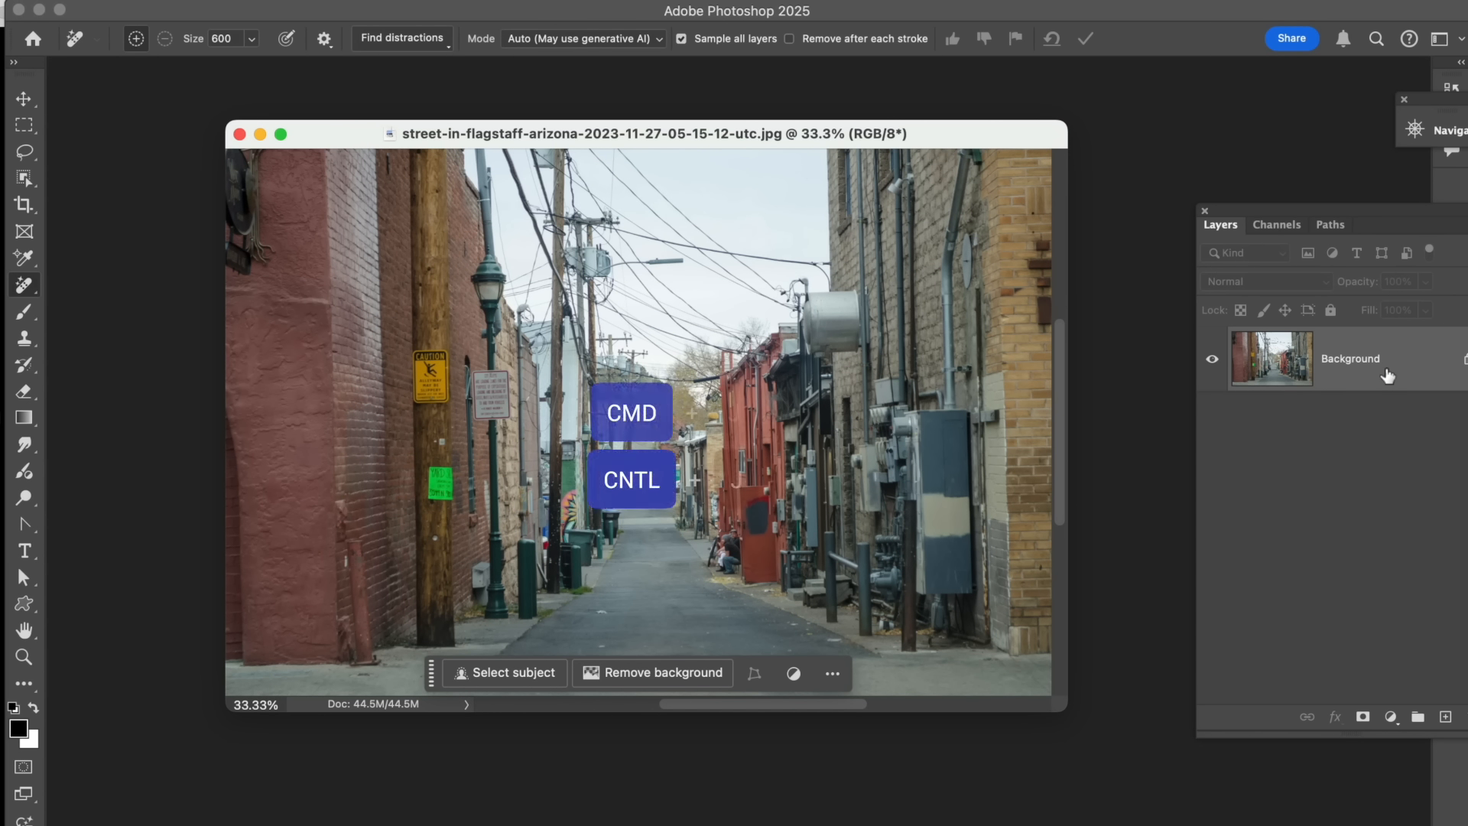
pyautogui.press('cmd+j')
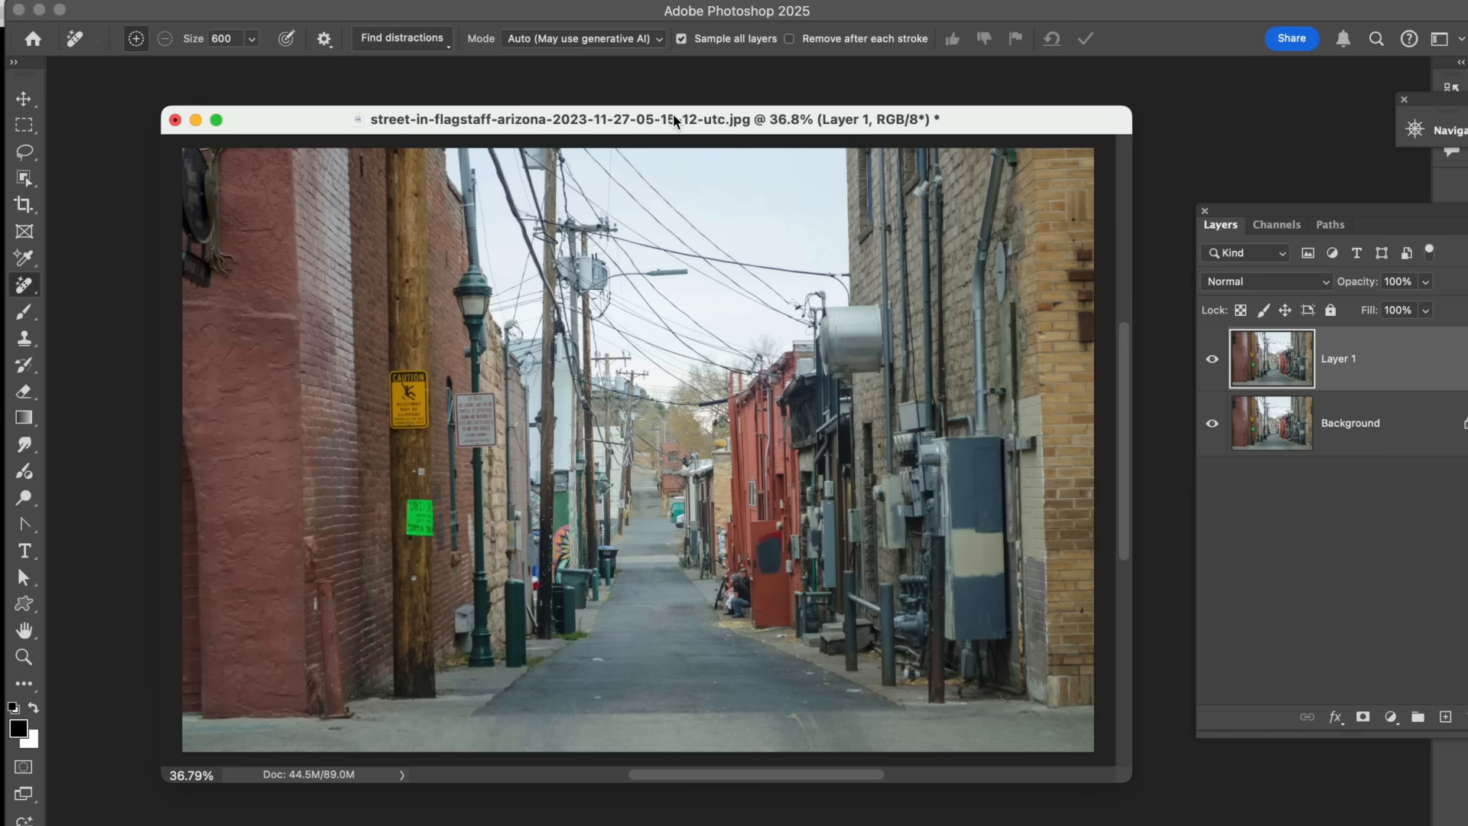
pyautogui.click(1271, 358)
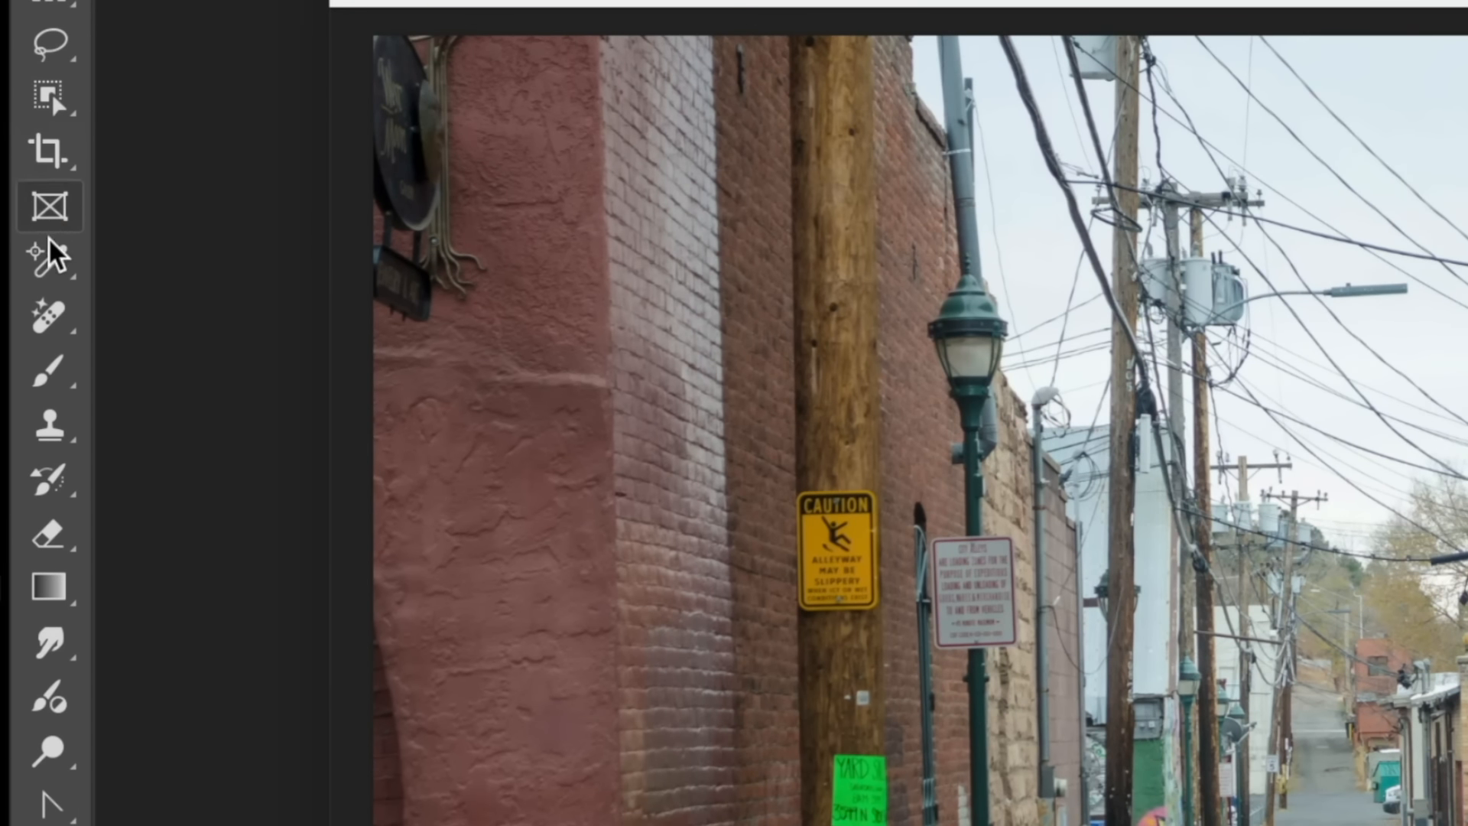
pyautogui.click(48, 316)
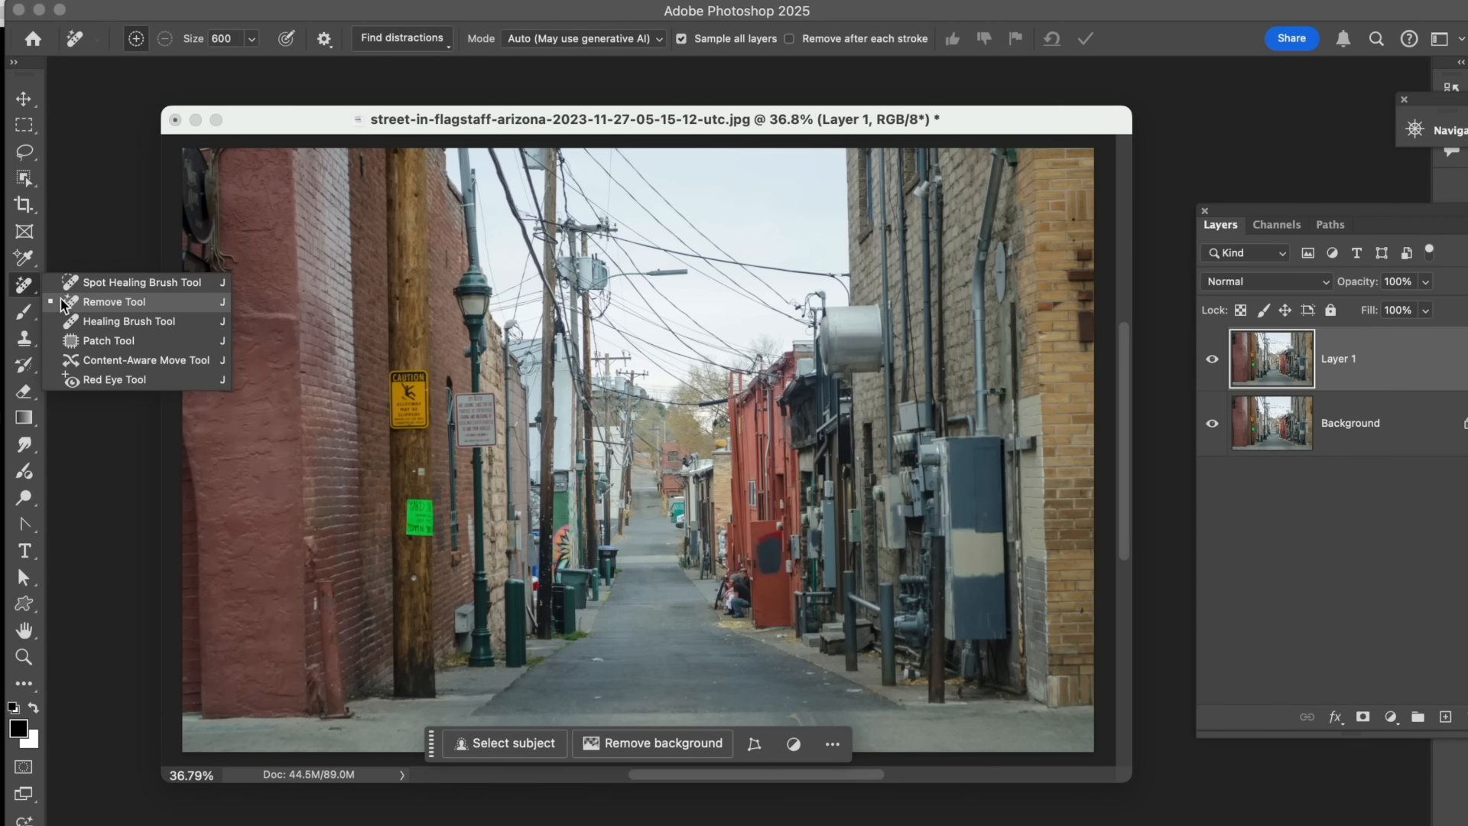
pyautogui.click(115, 301)
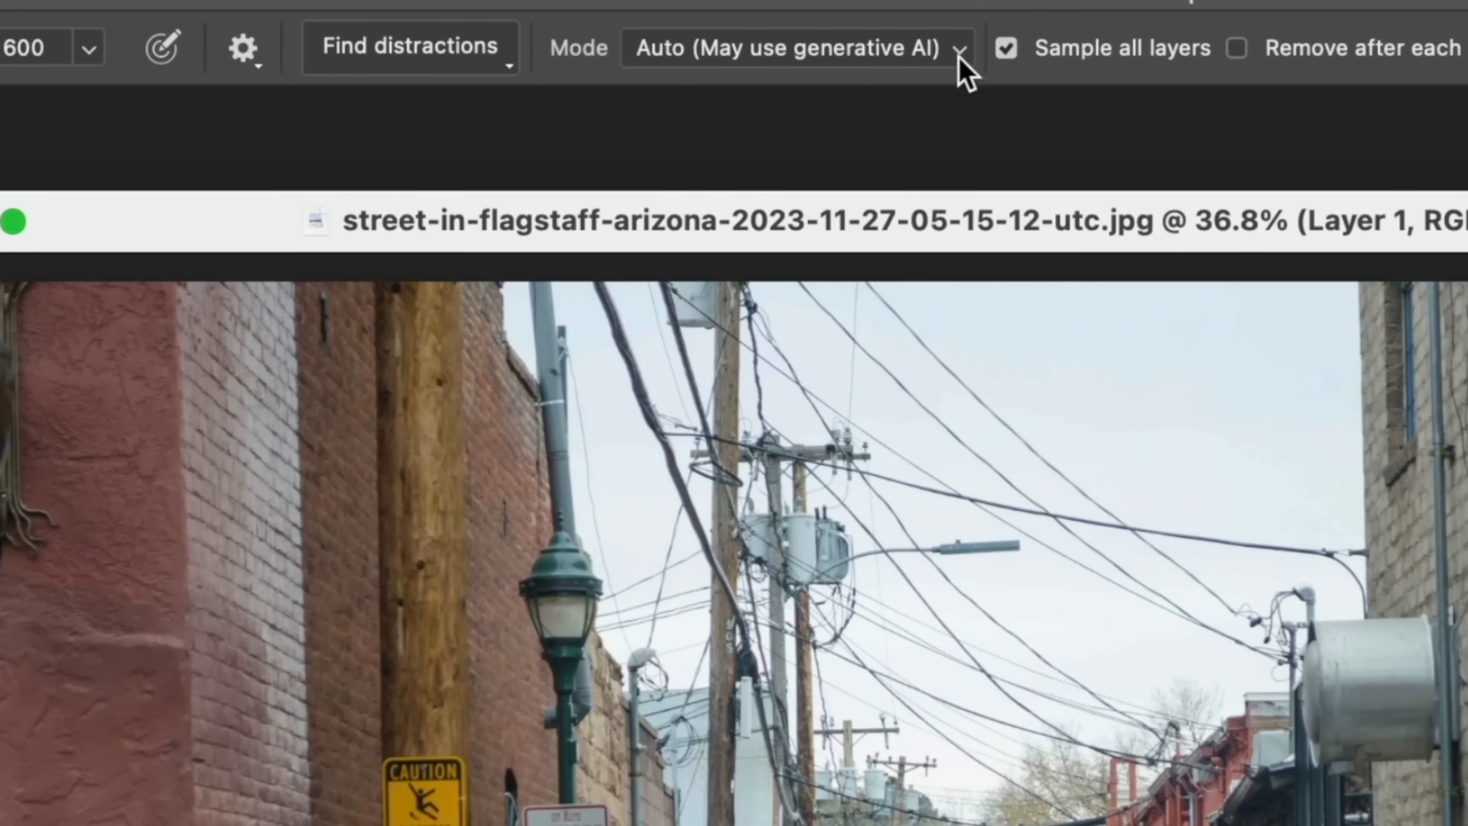
pyautogui.click(960, 48)
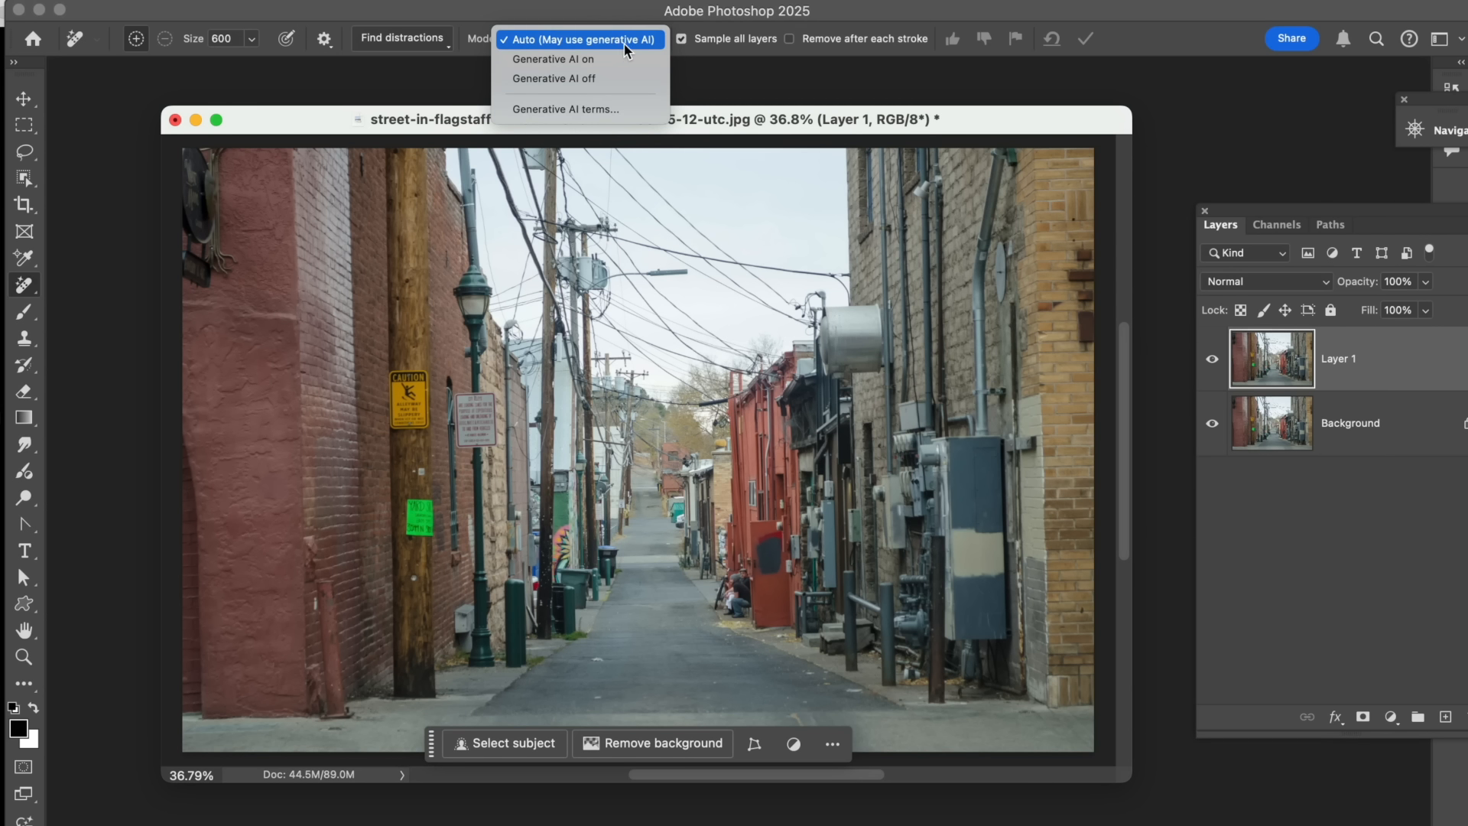
pyautogui.moveTo(616, 53)
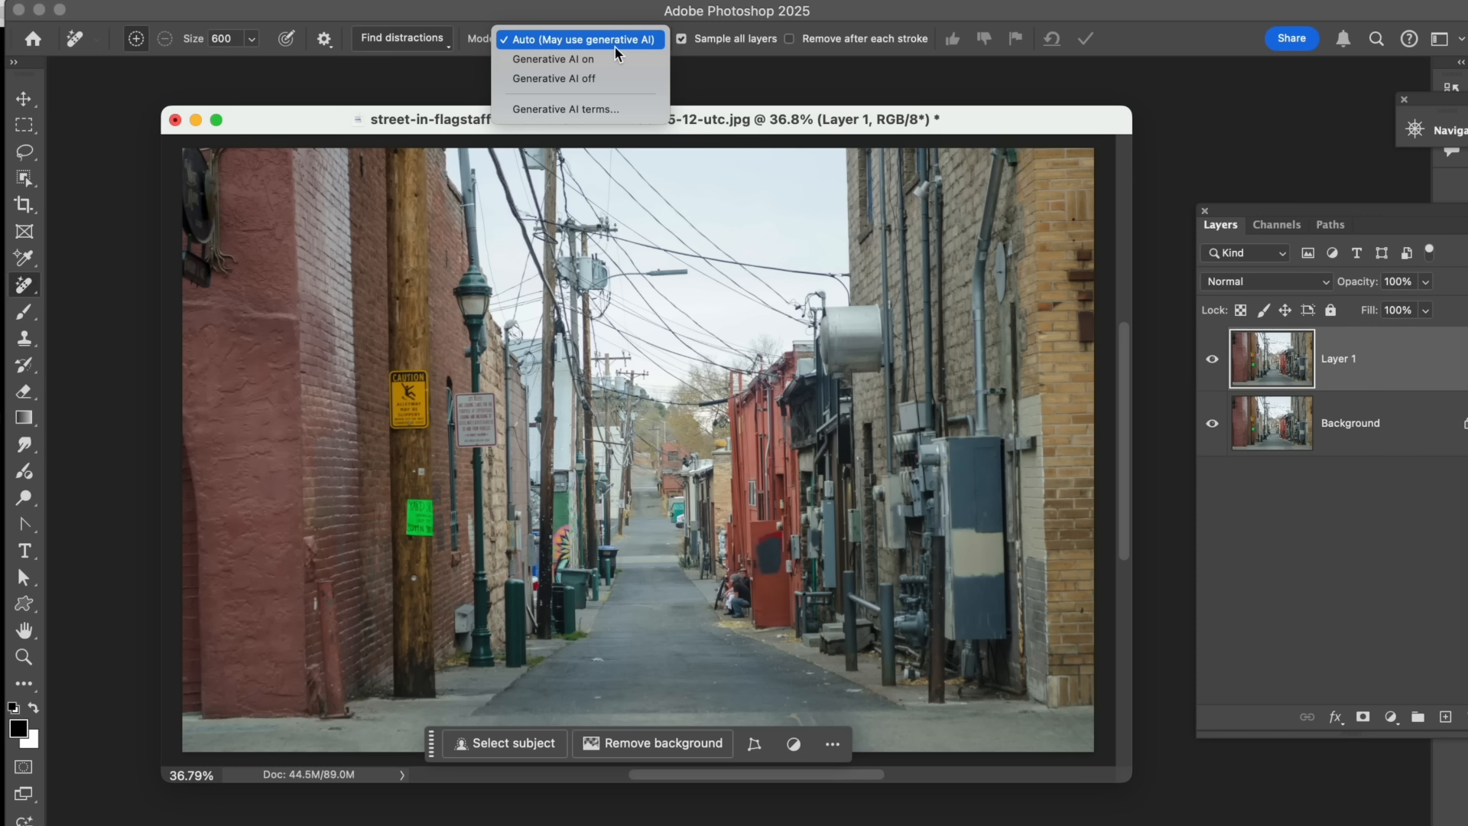
pyautogui.click(581, 39)
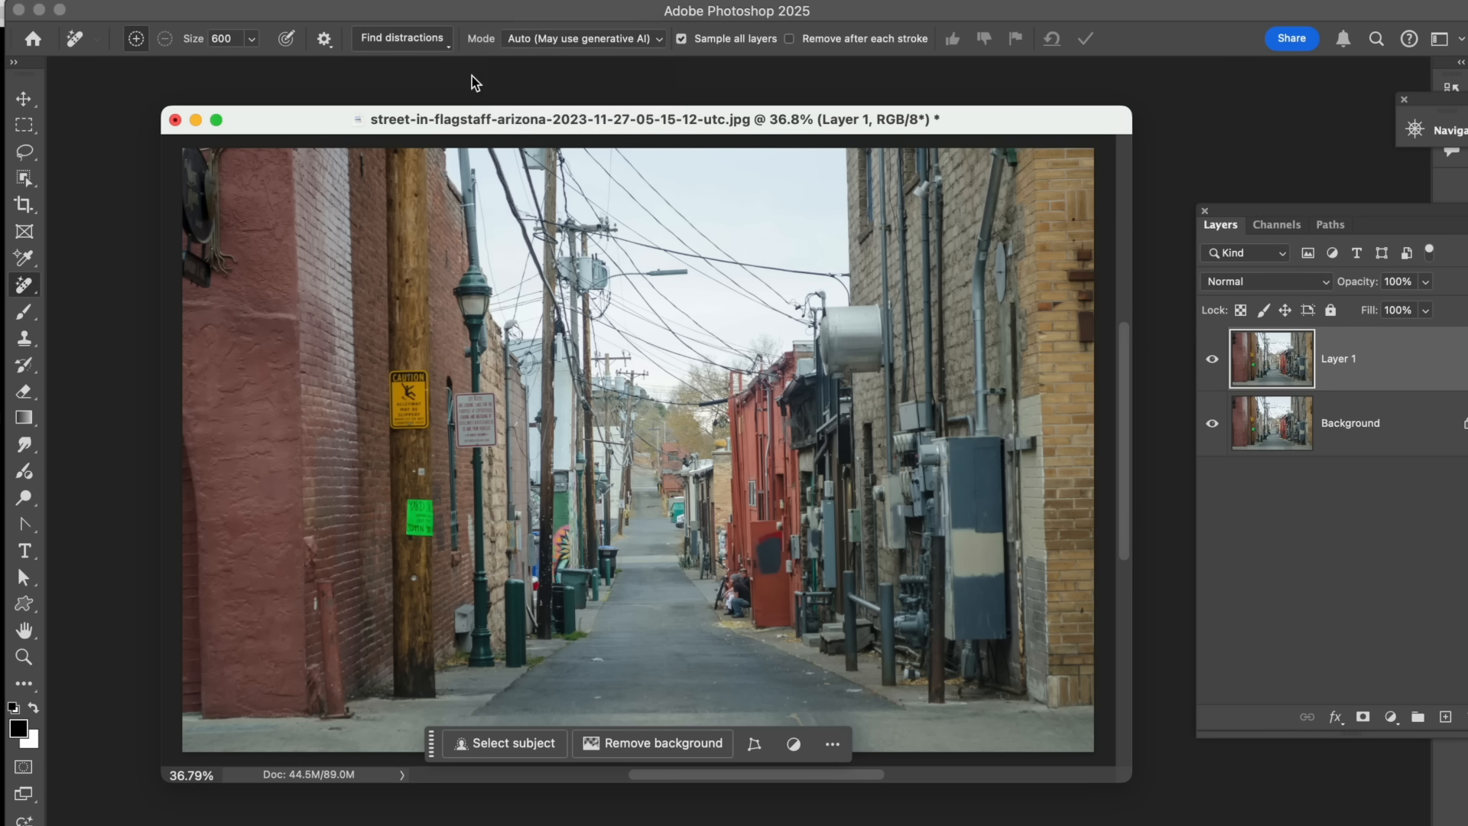
pyautogui.moveTo(656, 247)
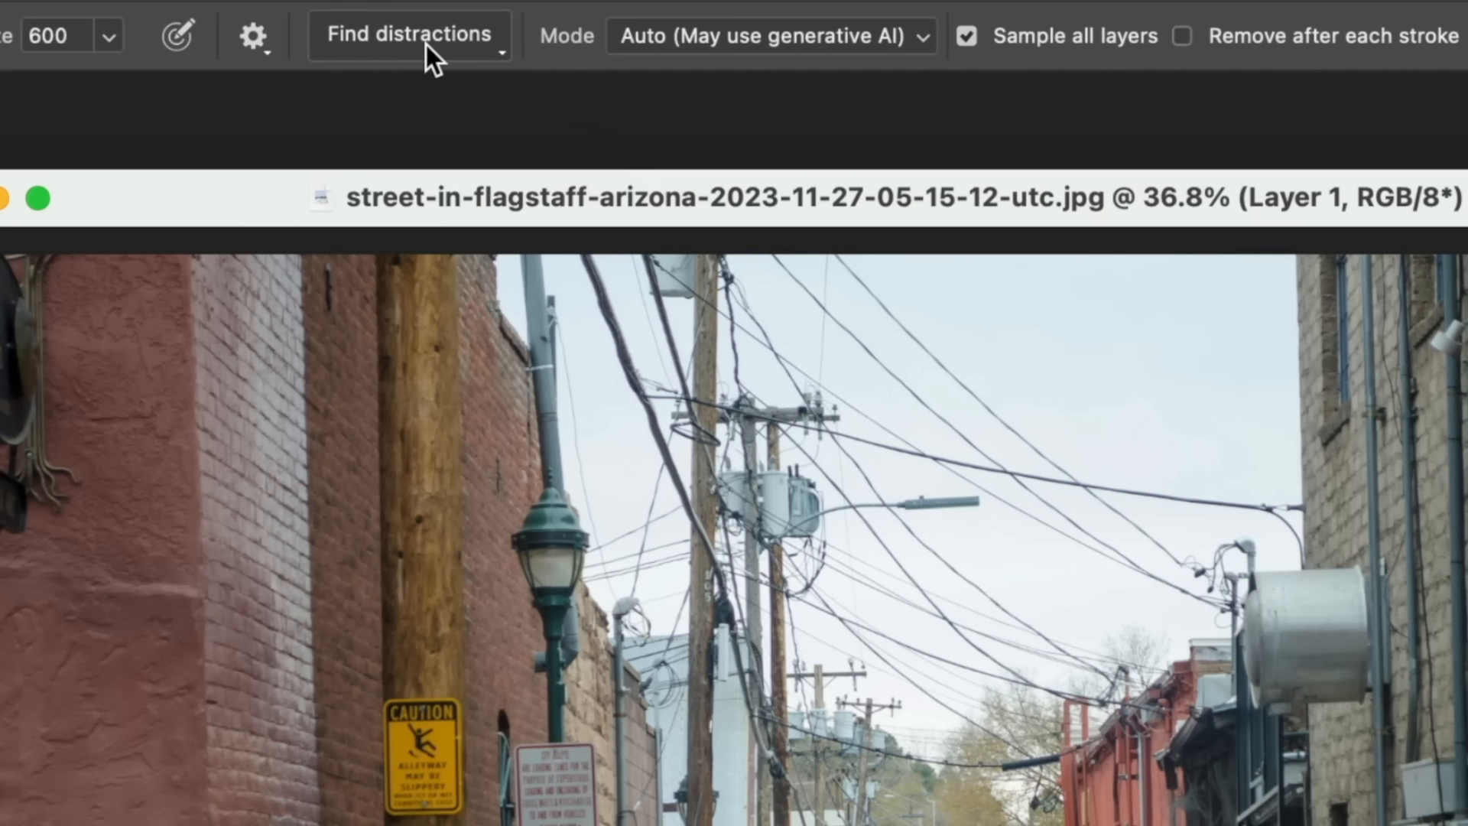
# - Remove all overhead wires and cables automatically via Find distractions > Wires and cables
pyautogui.click(410, 35)
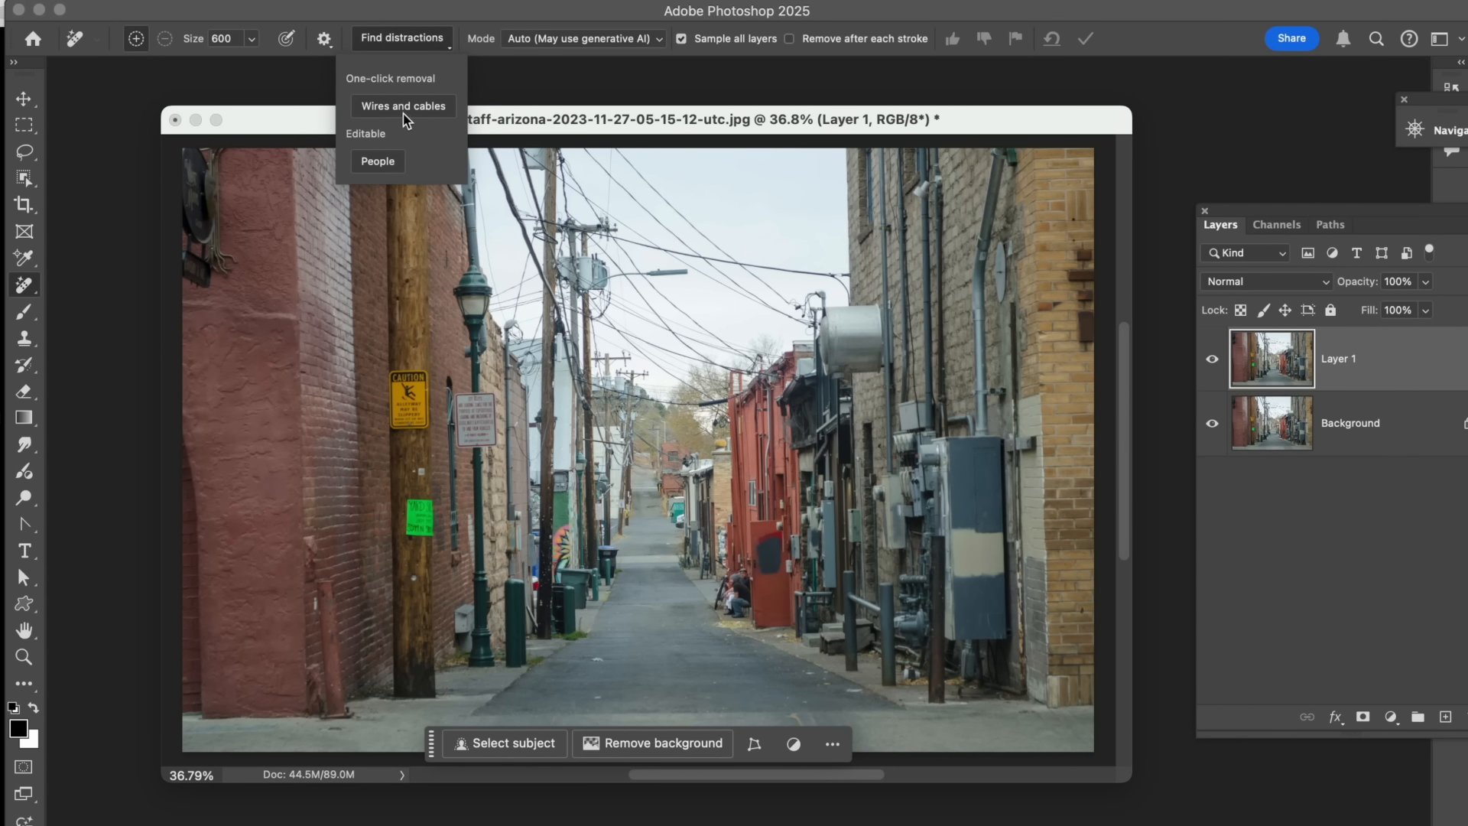
pyautogui.moveTo(406, 114)
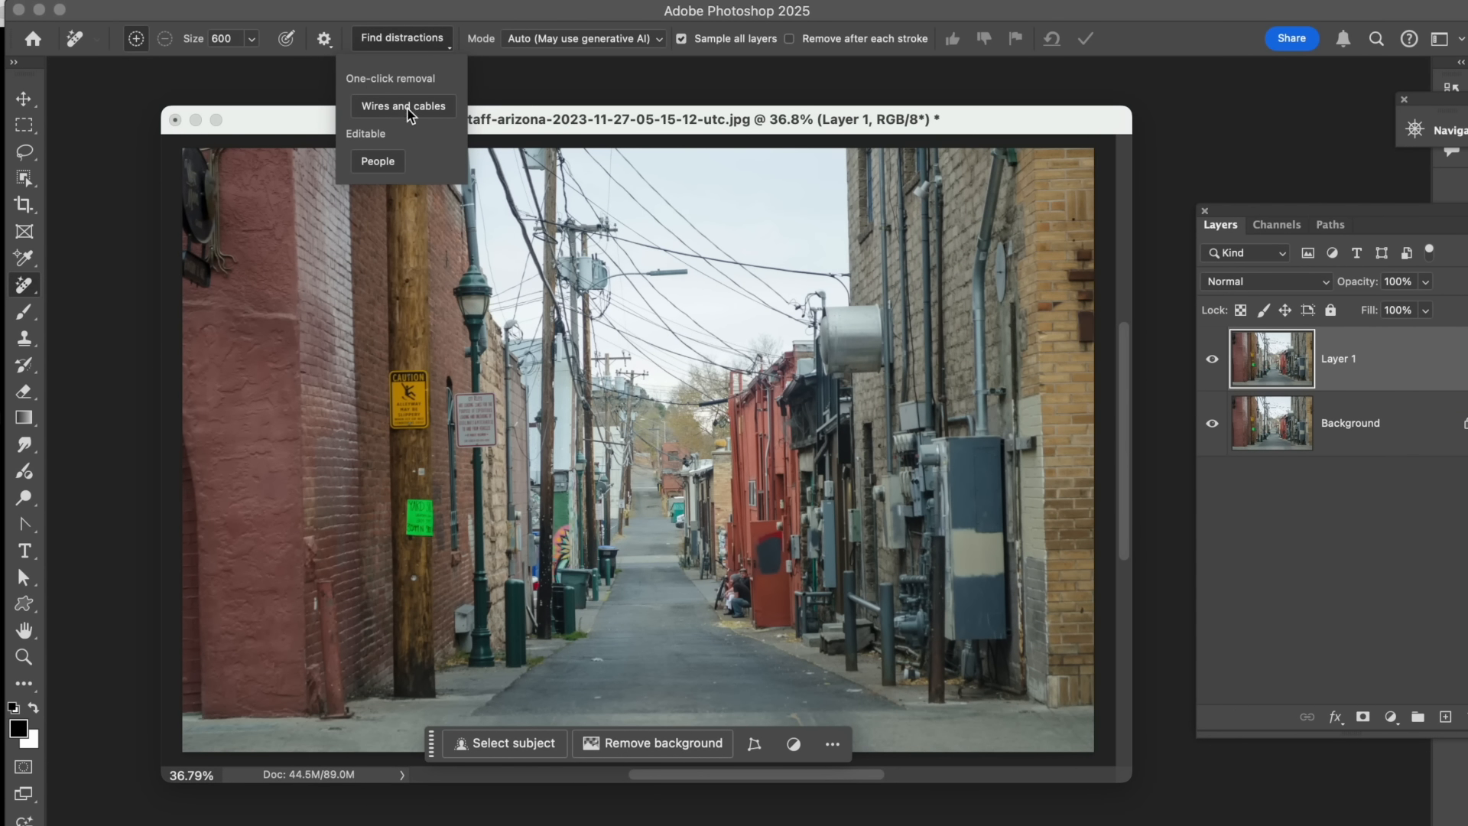
pyautogui.click(402, 106)
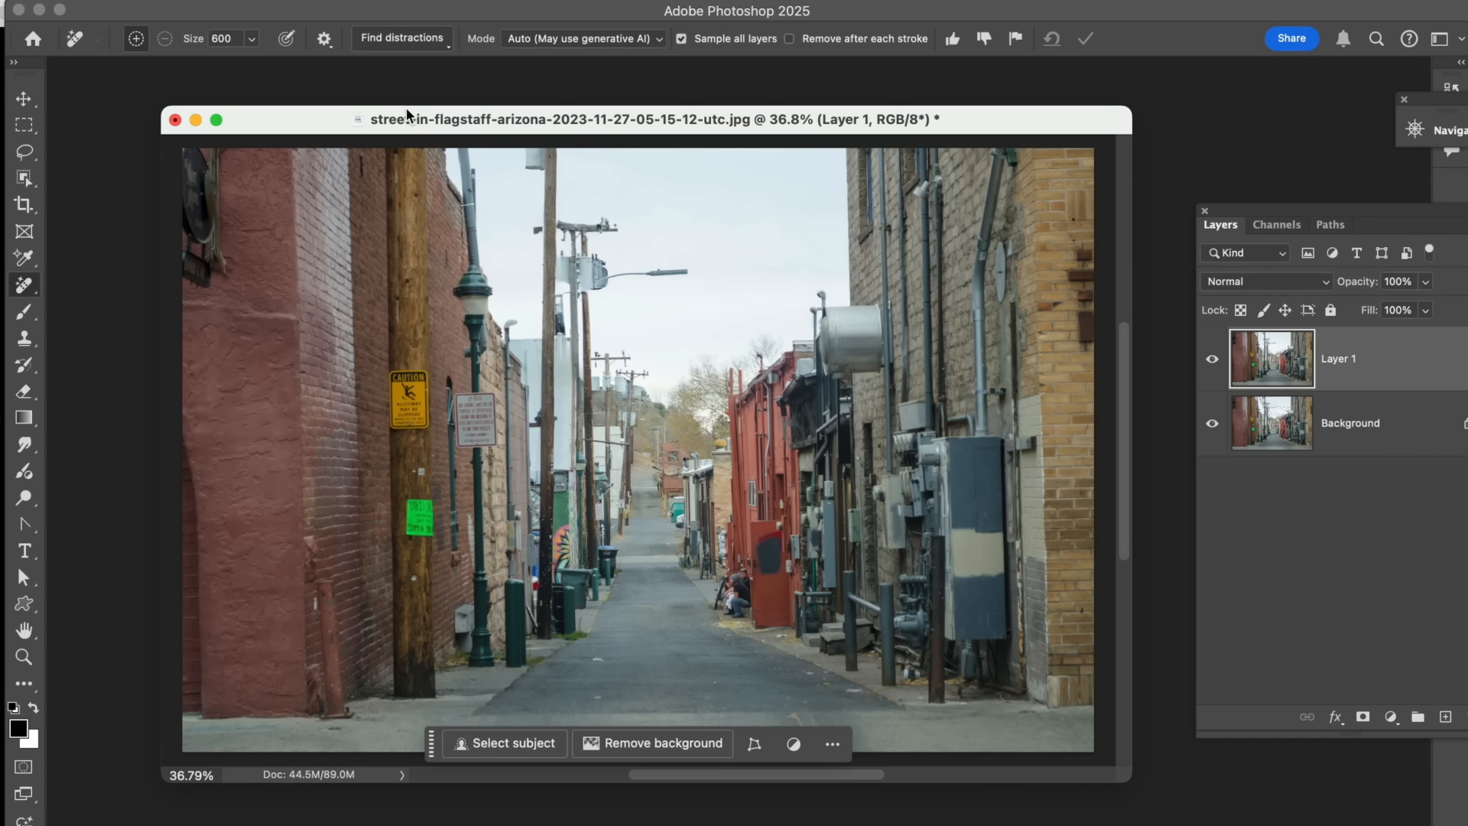
pyautogui.moveTo(327, 131)
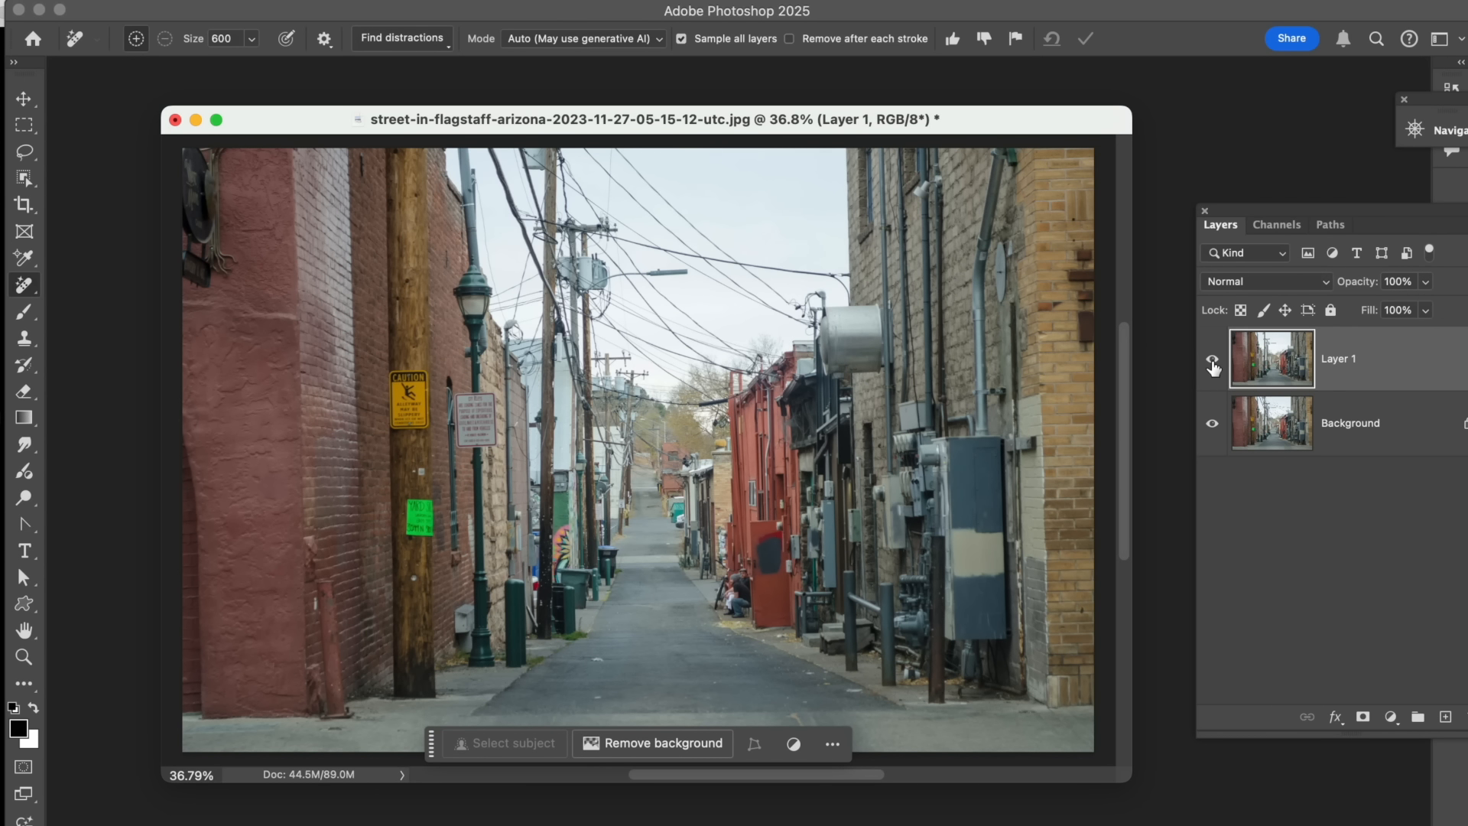
# - Toggle Layer 1's visibility twice to compare the wire-free result with the original
pyautogui.click(1211, 363)
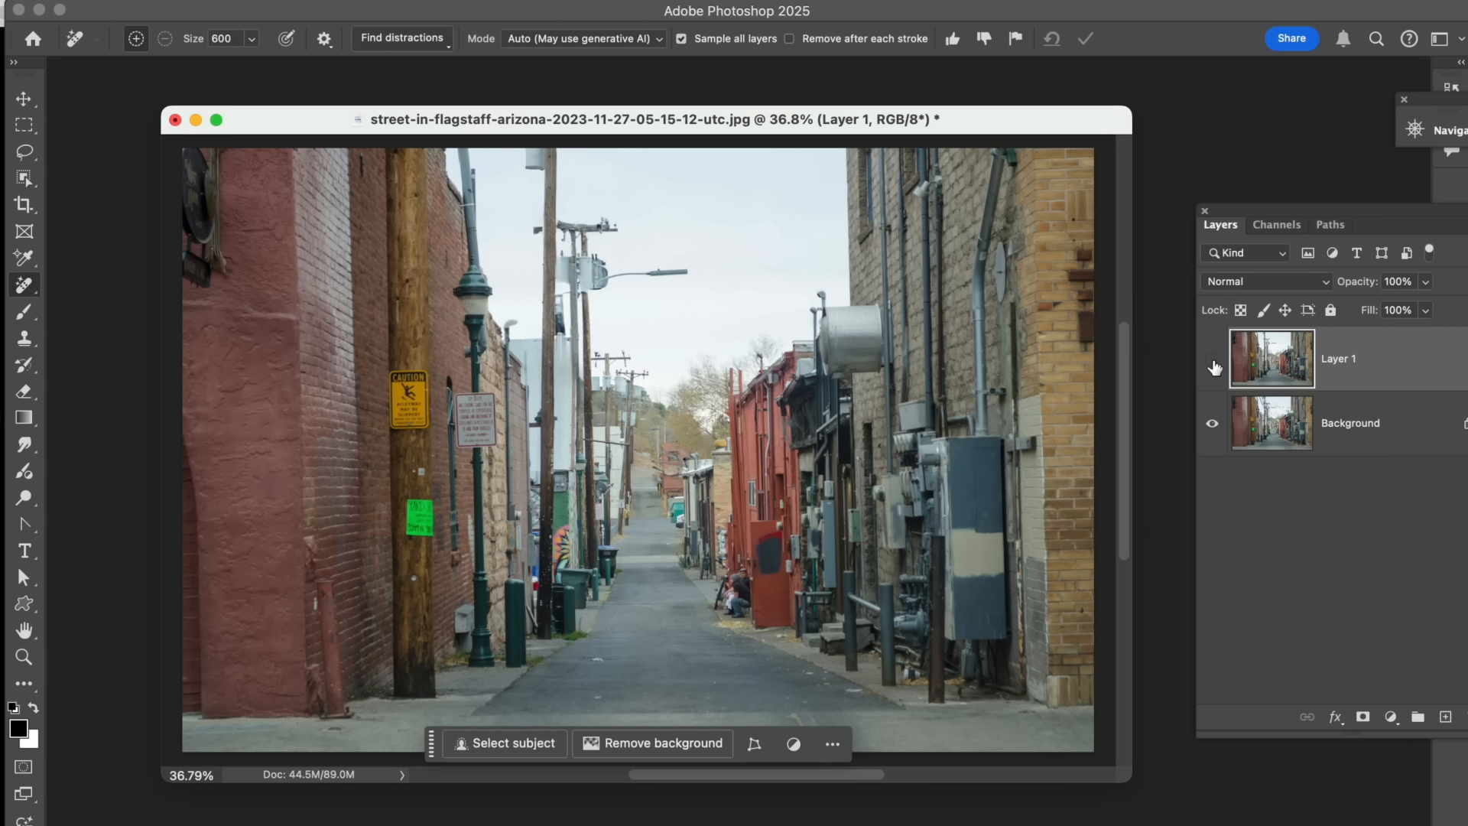
pyautogui.click(1211, 363)
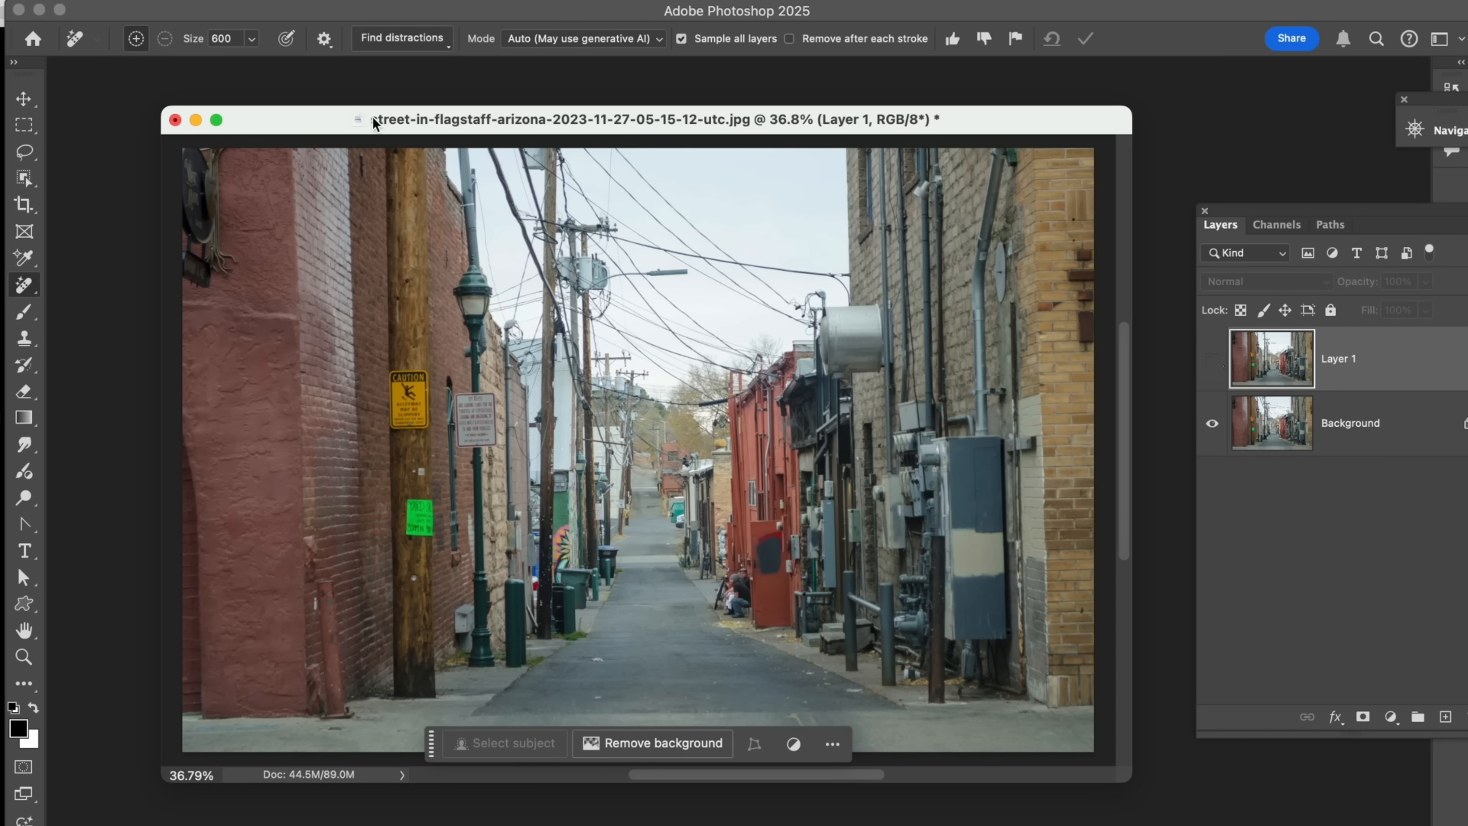
pyautogui.moveTo(586, 135)
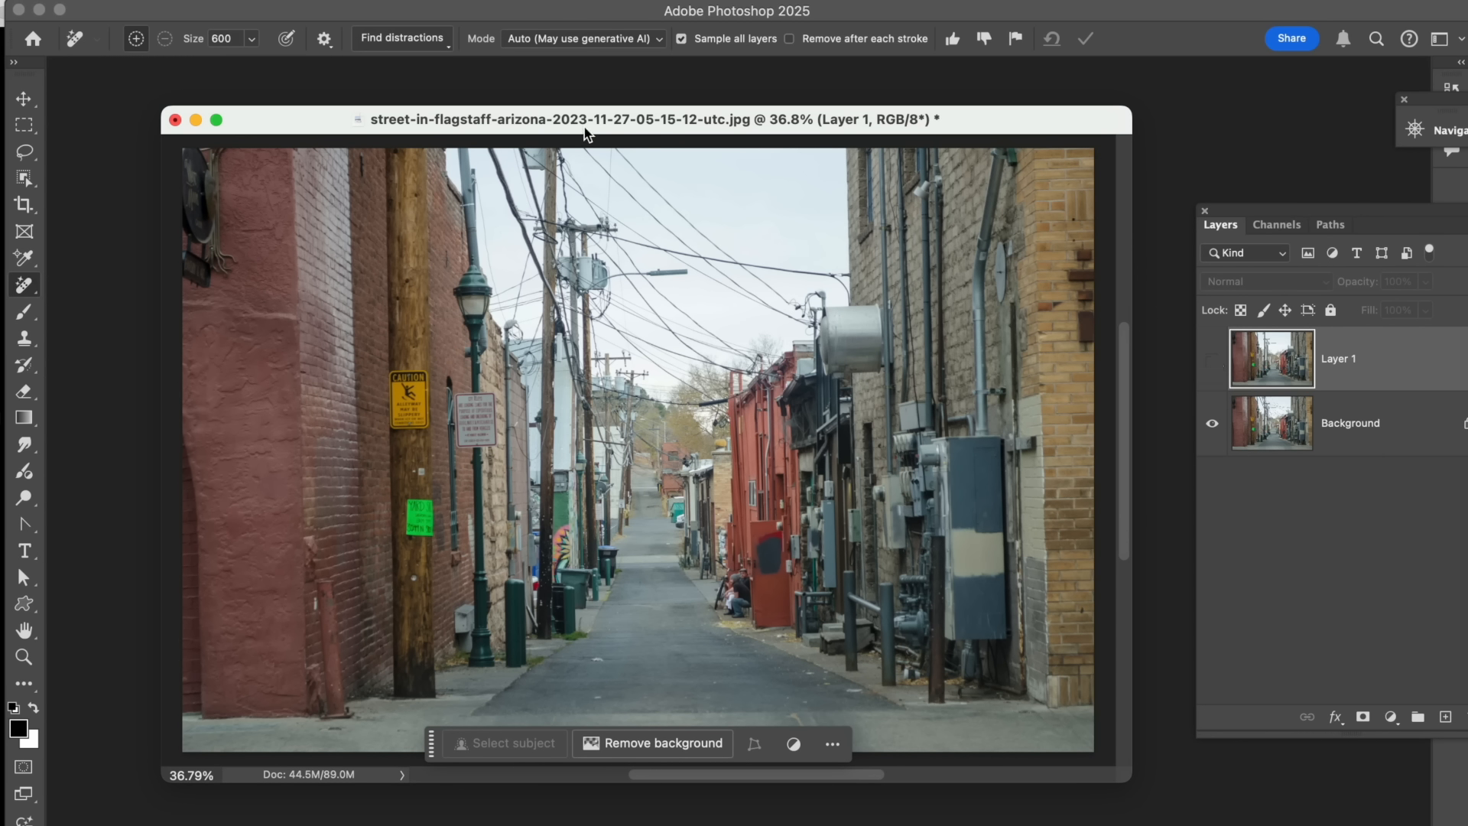
pyautogui.moveTo(610, 124)
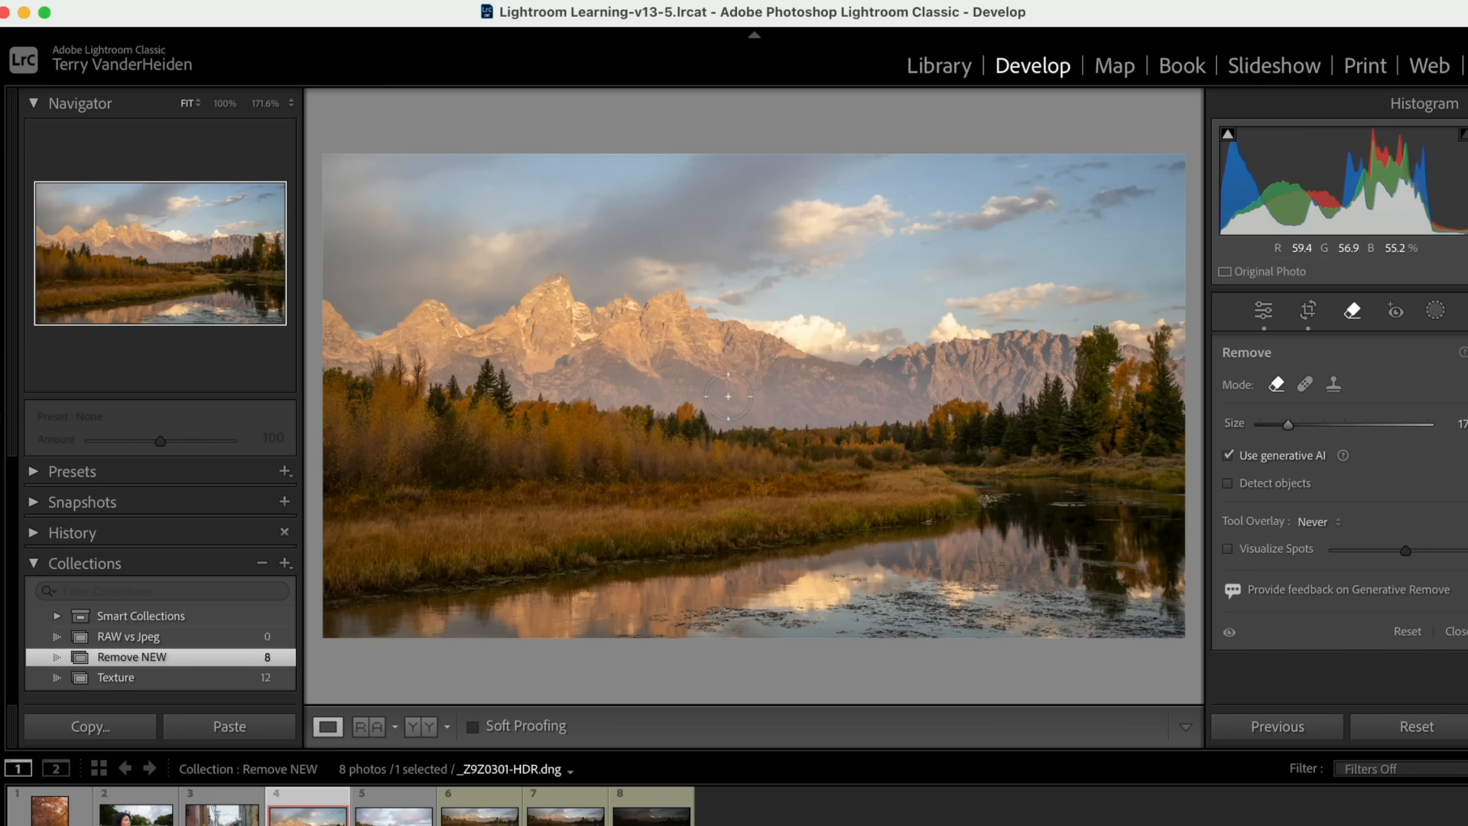
pyautogui.moveTo(786, 286)
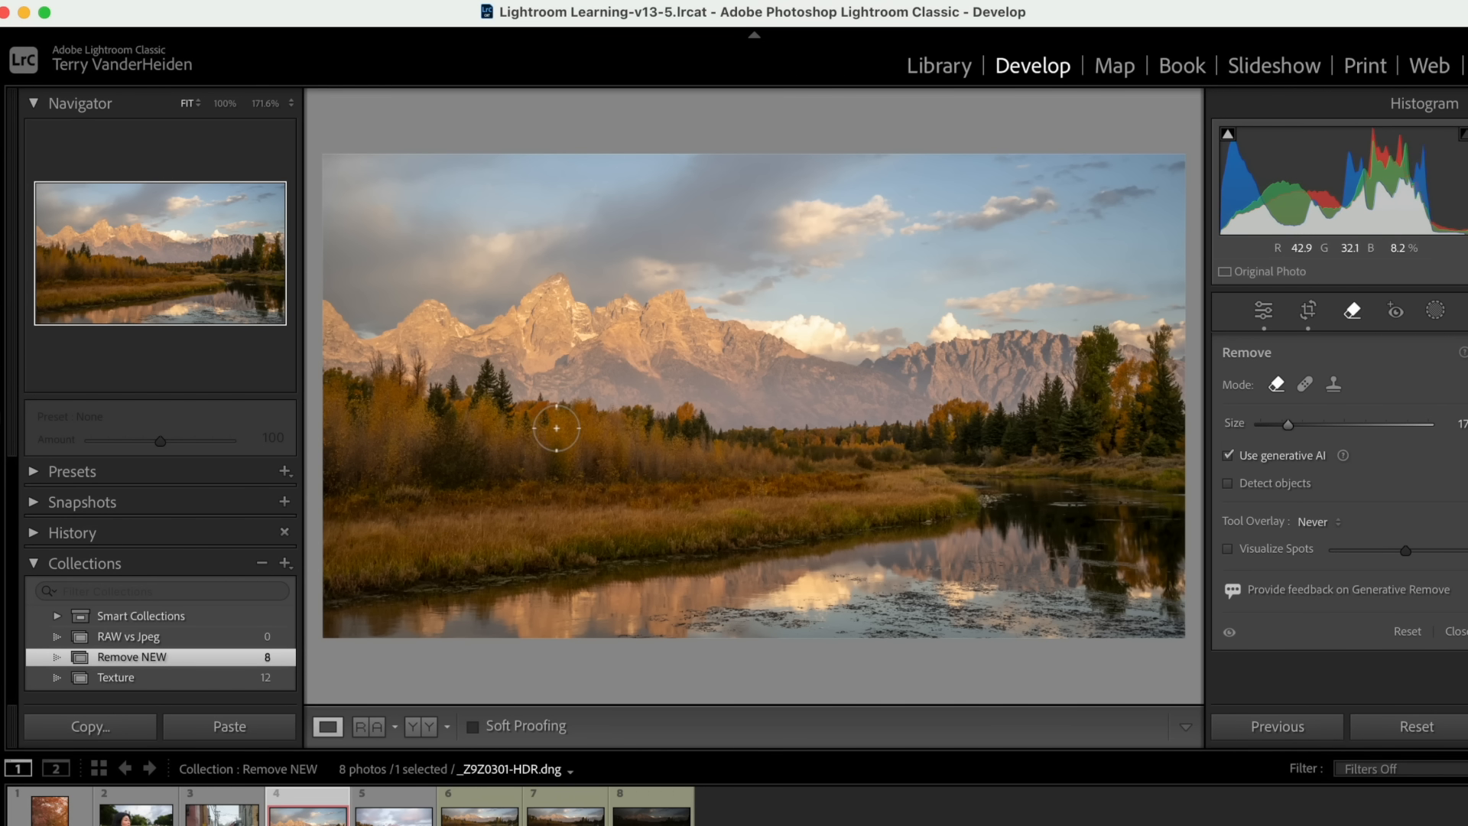
# - Browse the filmstrip to the river-bend photo and Shift-select its three bracketed exposures
pyautogui.click(393, 806)
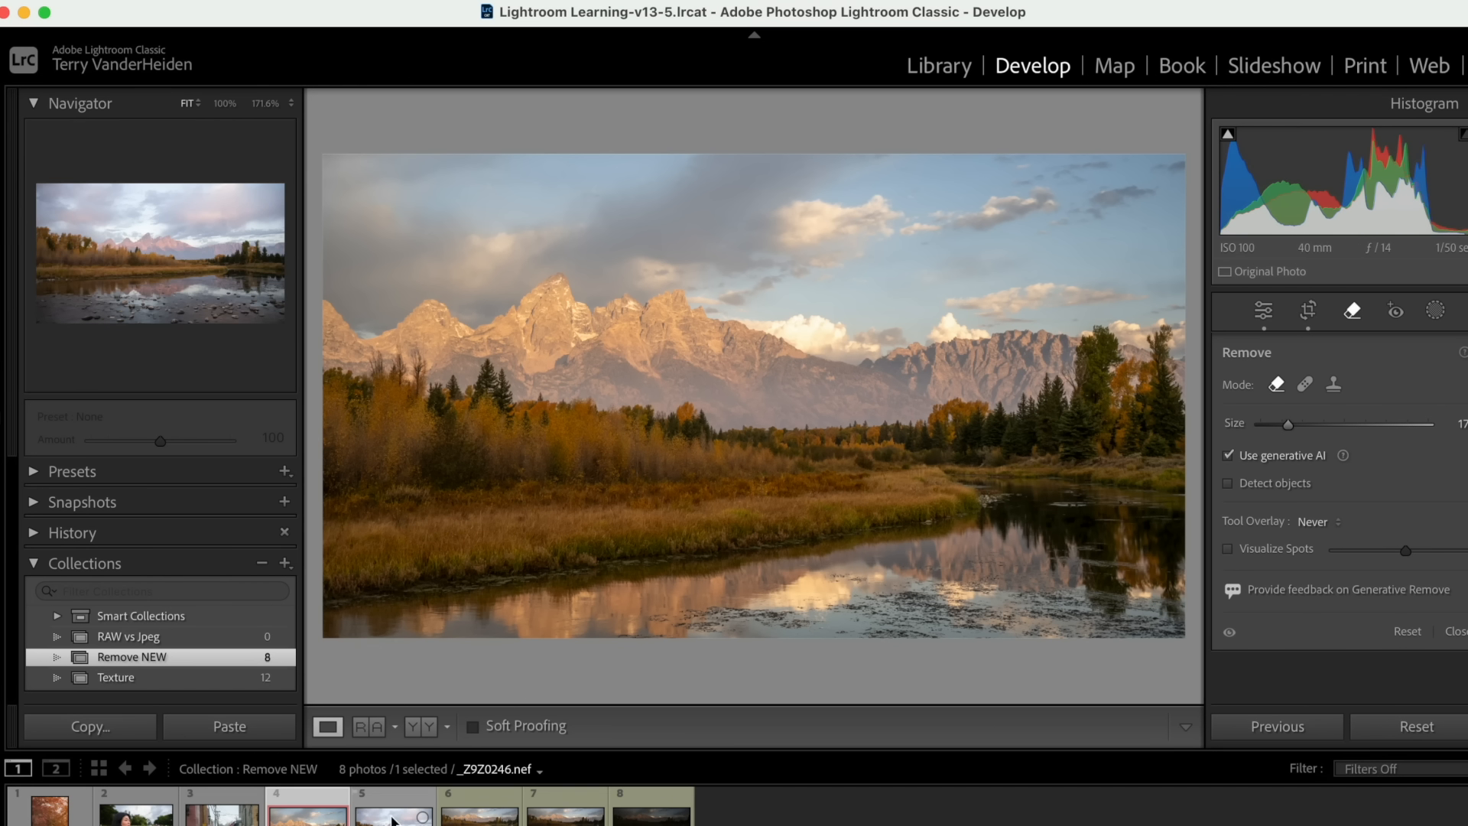
pyautogui.click(391, 810)
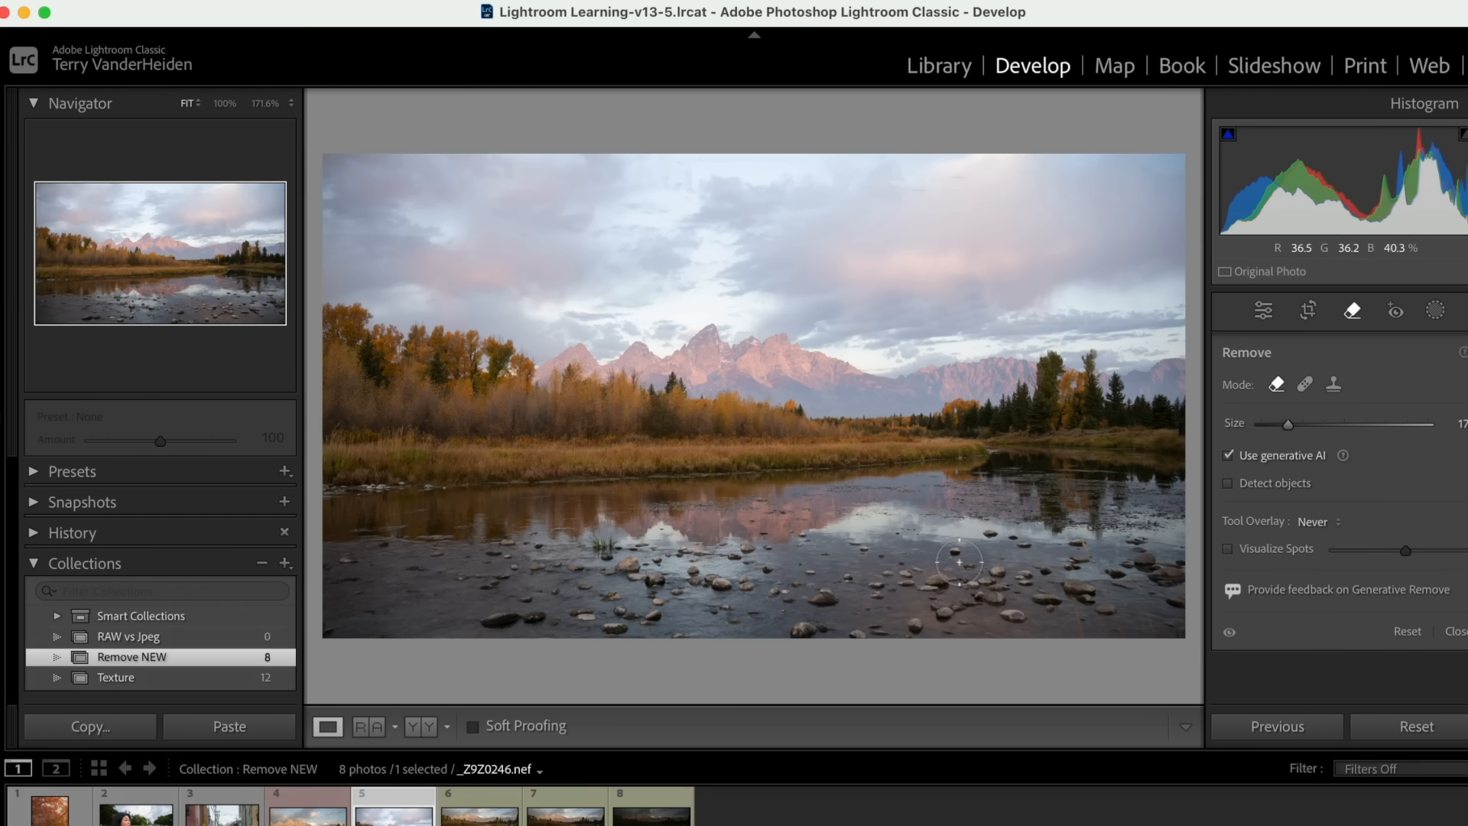
pyautogui.click(479, 810)
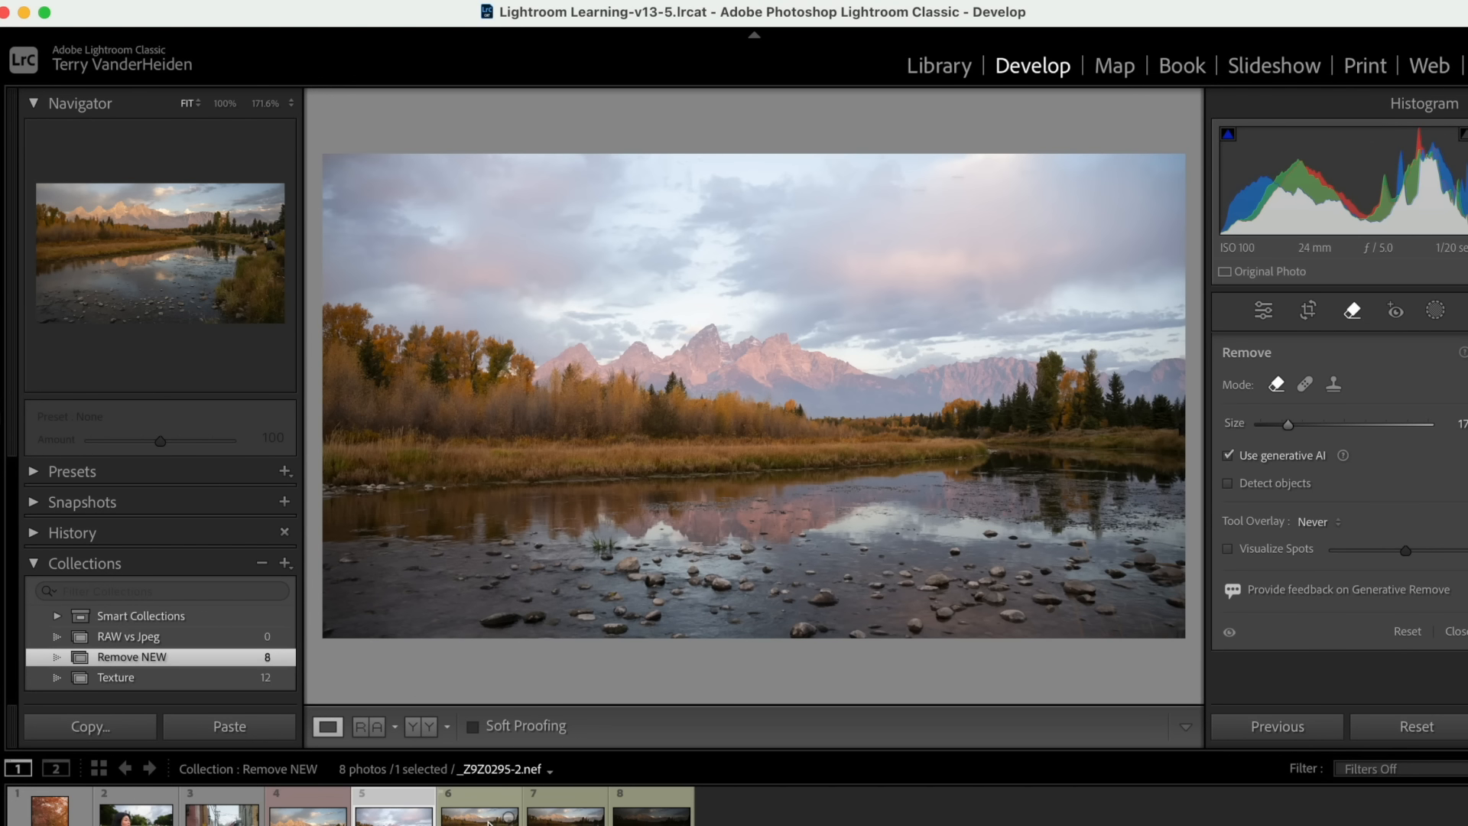
pyautogui.click(478, 807)
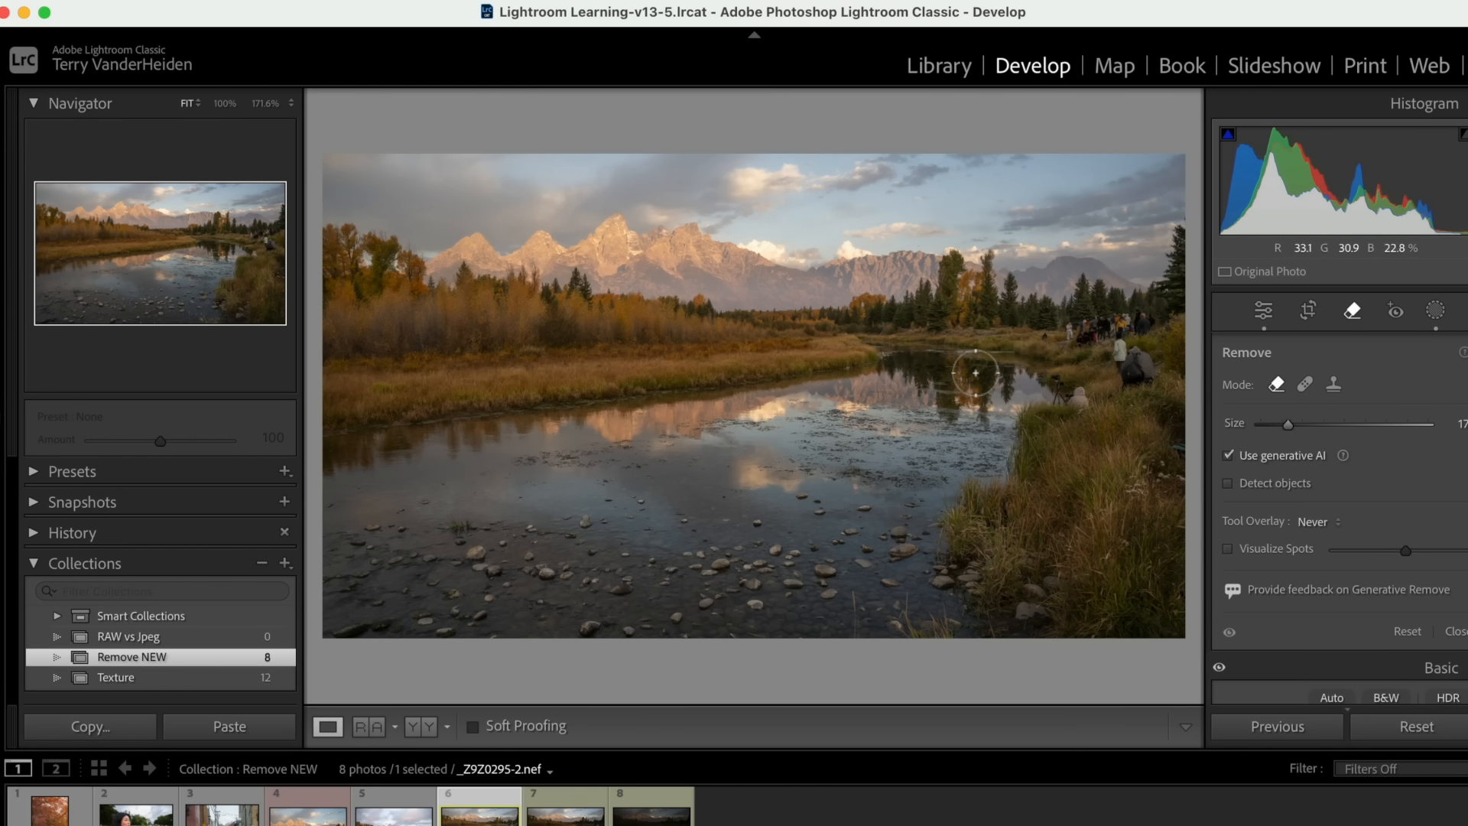
pyautogui.click(393, 807)
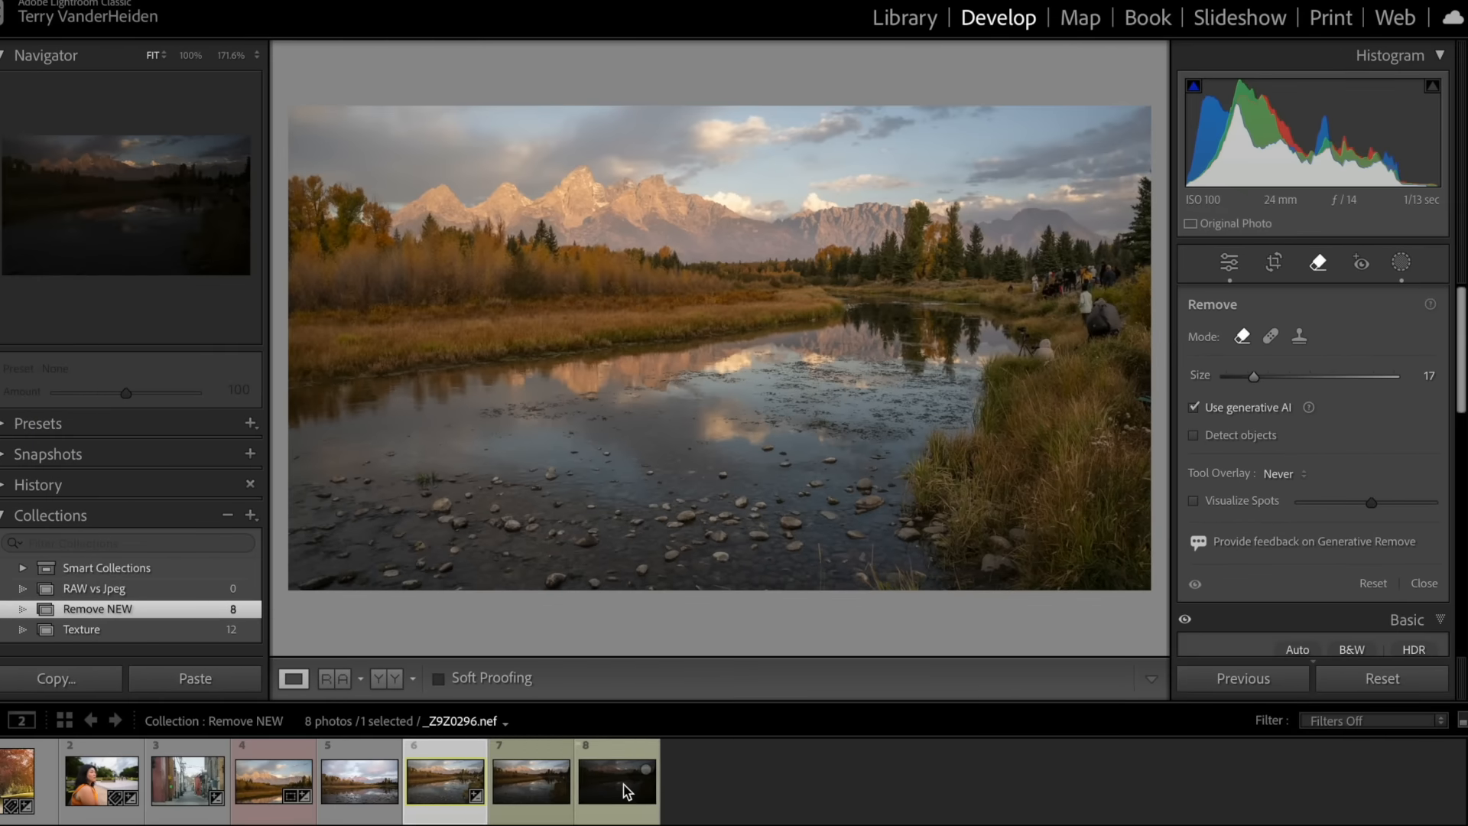
# - Merge the three exposures via Photo Merge > HDR, select the new DNG and hide the side panels
pyautogui.click(615, 778)
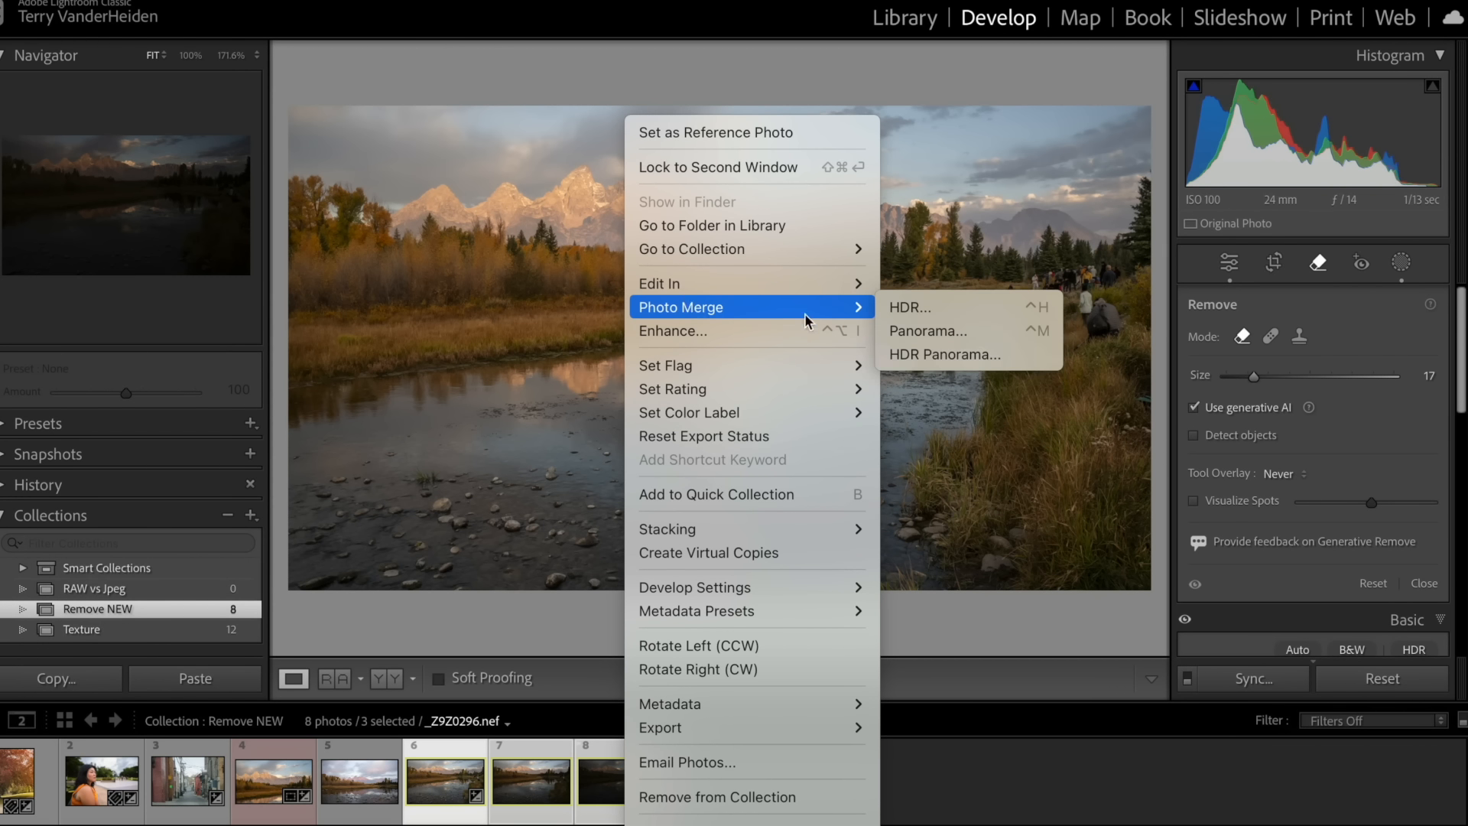
pyautogui.click(927, 331)
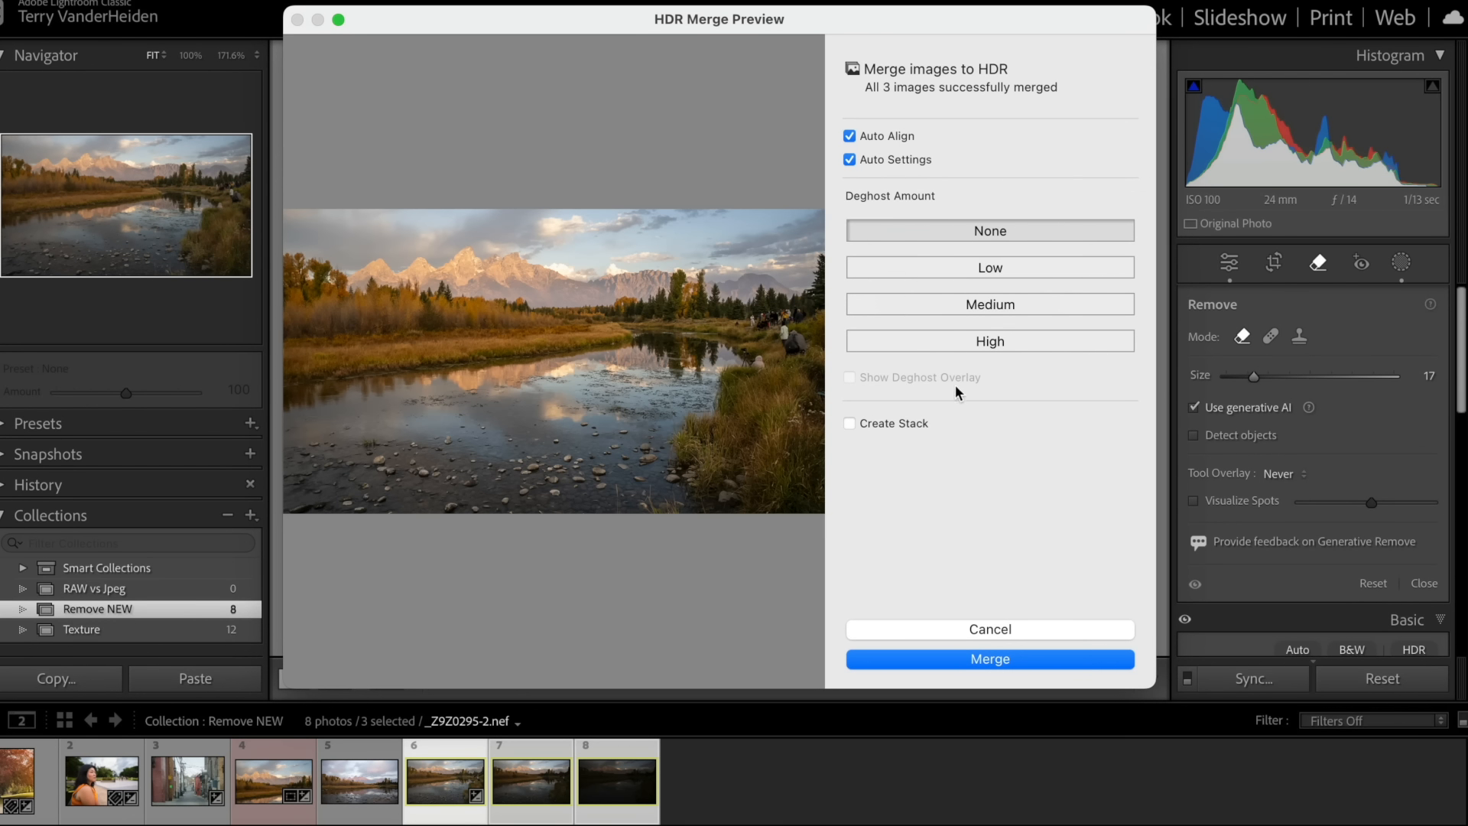
pyautogui.click(989, 658)
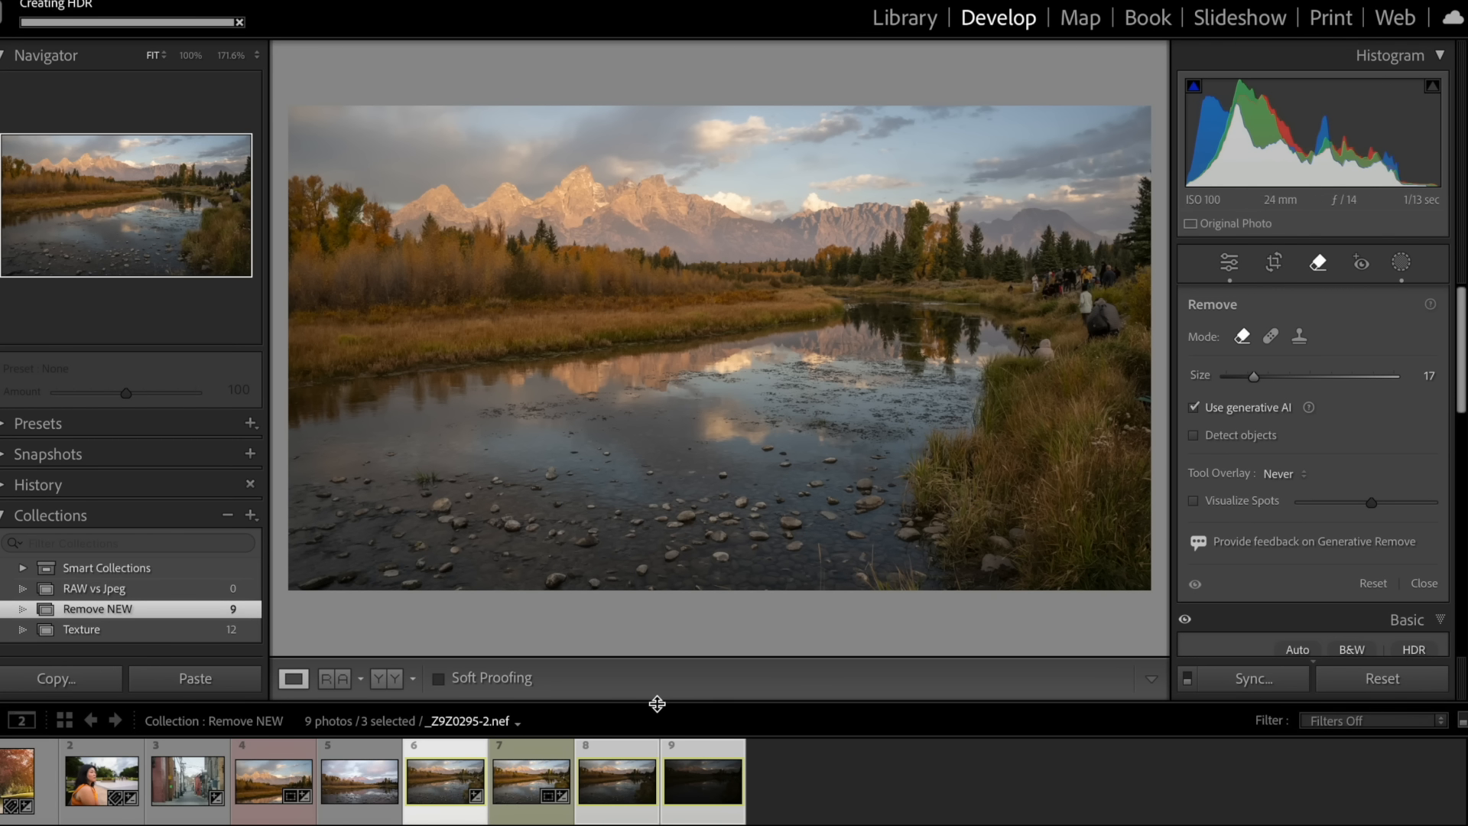
pyautogui.click(531, 779)
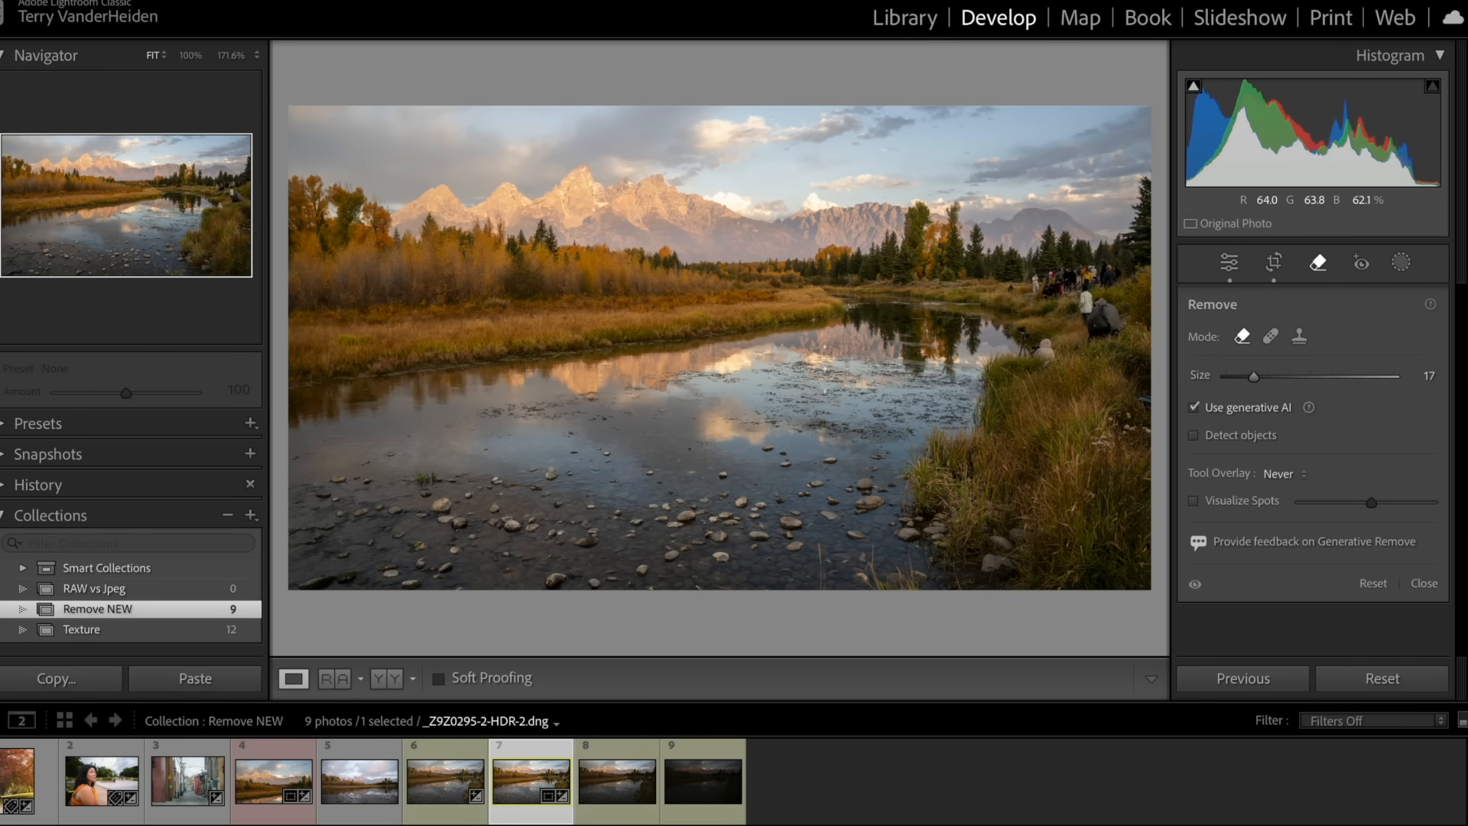
pyautogui.press('Tab')
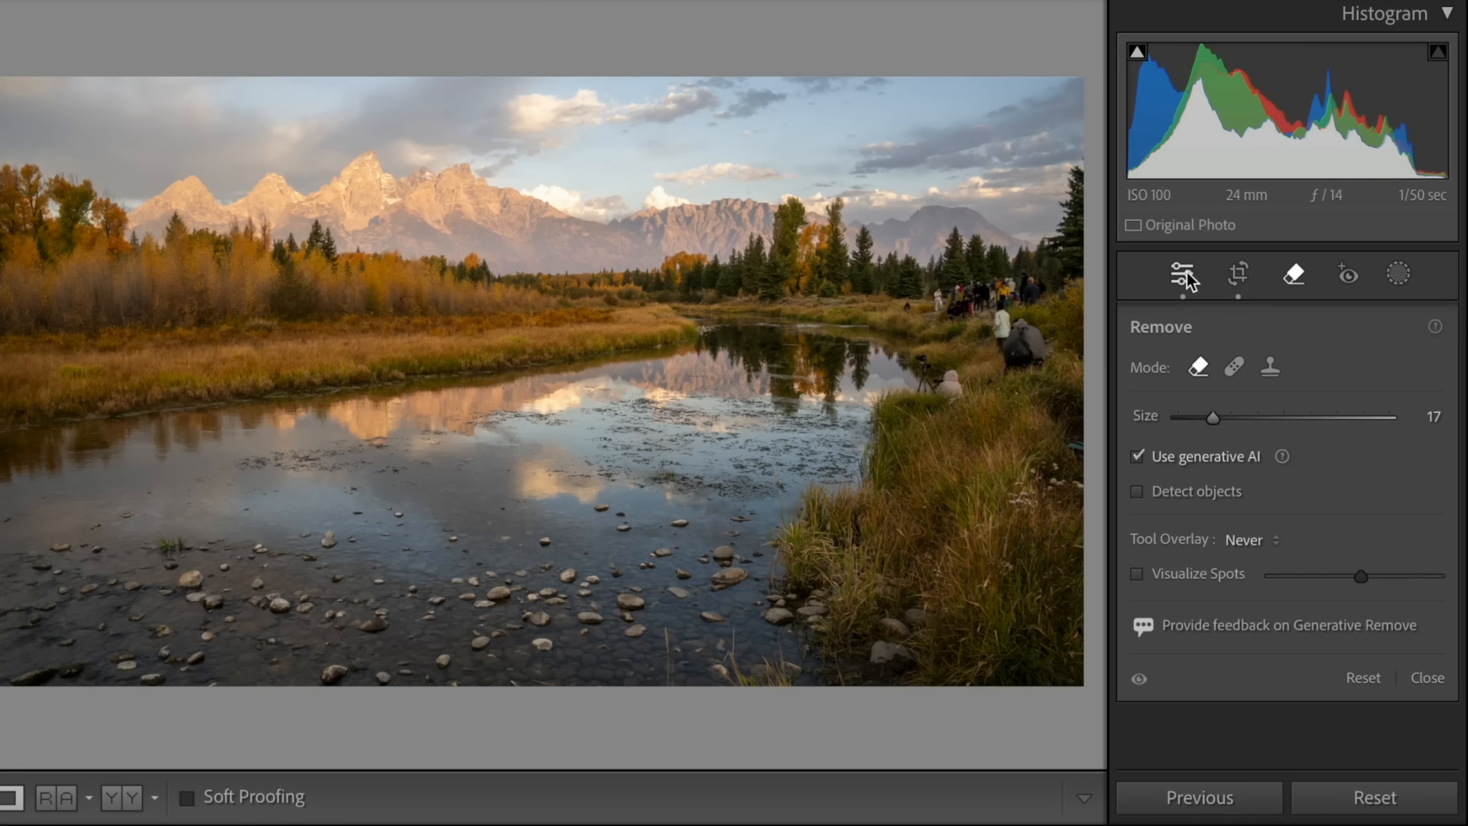
# - Brighten the HDR in the Basic panel: Shadows +89, Exposure +2.30
pyautogui.click(1182, 273)
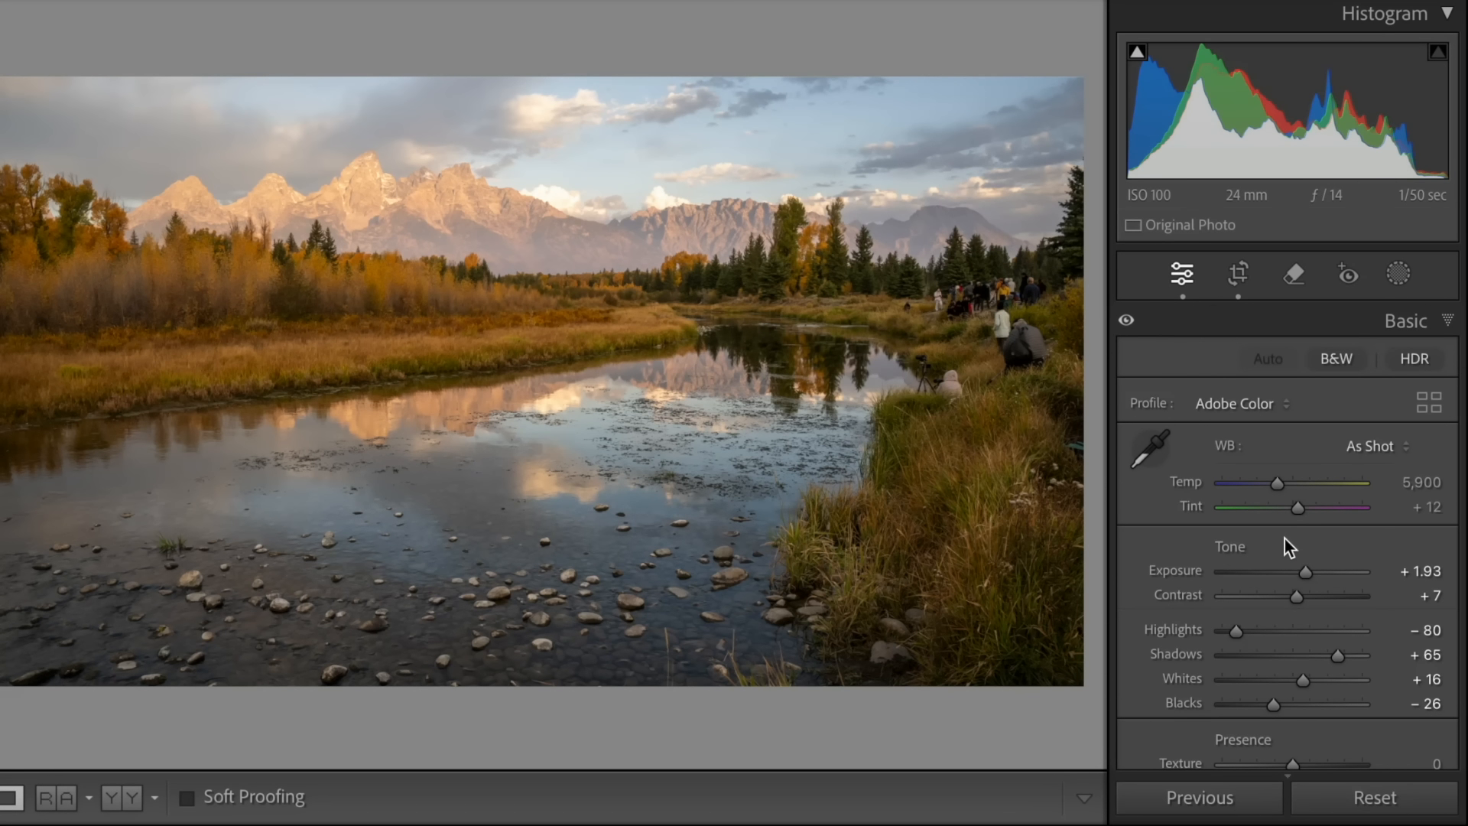
pyautogui.moveTo(1231, 557)
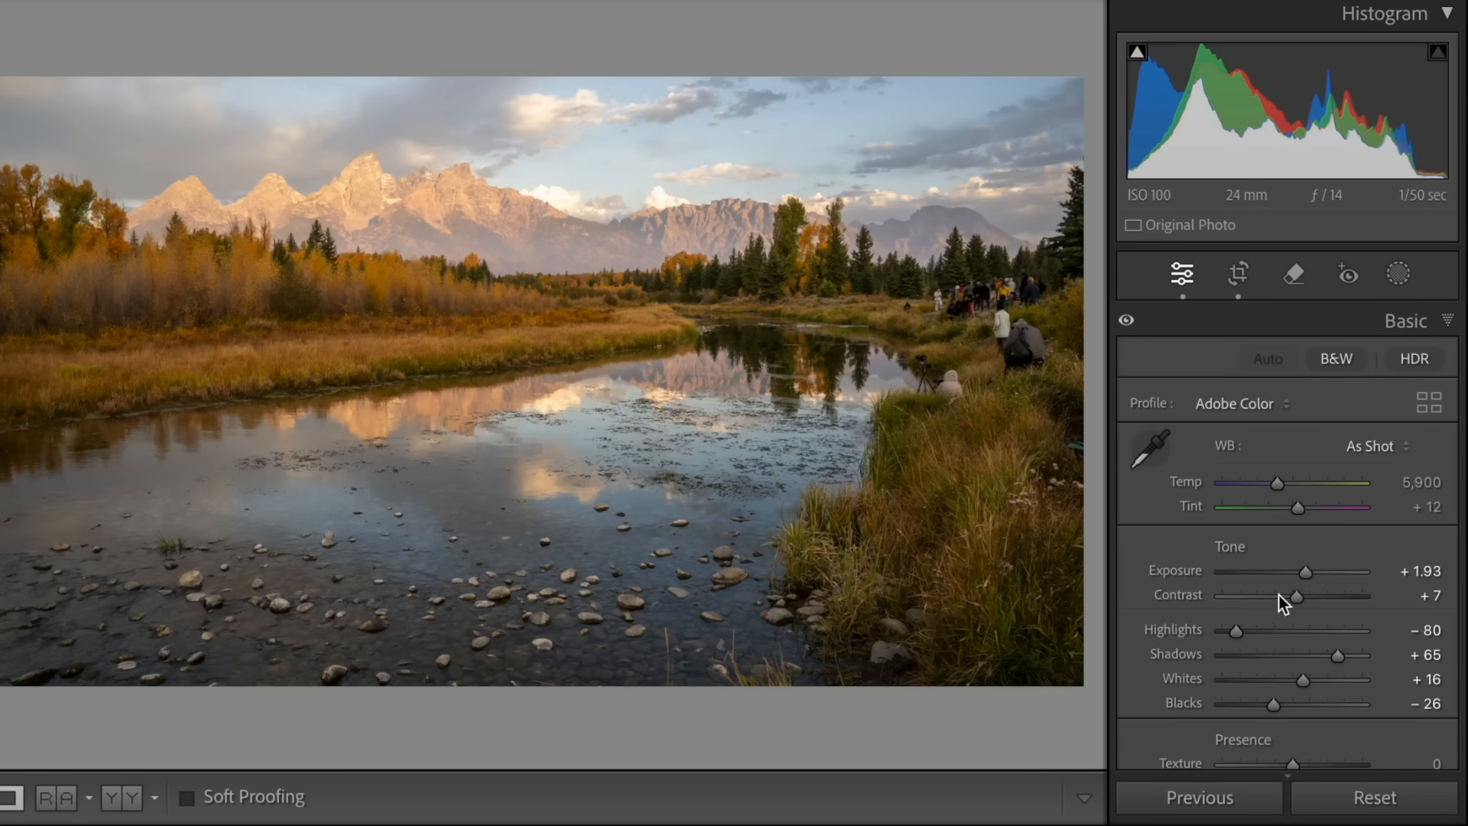
pyautogui.moveTo(1337, 658)
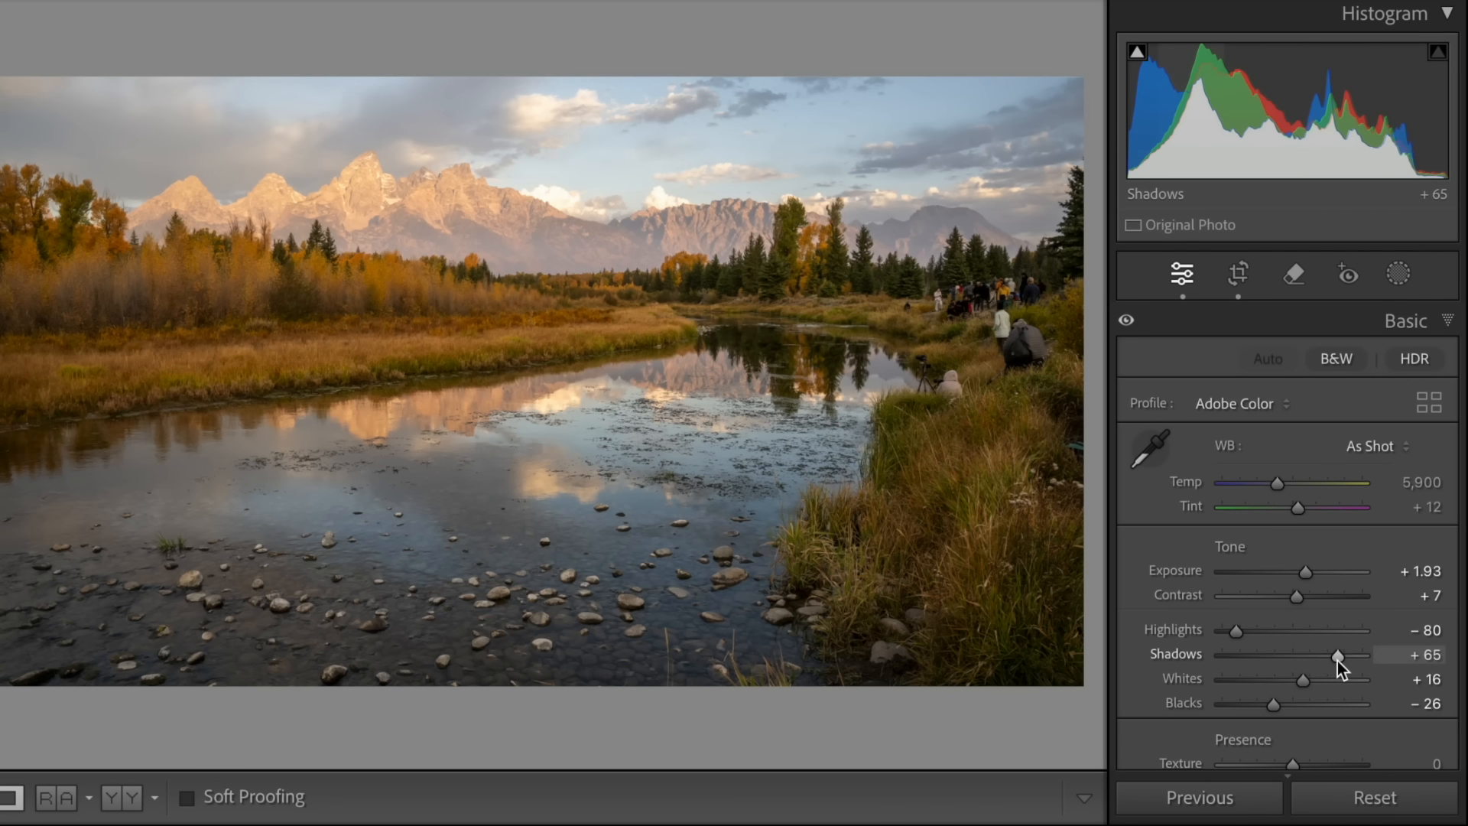
pyautogui.moveTo(1336, 656); pyautogui.dragTo(1356, 656)
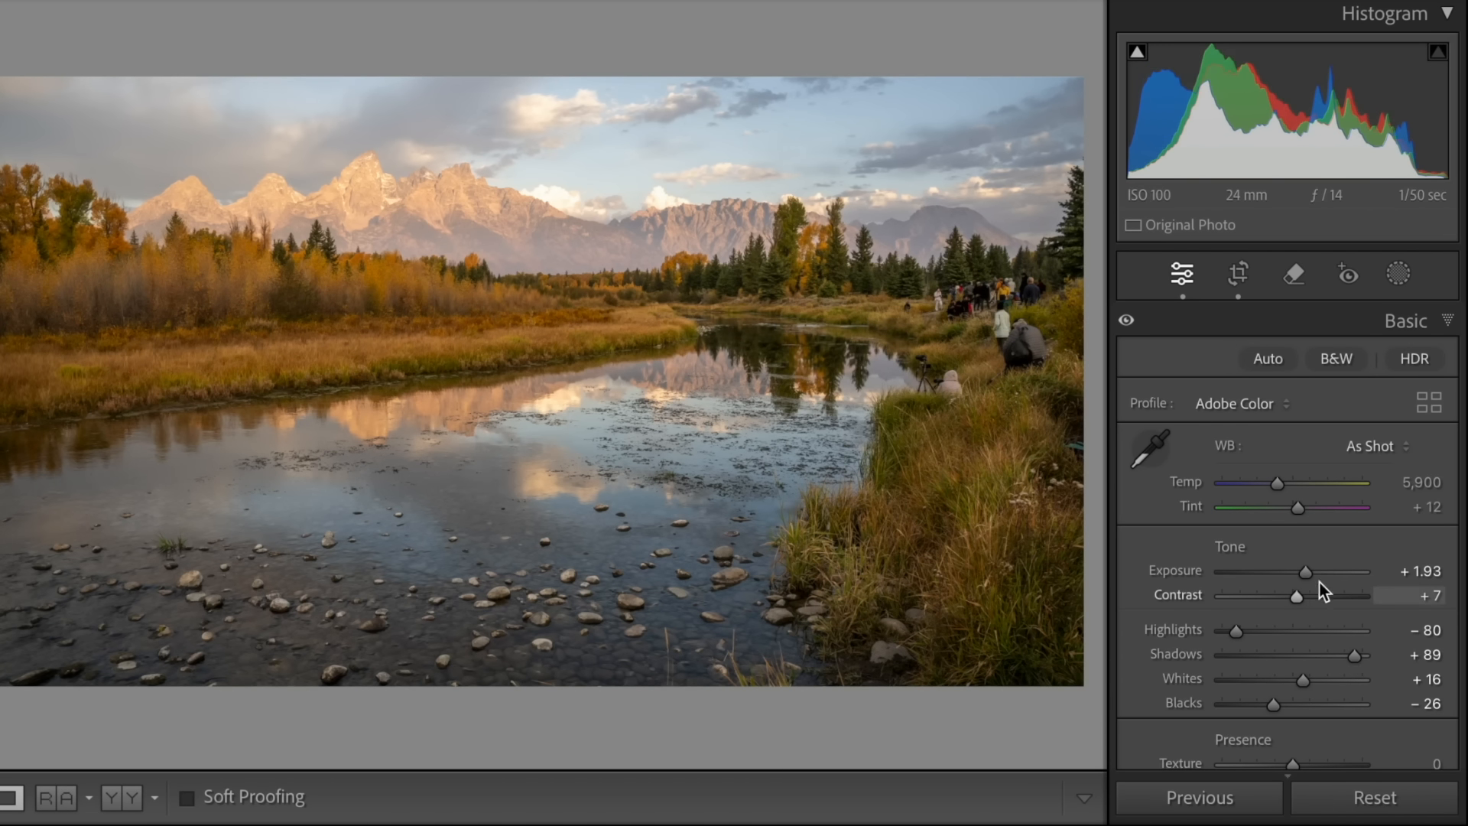
pyautogui.moveTo(1304, 570); pyautogui.dragTo(1312, 570)
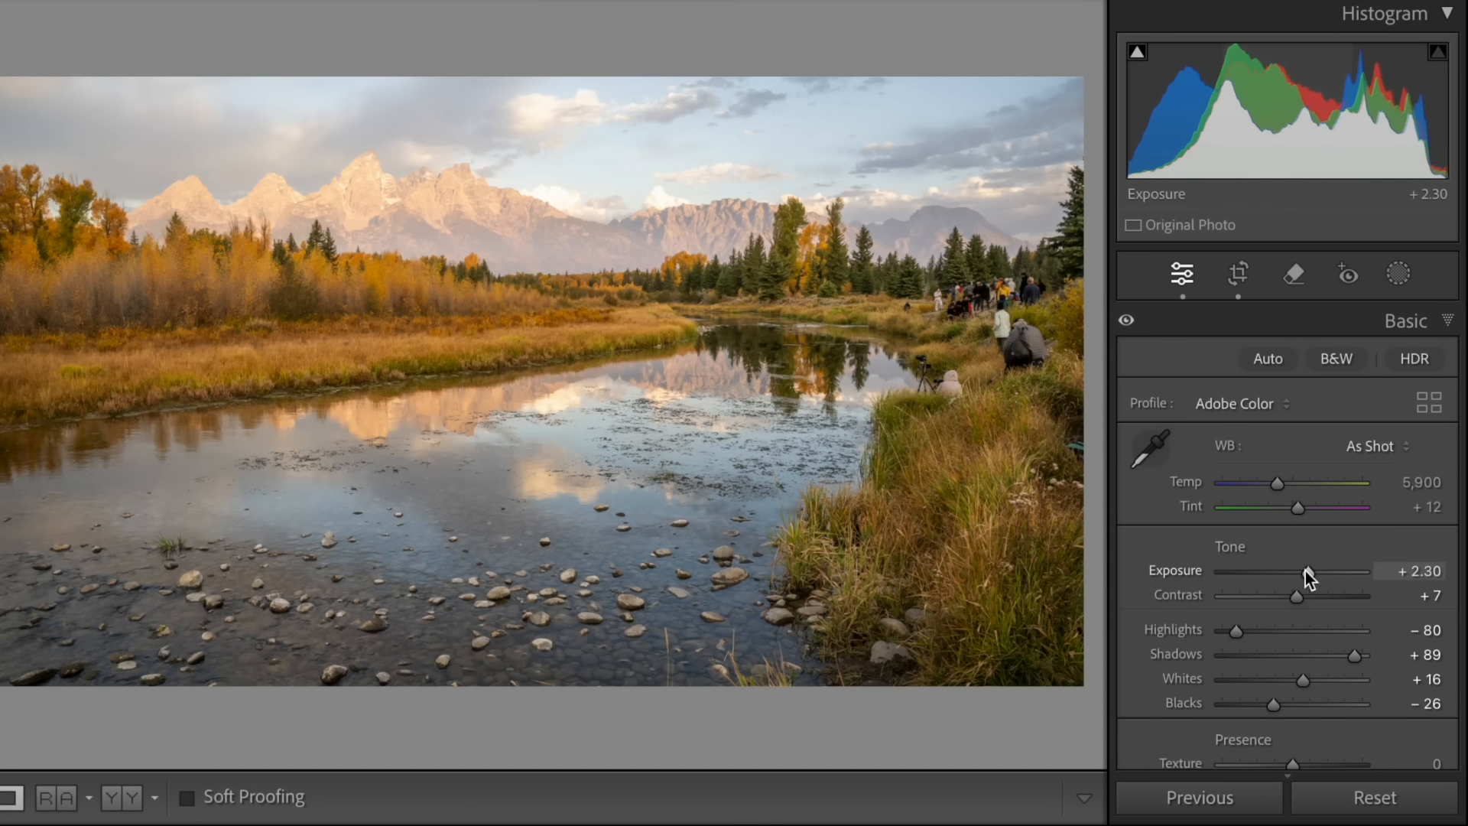
pyautogui.moveTo(1278, 548)
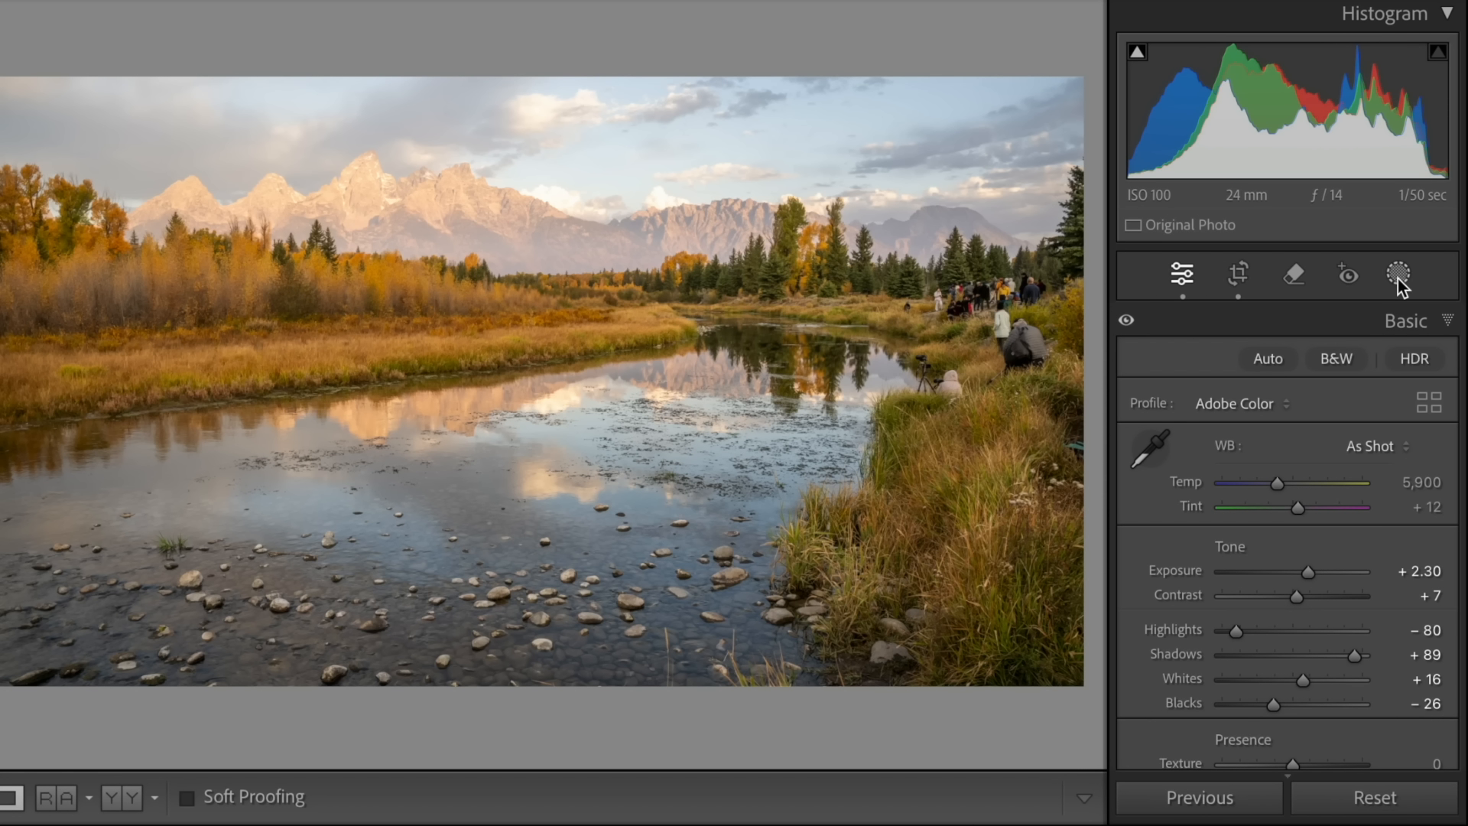
# - Create a Sky mask and darken its Exposure to about −0.52
pyautogui.click(1398, 274)
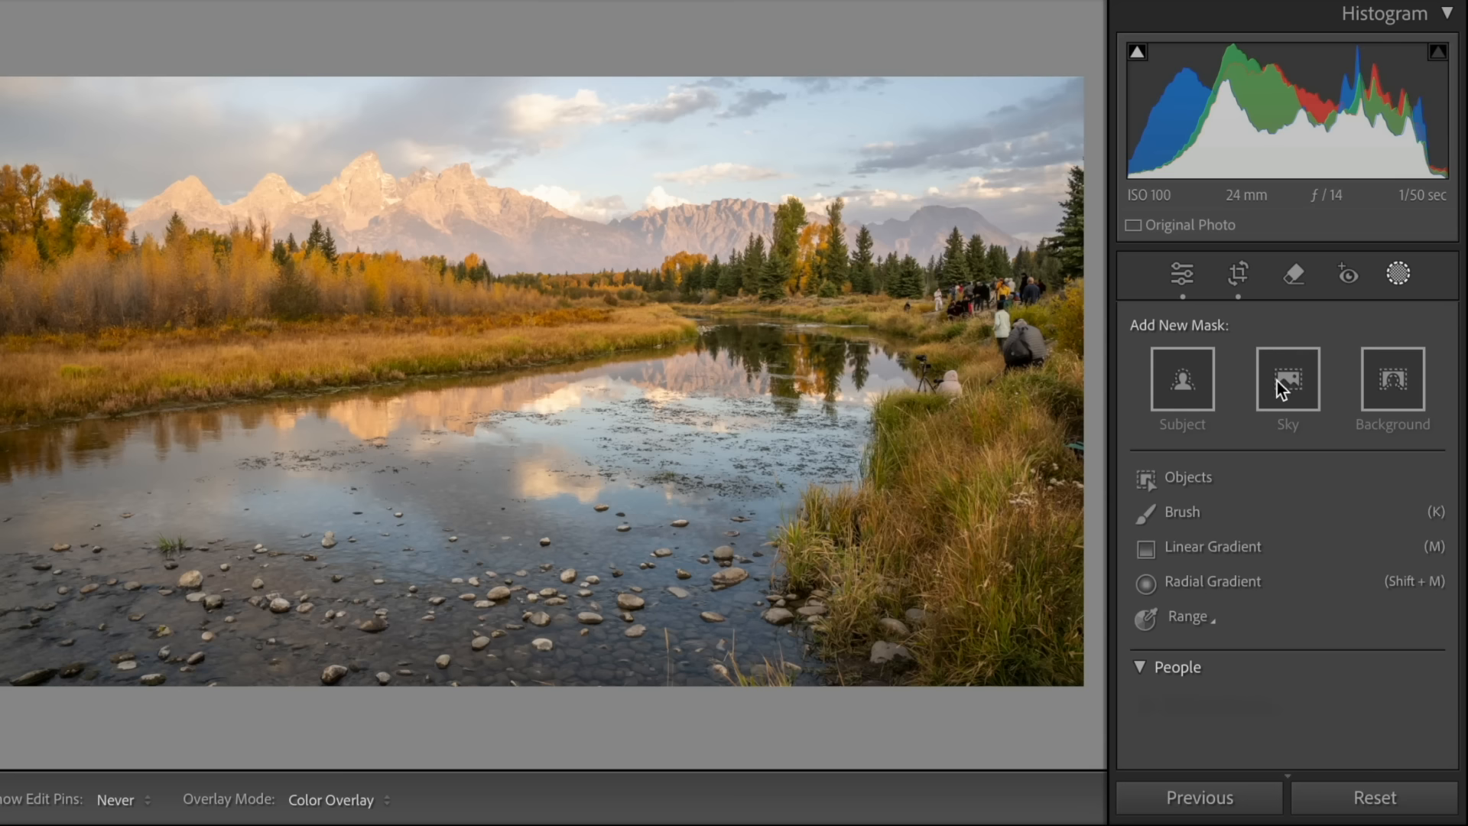
pyautogui.click(1286, 381)
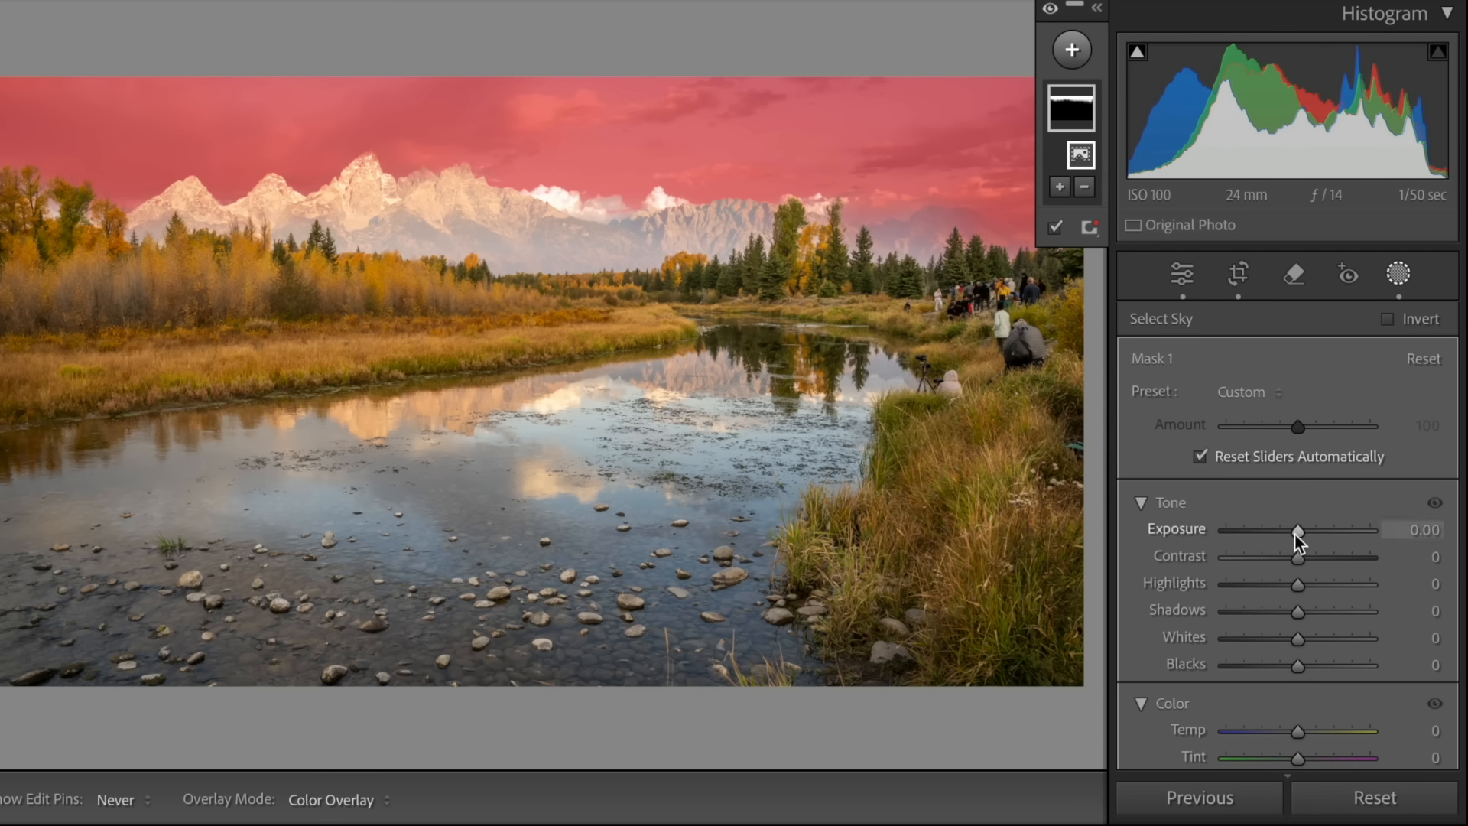
pyautogui.moveTo(1300, 531); pyautogui.dragTo(1288, 531)
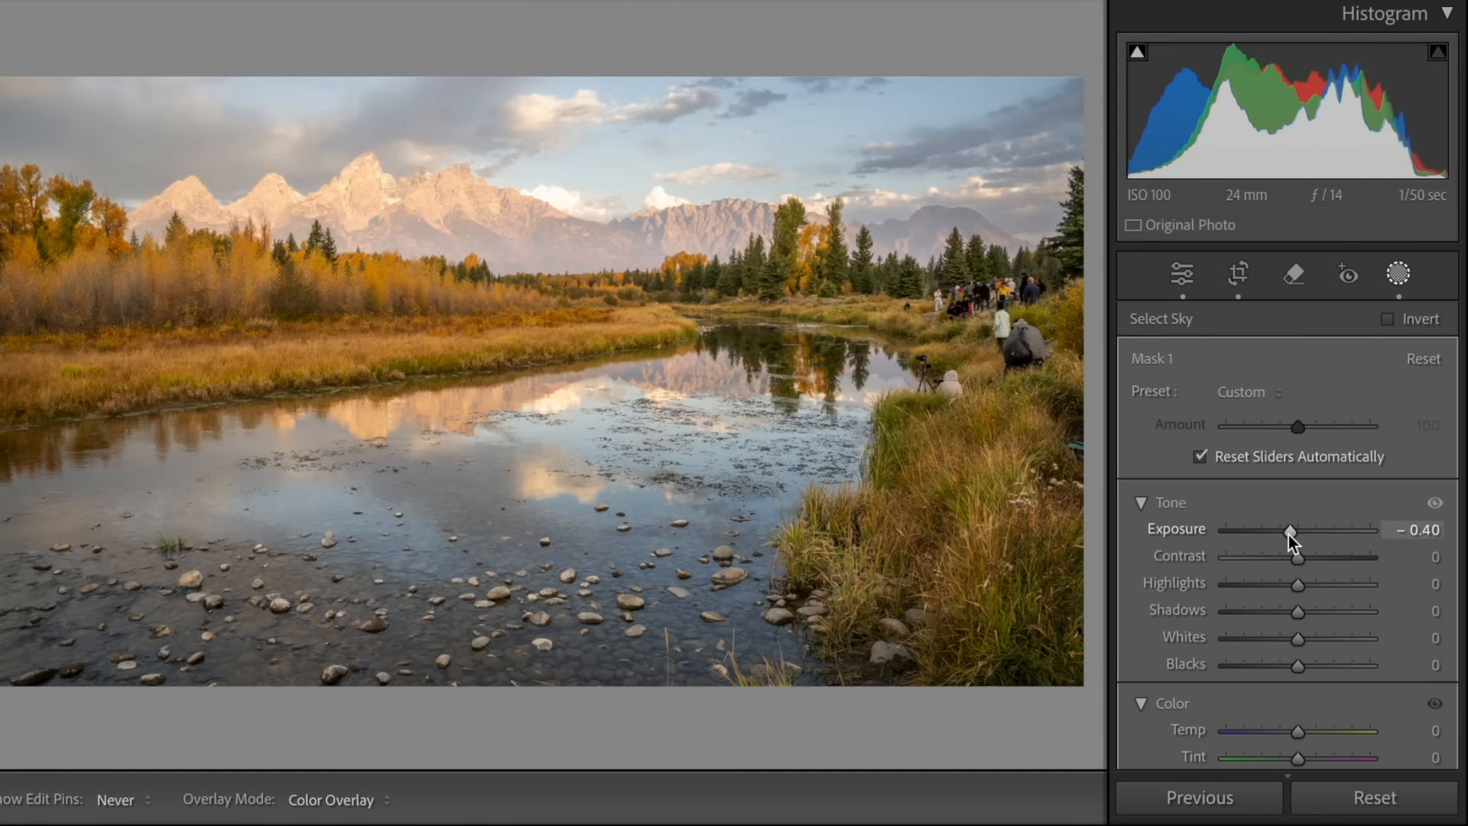
pyautogui.moveTo(1297, 531); pyautogui.dragTo(1288, 530)
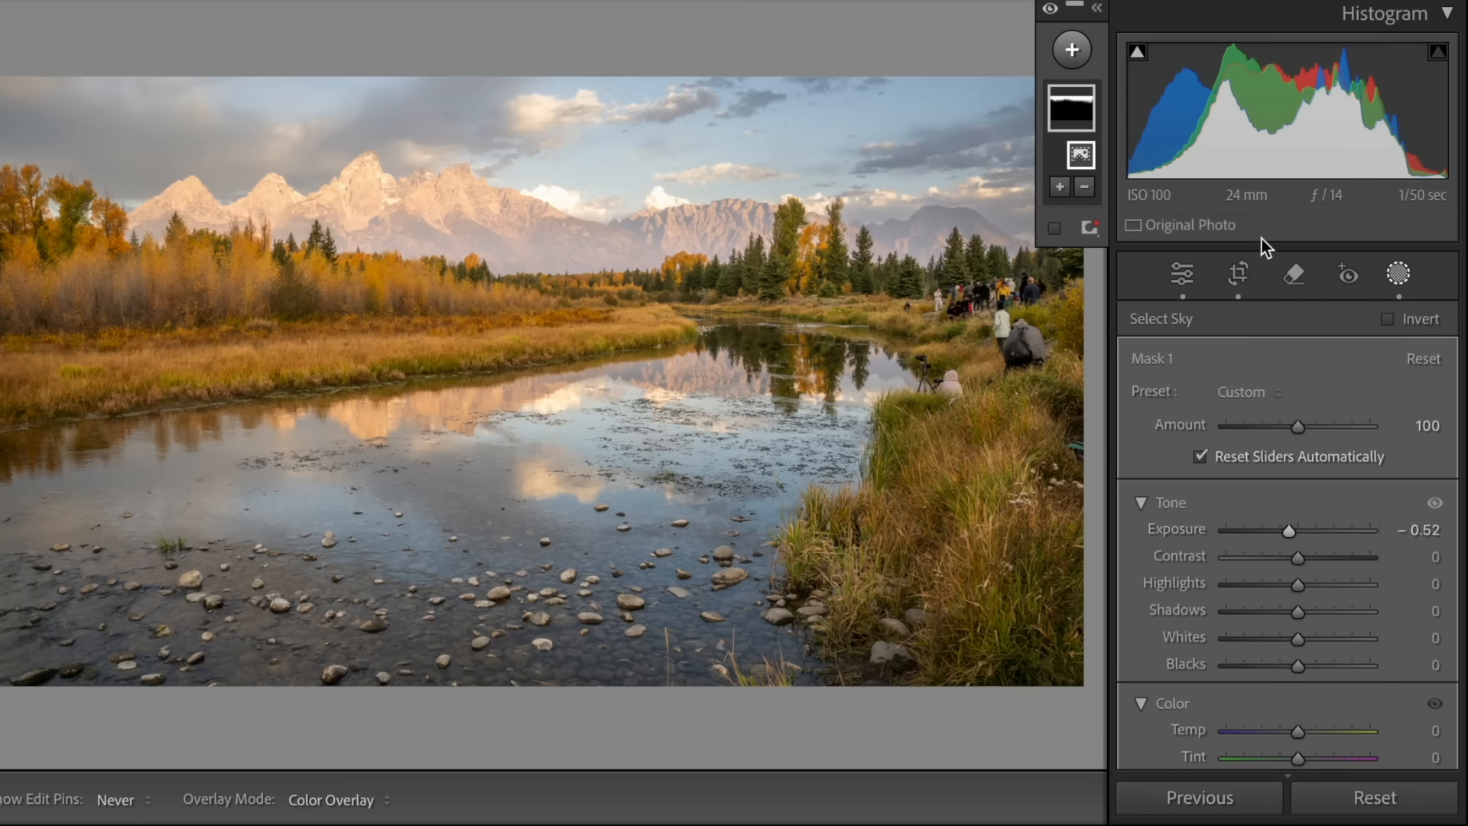
pyautogui.click(1070, 49)
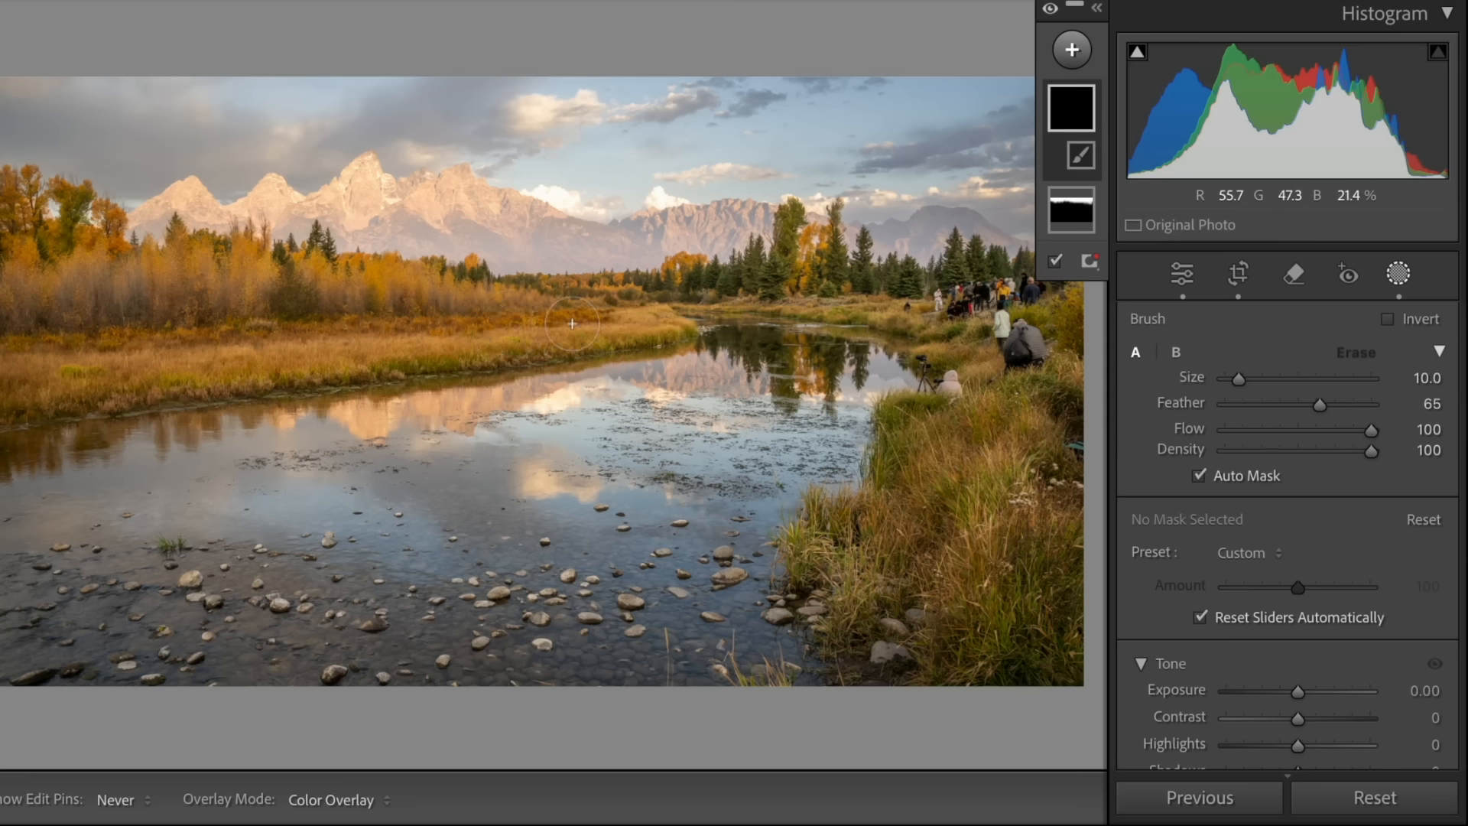
# - Brush the grass mask over the far bank and the left willows
pyautogui.moveTo(581, 323); pyautogui.dragTo(486, 319)
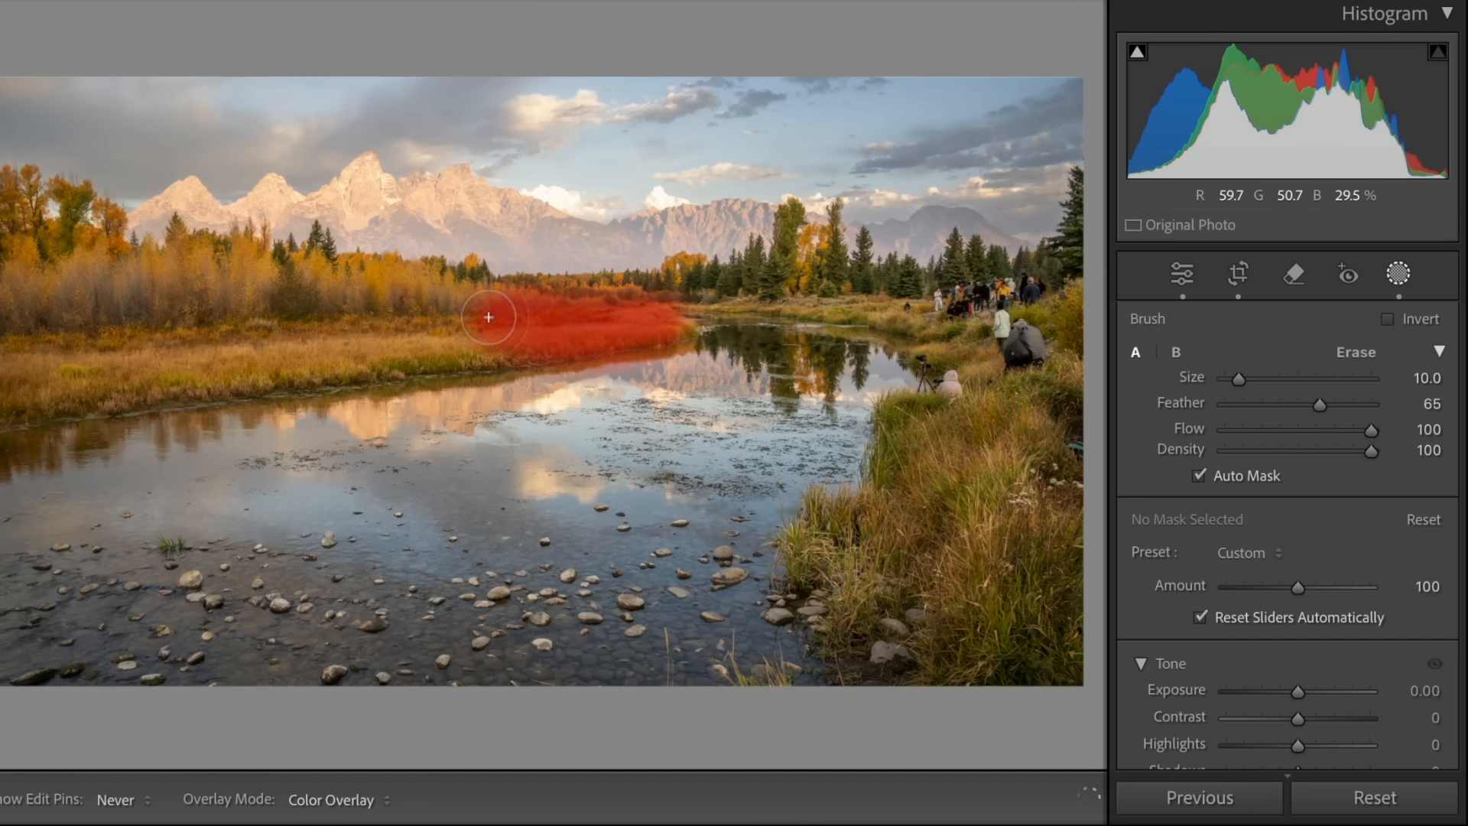
pyautogui.moveTo(486, 318); pyautogui.dragTo(9, 327)
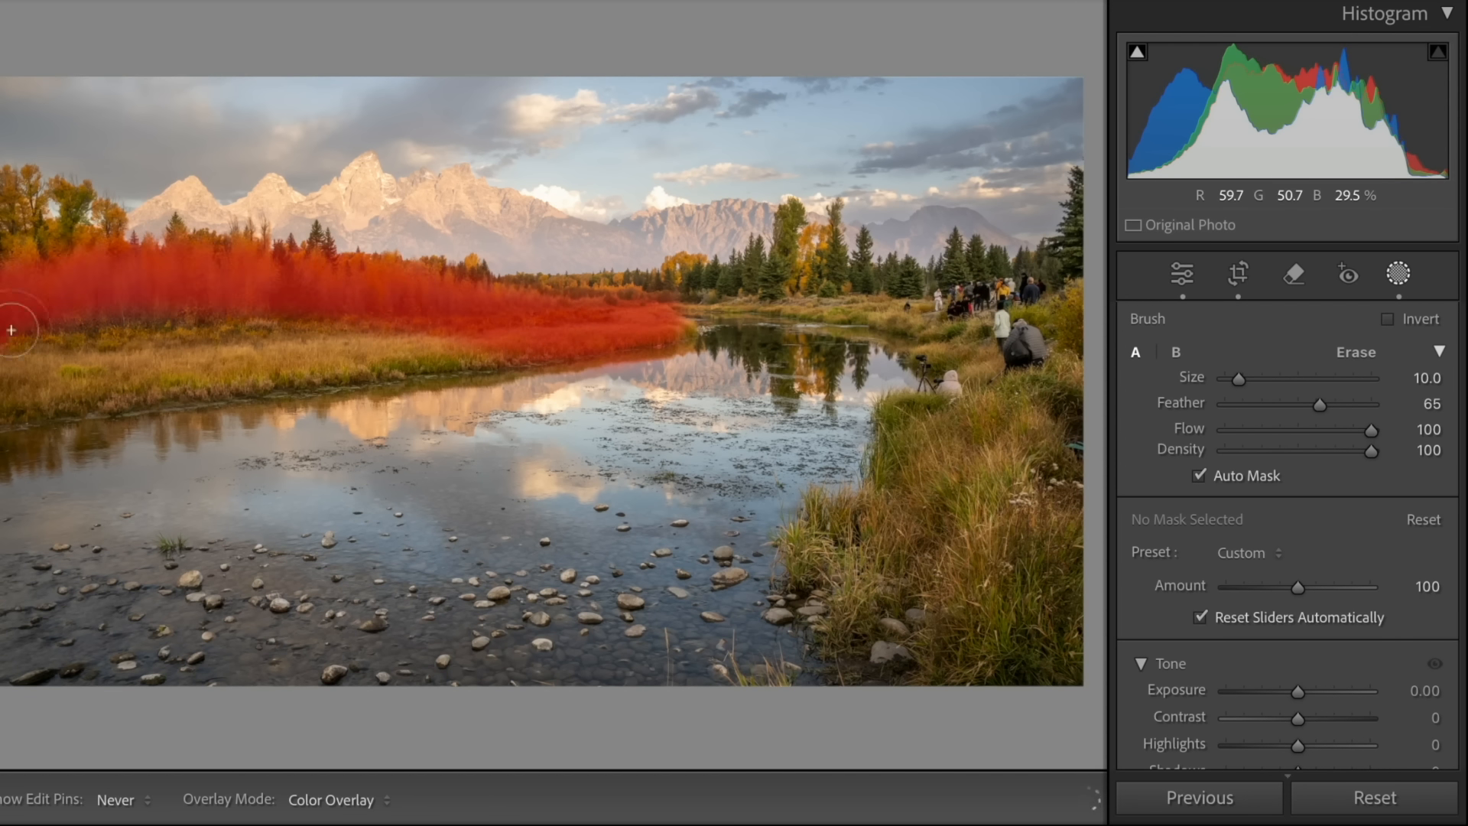
pyautogui.moveTo(9, 330); pyautogui.dragTo(239, 333)
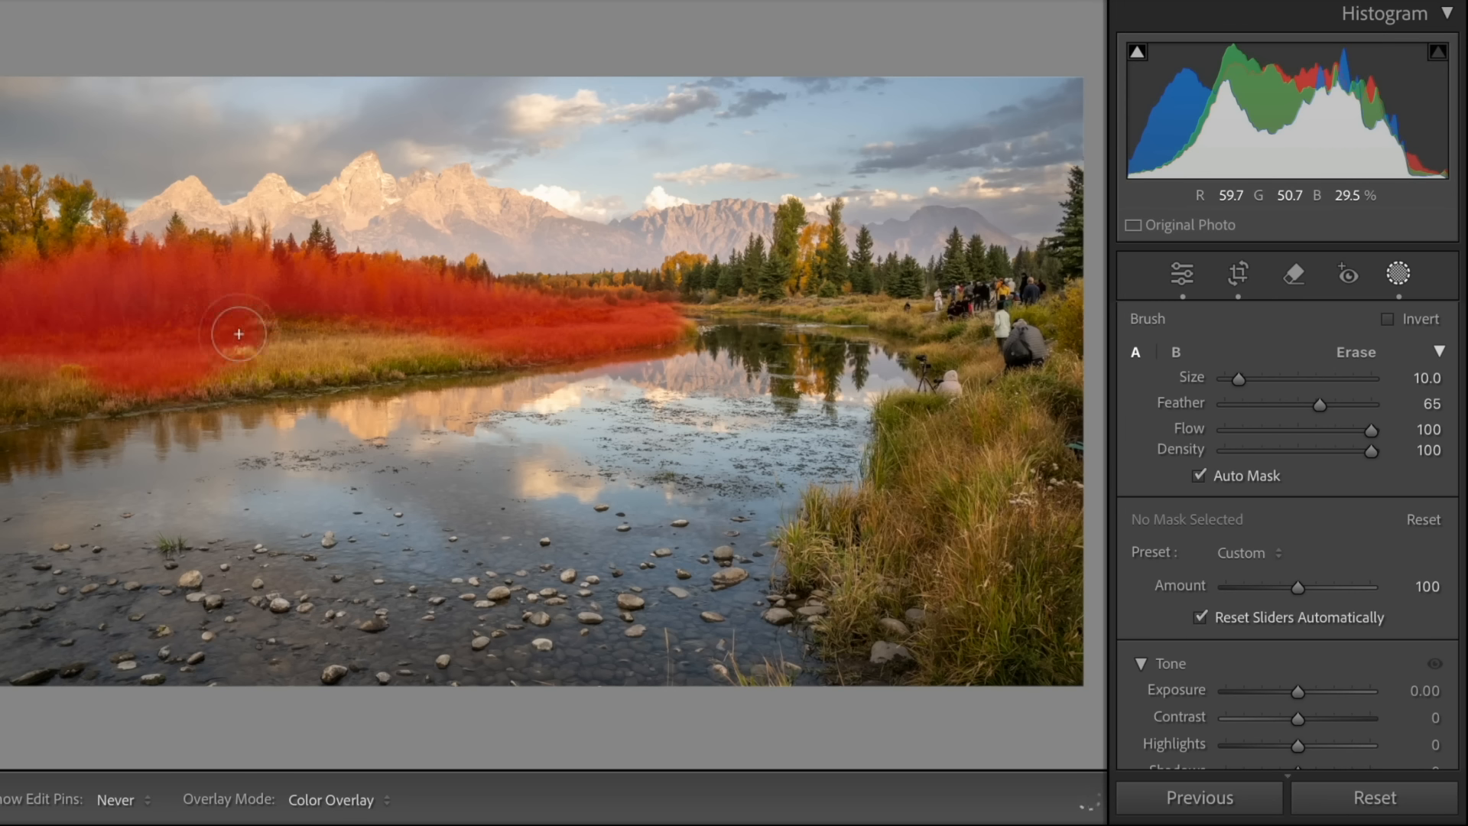
pyautogui.moveTo(239, 333); pyautogui.dragTo(9, 374)
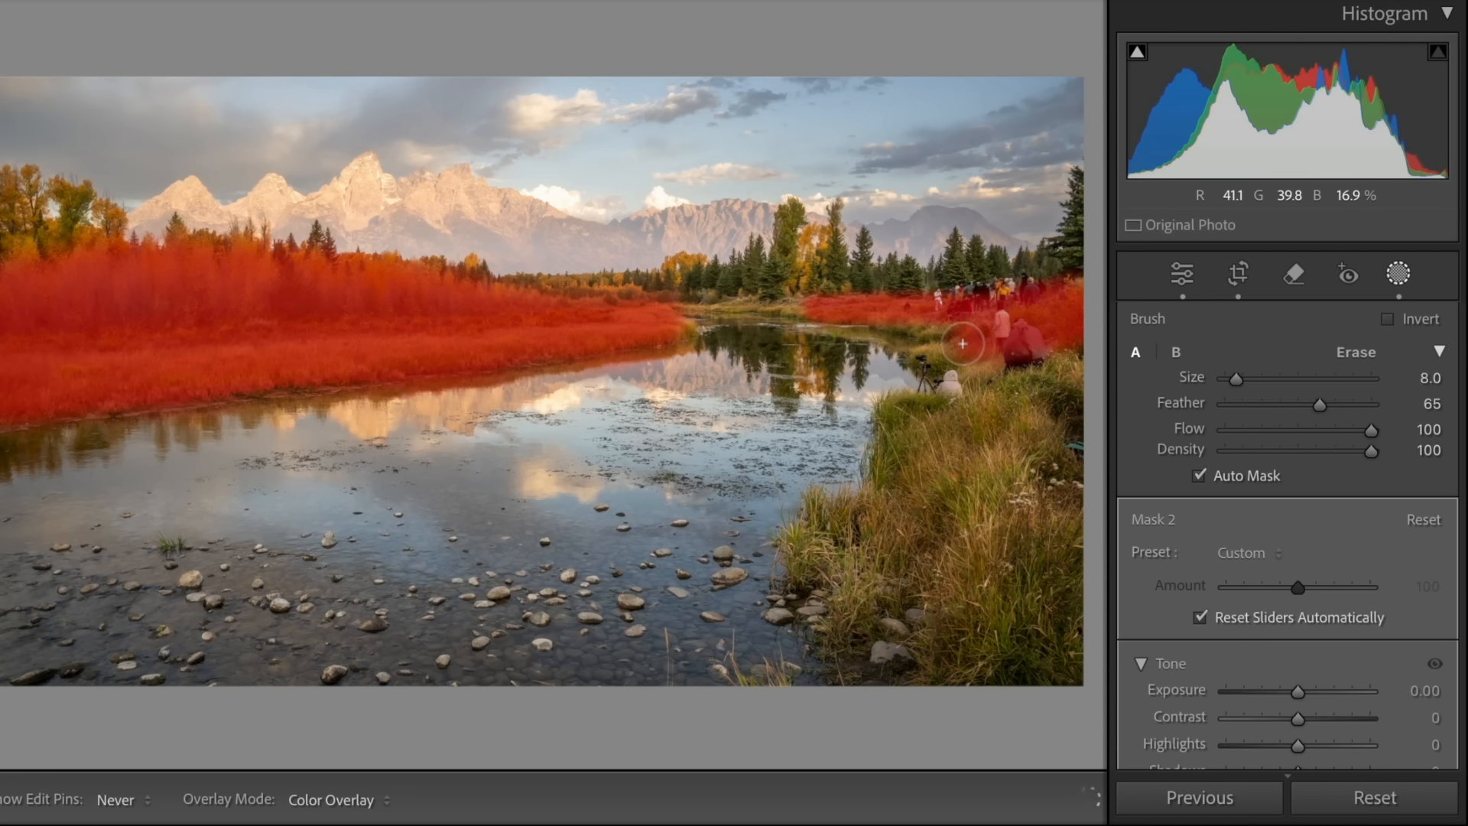
# - Brush the mask down the right riverbank, then erase the green grass patch from it
pyautogui.moveTo(960, 344); pyautogui.dragTo(916, 419)
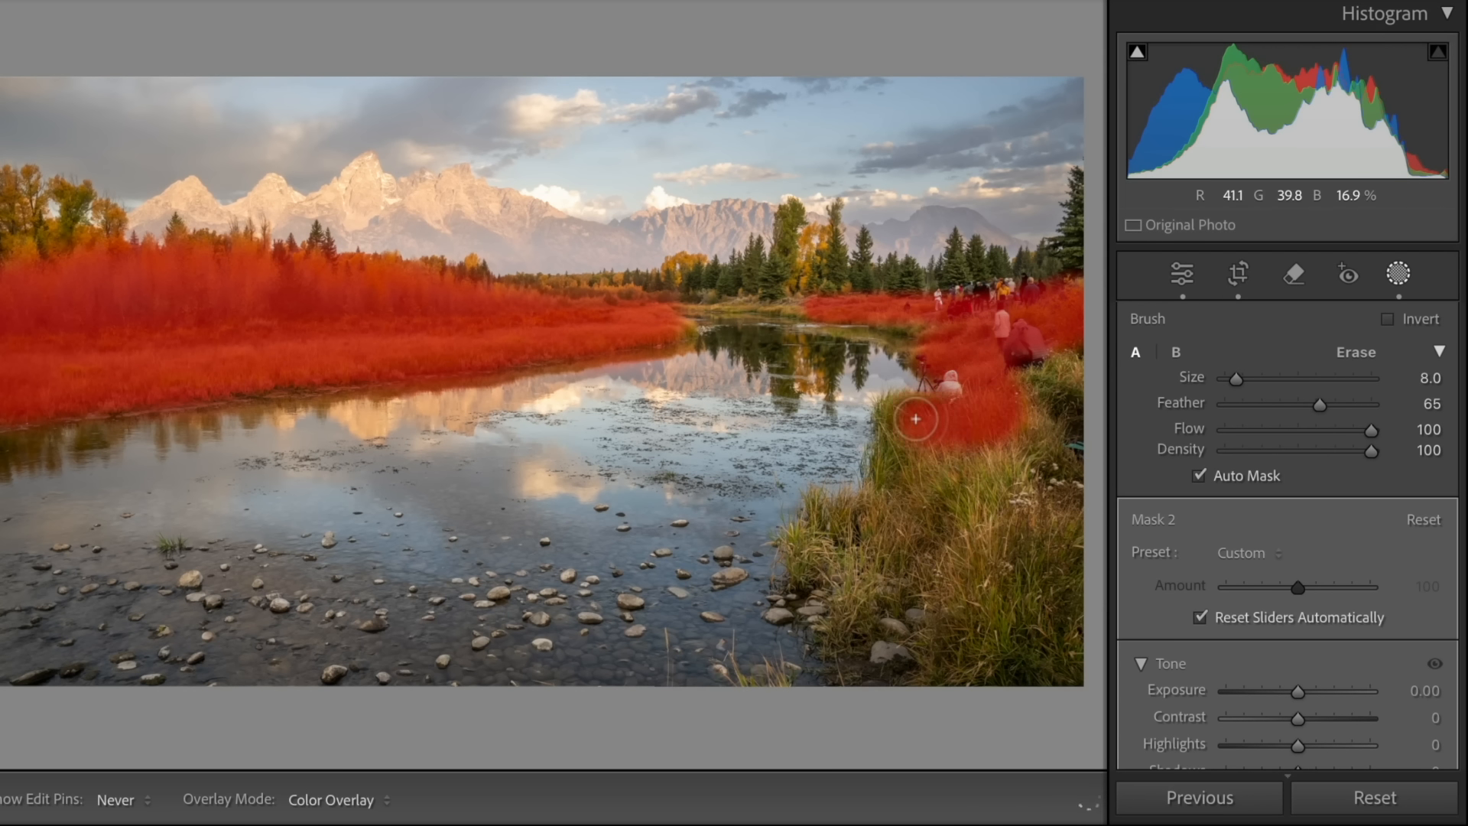
pyautogui.moveTo(916, 419); pyautogui.dragTo(837, 525)
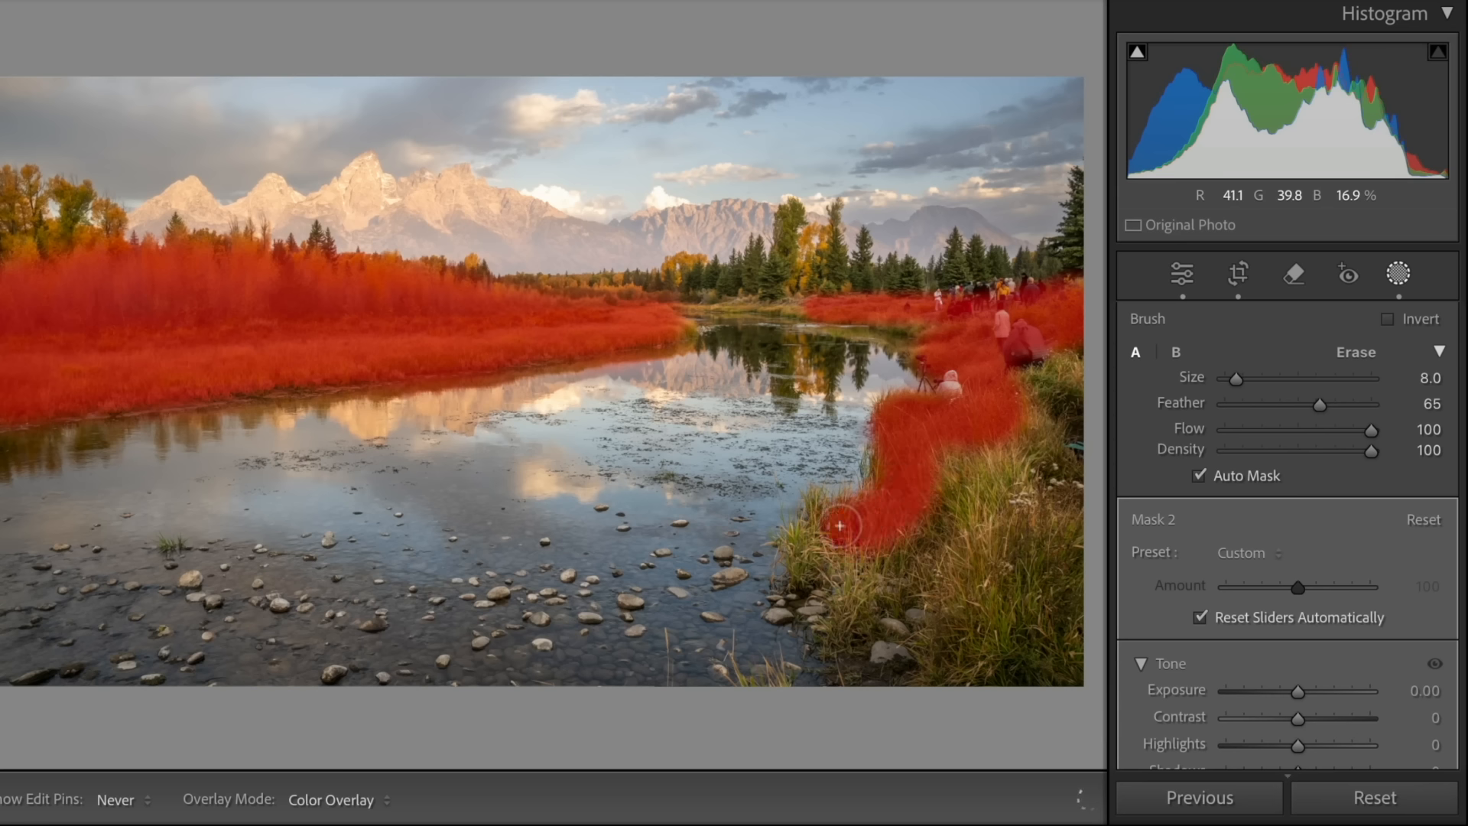
pyautogui.moveTo(838, 525); pyautogui.dragTo(897, 621)
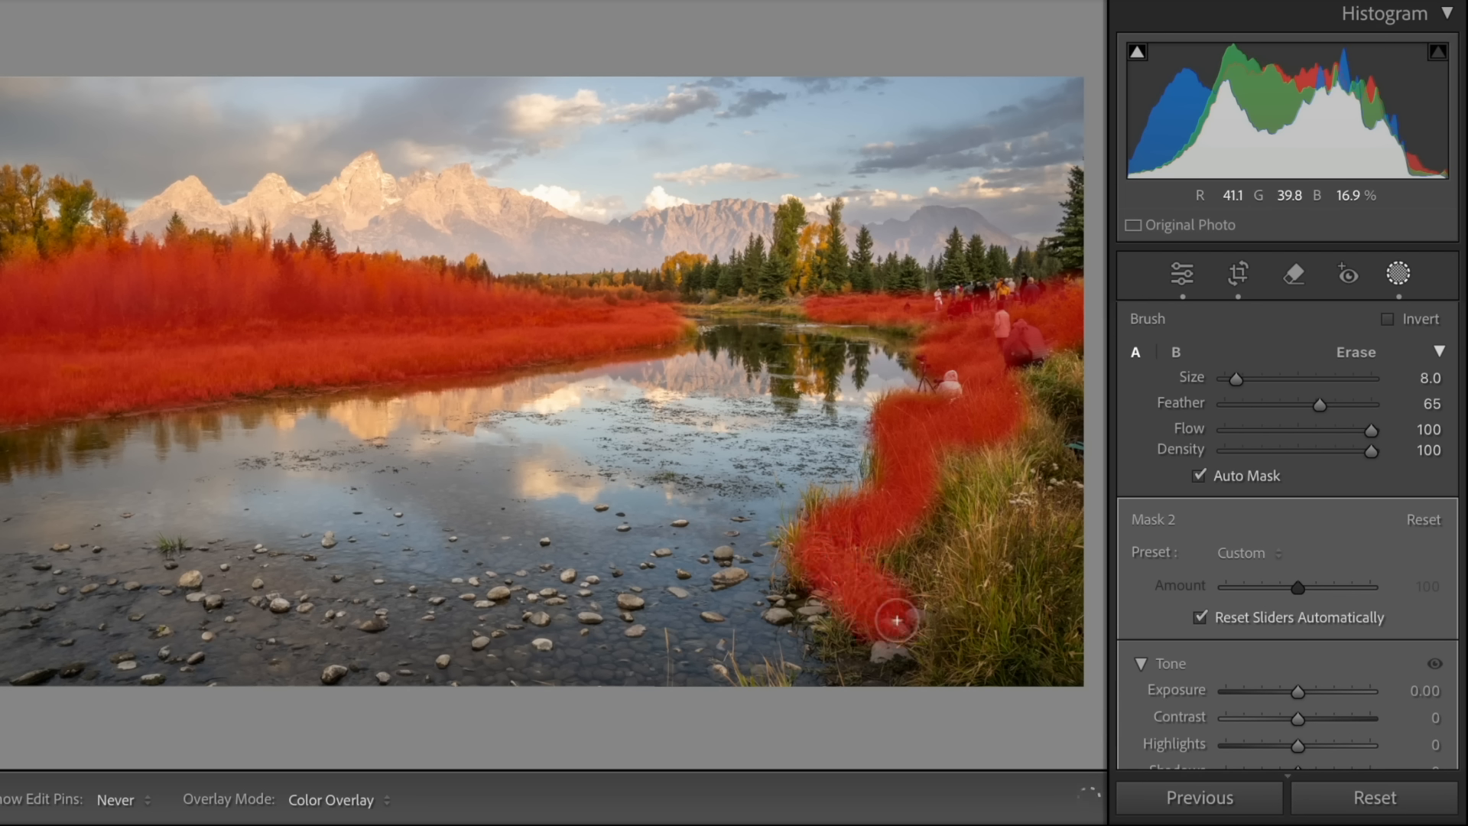
pyautogui.moveTo(896, 621); pyautogui.dragTo(1076, 373)
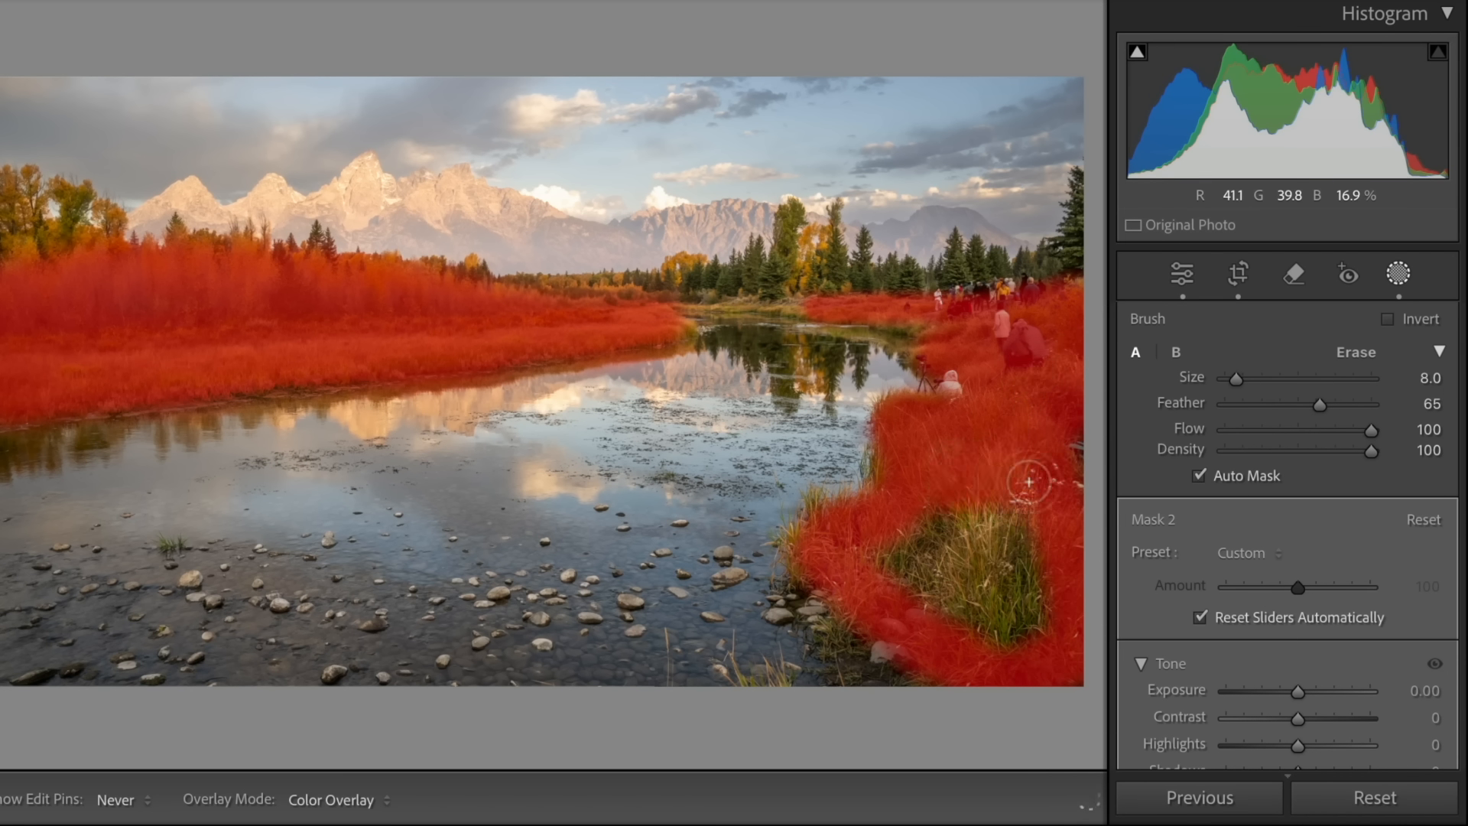
pyautogui.moveTo(1027, 481); pyautogui.dragTo(1015, 581)
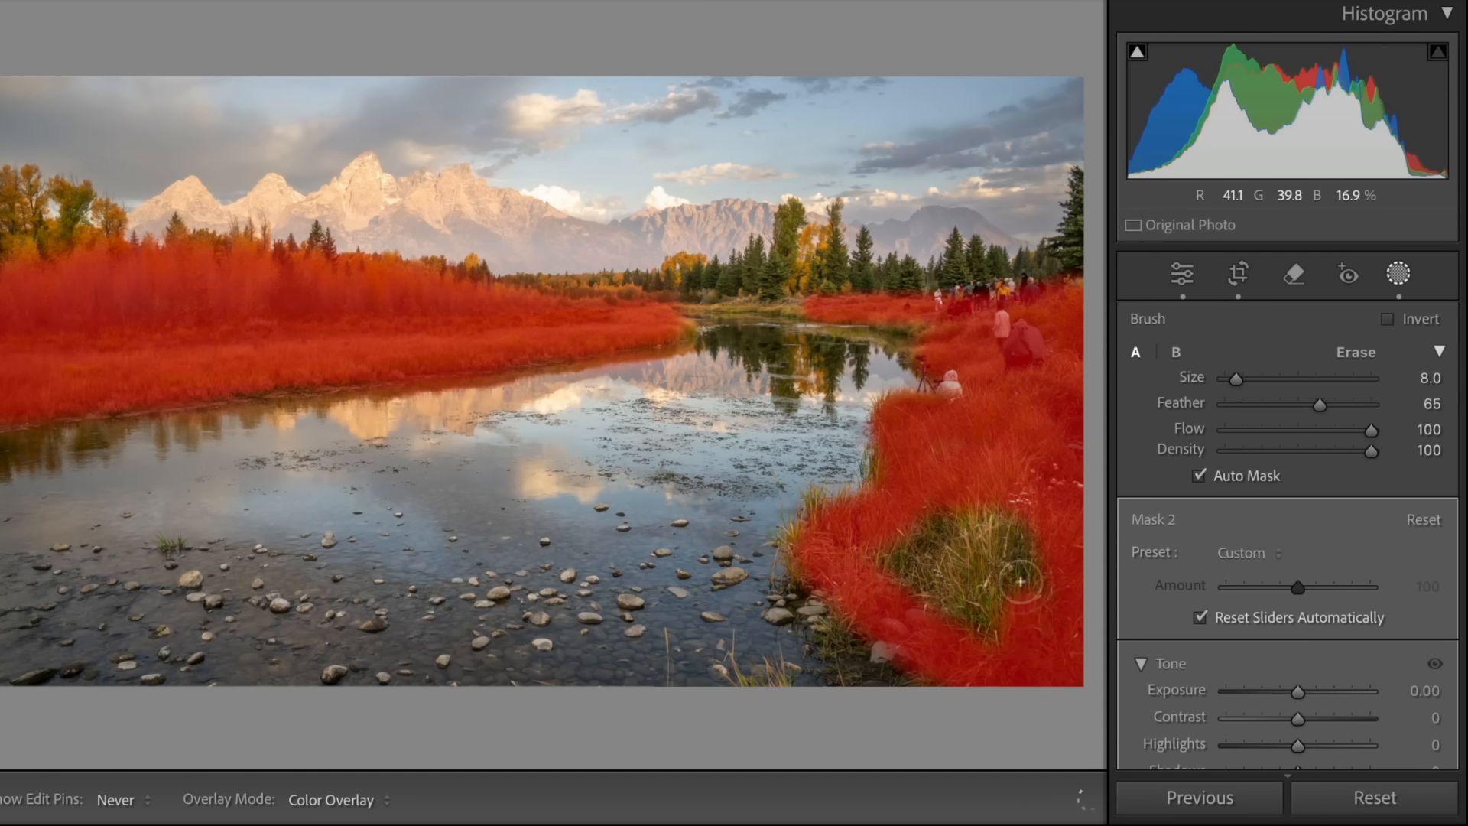
pyautogui.moveTo(1011, 581); pyautogui.dragTo(981, 571)
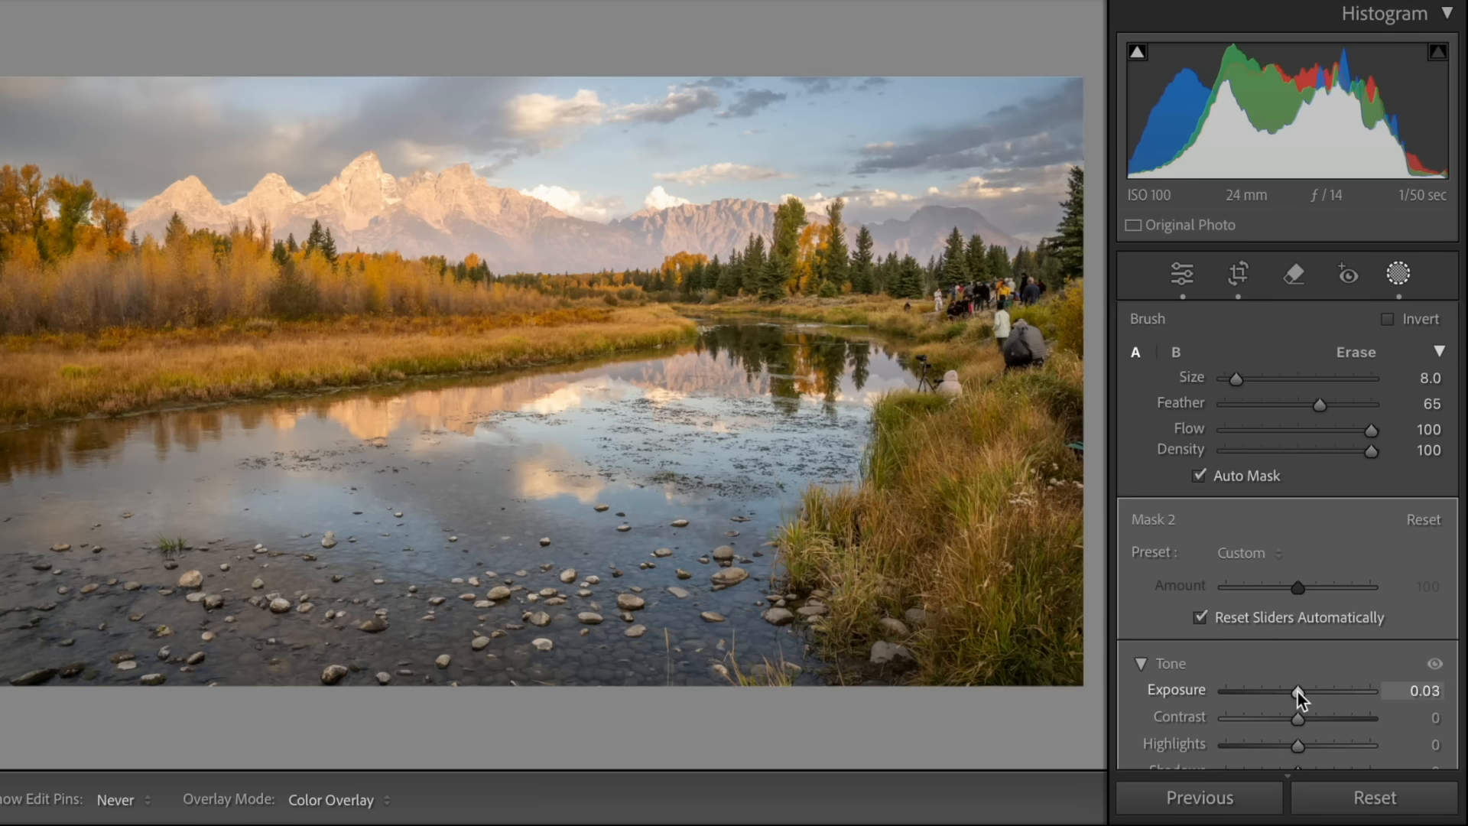
# - Adjust the grass mask to exposure 0.23, temperature 11 and saturation 7
pyautogui.moveTo(1297, 690); pyautogui.dragTo(1310, 690)
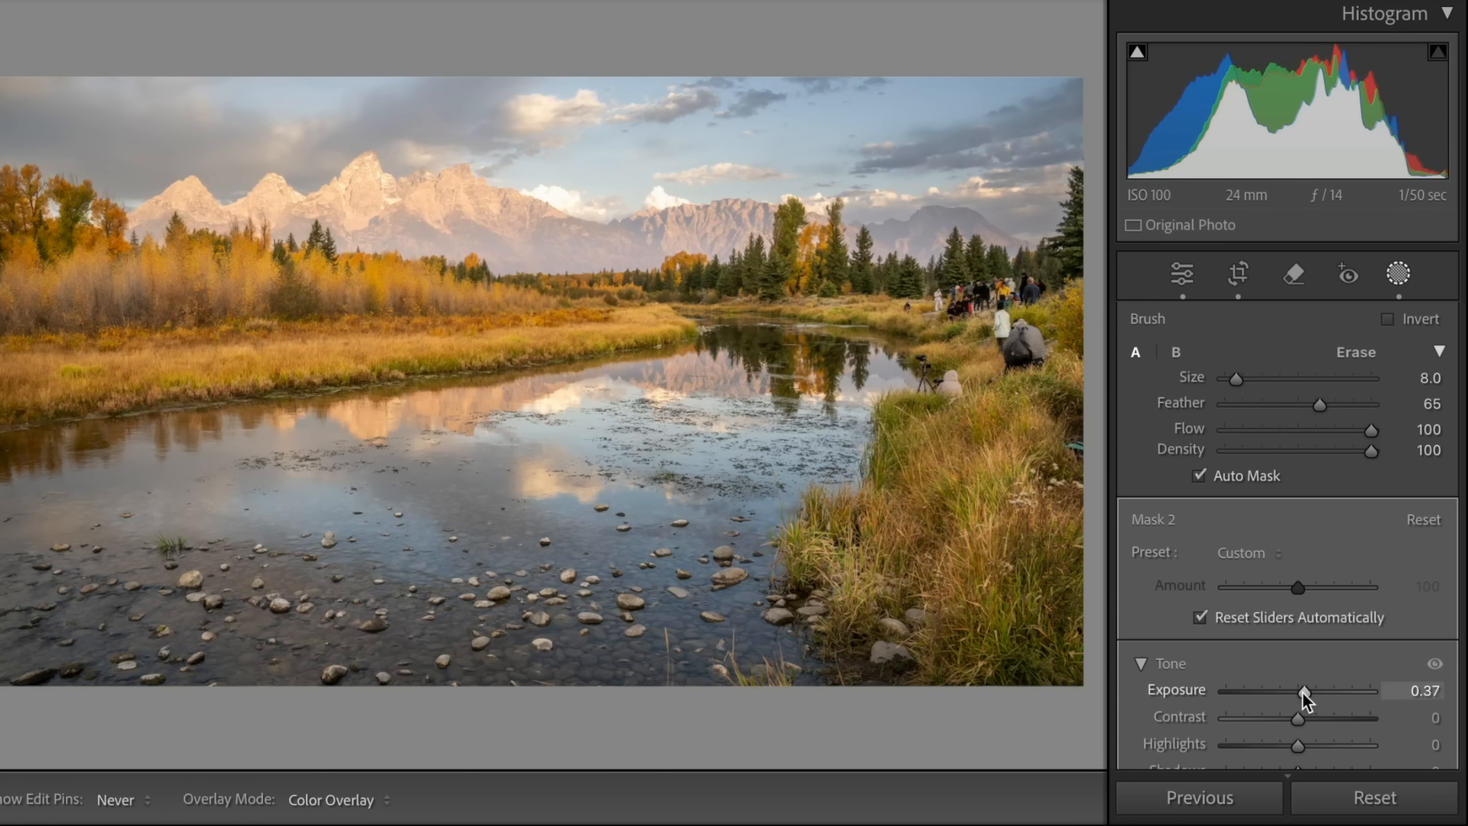
pyautogui.moveTo(1315, 690); pyautogui.dragTo(1301, 689)
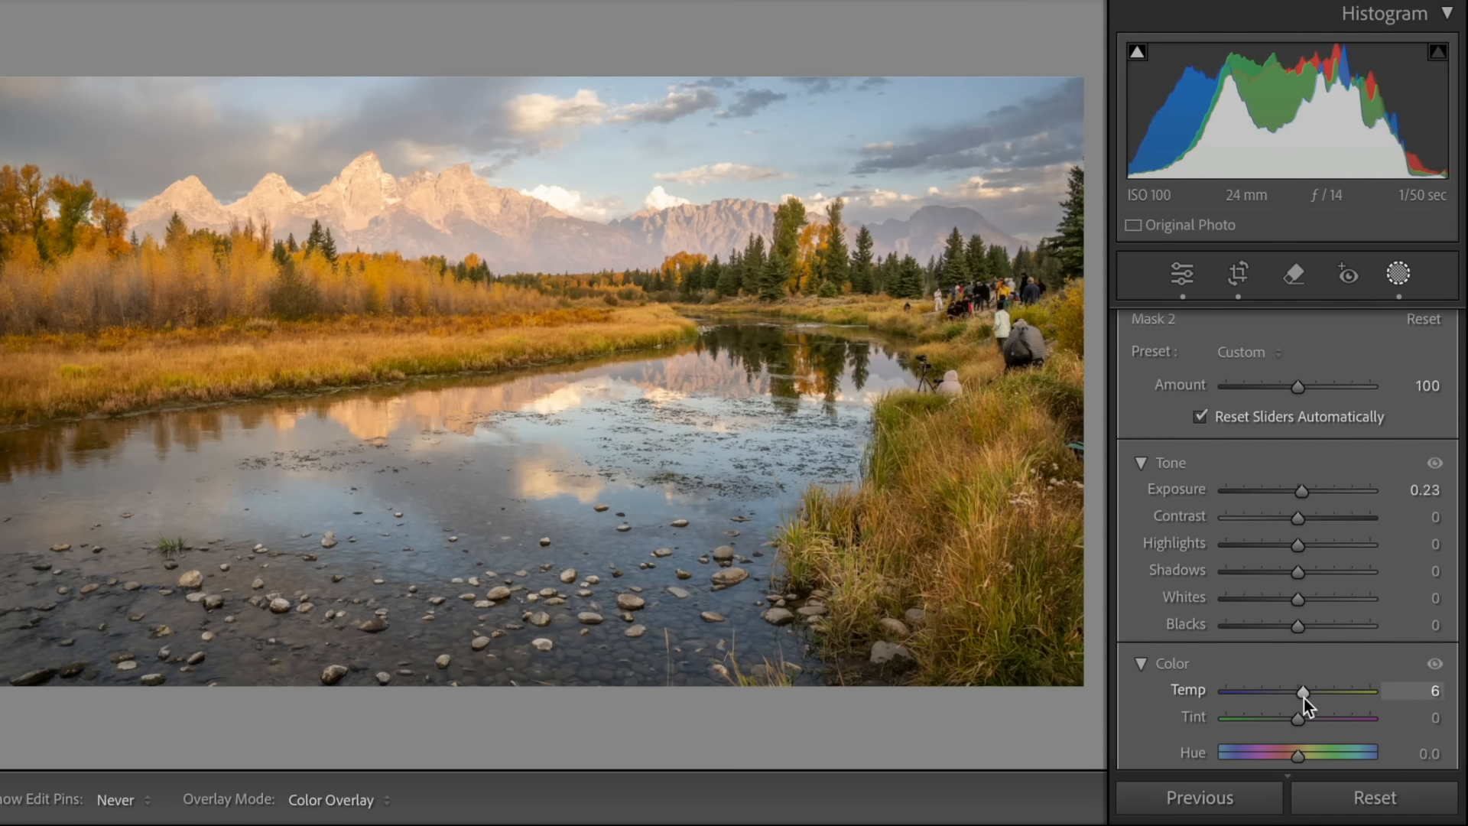
pyautogui.moveTo(1300, 691); pyautogui.dragTo(1311, 692)
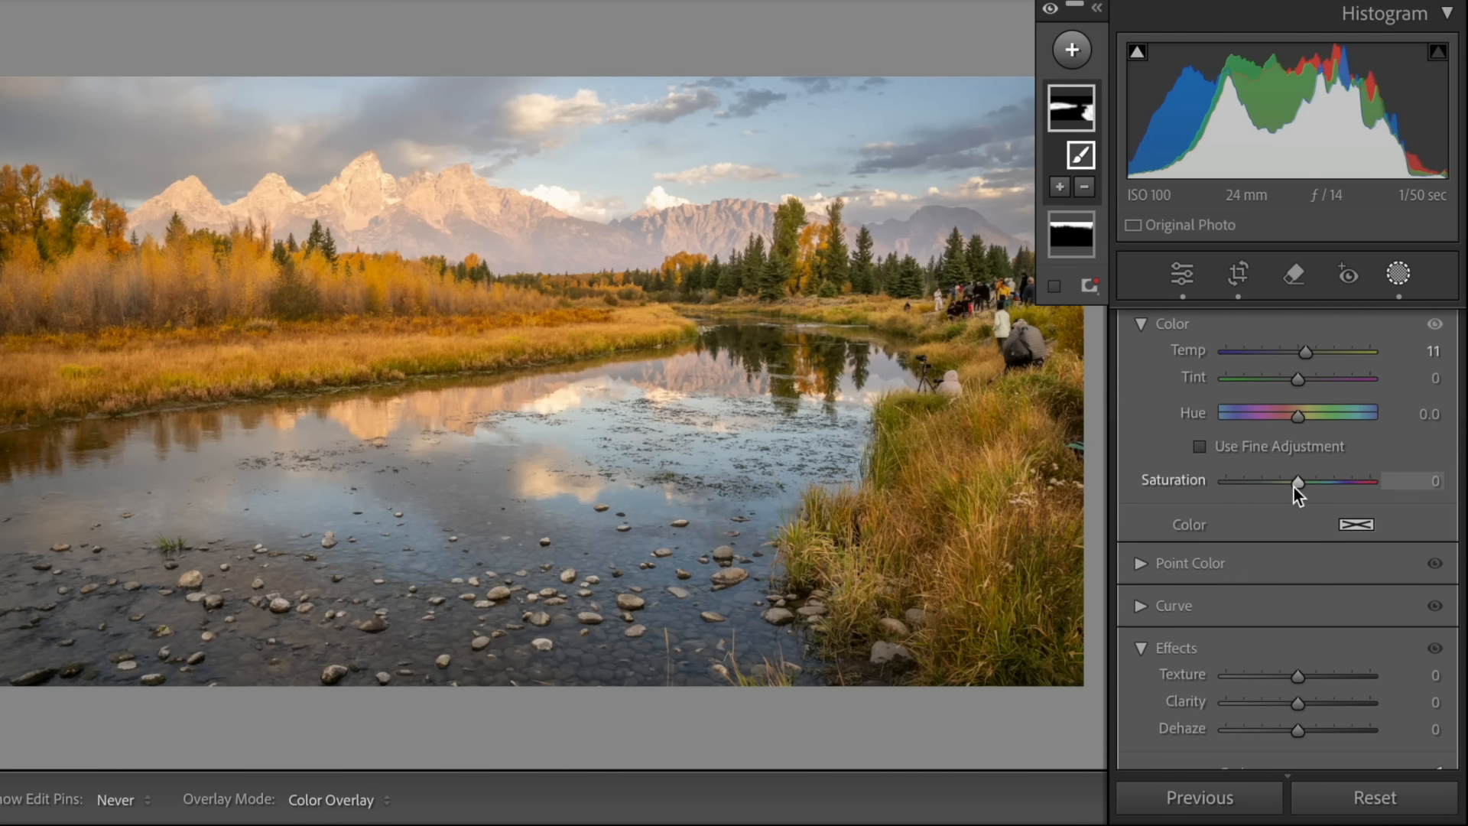
pyautogui.moveTo(1298, 480); pyautogui.dragTo(1303, 480)
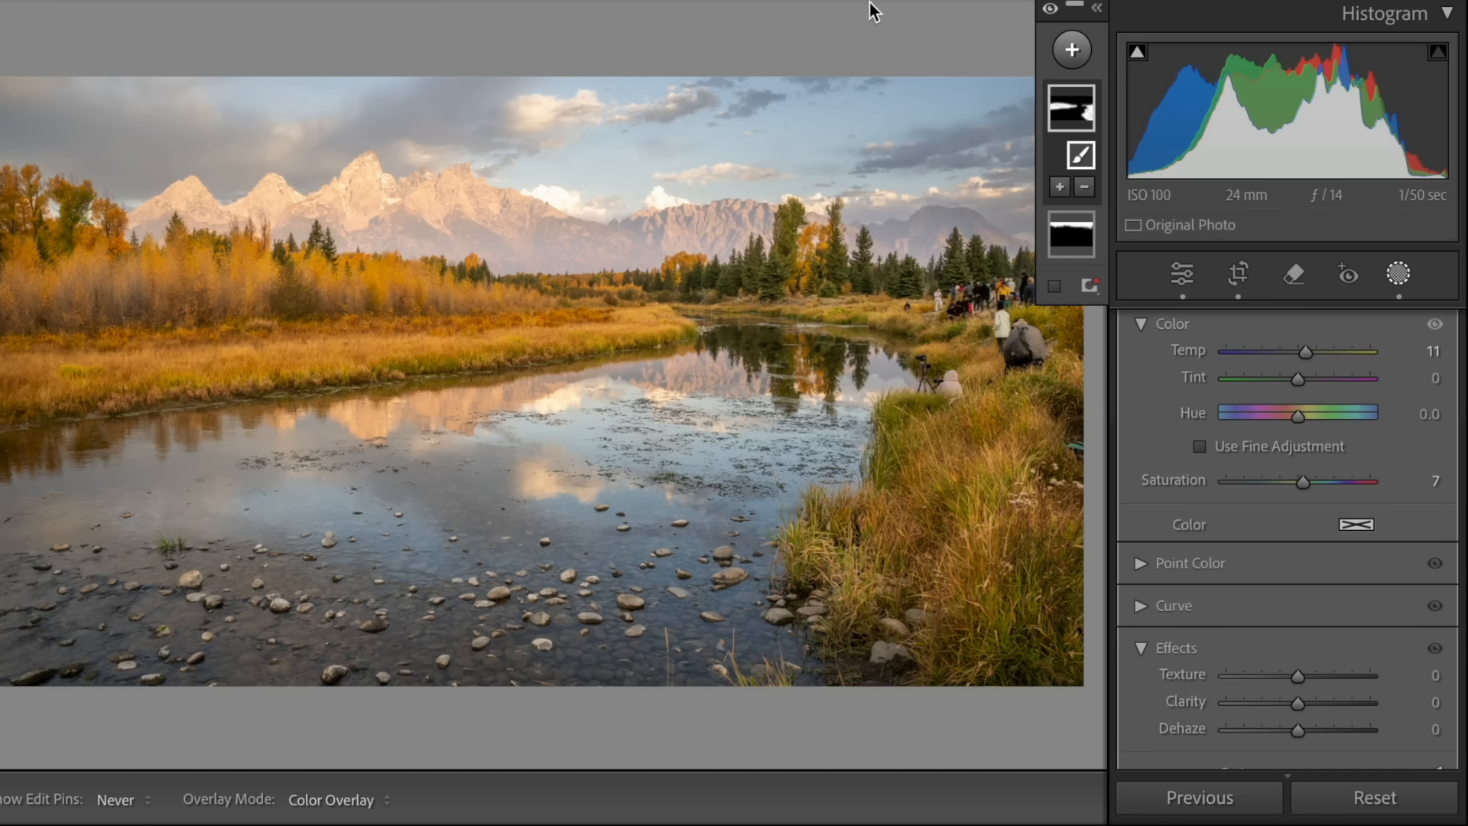
# - Brush a new mask over the peaks and ridge and darken it to exposure -0.48
pyautogui.click(1070, 49)
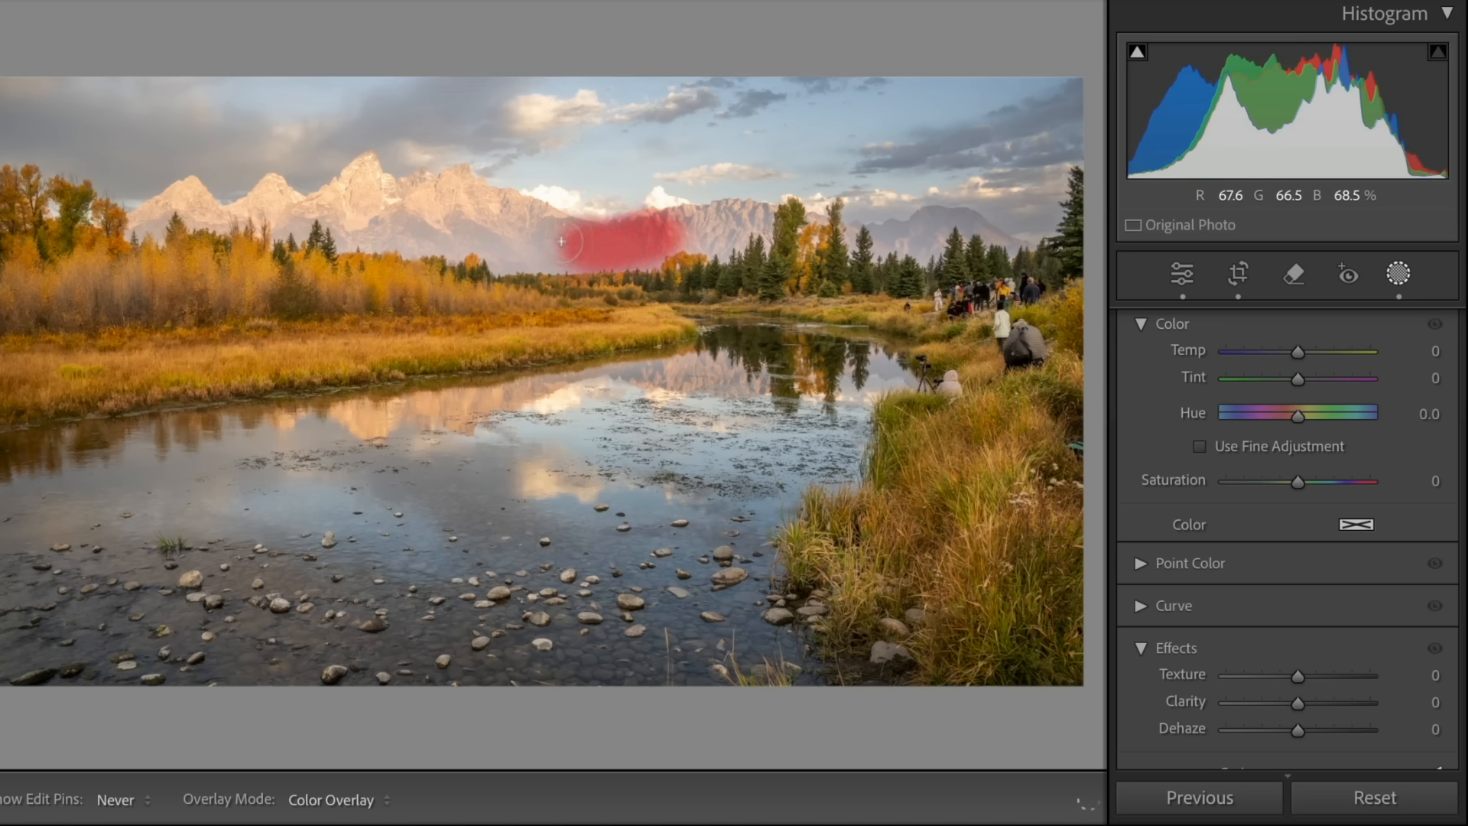
pyautogui.moveTo(561, 239); pyautogui.dragTo(375, 197)
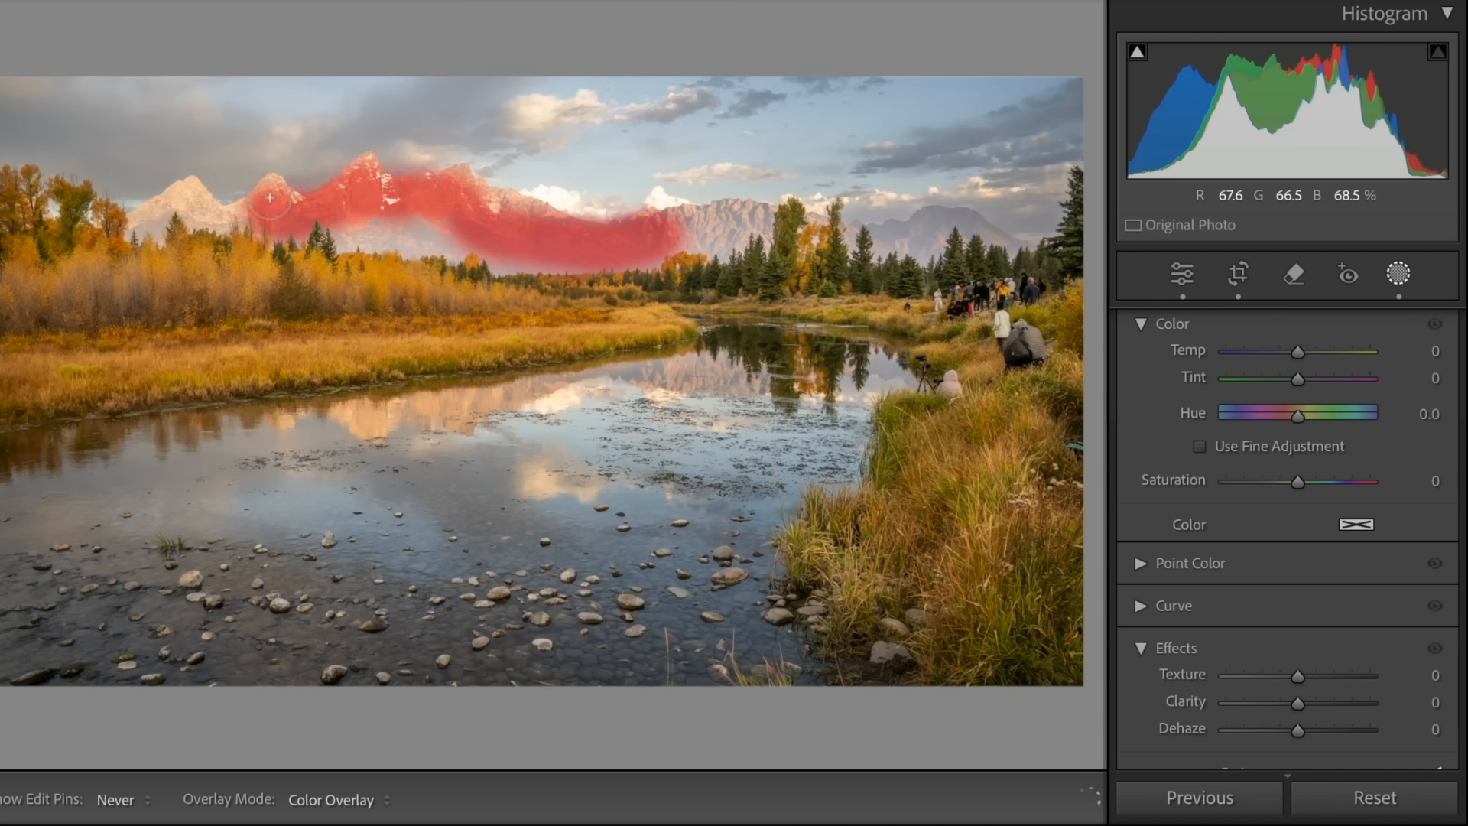
pyautogui.moveTo(269, 197); pyautogui.dragTo(213, 232)
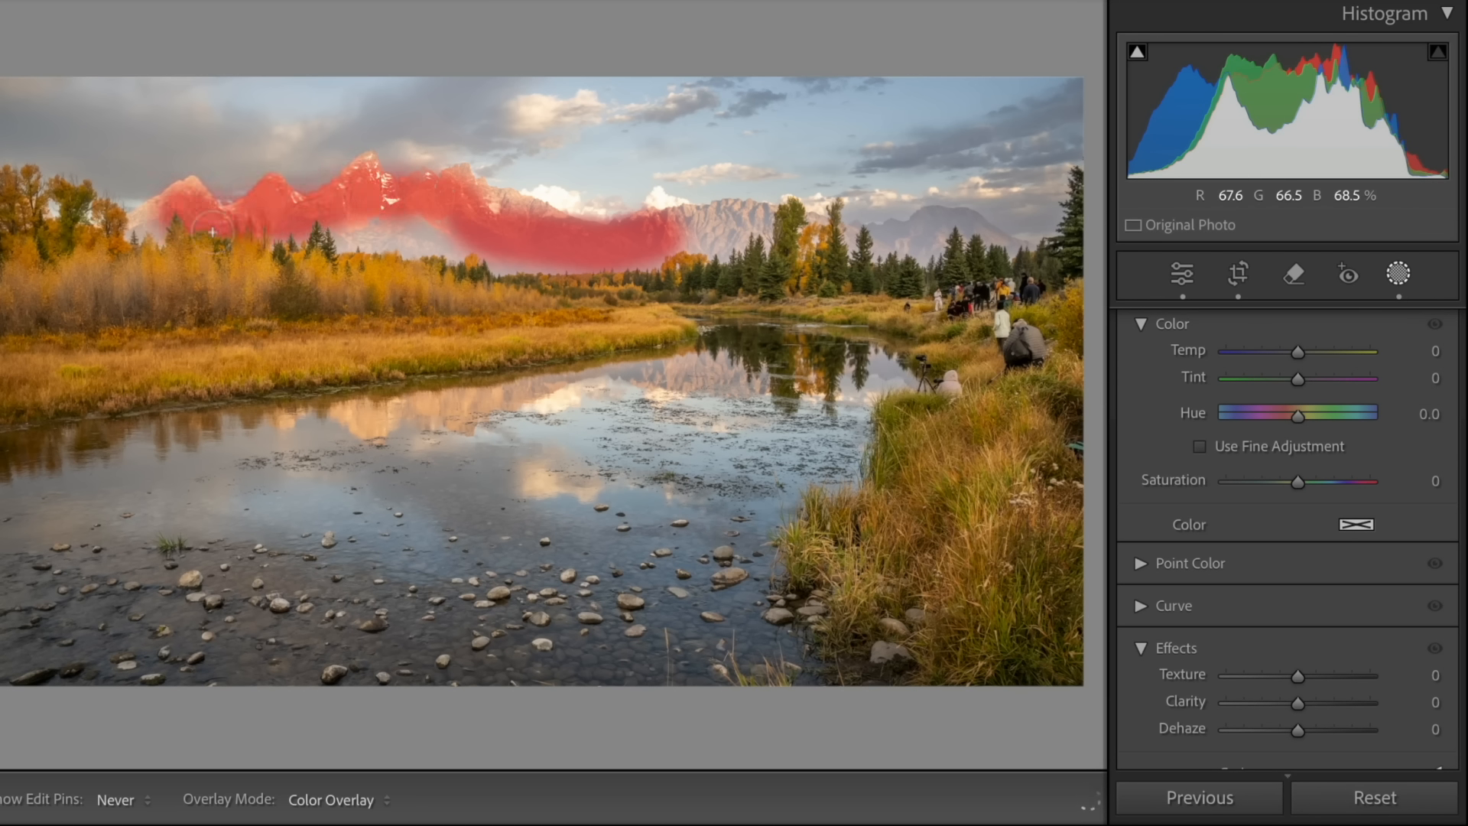
pyautogui.moveTo(213, 232); pyautogui.dragTo(651, 255)
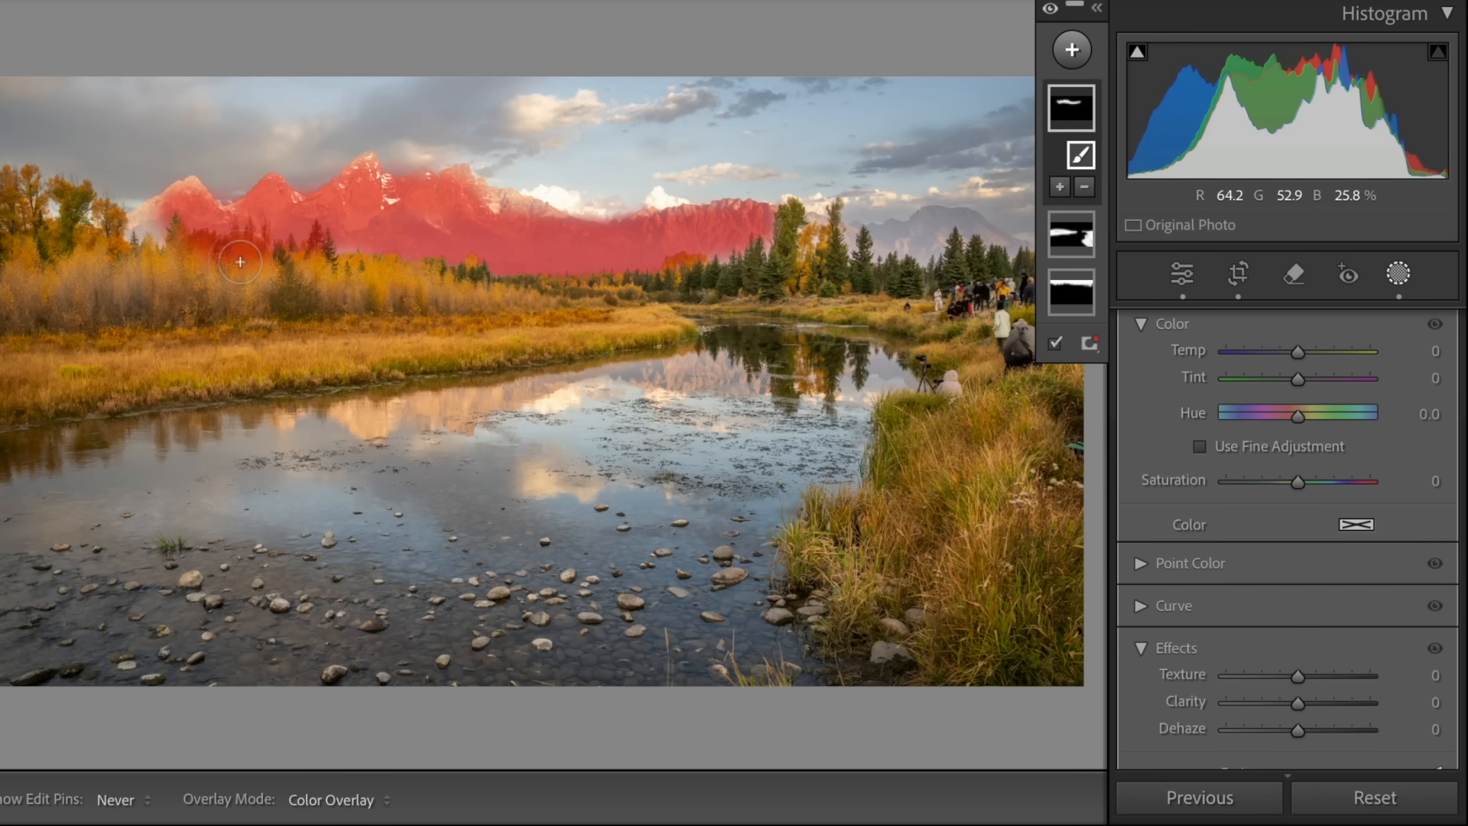
pyautogui.moveTo(231, 299)
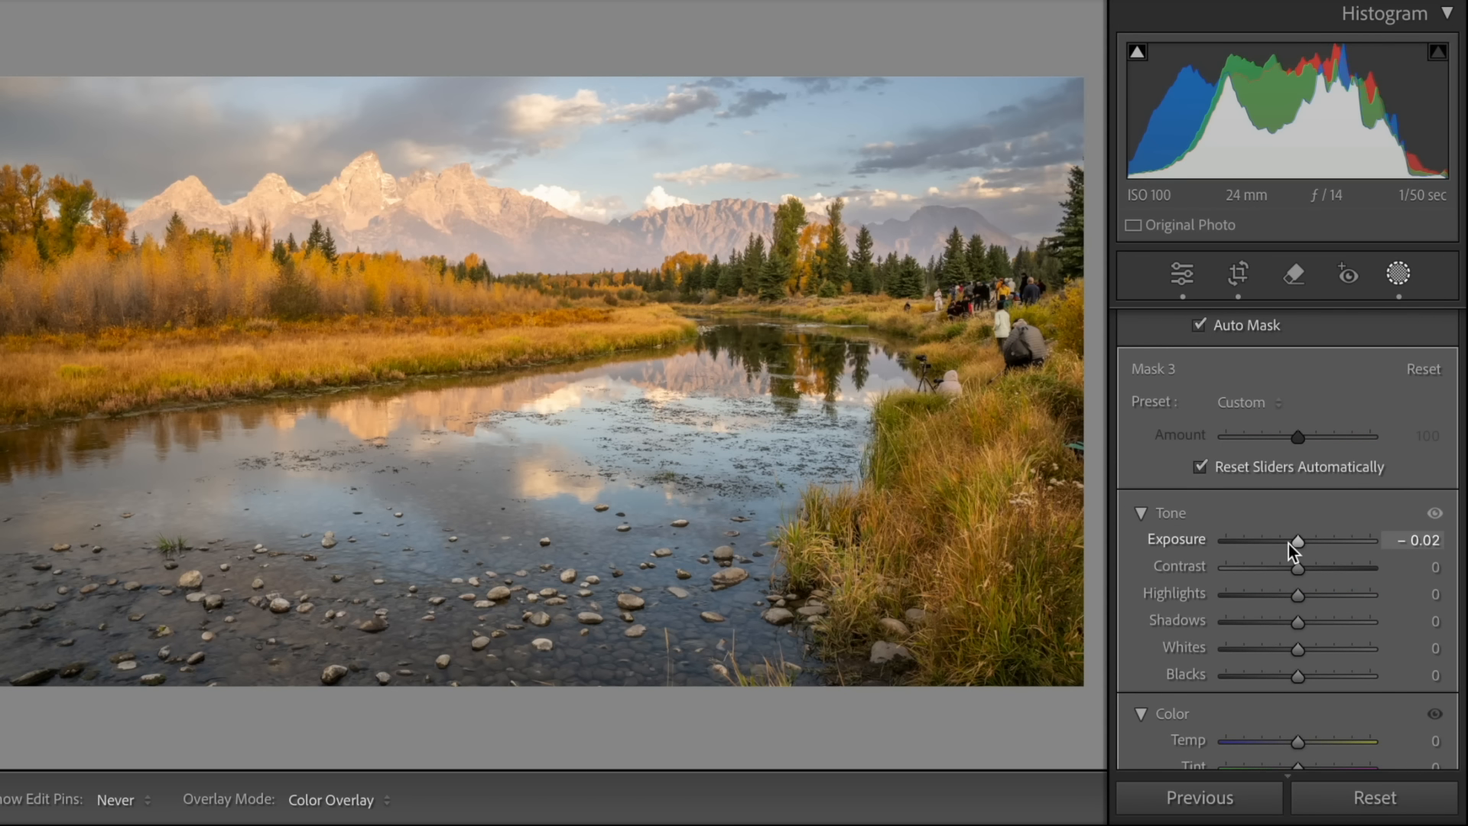
pyautogui.moveTo(1298, 548); pyautogui.dragTo(1266, 548)
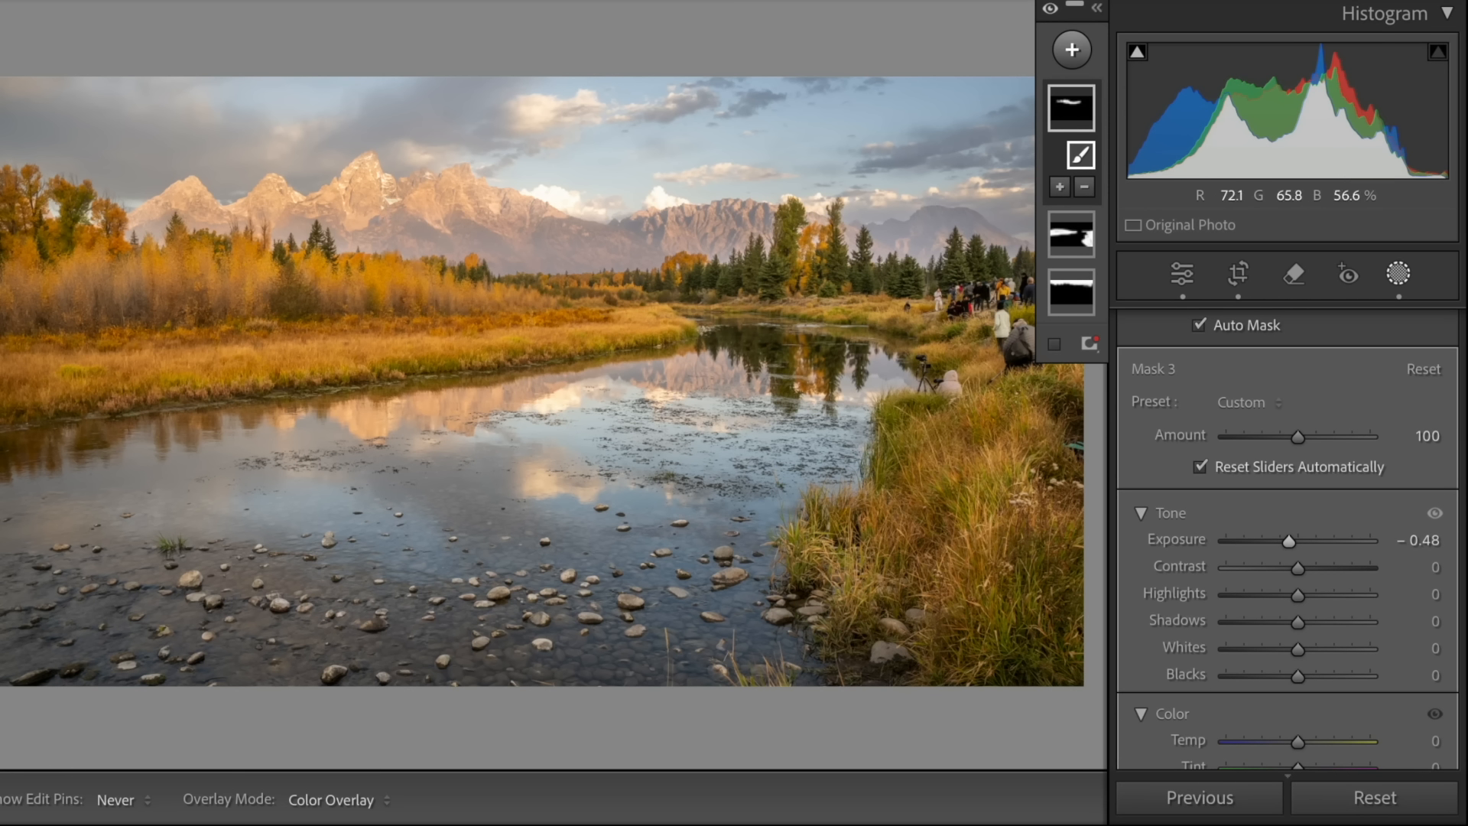
# - Send the photo to Adobe Photoshop 2025 via Edit In from the photo's context menu
pyautogui.rightClick(617, 341)
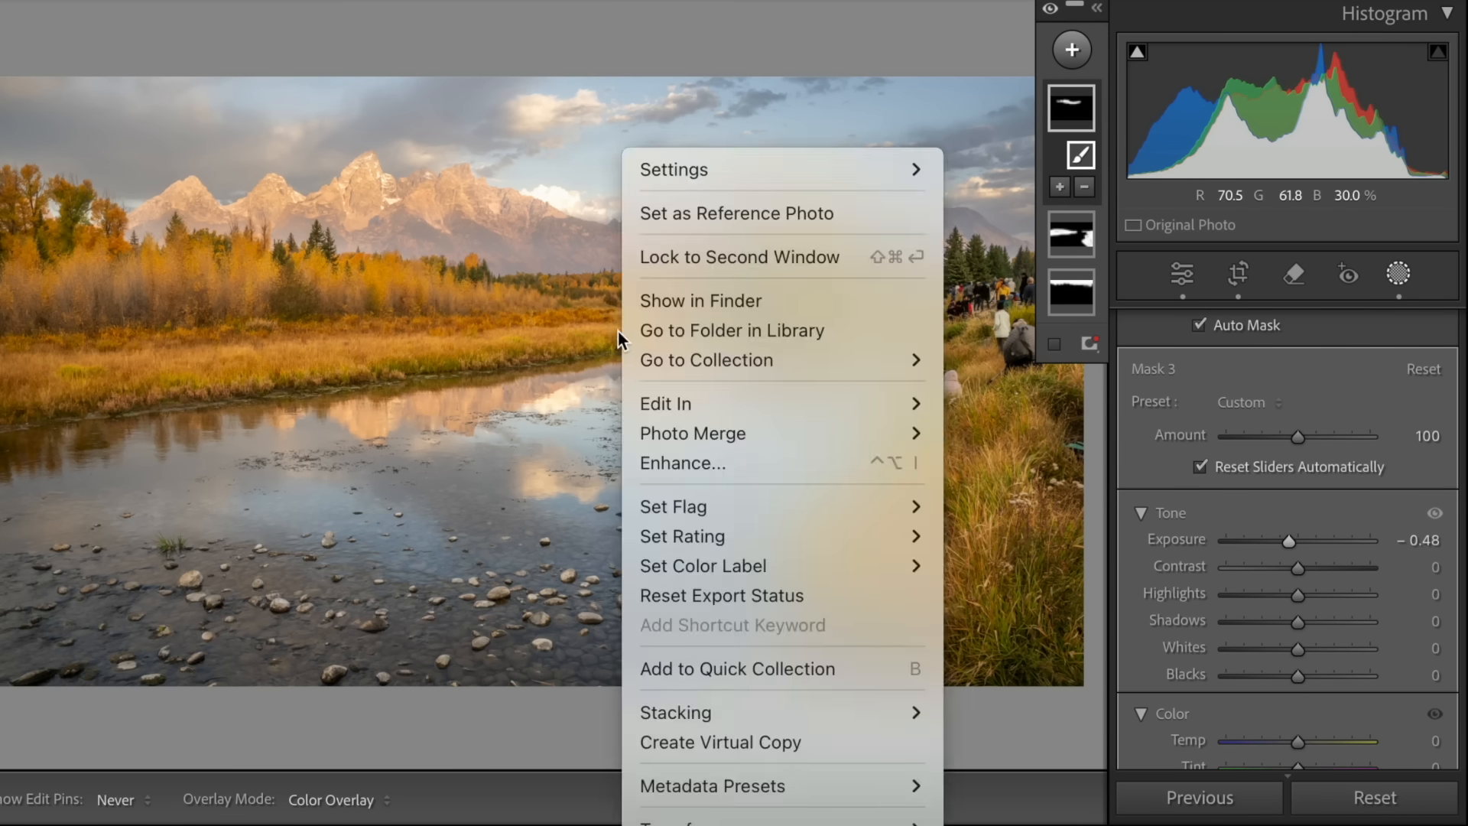
pyautogui.moveTo(665, 402)
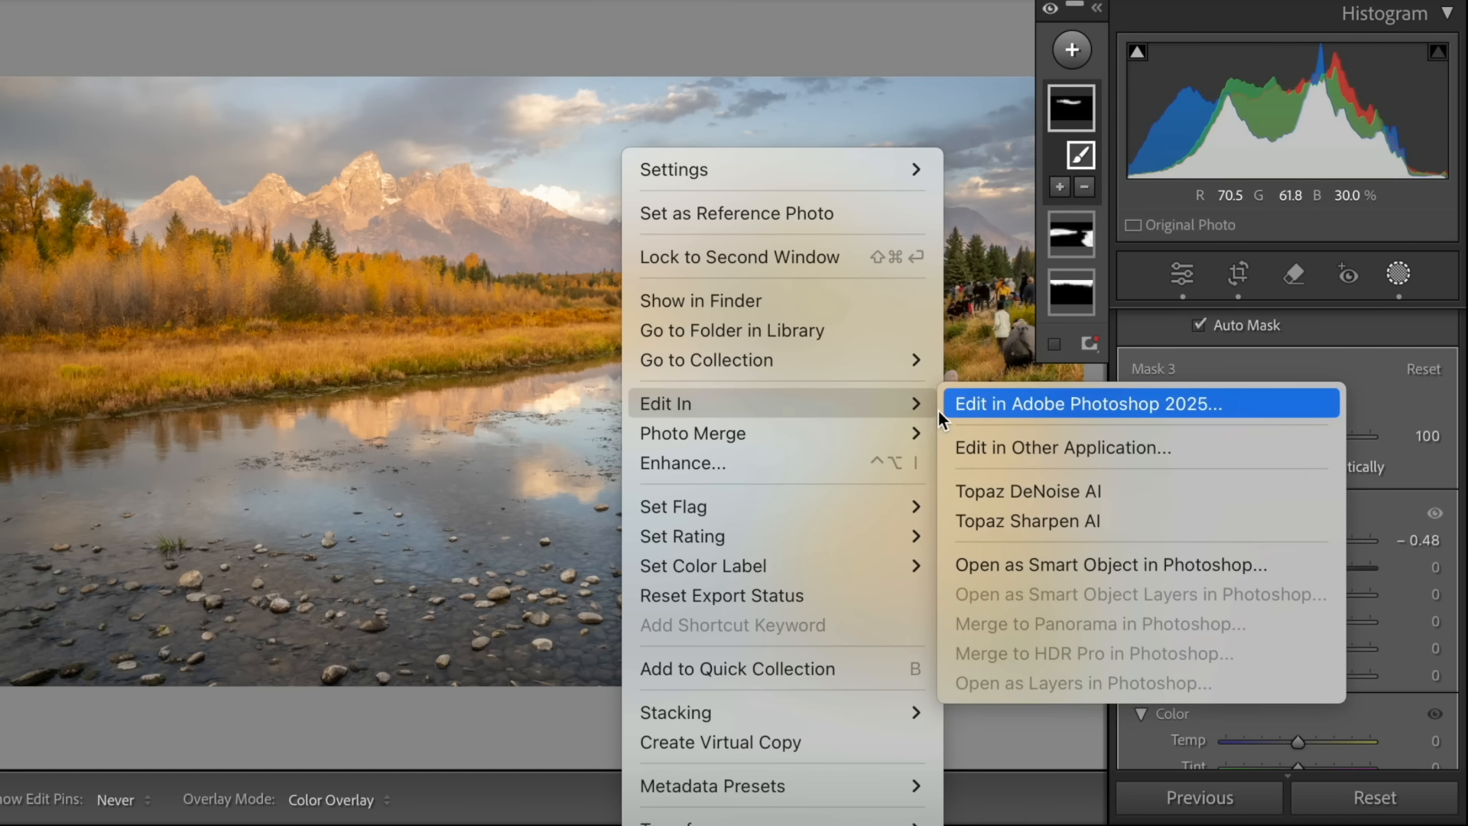
pyautogui.click(1086, 403)
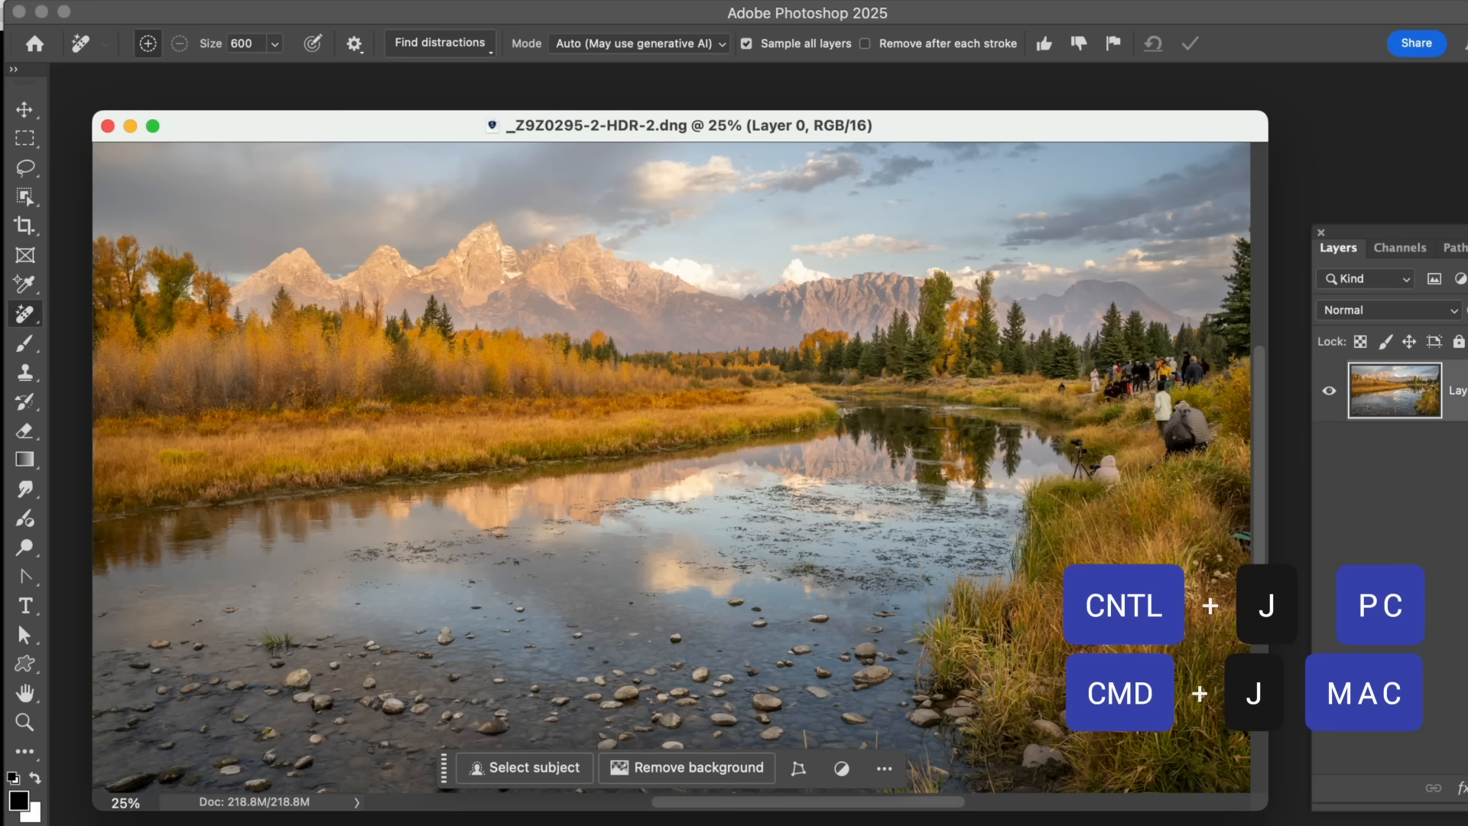
# - Duplicate the base photo layer as Layer 0 copy with Cmd+J
pyautogui.press('cmd+j')
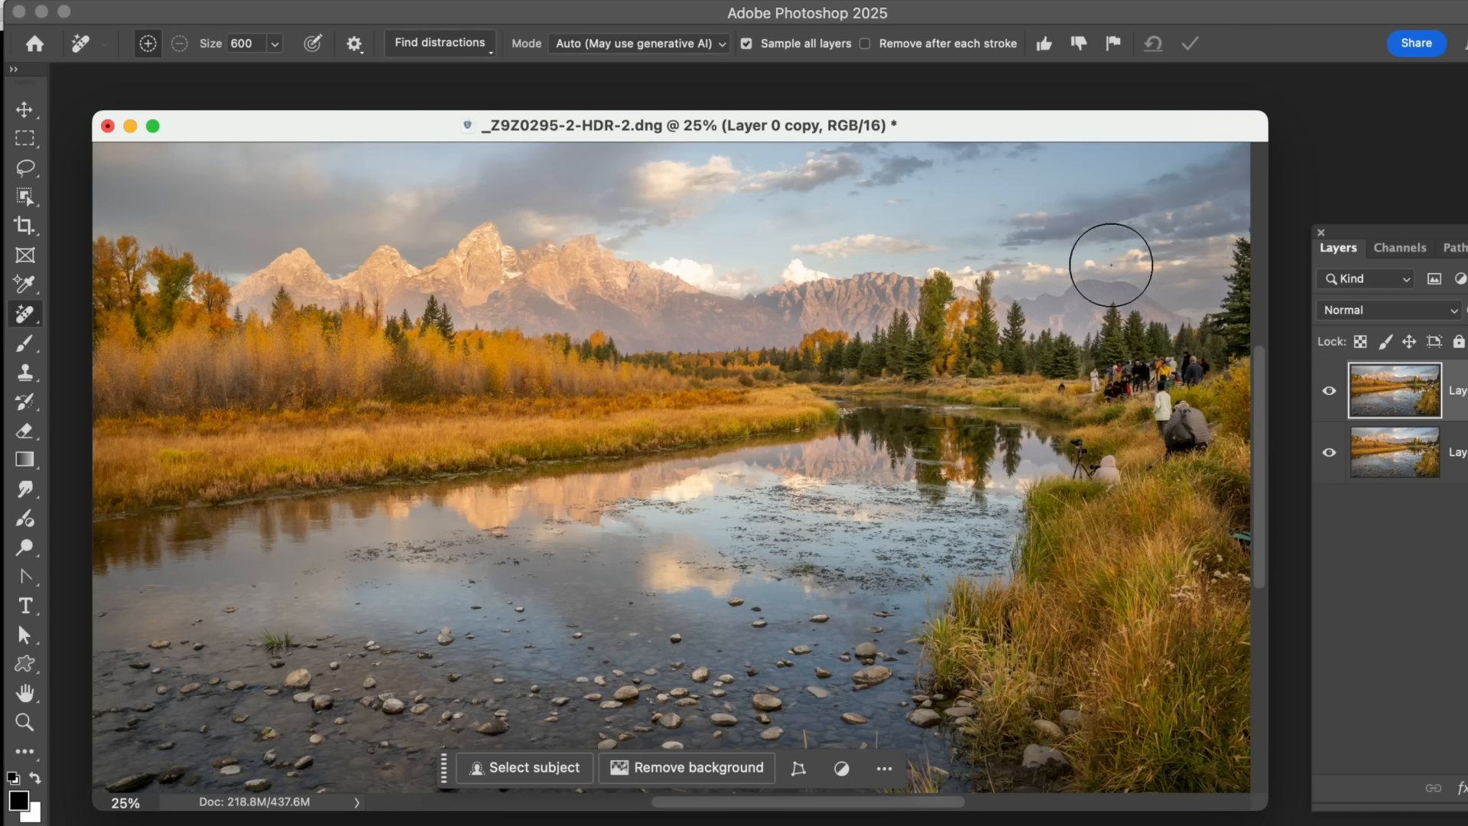
pyautogui.moveTo(1062, 468)
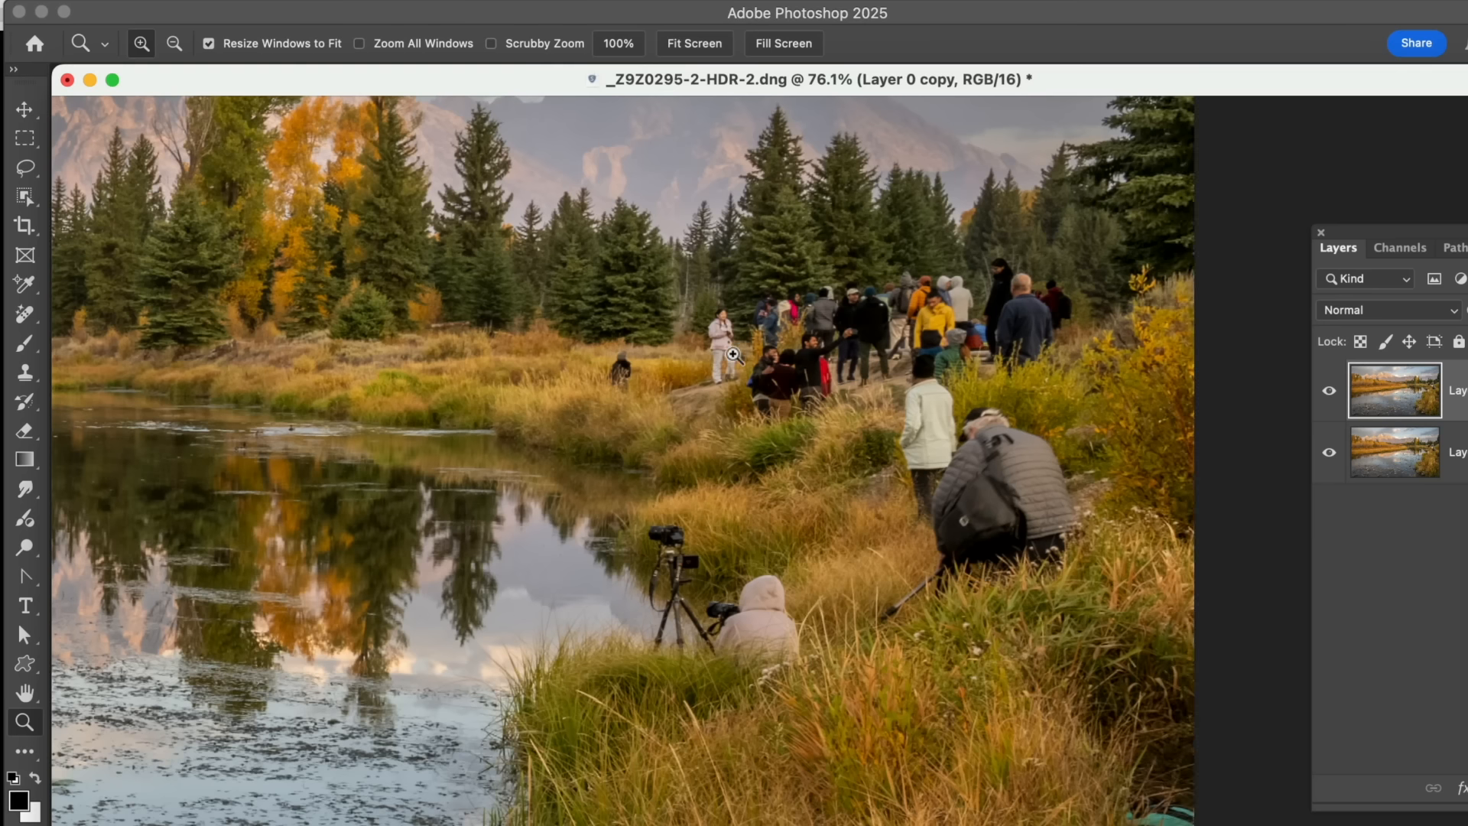
pyautogui.moveTo(494, 260)
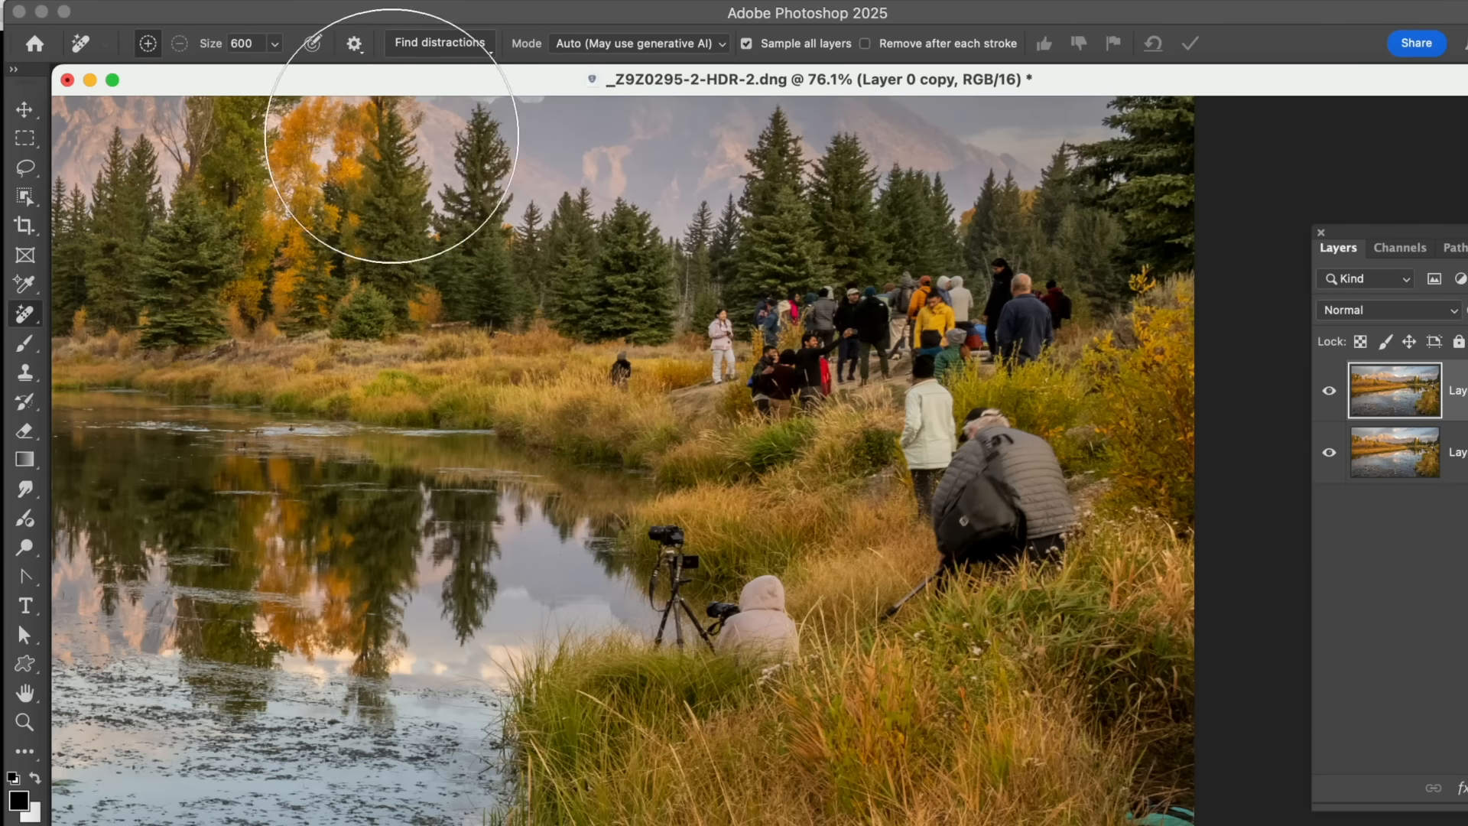
# - Use Find Distractions > People to mark the right-bank people in red for removal
pyautogui.click(437, 43)
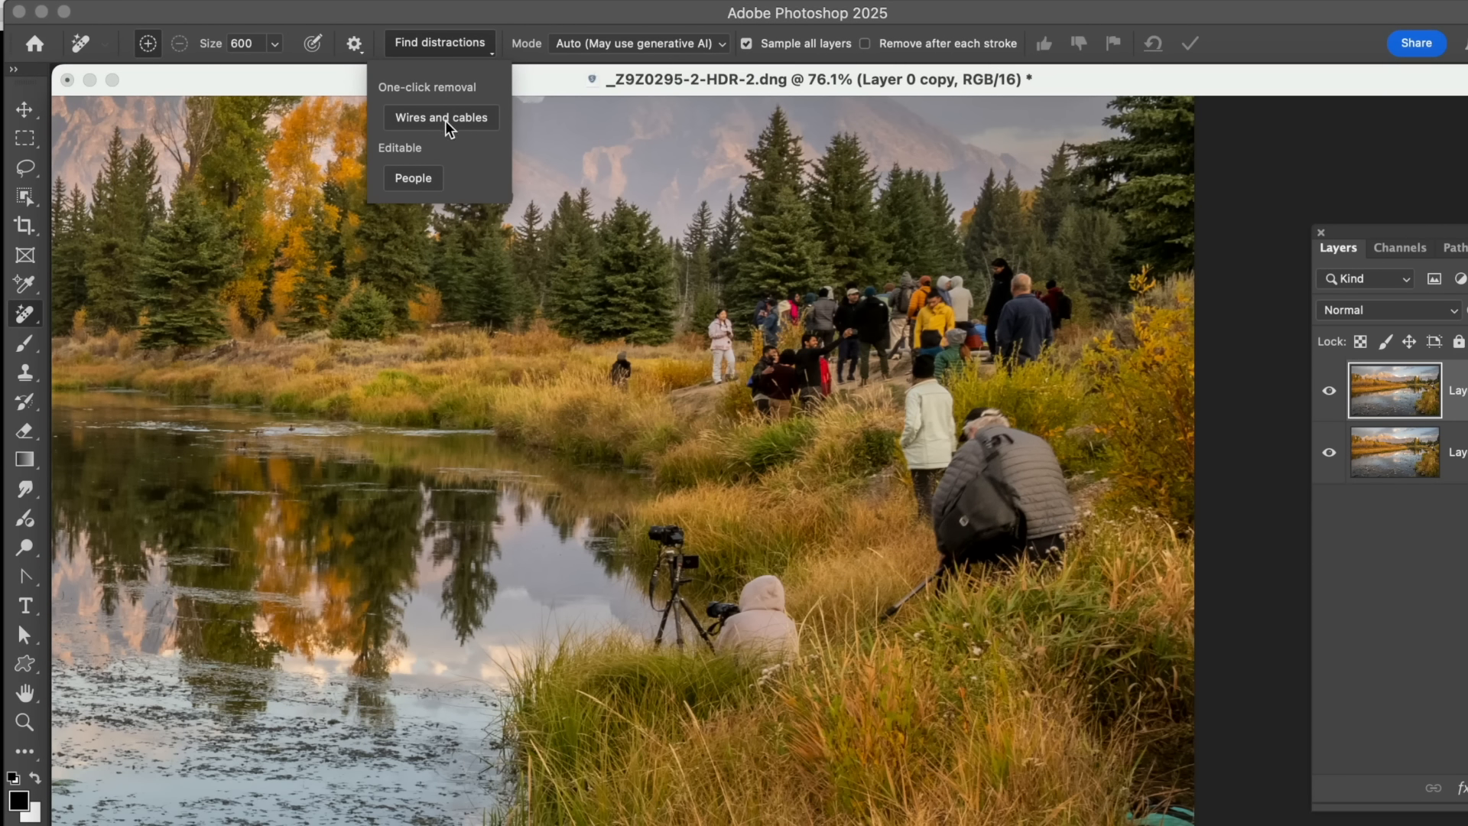
pyautogui.moveTo(422, 185)
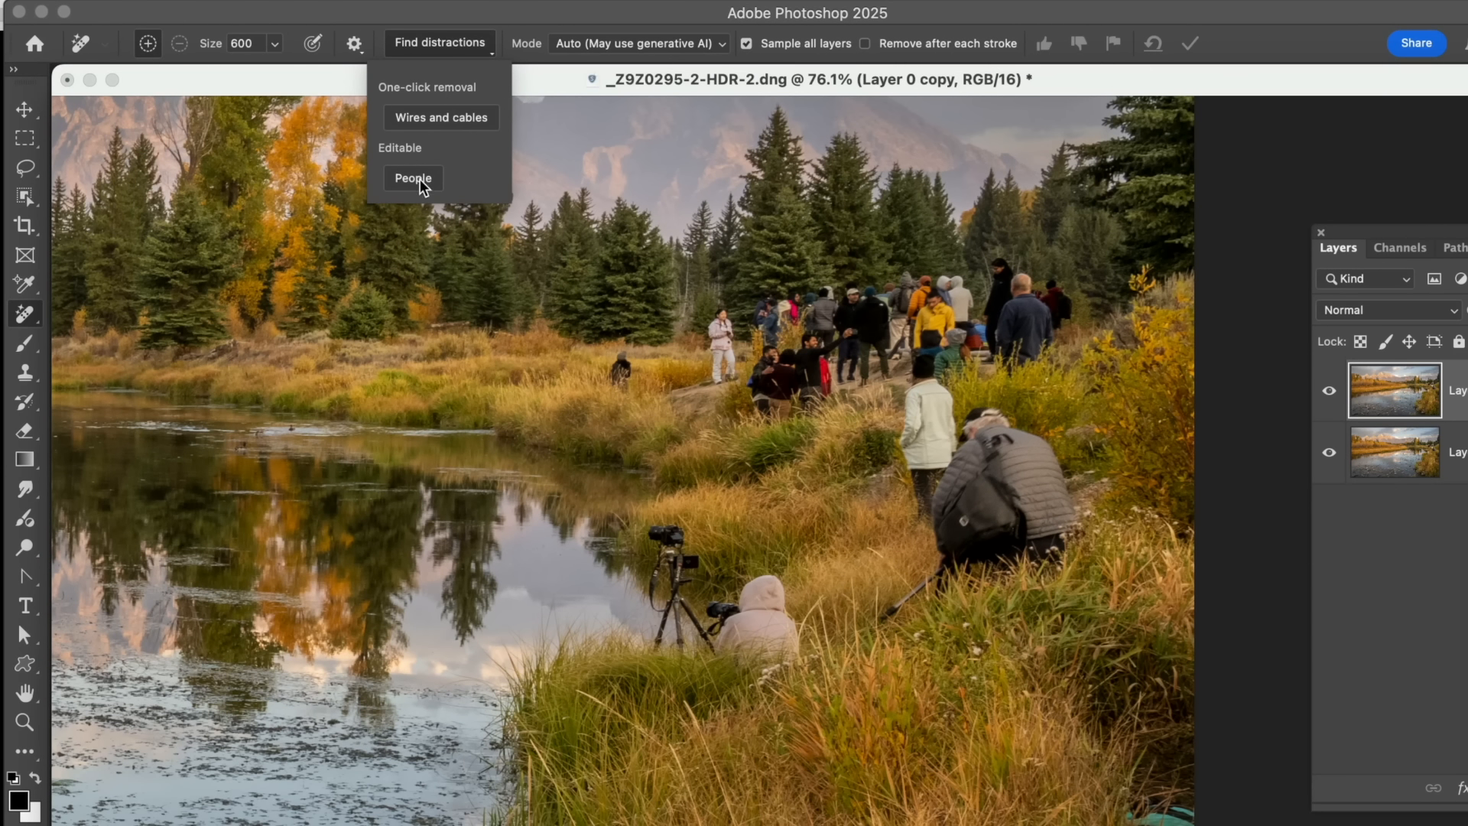
pyautogui.click(413, 177)
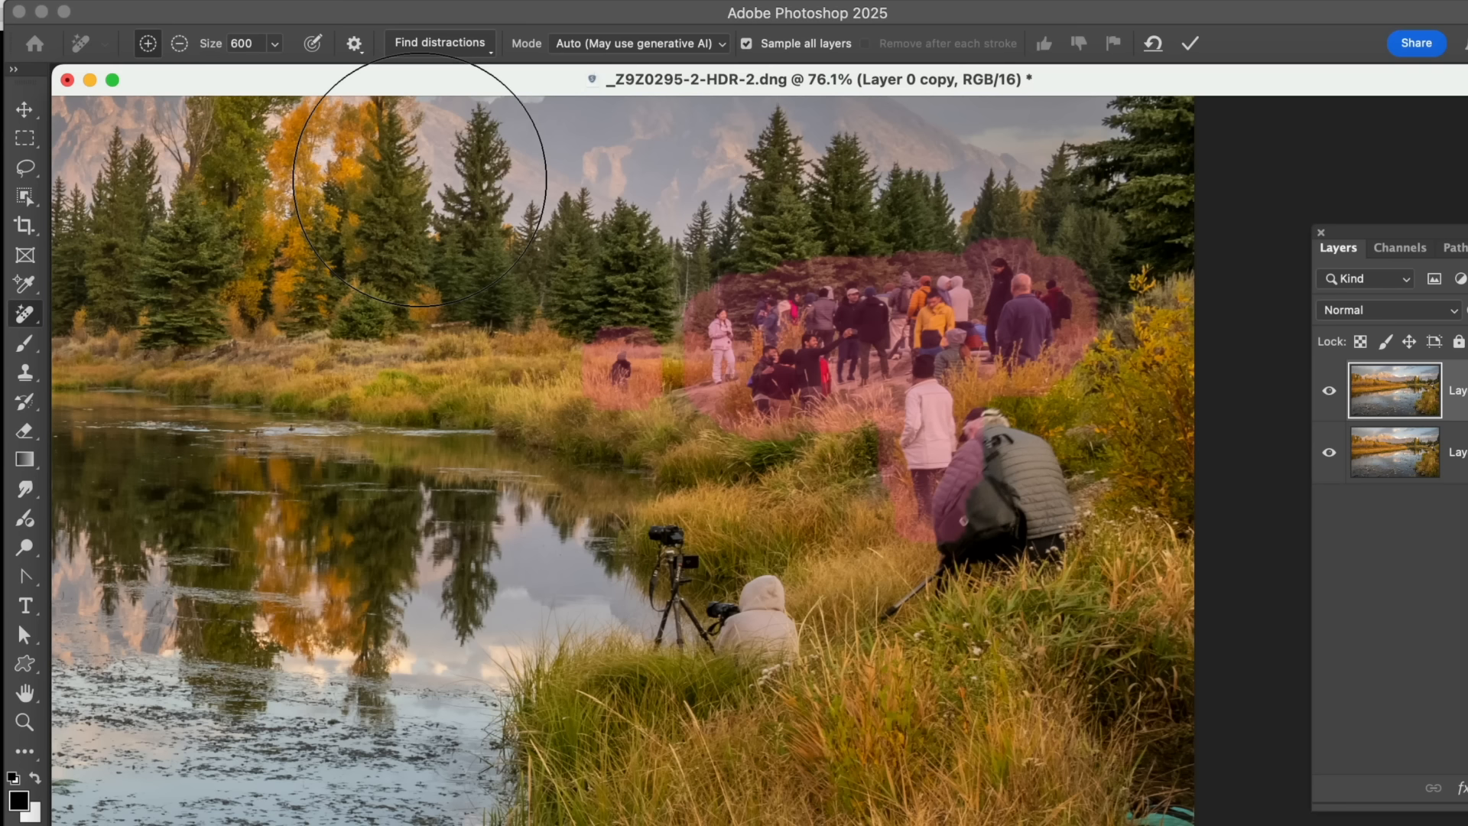
pyautogui.moveTo(679, 357)
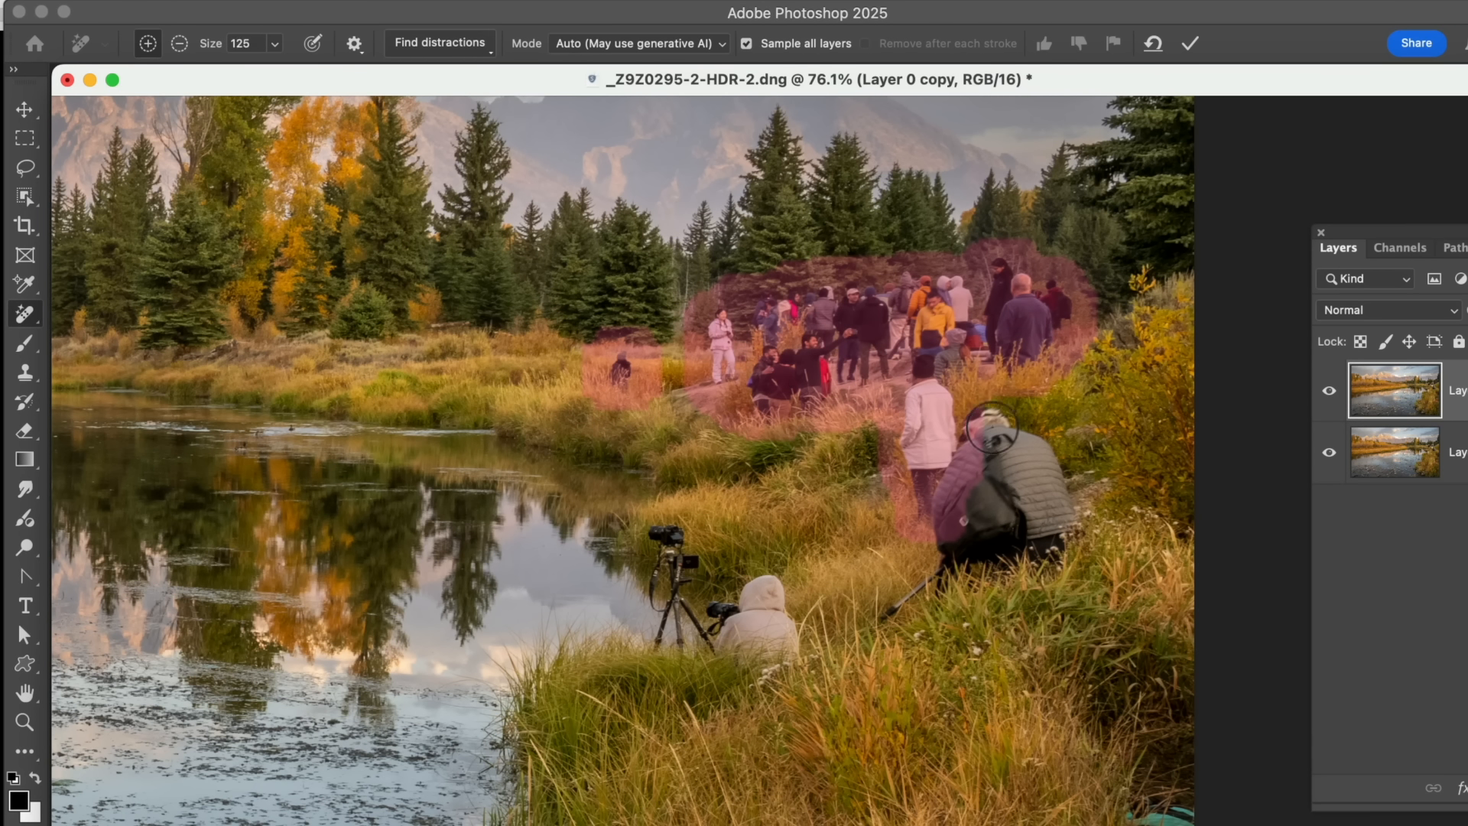
# - Brush the kneeling photographer and the hooded person by the tripod into the removal mask
pyautogui.moveTo(992, 422); pyautogui.dragTo(965, 533)
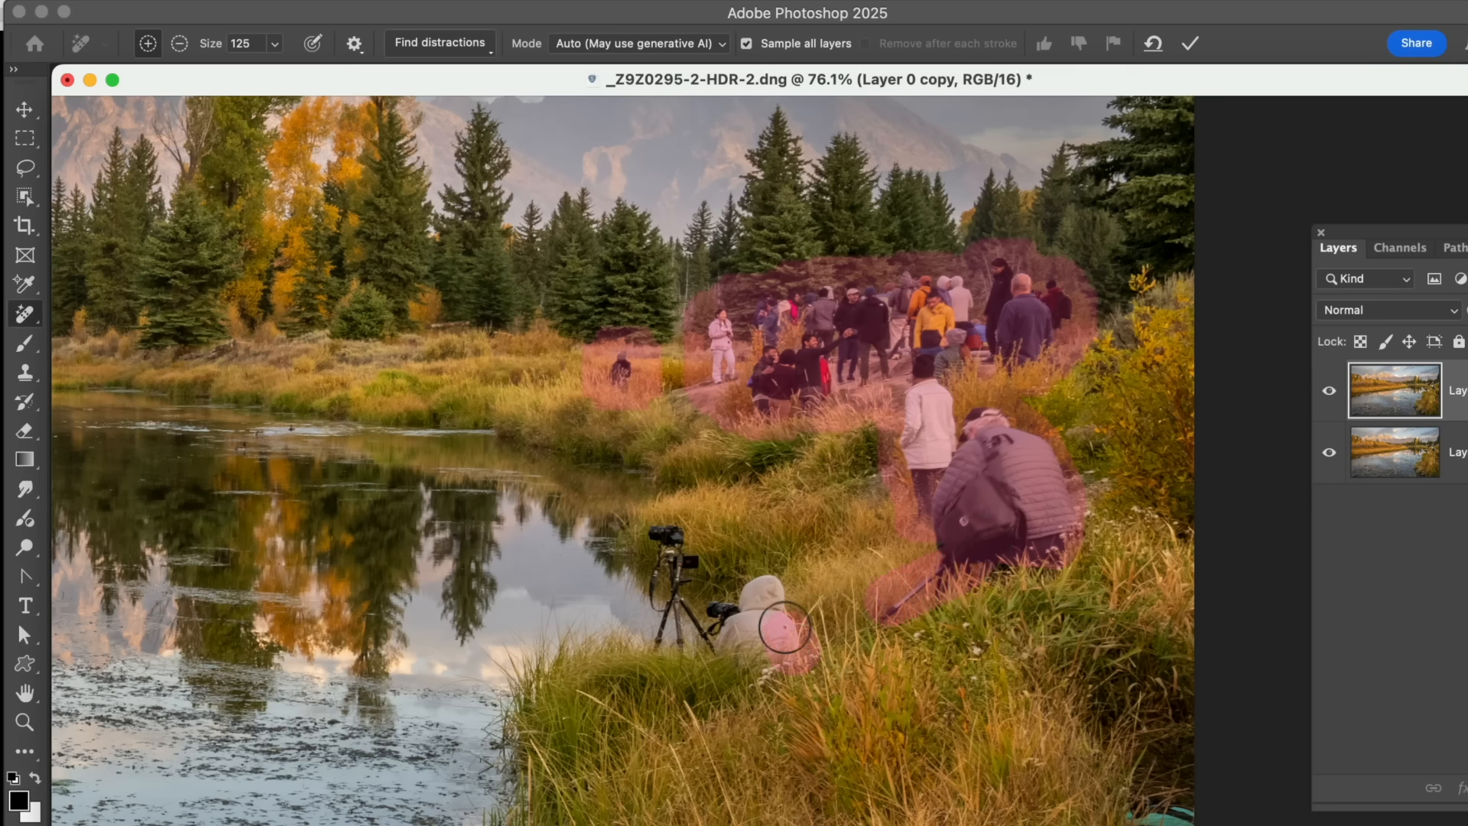
pyautogui.moveTo(790, 641); pyautogui.dragTo(745, 645)
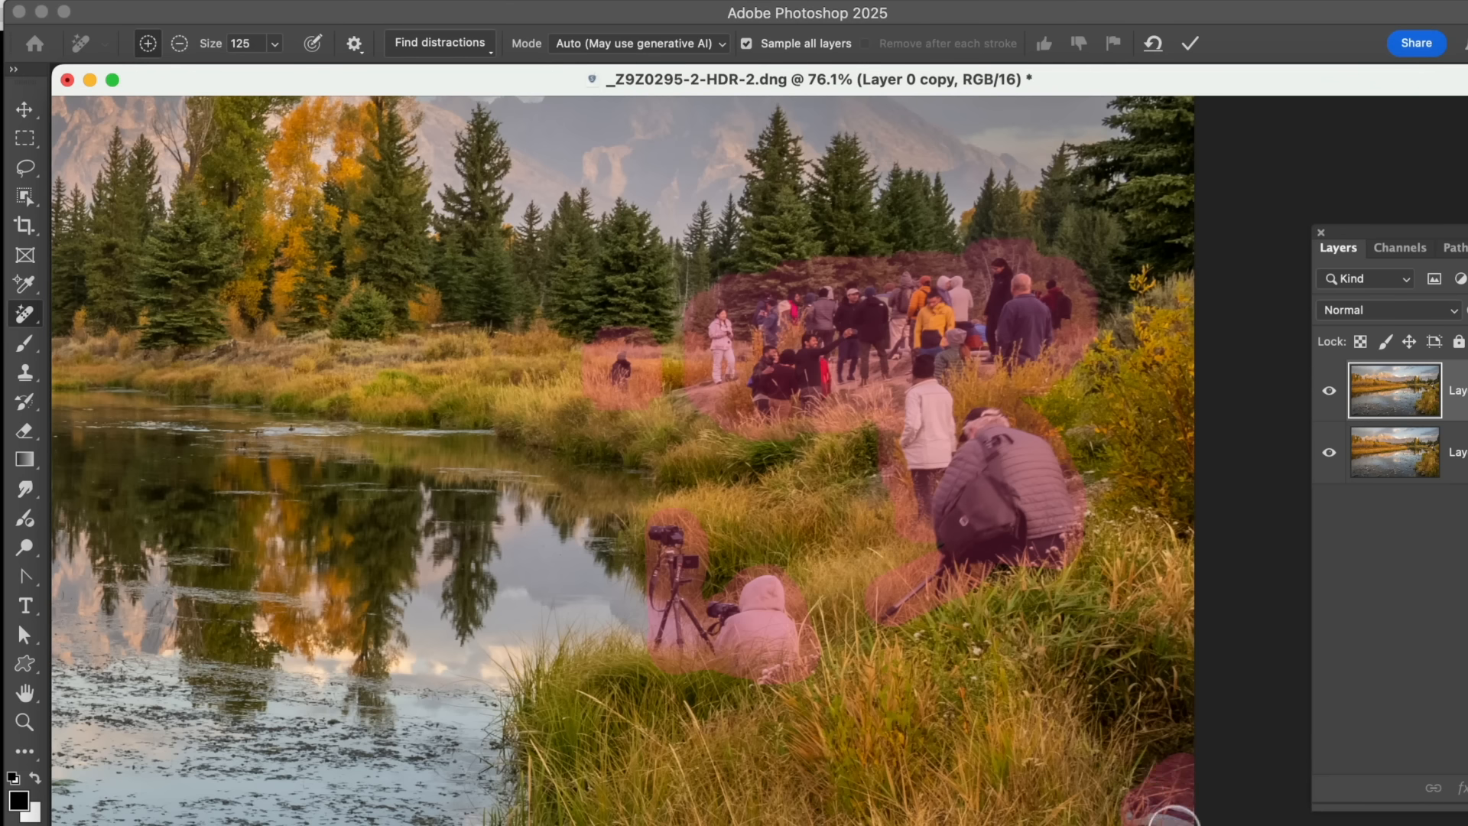
pyautogui.moveTo(830, 315)
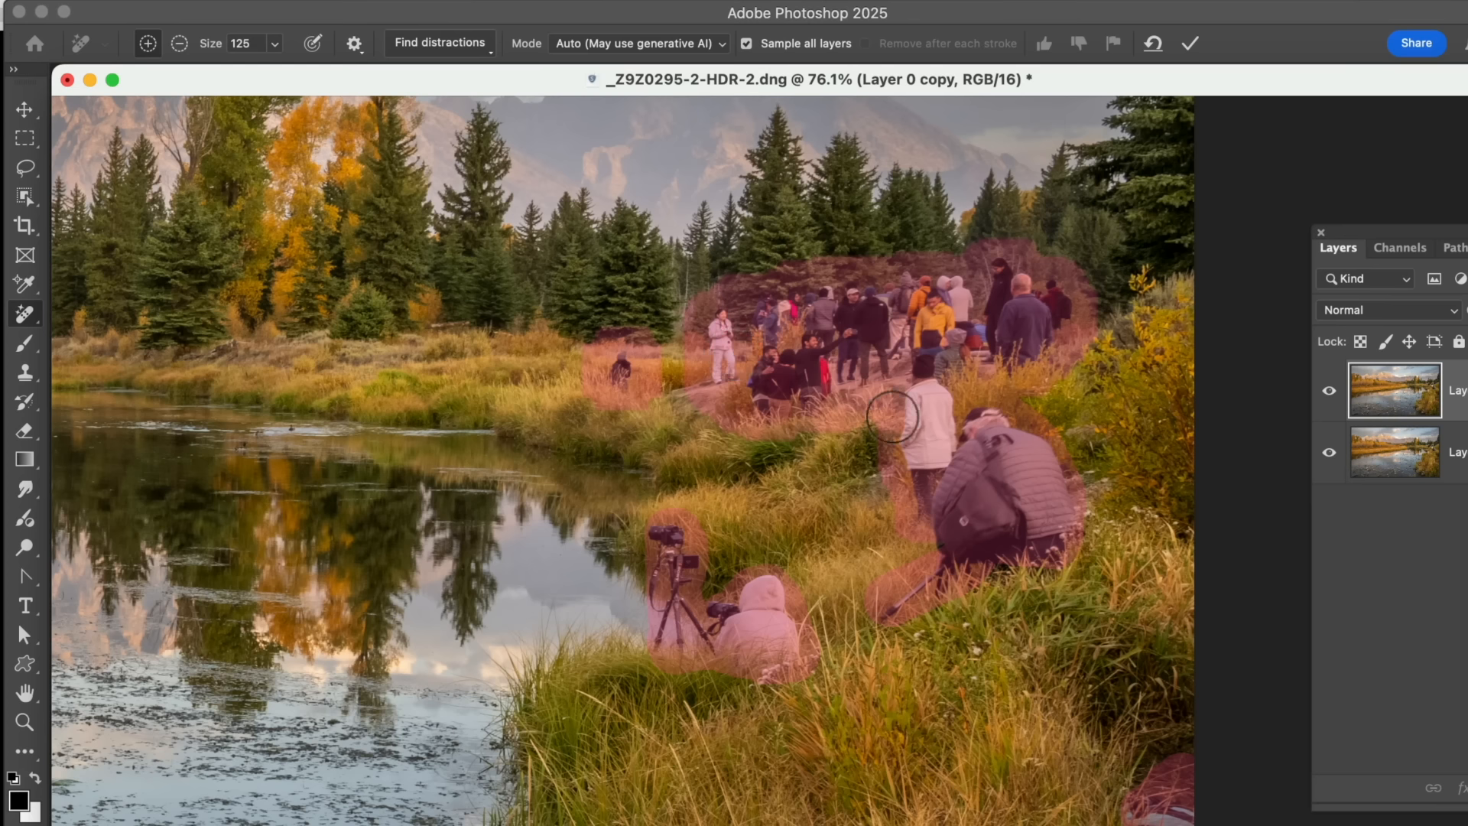
pyautogui.moveTo(864, 407)
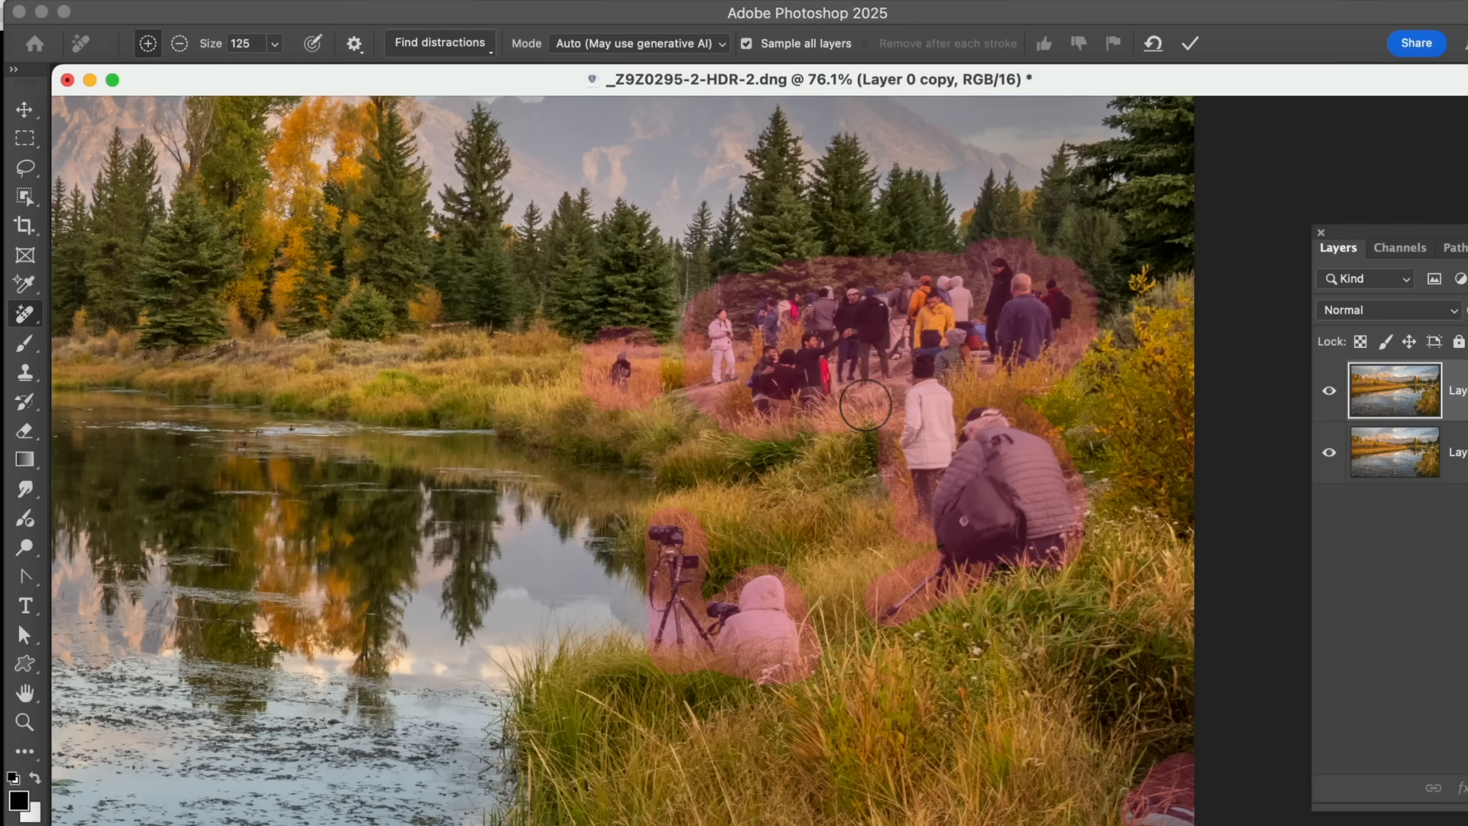
pyautogui.moveTo(871, 377)
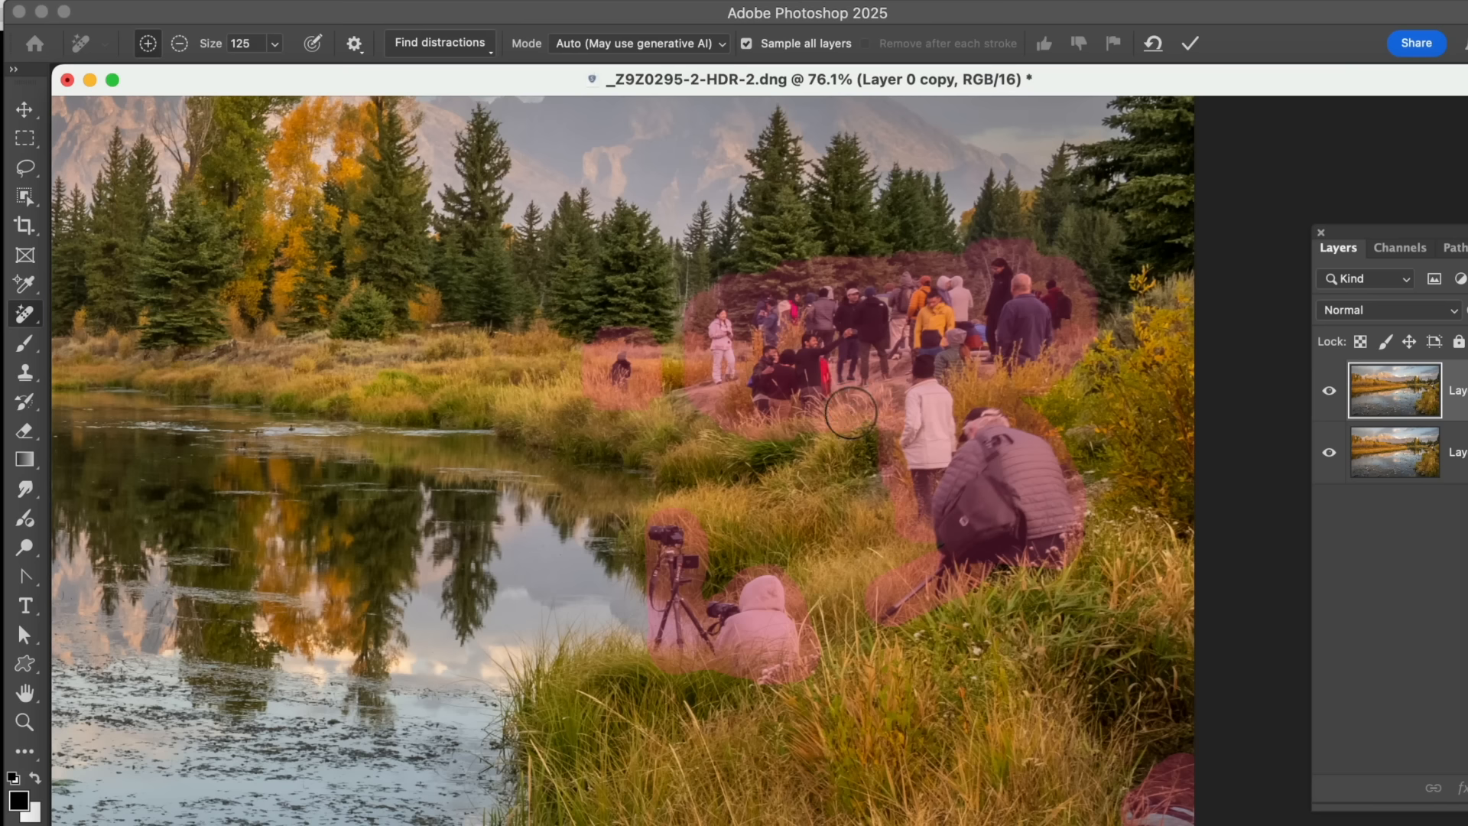
pyautogui.moveTo(832, 544)
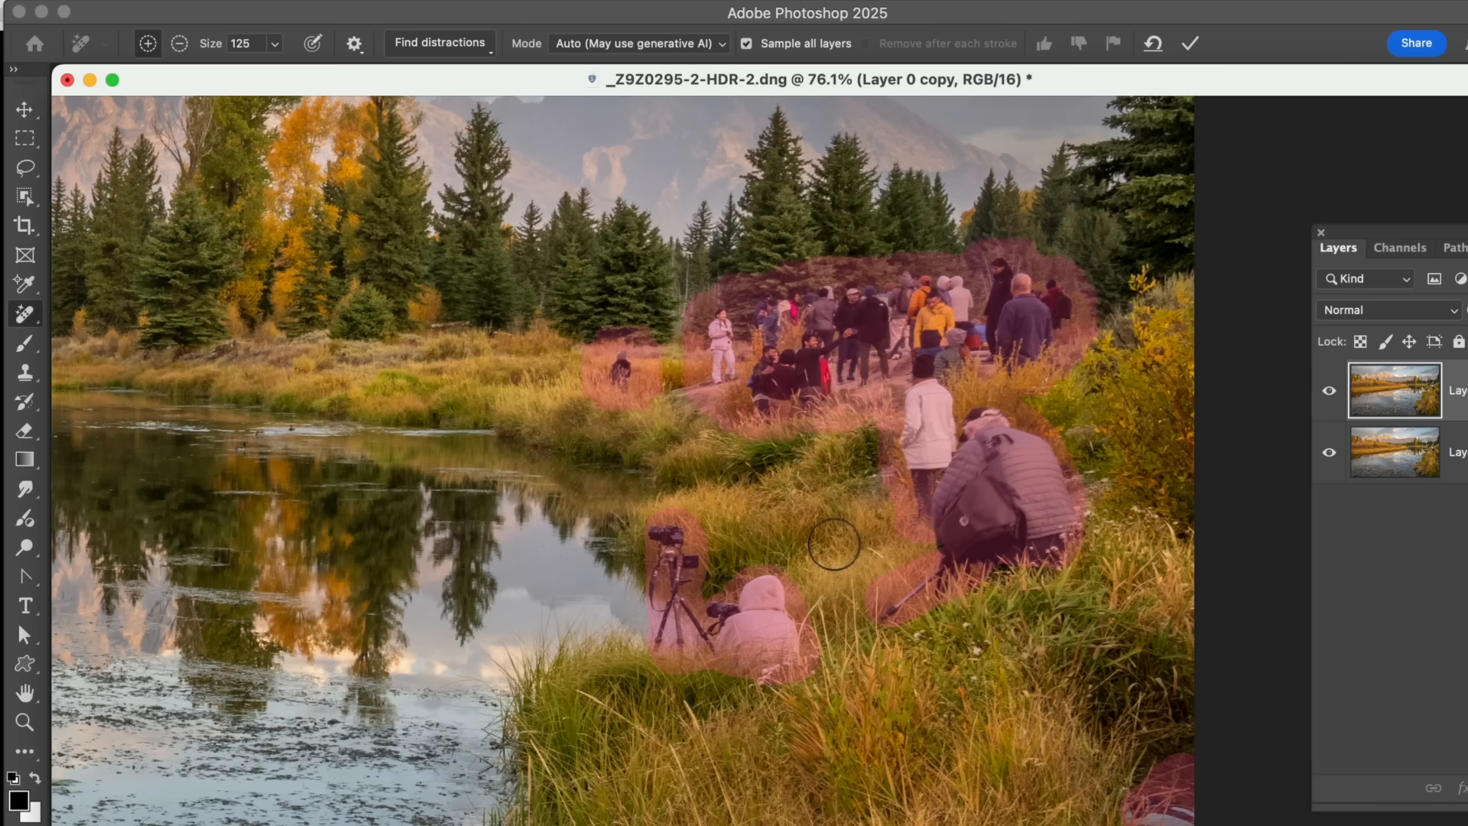
pyautogui.moveTo(789, 329)
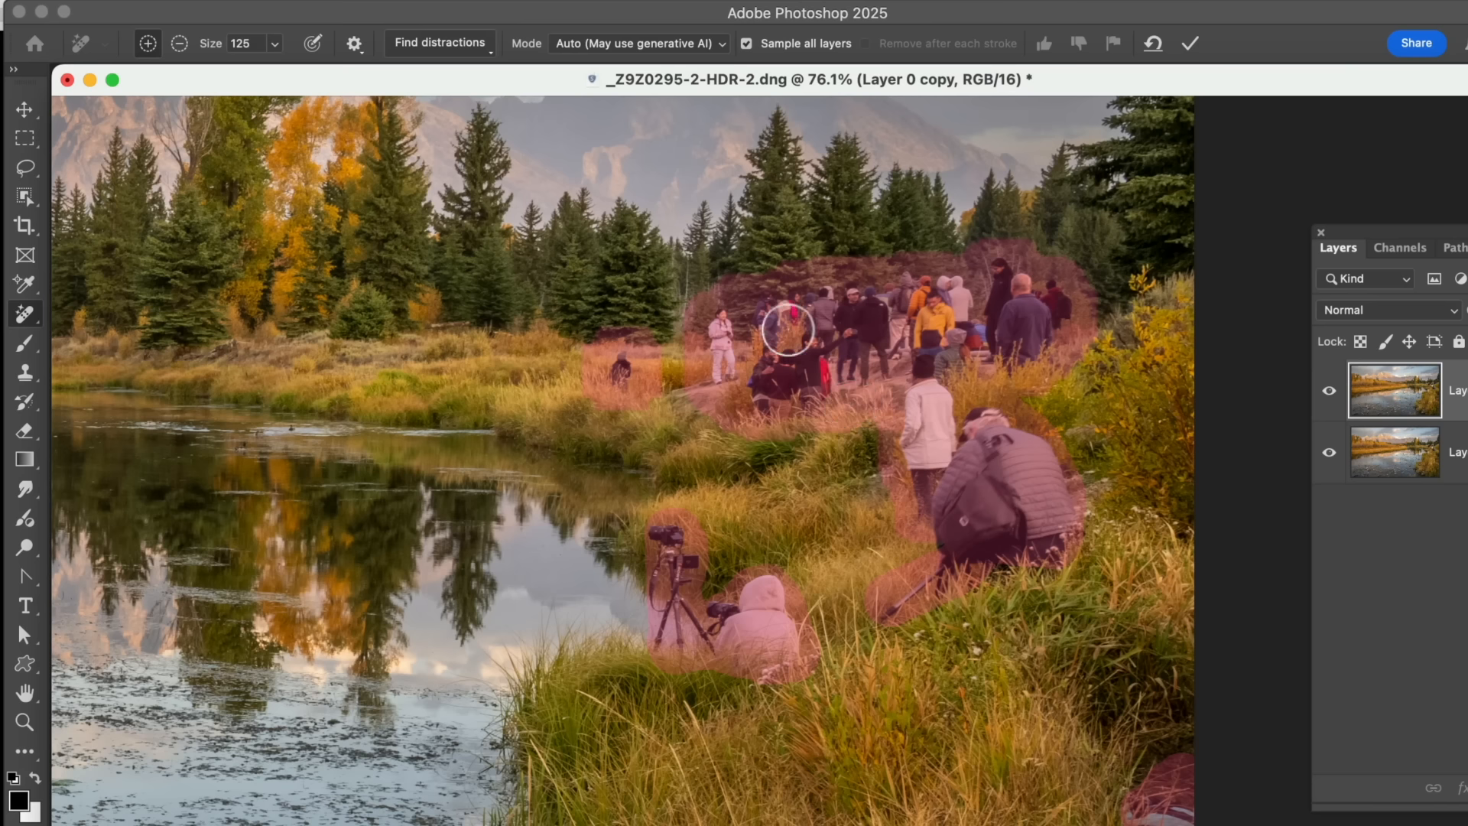
pyautogui.moveTo(436, 63)
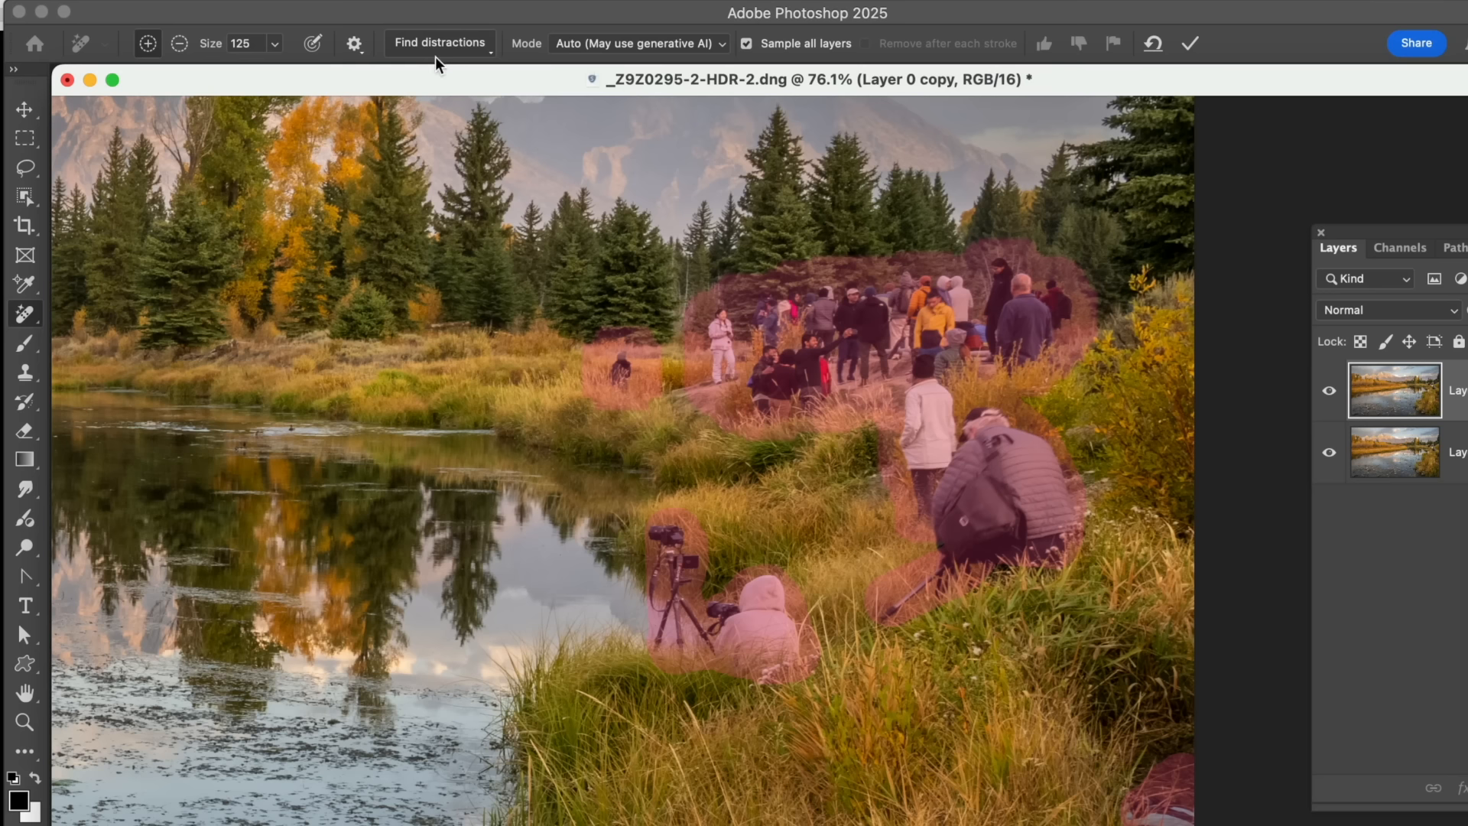
pyautogui.moveTo(983, 279)
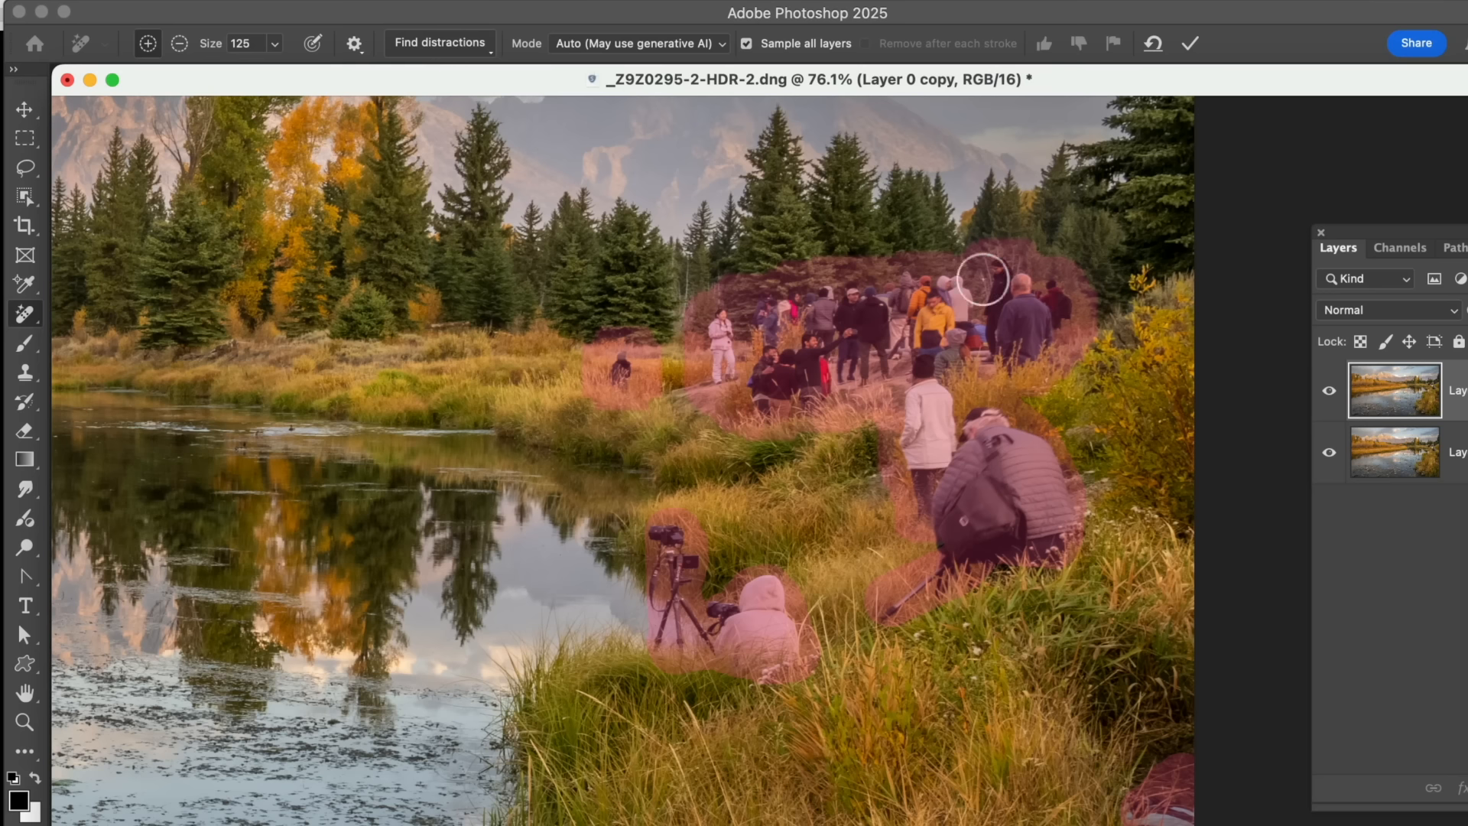
pyautogui.moveTo(631, 136)
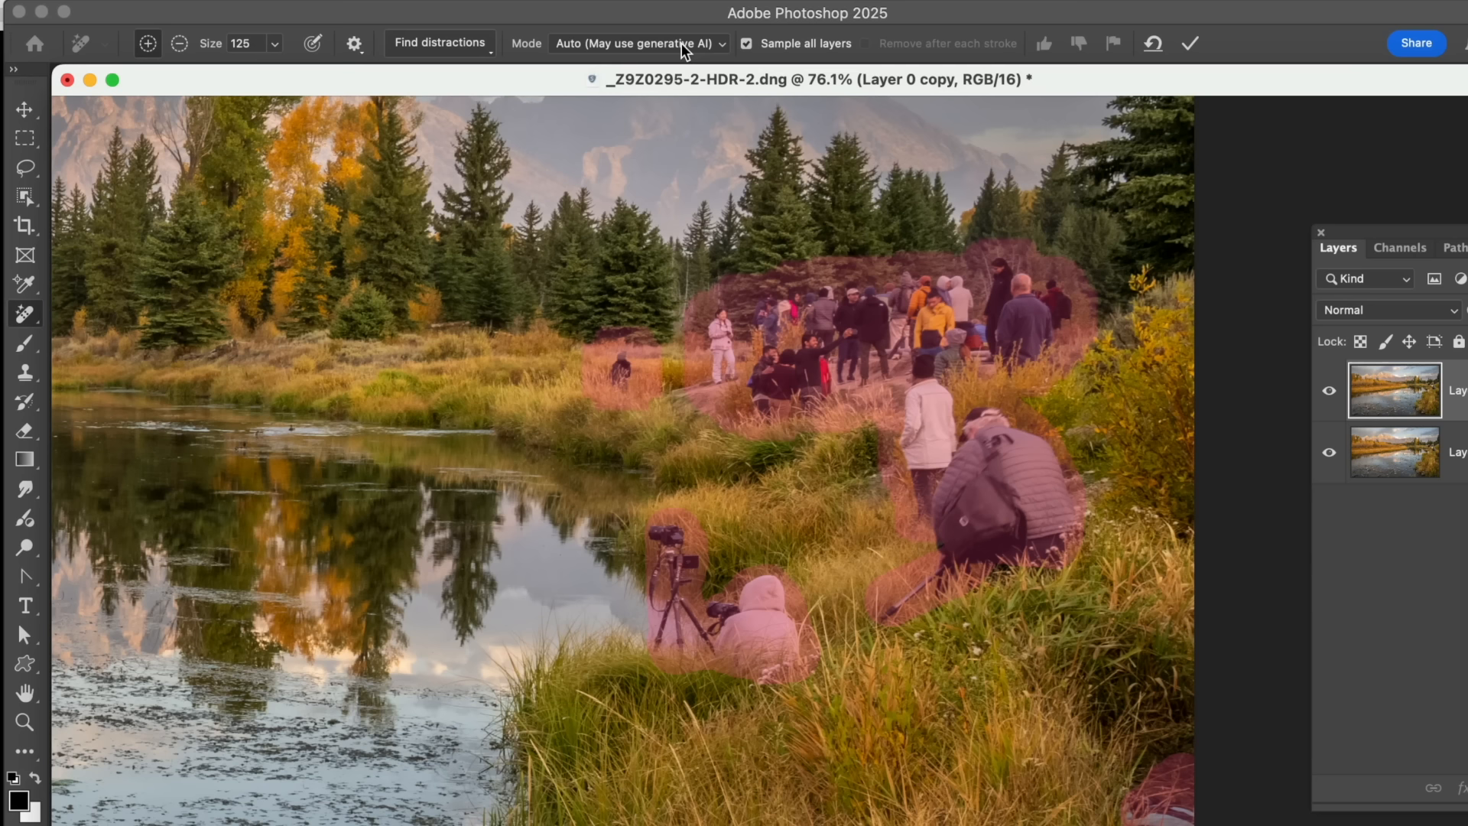
# - Set the Remove mode to generative AI off and apply the removal of the marked people
pyautogui.click(636, 43)
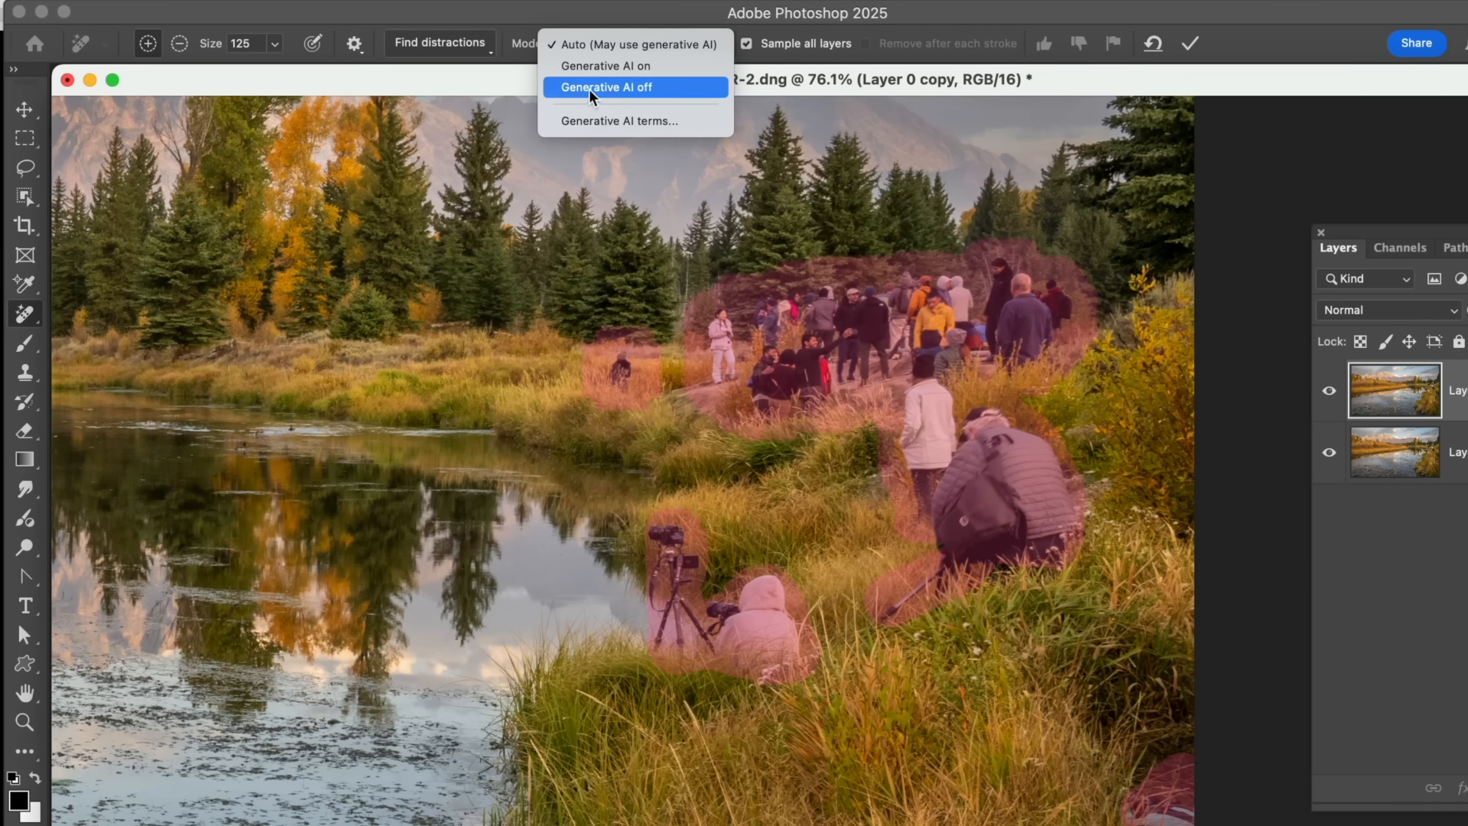
pyautogui.click(606, 87)
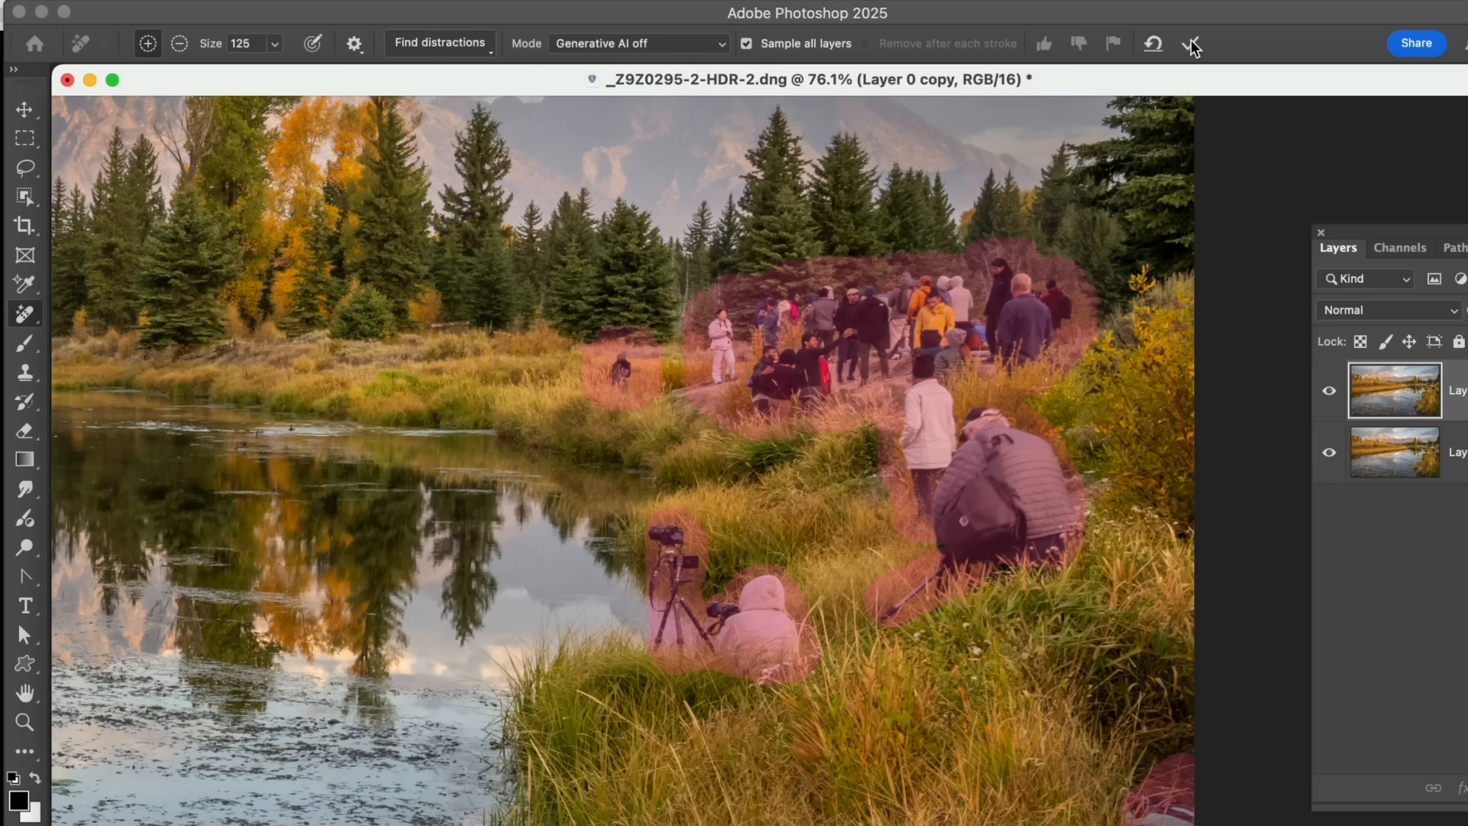
pyautogui.click(1189, 43)
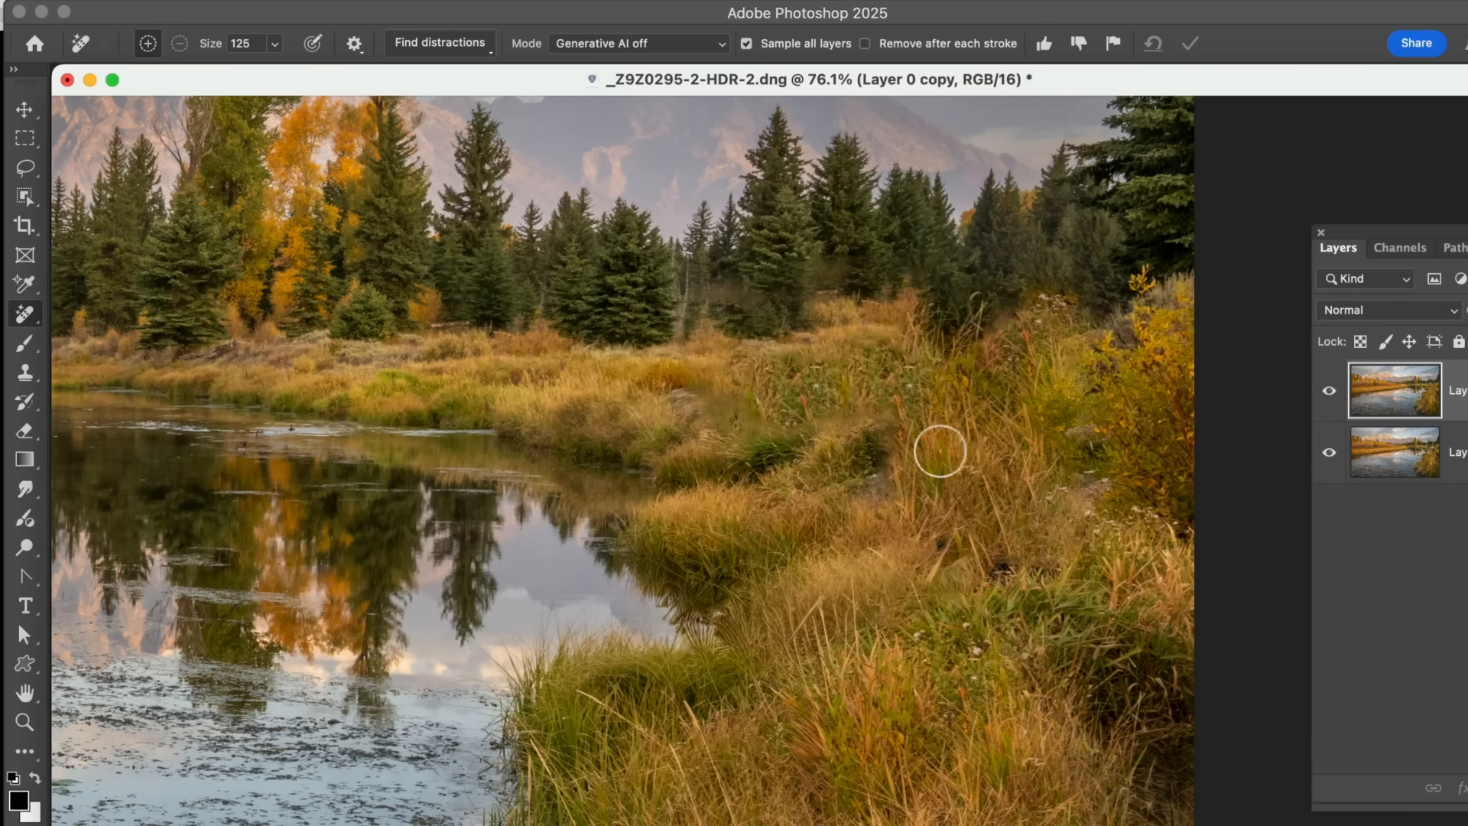
pyautogui.moveTo(908, 371)
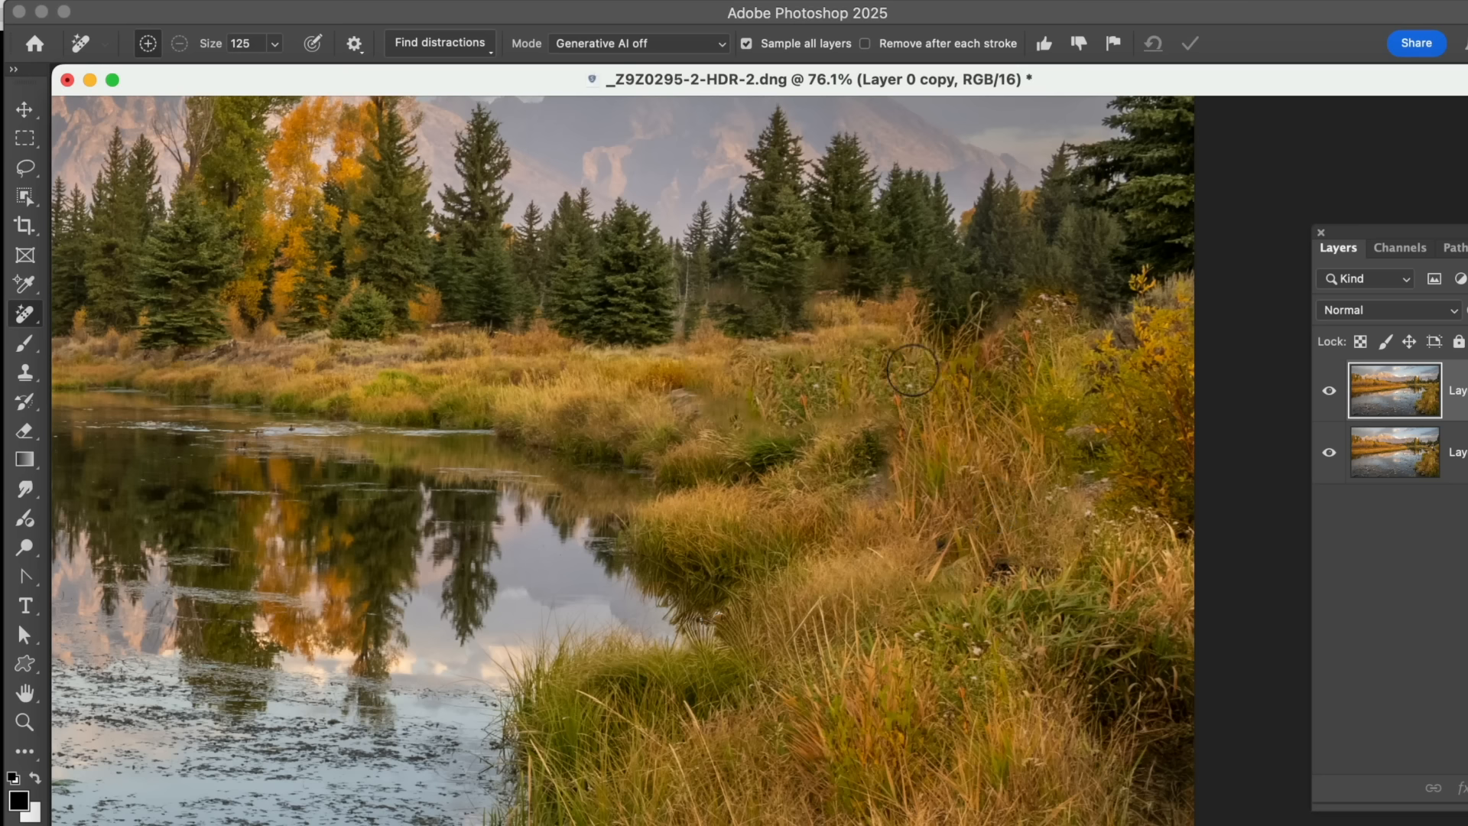
pyautogui.moveTo(848, 353)
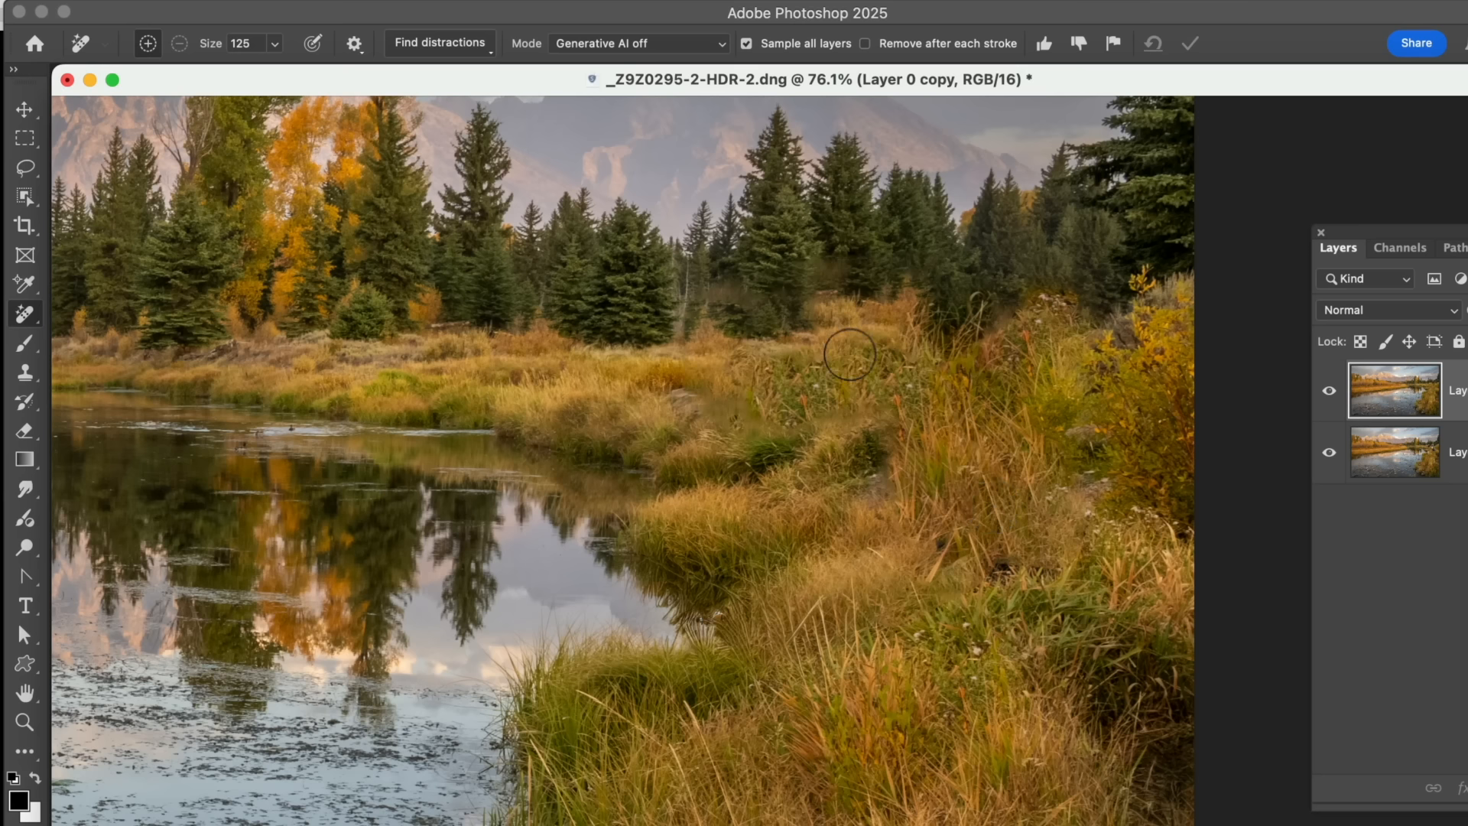
pyautogui.moveTo(954, 402)
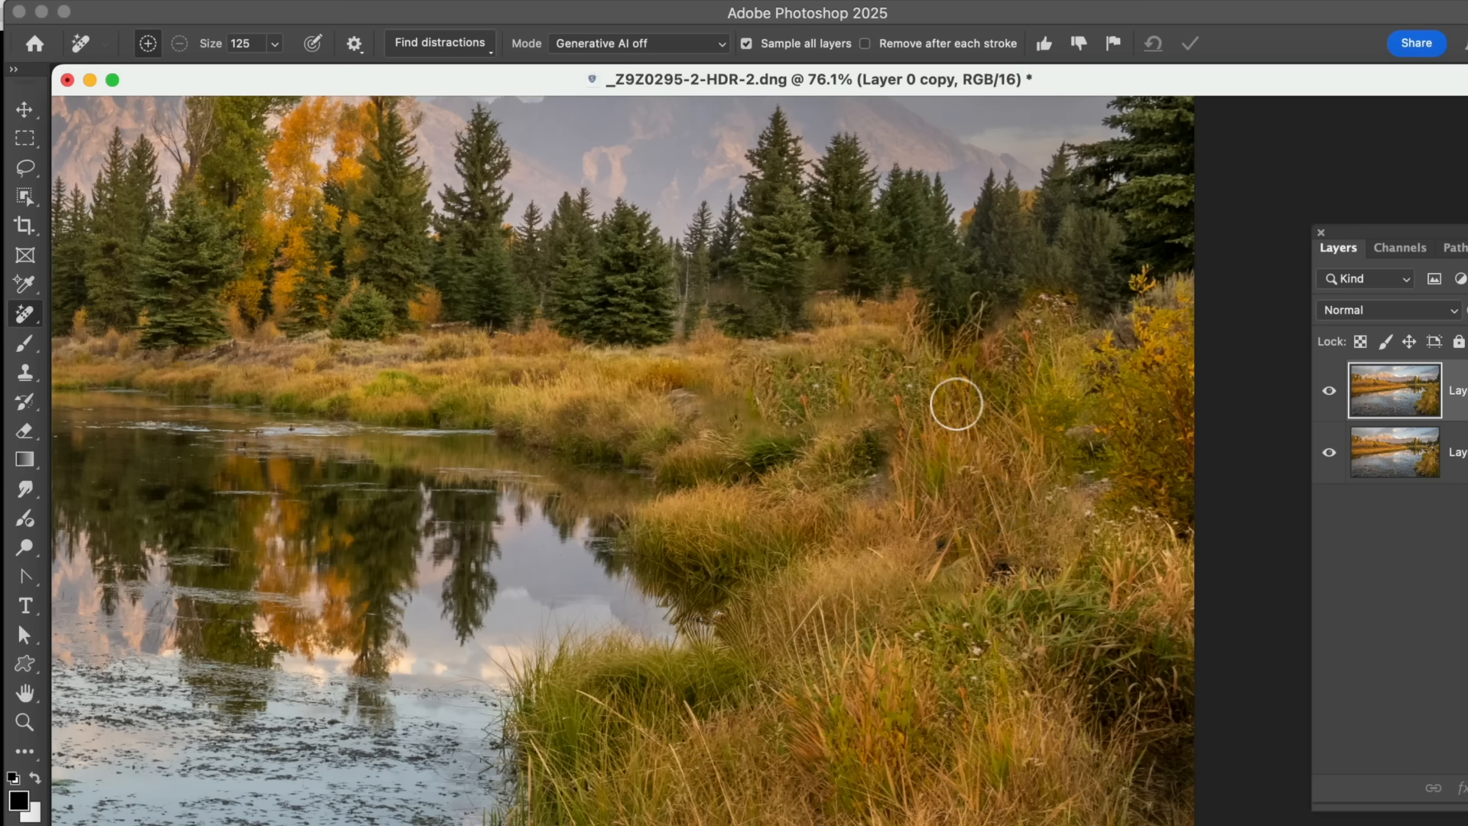
pyautogui.moveTo(977, 574)
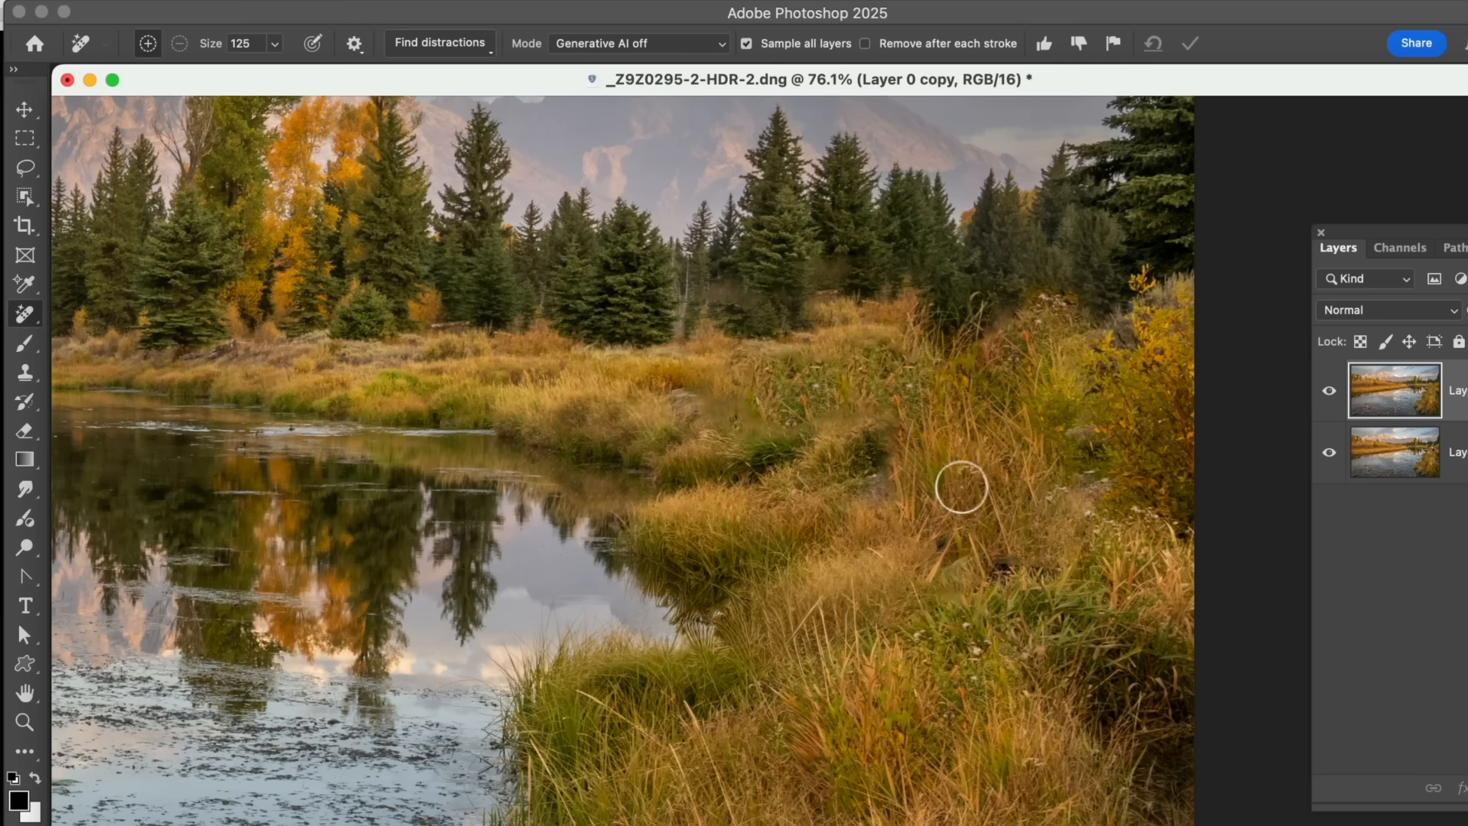
pyautogui.moveTo(789, 344)
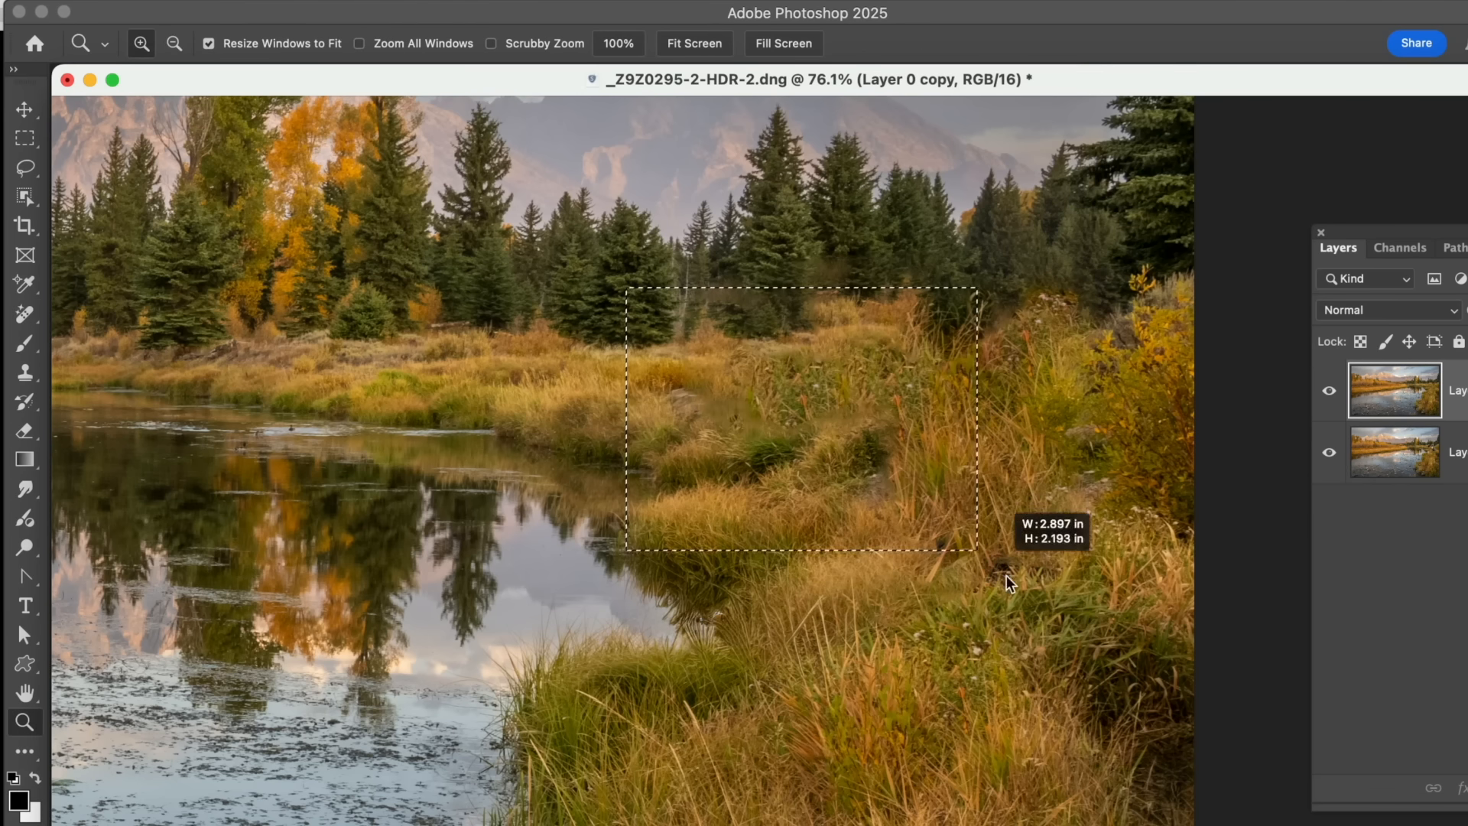
# - Zoom in on the patched grass to inspect the removal result
pyautogui.click(26, 312)
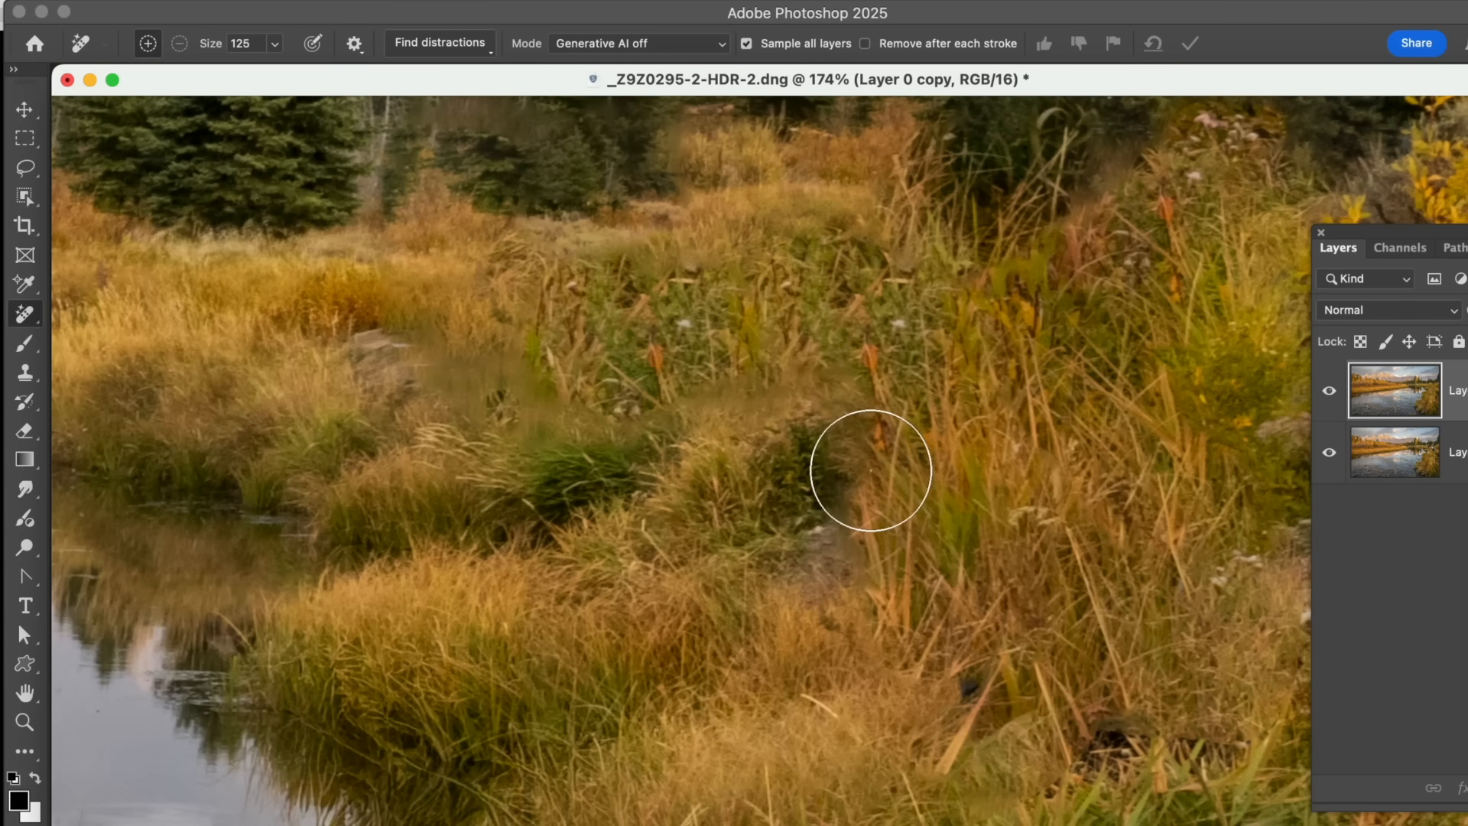
pyautogui.moveTo(766, 600)
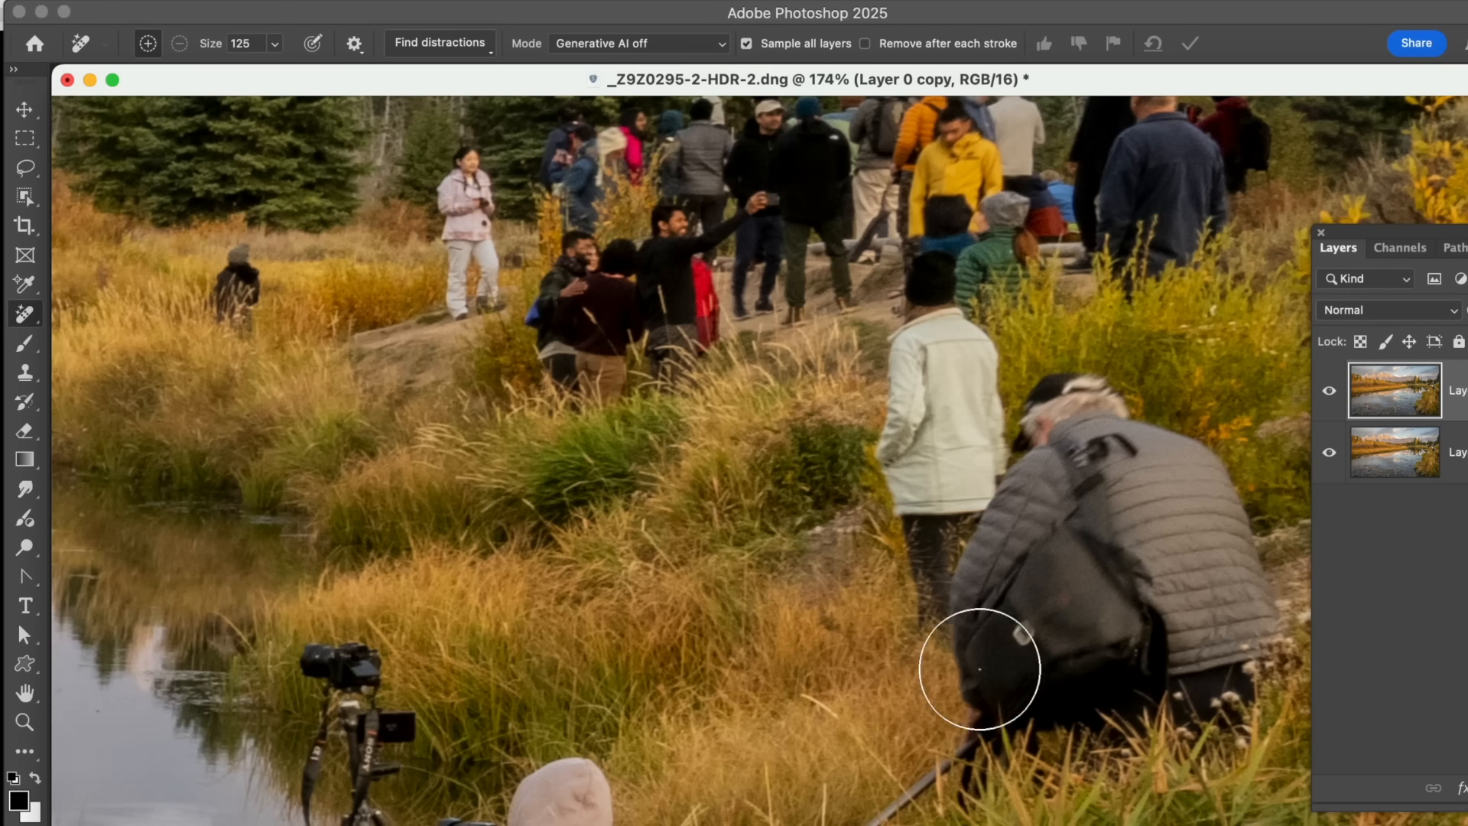
pyautogui.moveTo(786, 696)
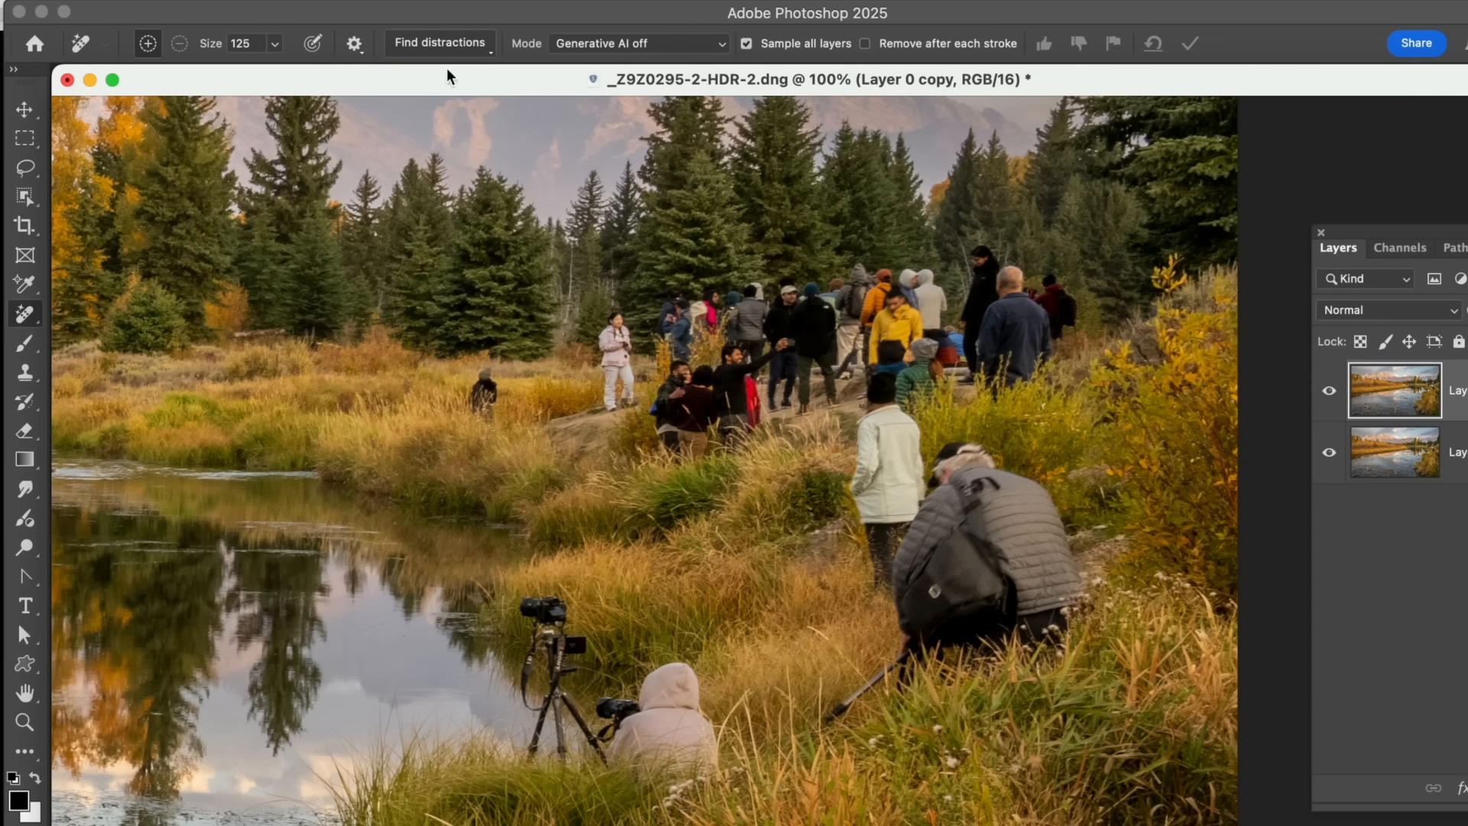
# - Mark all people with Find Distractions > People and brush the camera tripod into the mask
pyautogui.click(439, 43)
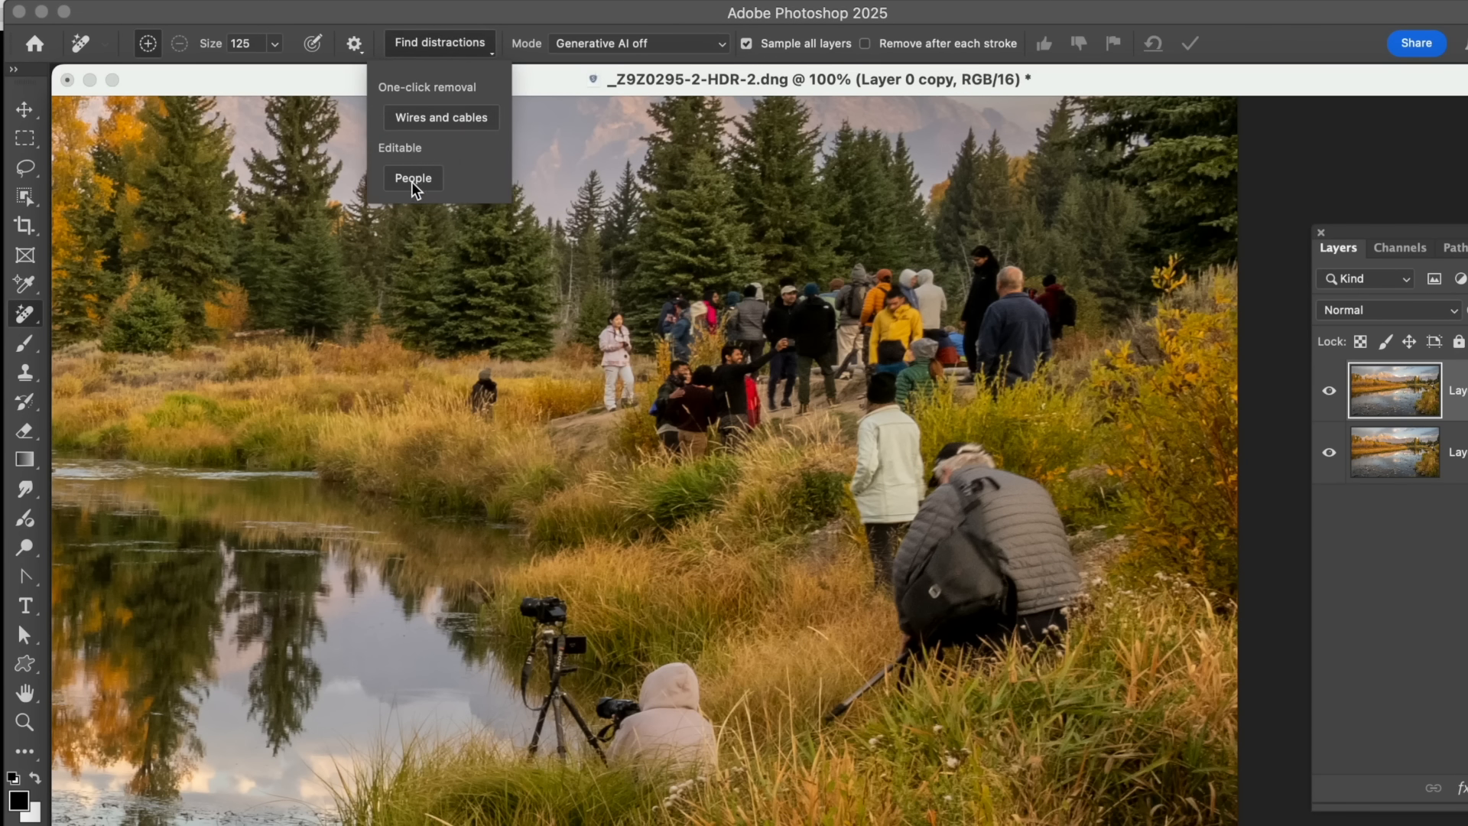
pyautogui.click(413, 178)
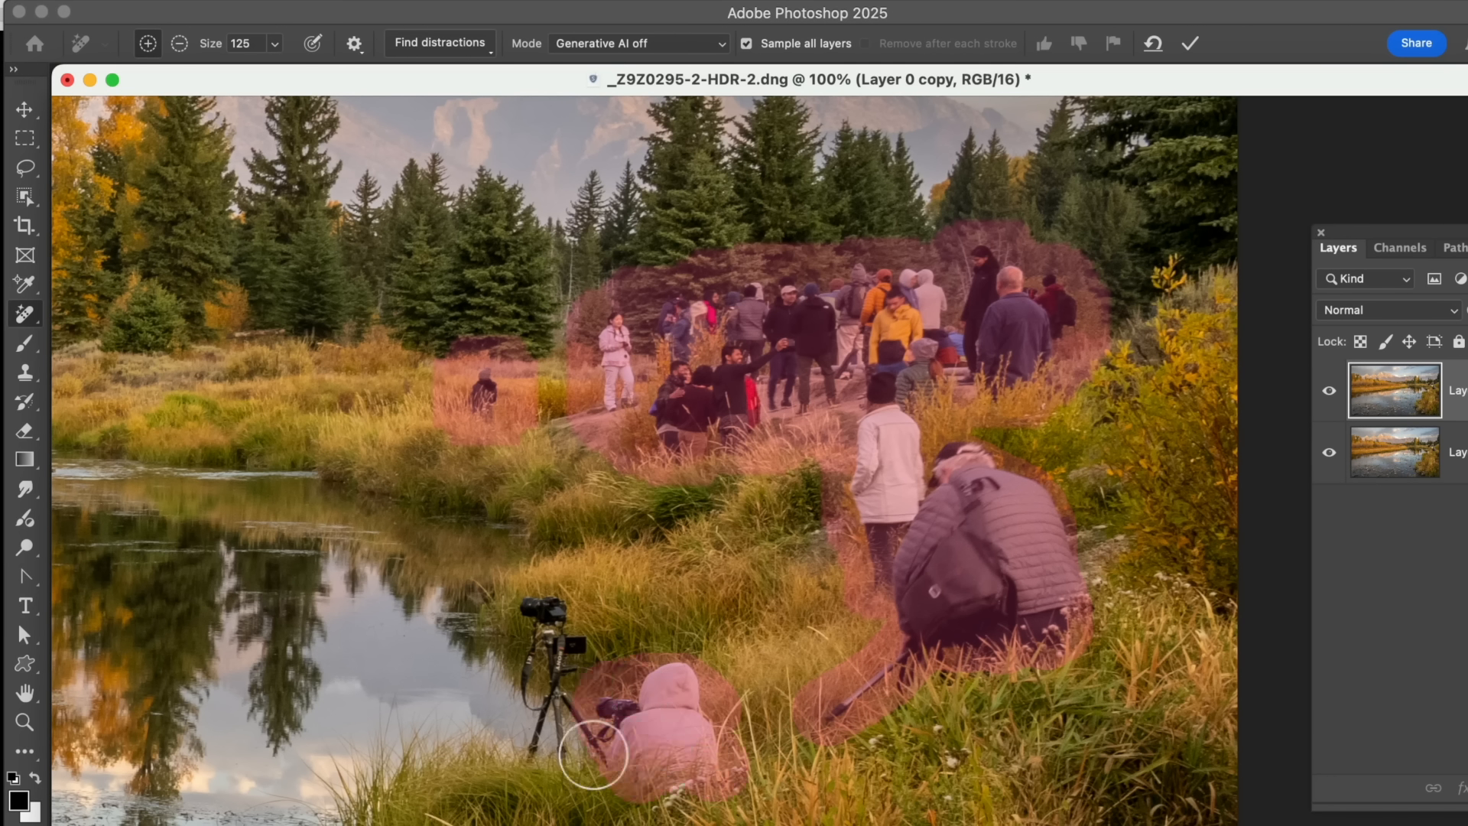
pyautogui.moveTo(593, 754); pyautogui.dragTo(535, 600)
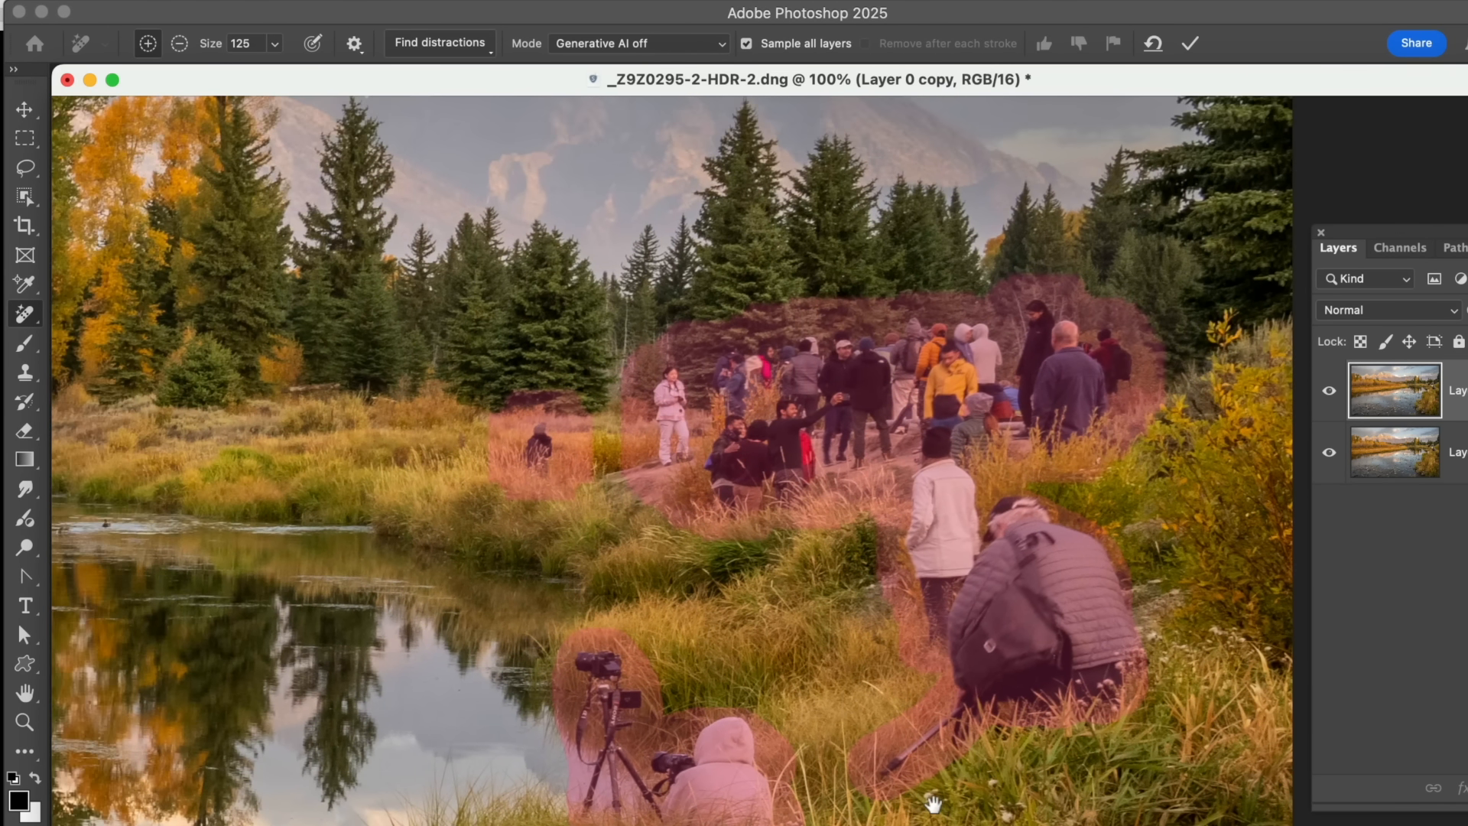
# - Switch the Remove mode to Auto so removal may use generative AI
pyautogui.click(639, 42)
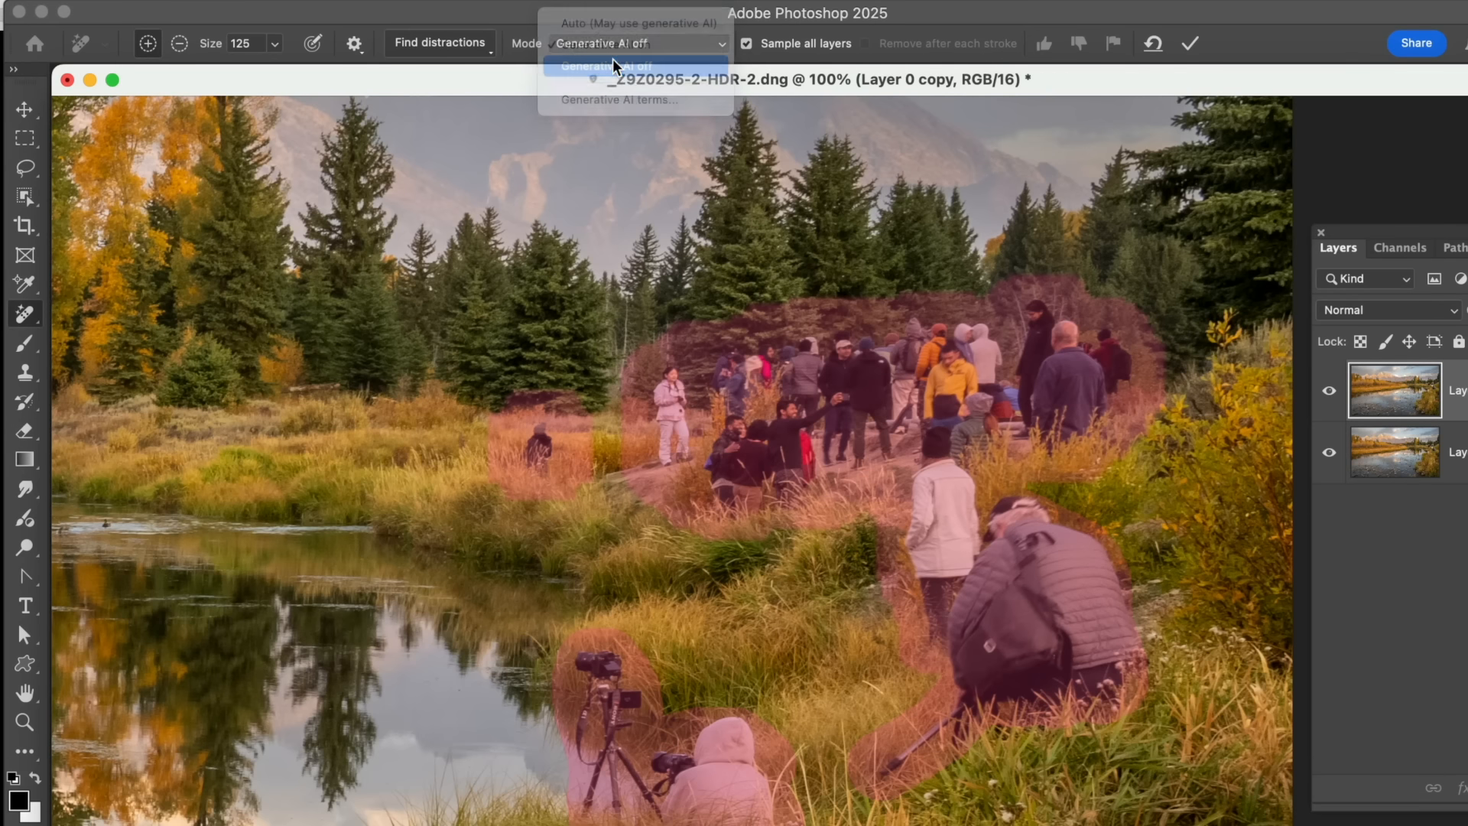
pyautogui.click(604, 65)
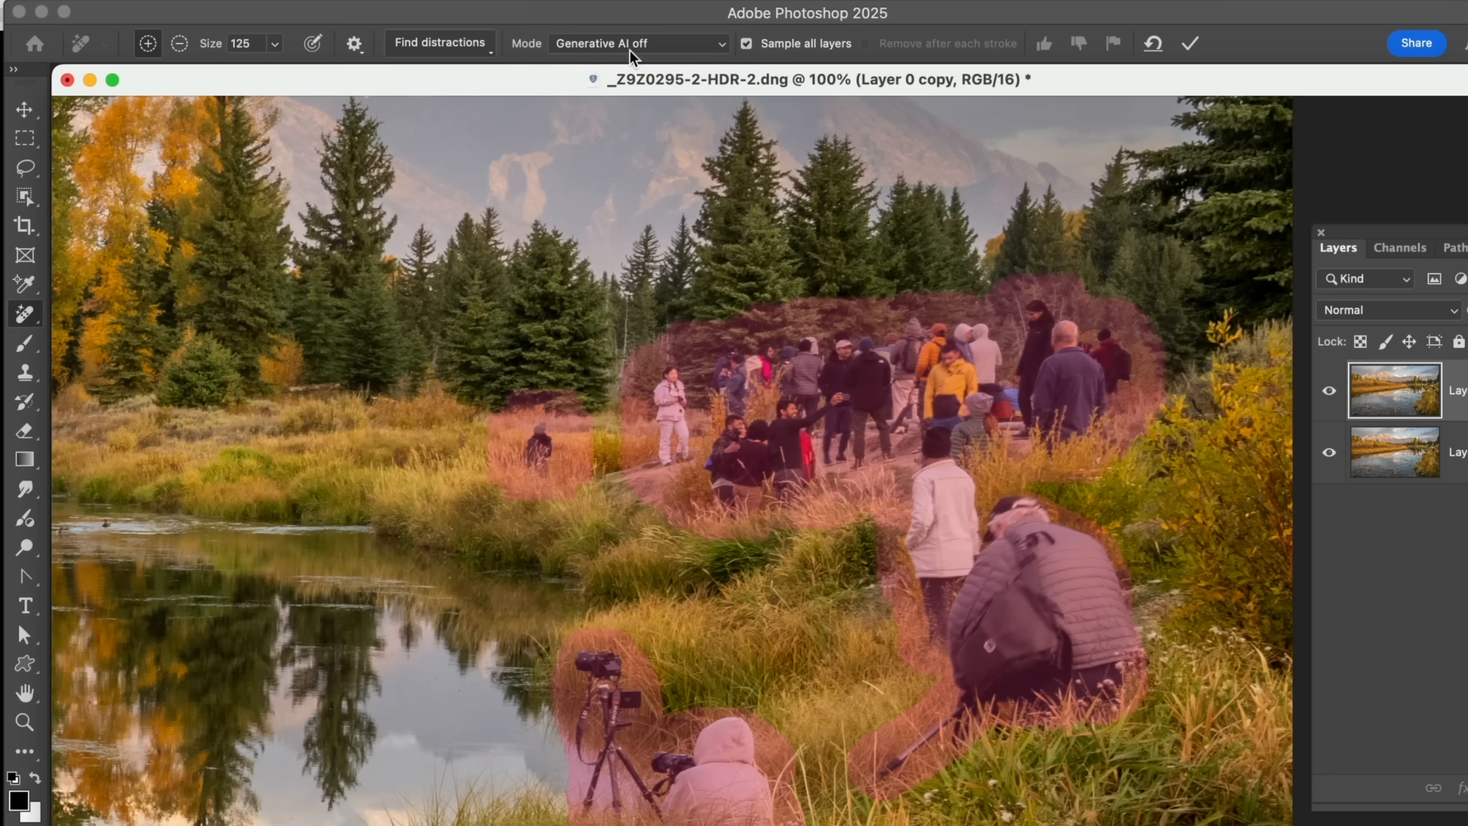
pyautogui.moveTo(775, 469)
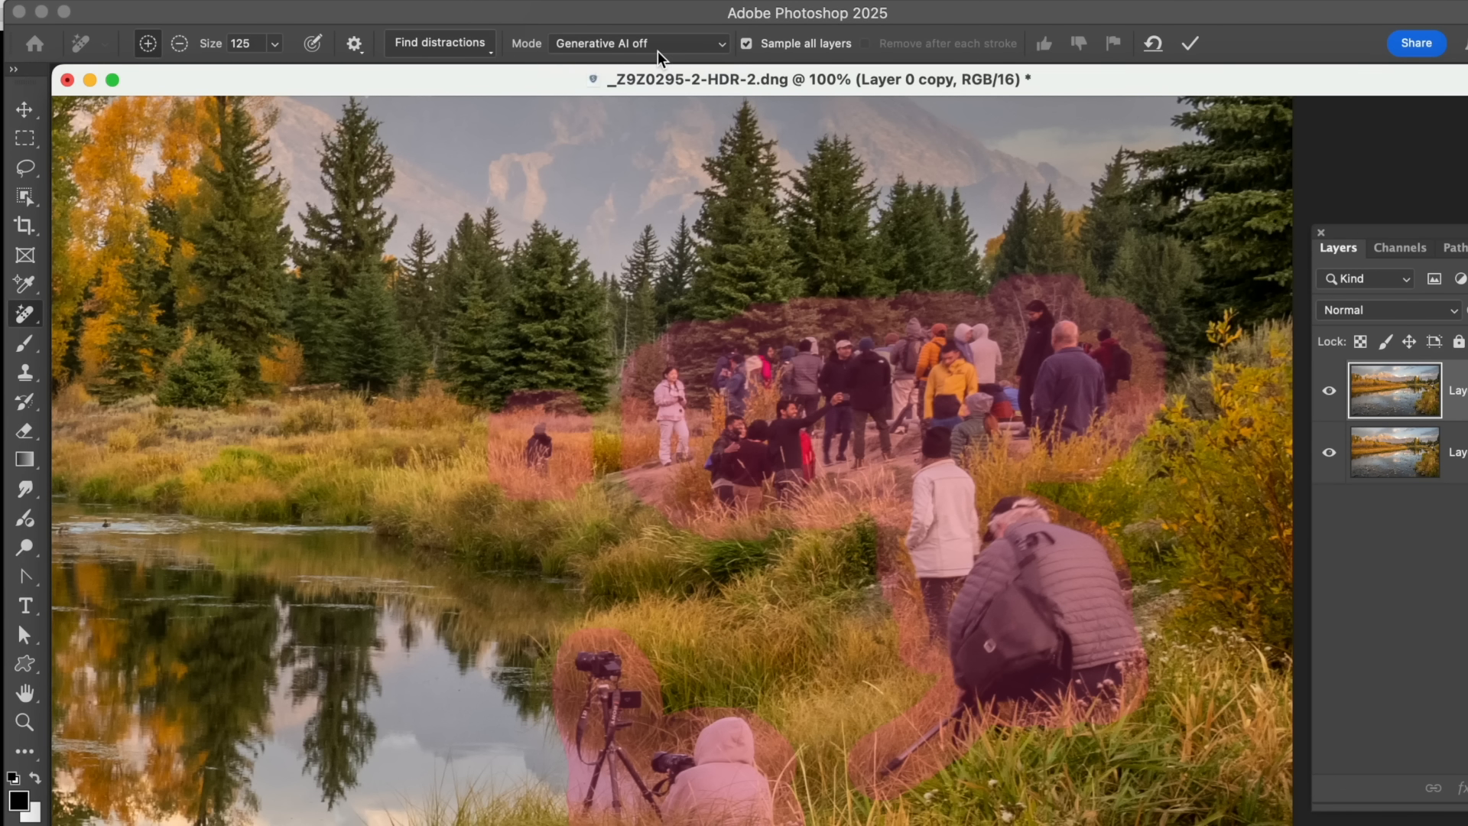
pyautogui.click(639, 42)
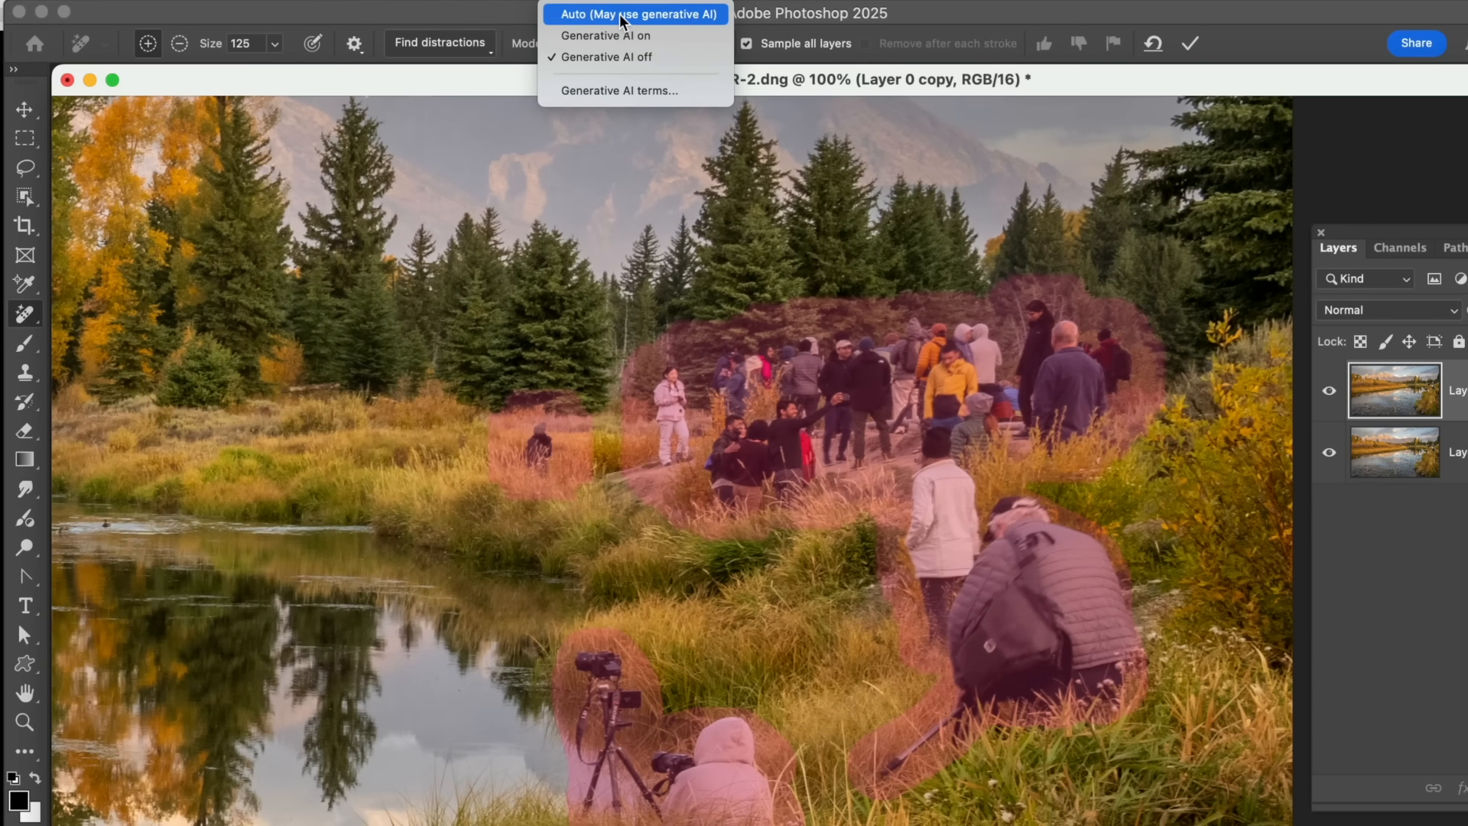
pyautogui.click(638, 14)
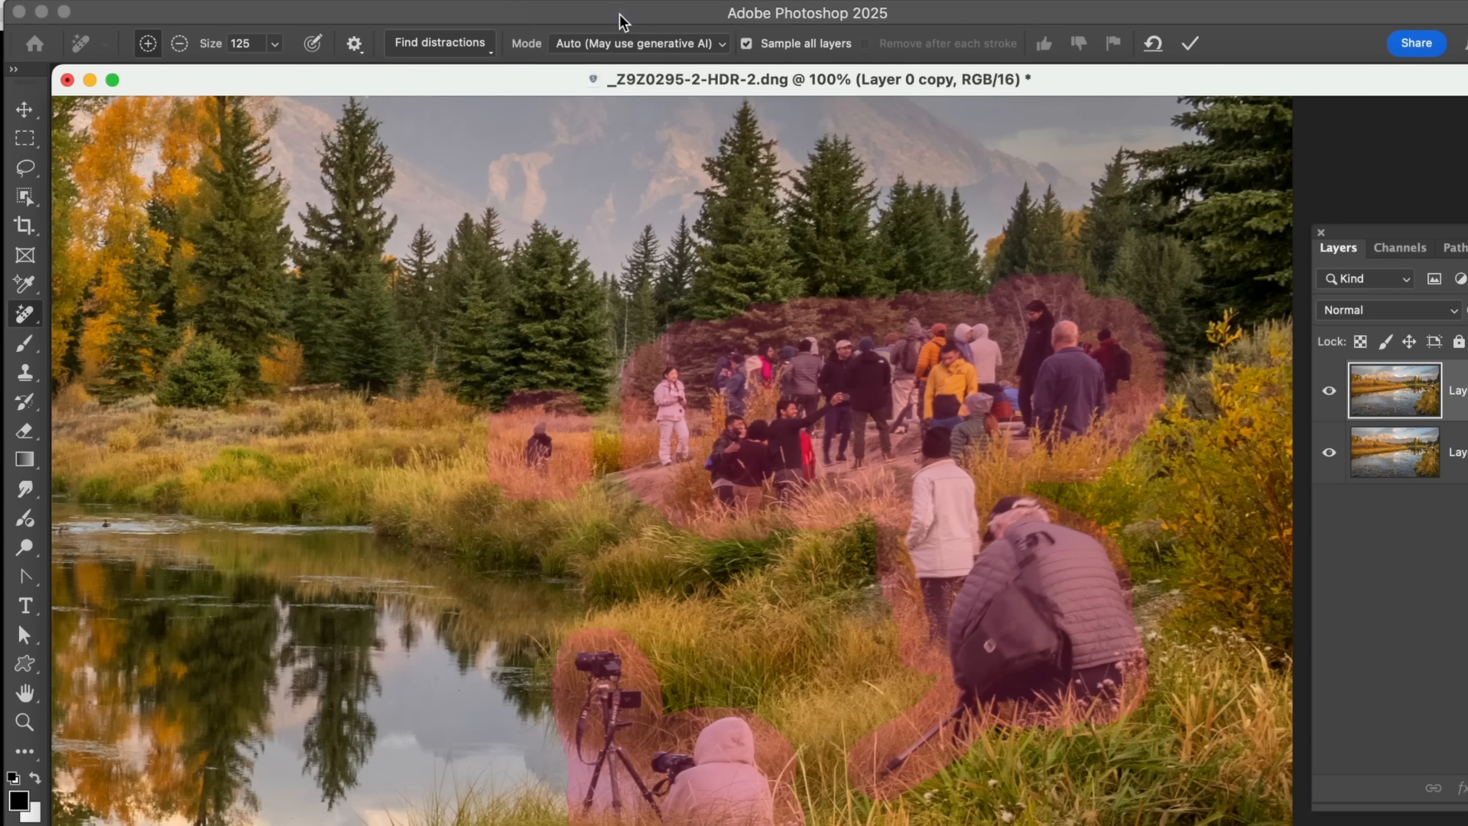
pyautogui.moveTo(694, 199)
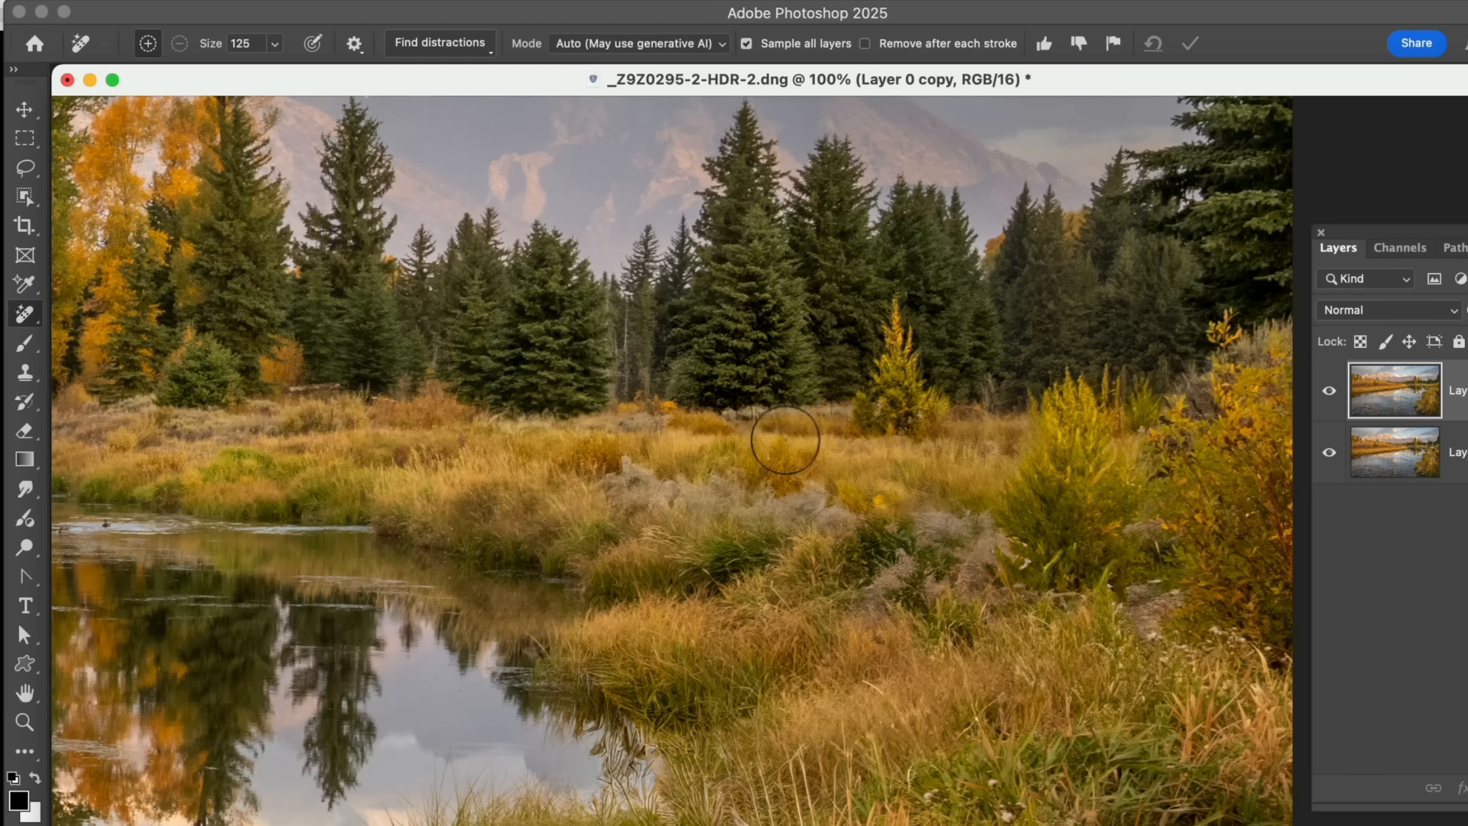
pyautogui.moveTo(997, 540)
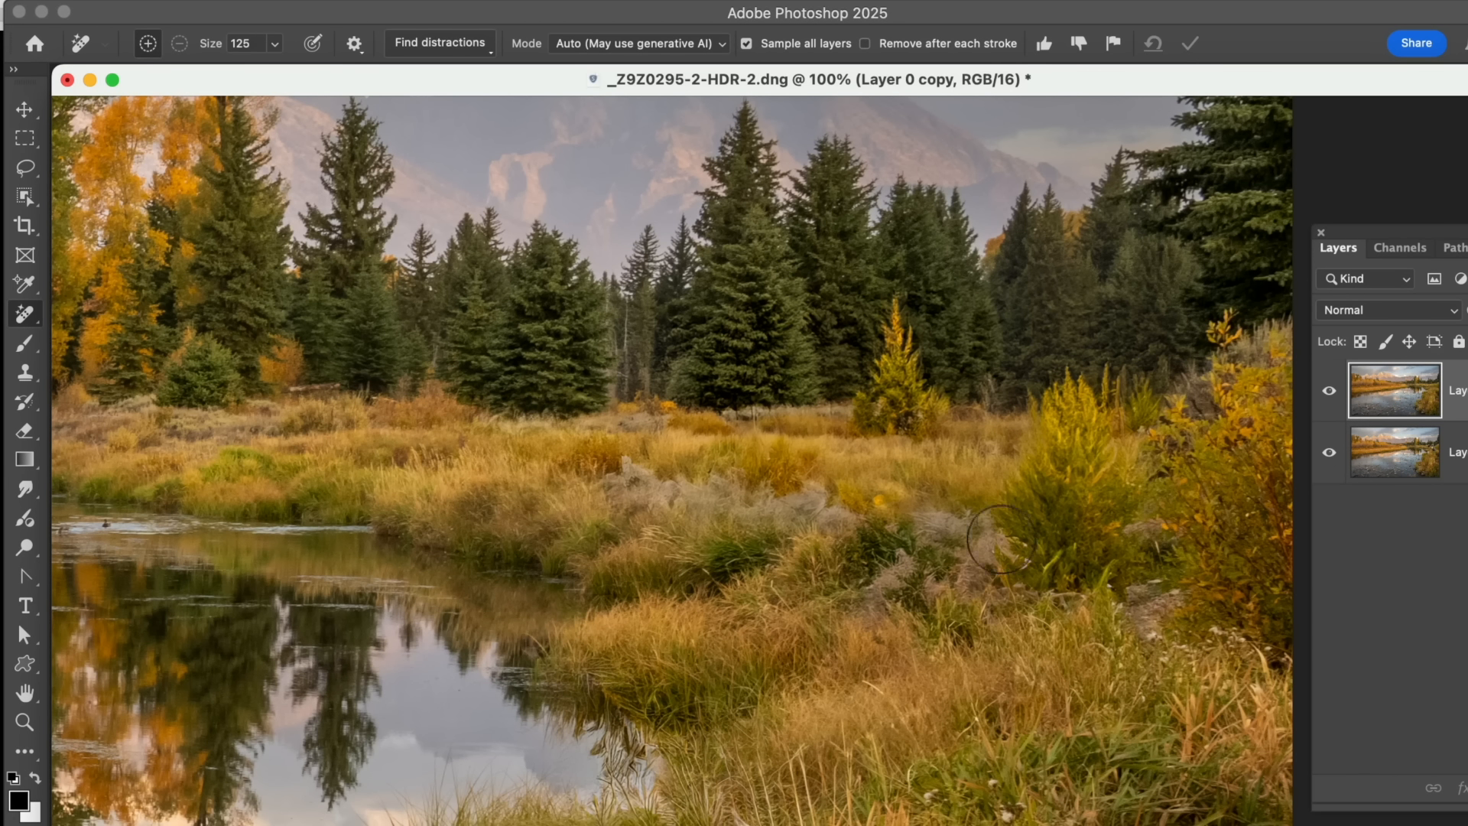
# - Fit the entire people-free Teton river landscape on screen to review the result
pyautogui.click(26, 721)
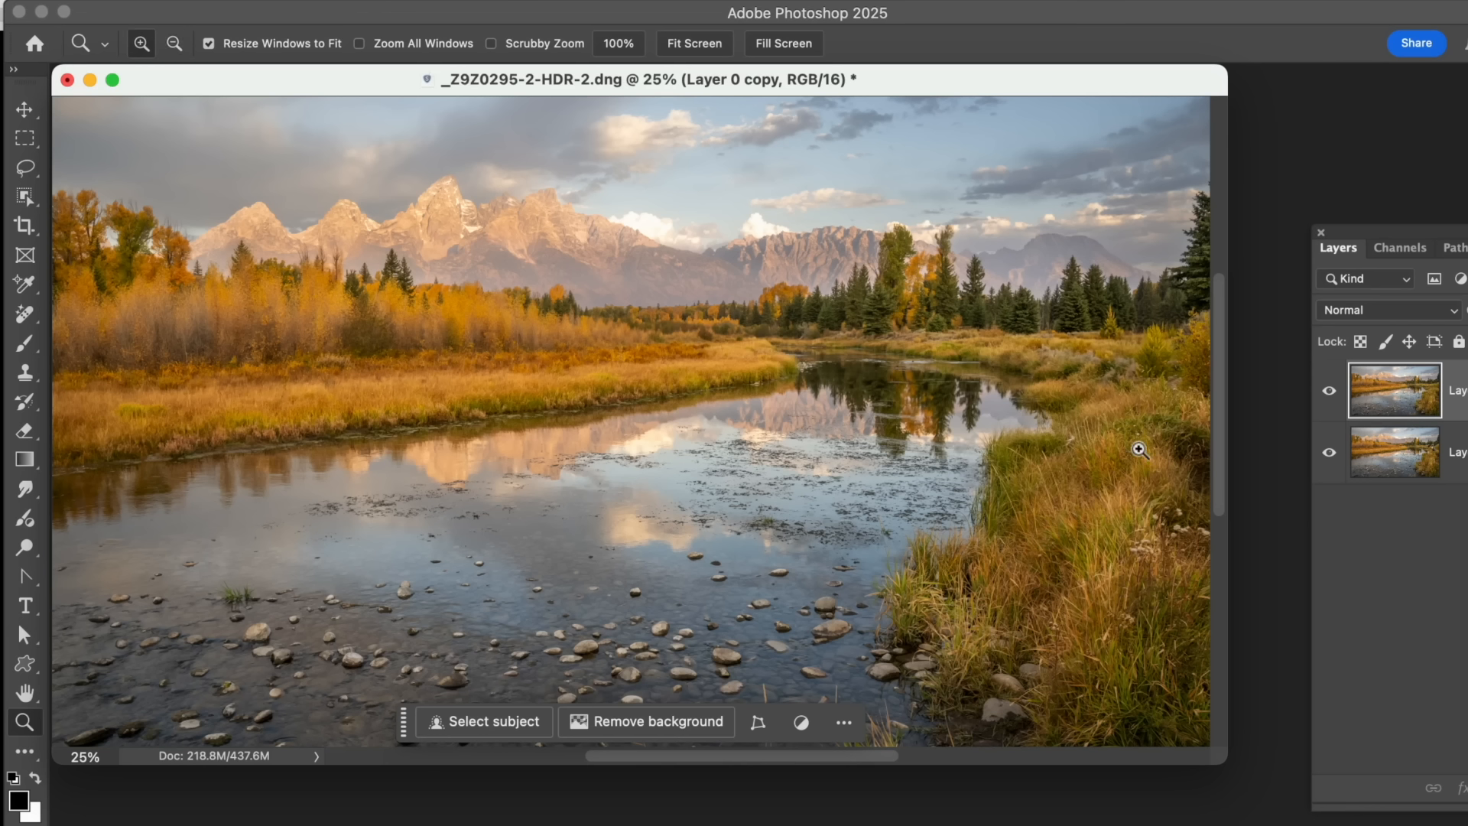
pyautogui.moveTo(963, 324)
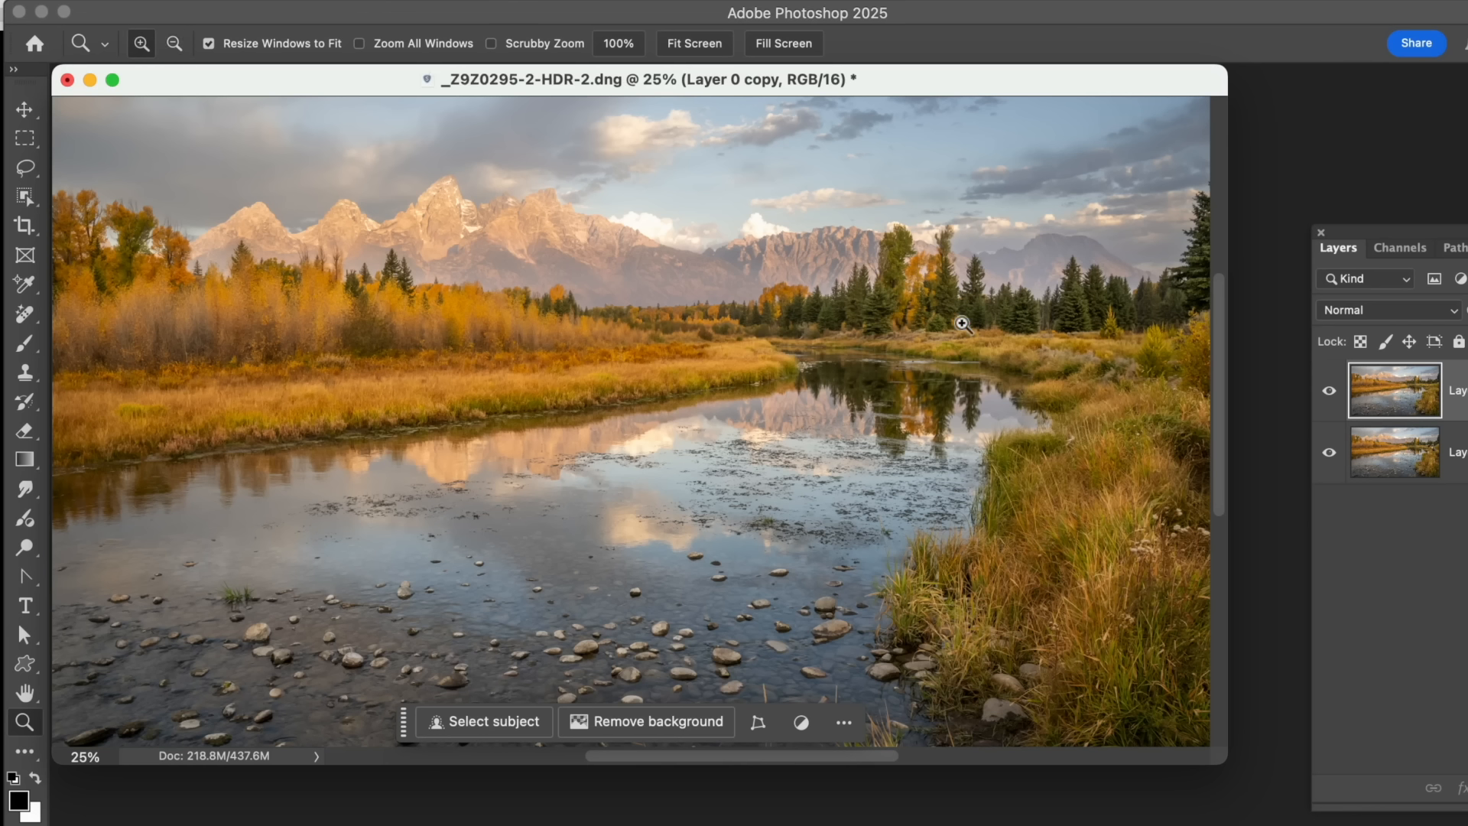
pyautogui.moveTo(971, 366)
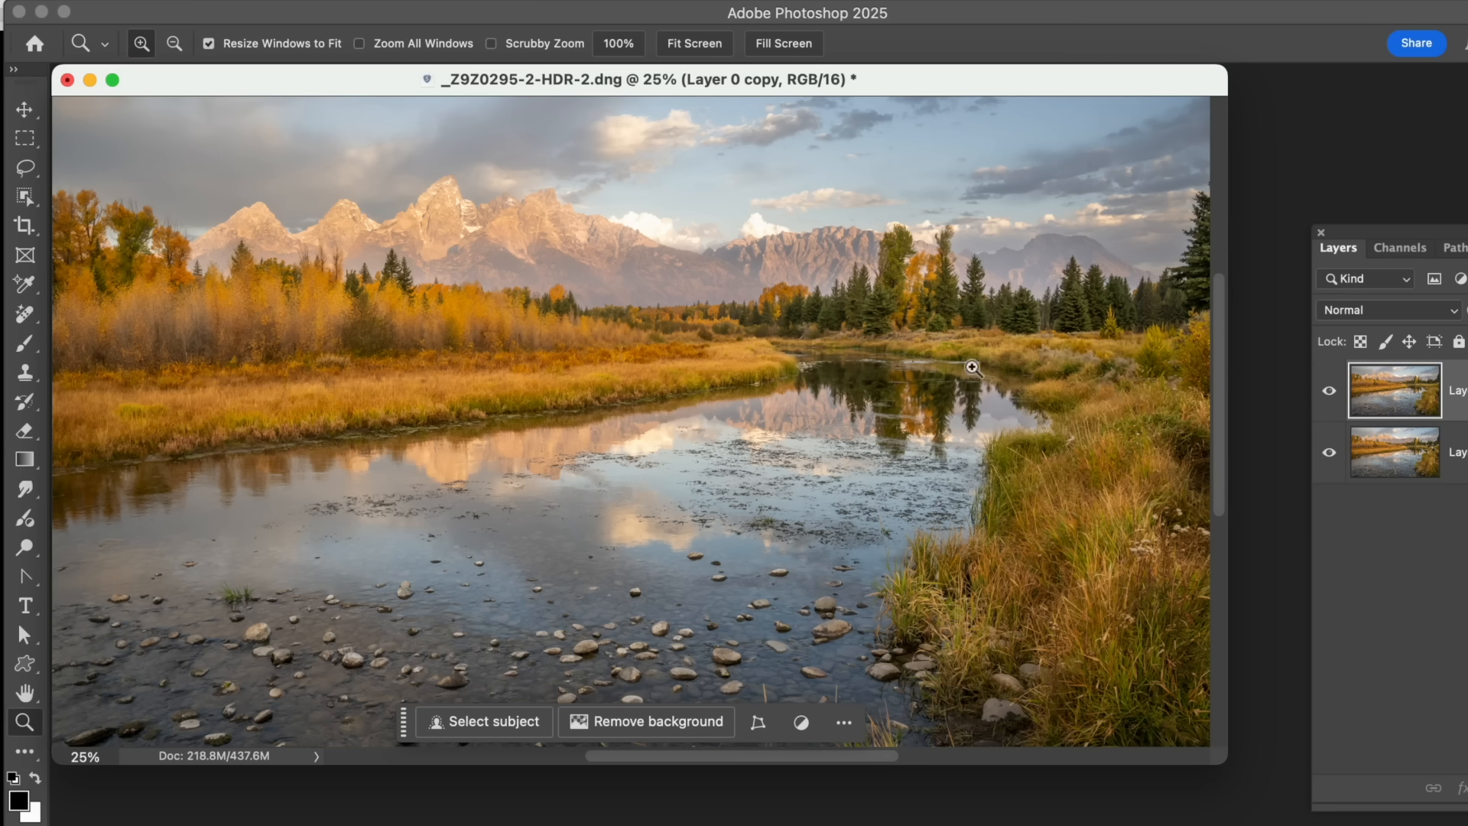
pyautogui.moveTo(644, 554)
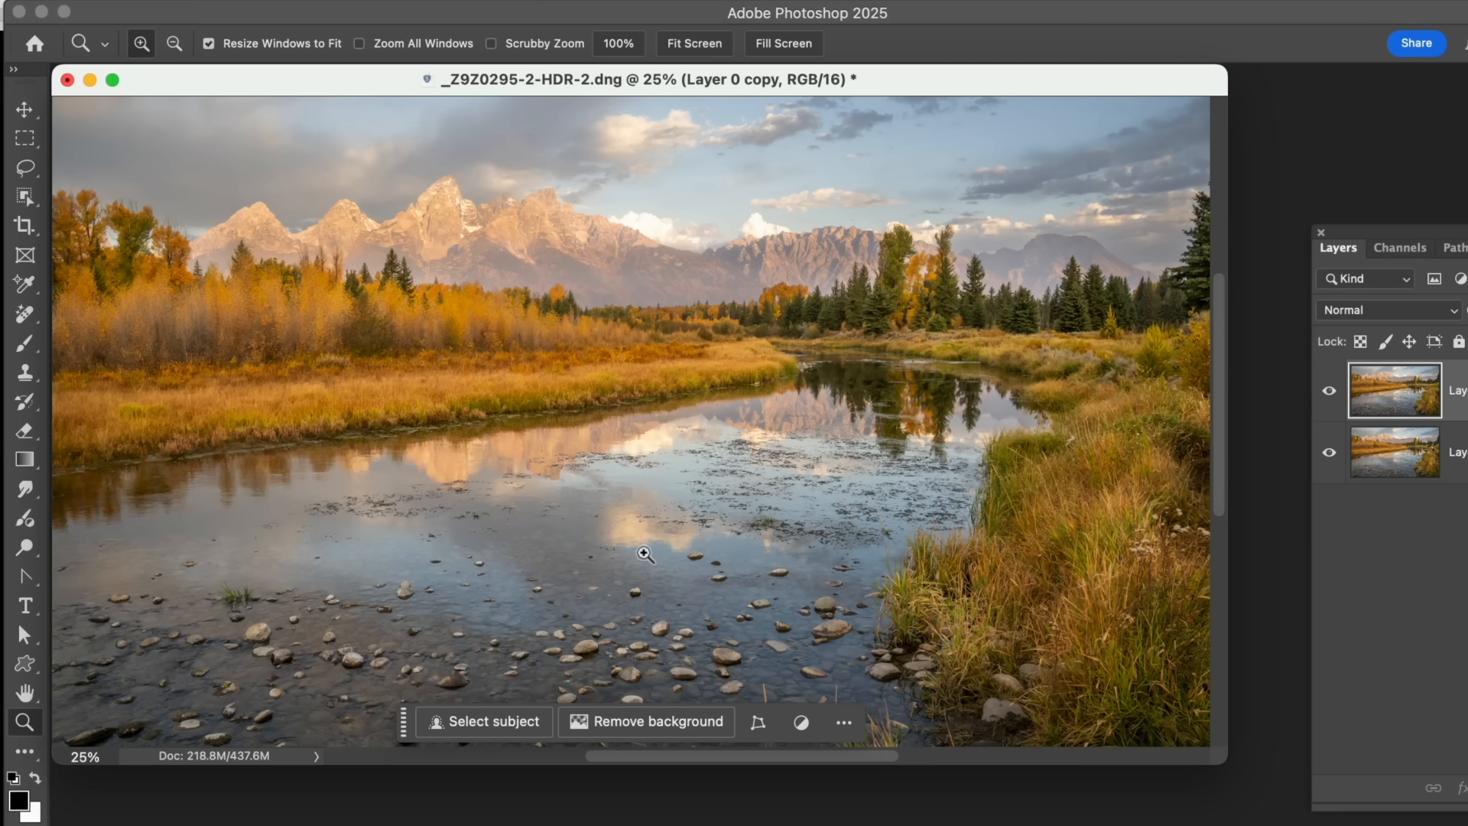
pyautogui.moveTo(1082, 371)
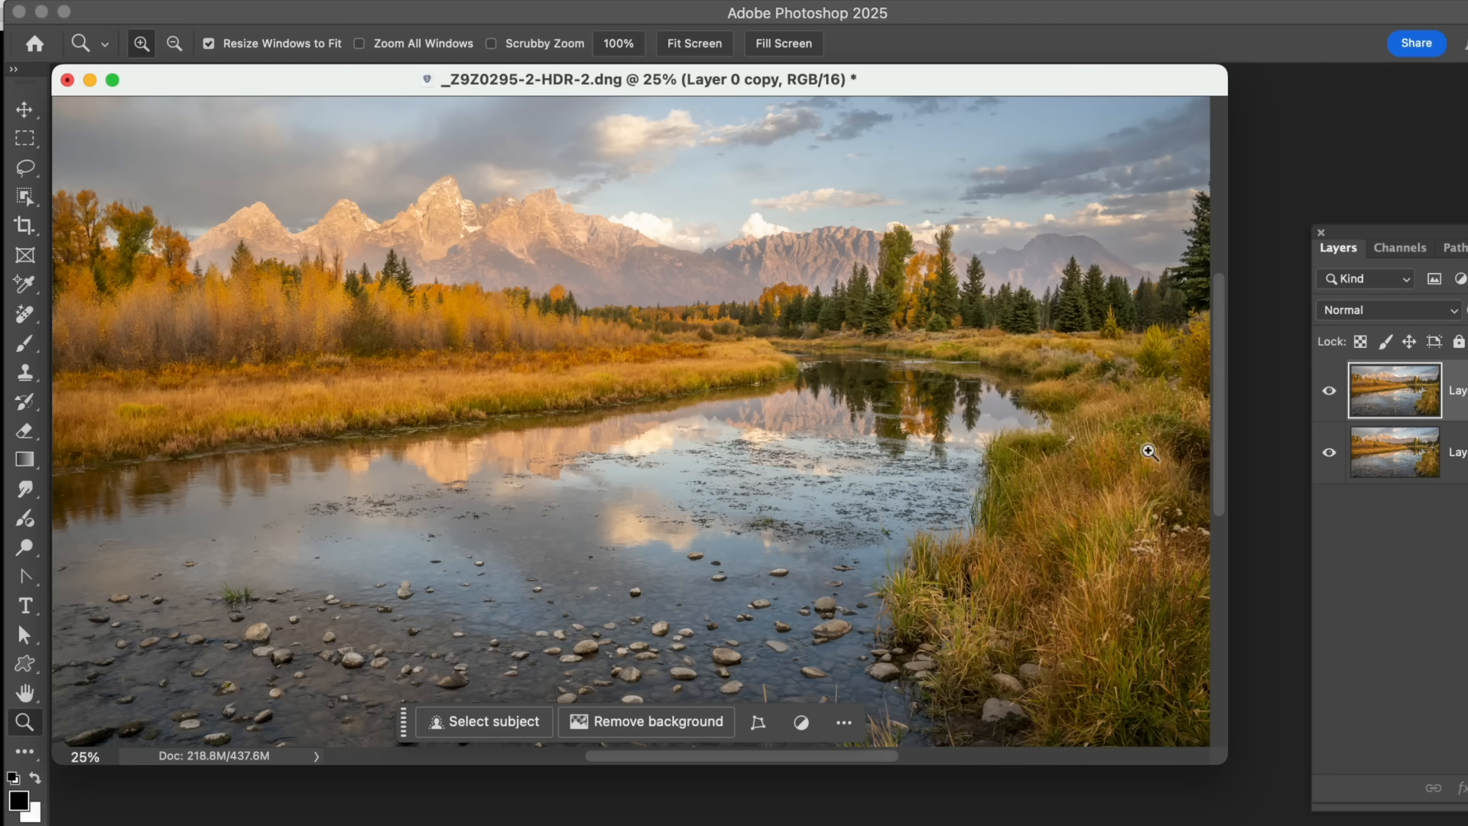
pyautogui.moveTo(1134, 503)
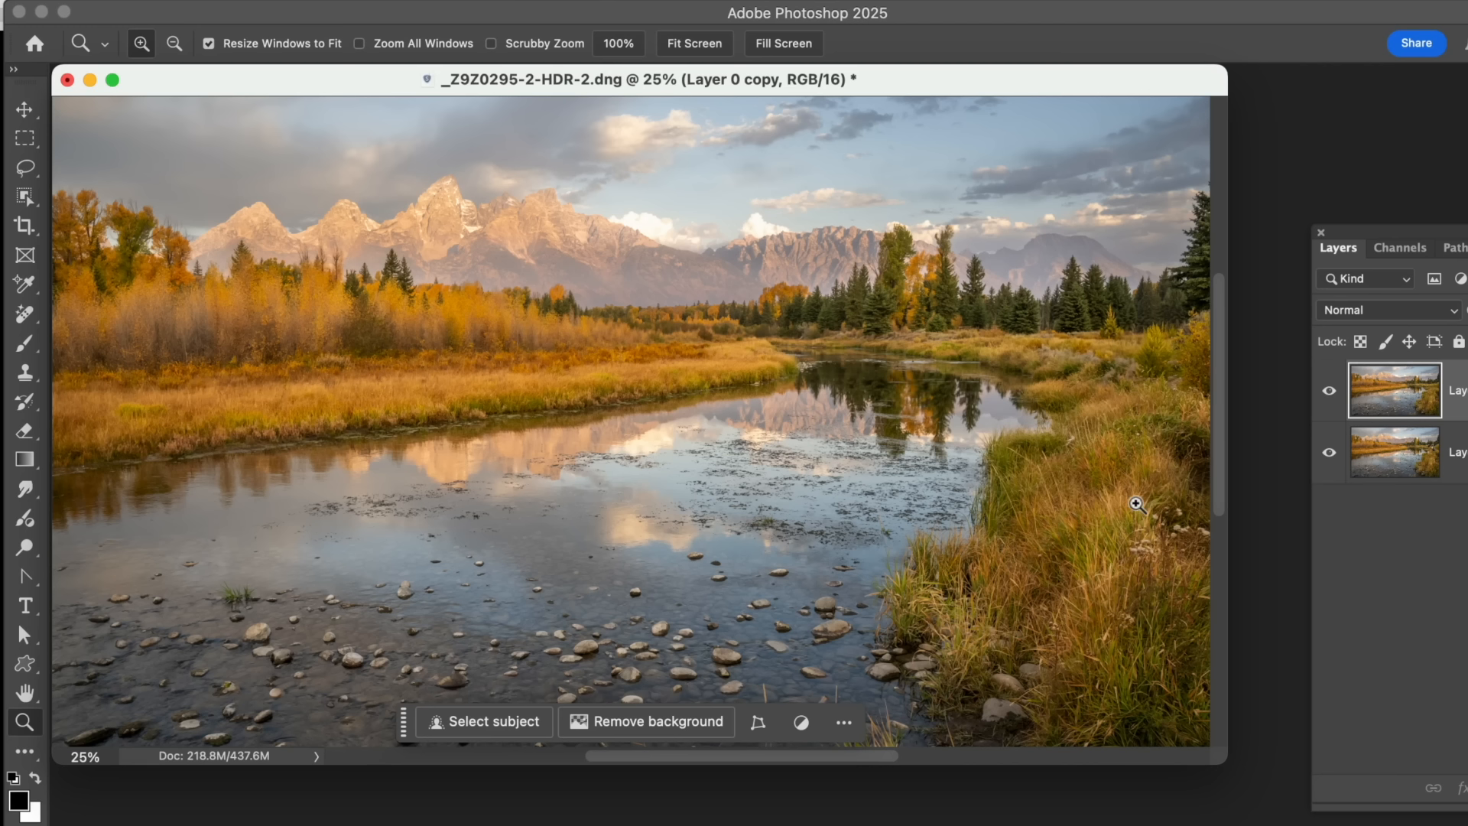